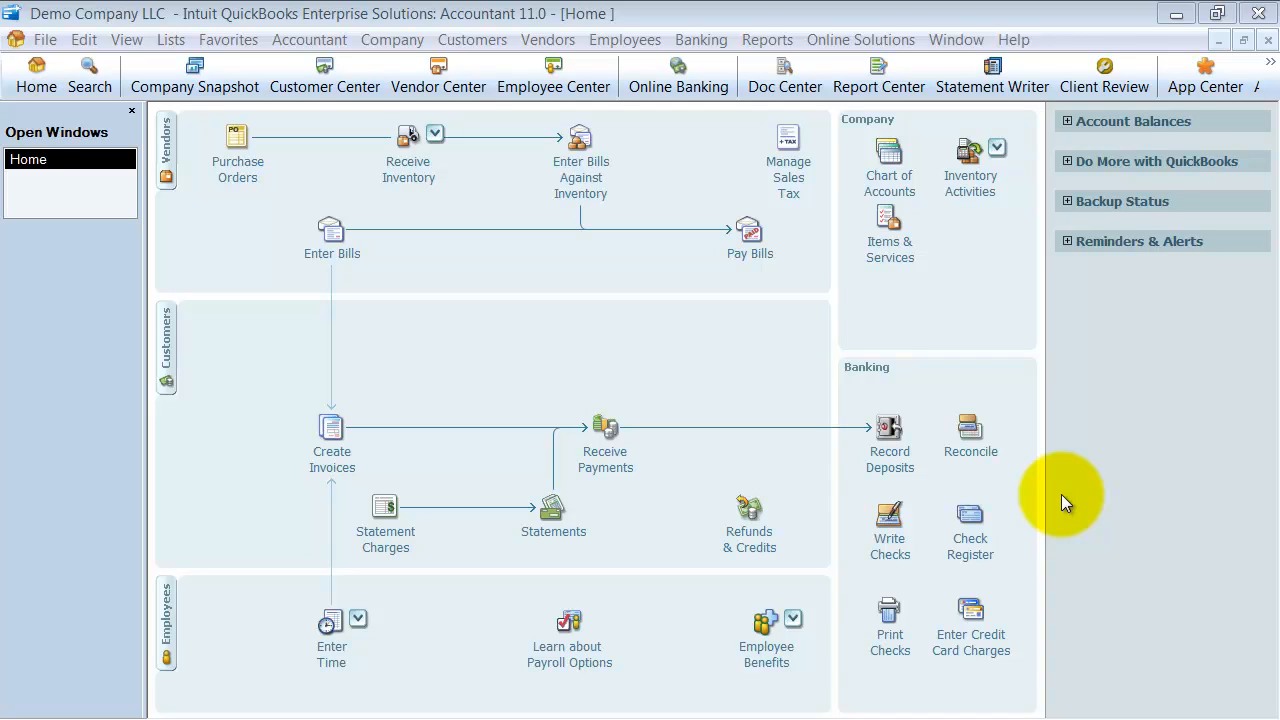
mouse_move(792, 498)
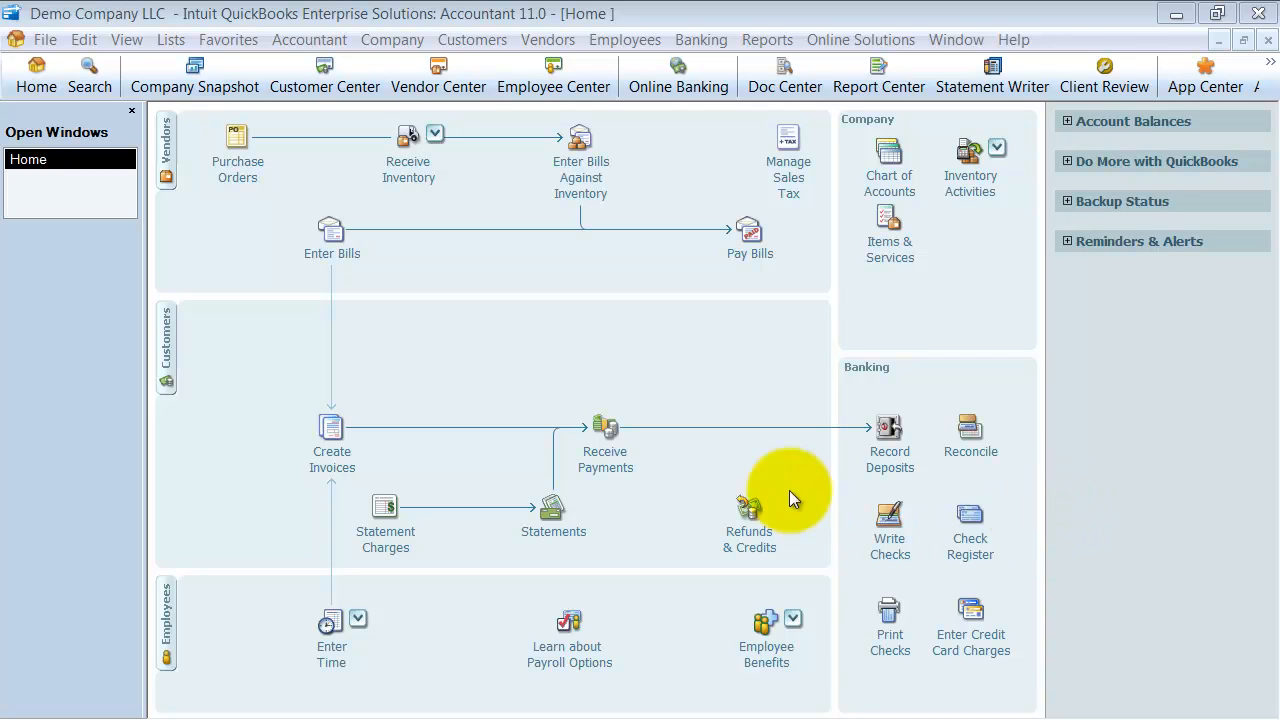
mouse_move(648, 486)
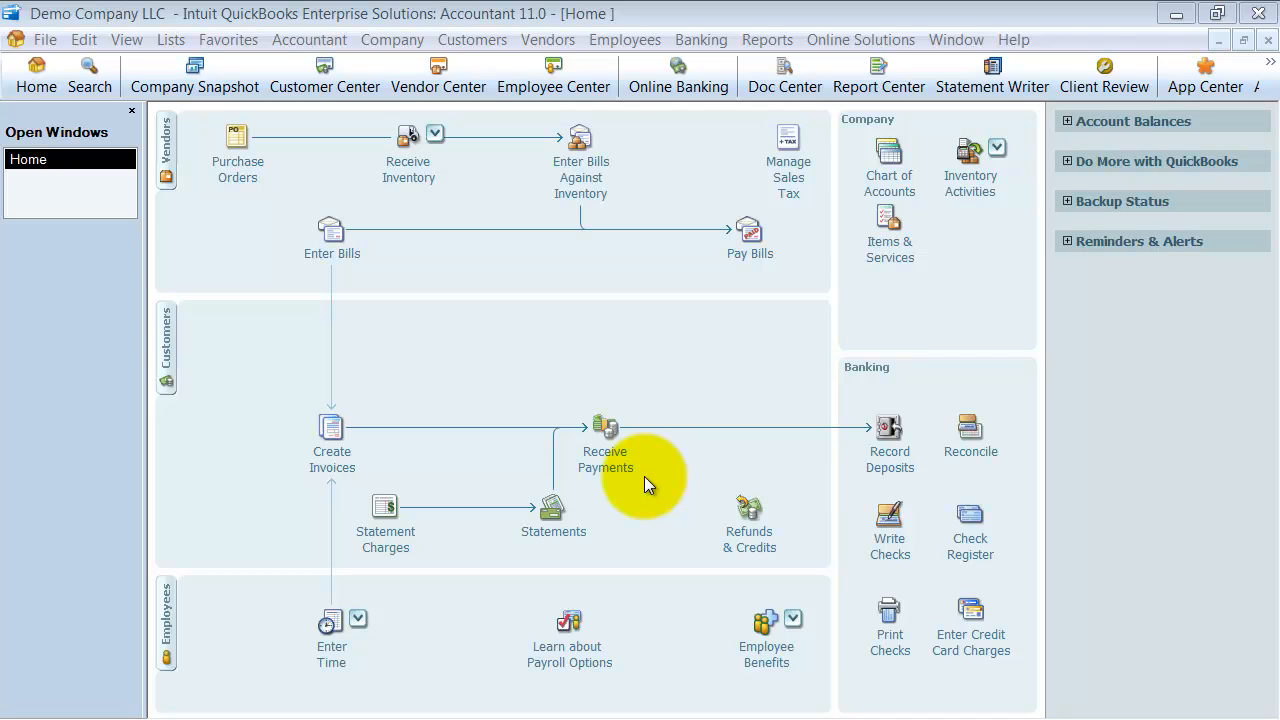
mouse_move(264, 390)
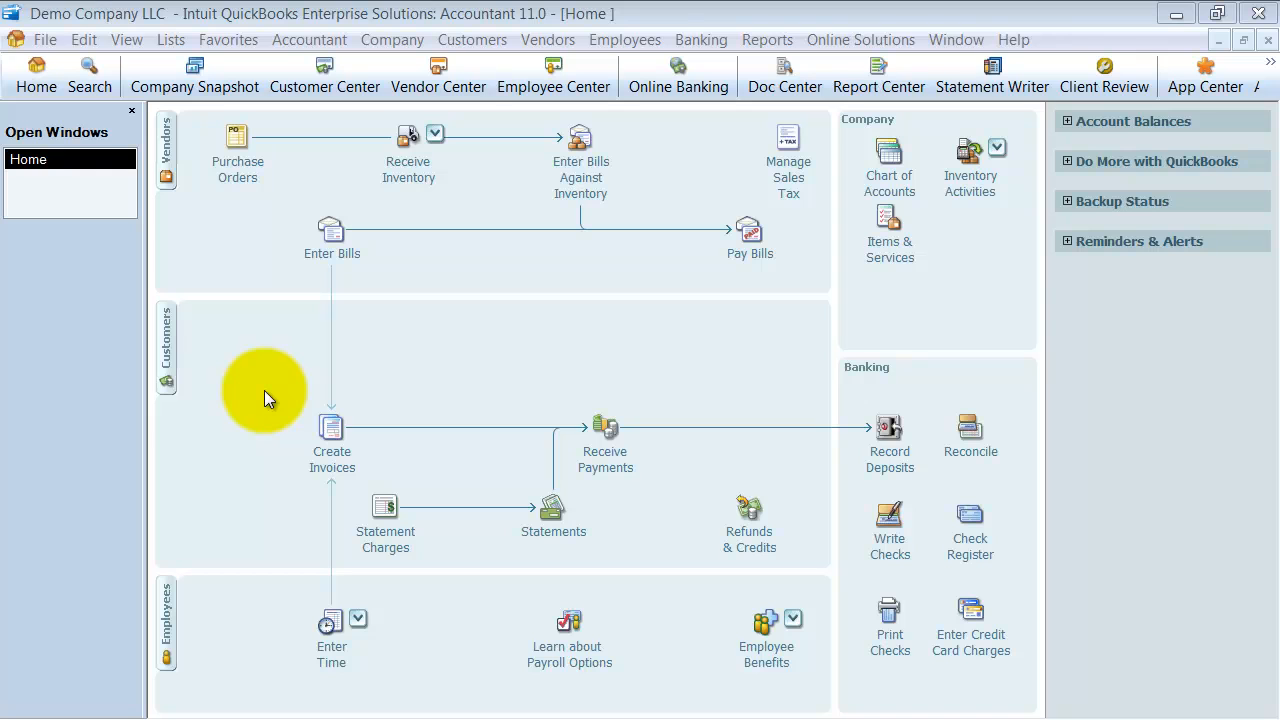
mouse_move(190, 52)
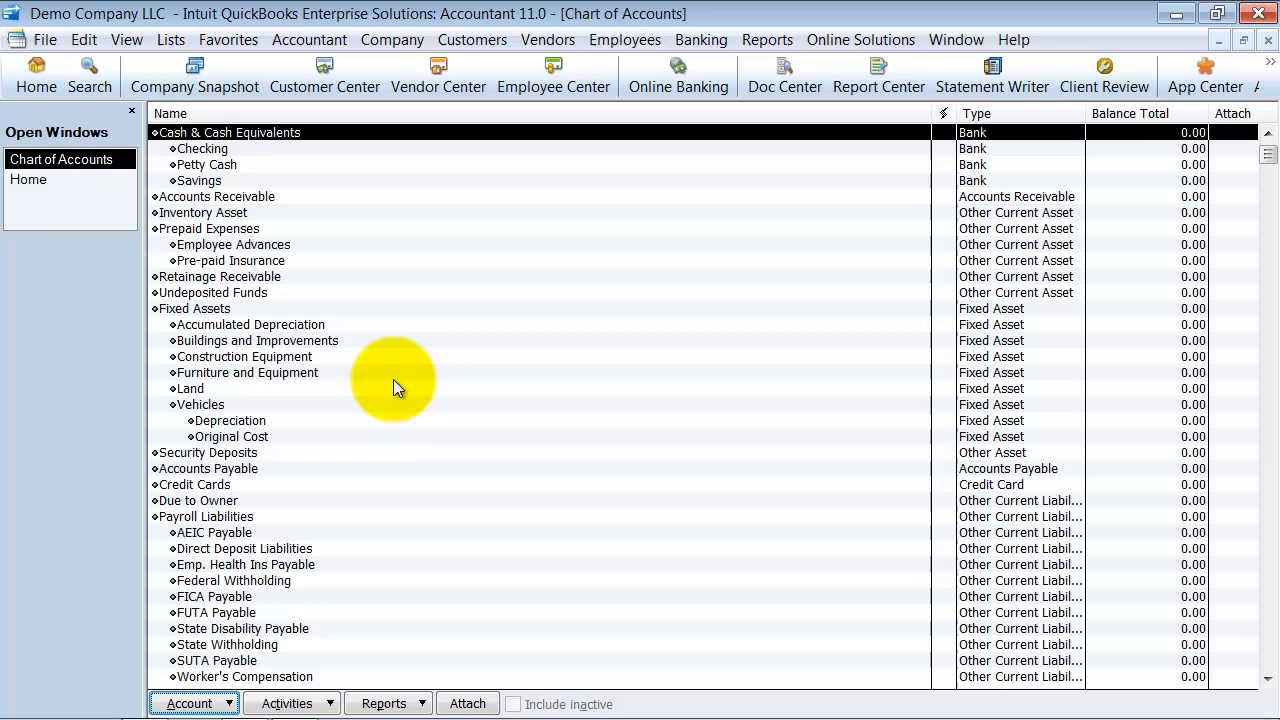
Scroll through the Chart of Accounts, then start a new general journal entry from the Company menu.
scroll(down, 3)
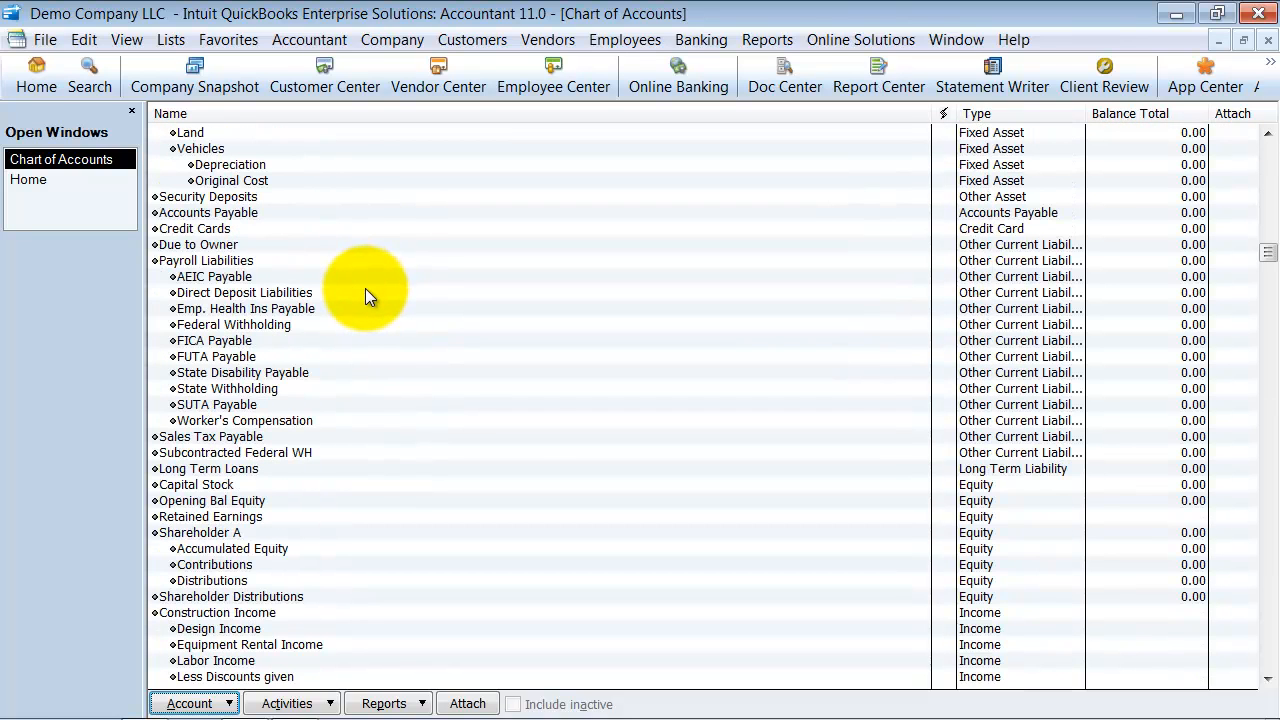
scroll(up, 3)
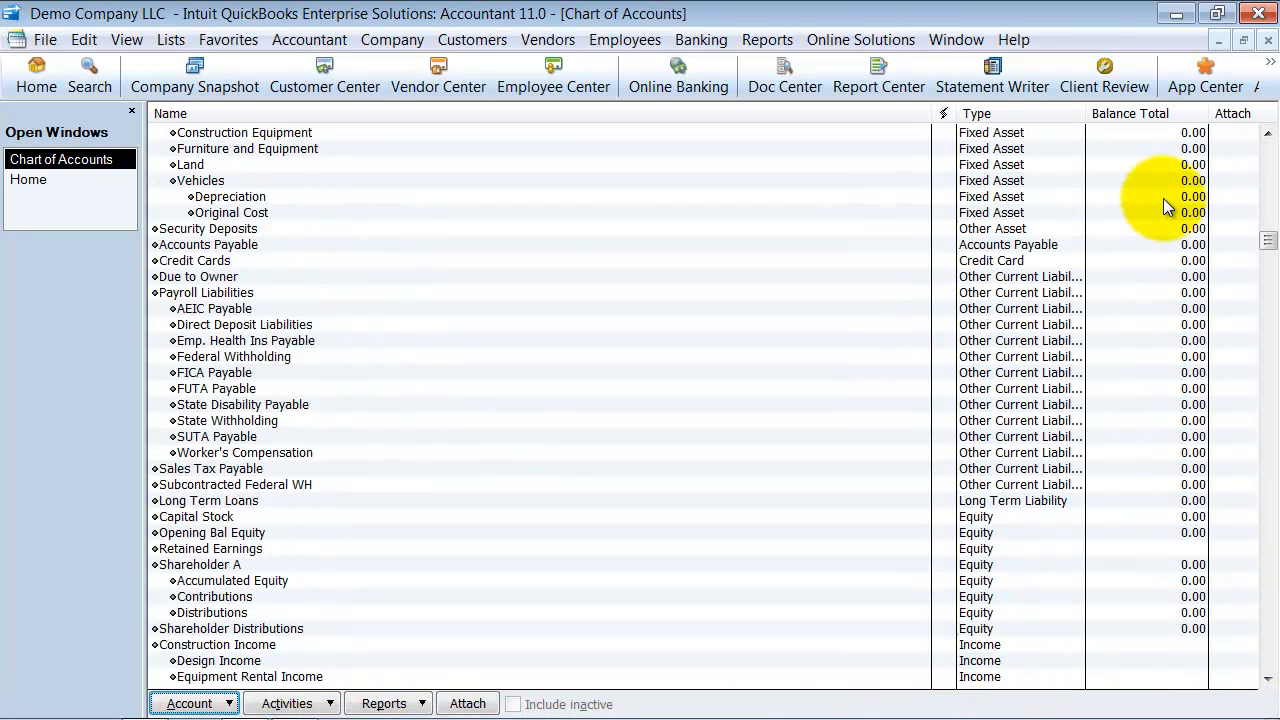
scroll(up, 3)
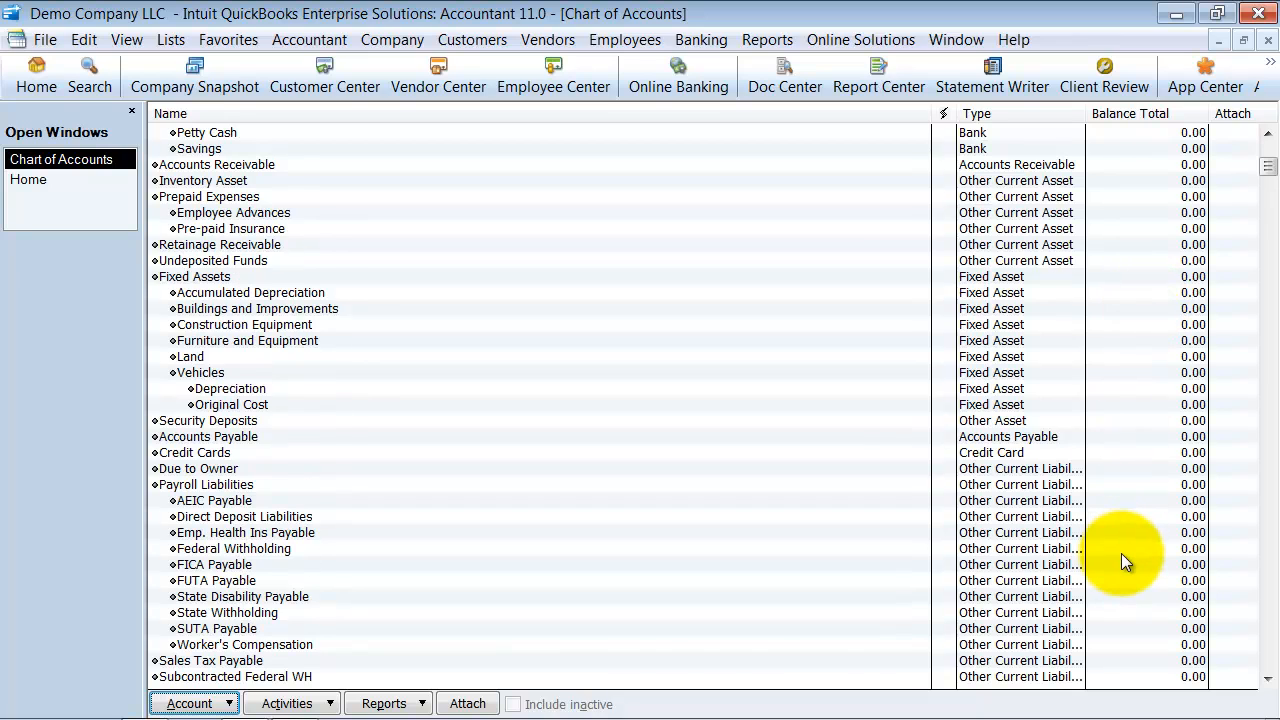
scroll(up, 3)
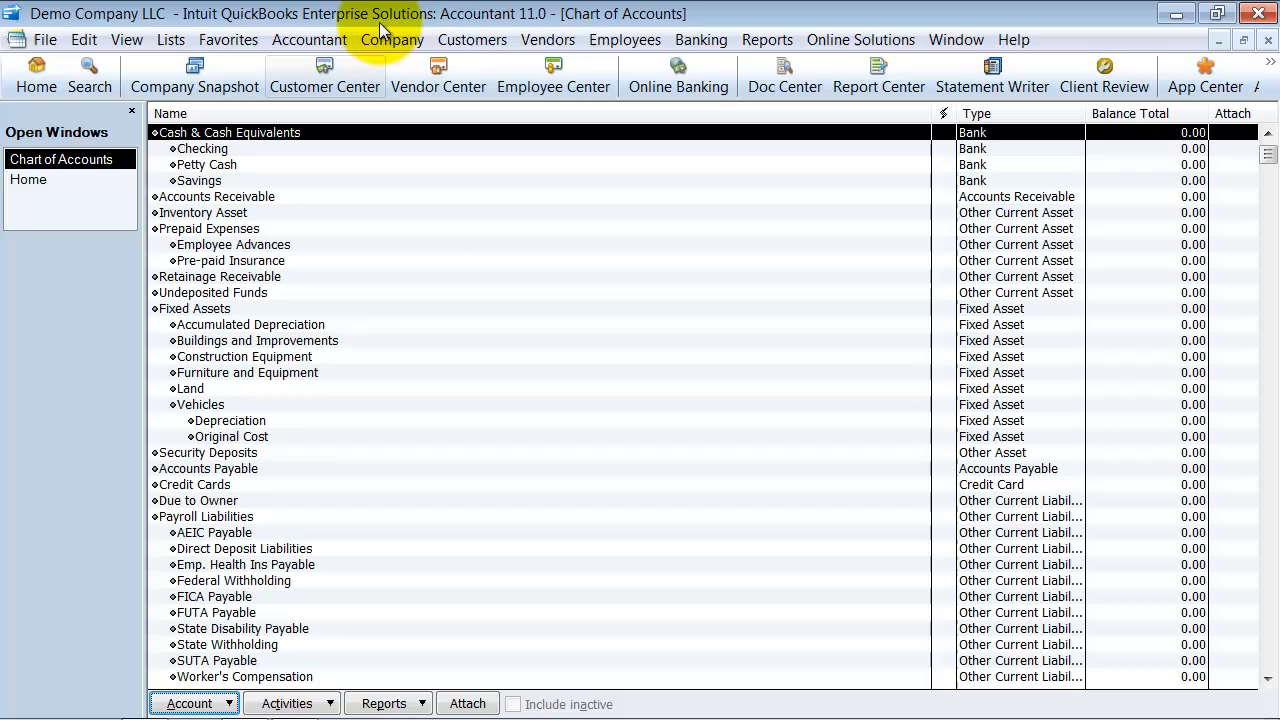
click(392, 40)
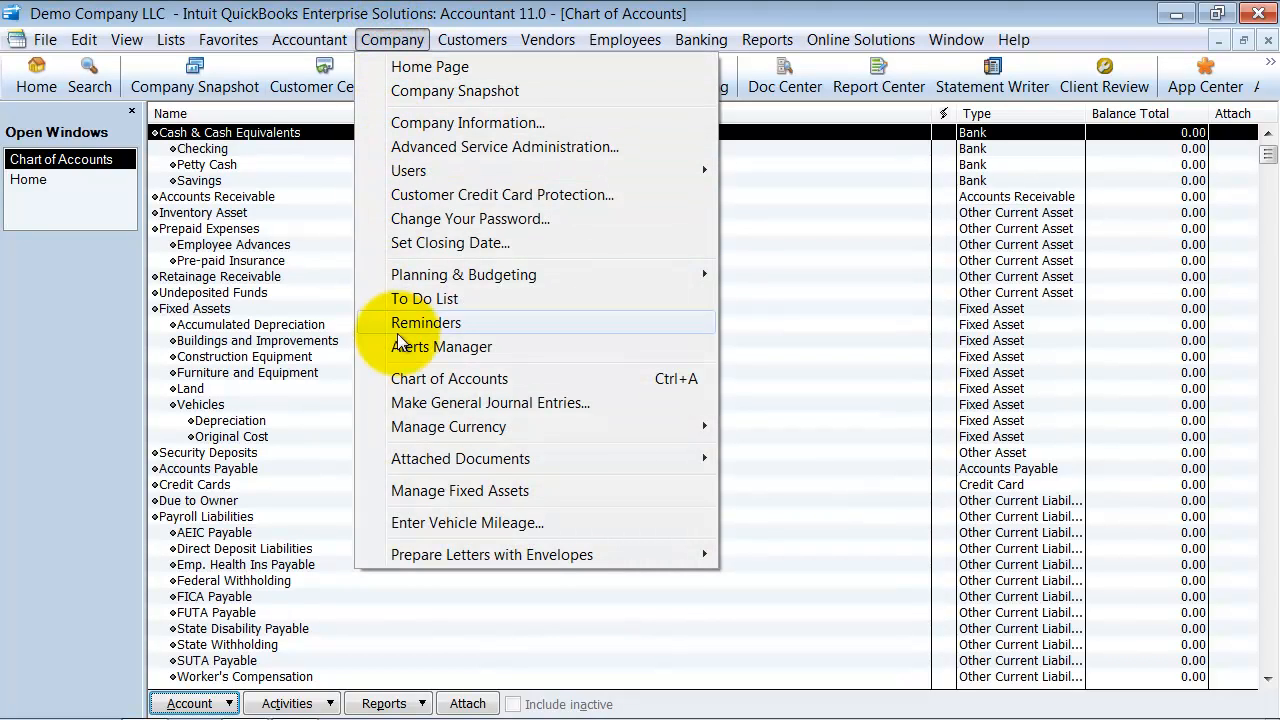
mouse_move(660, 404)
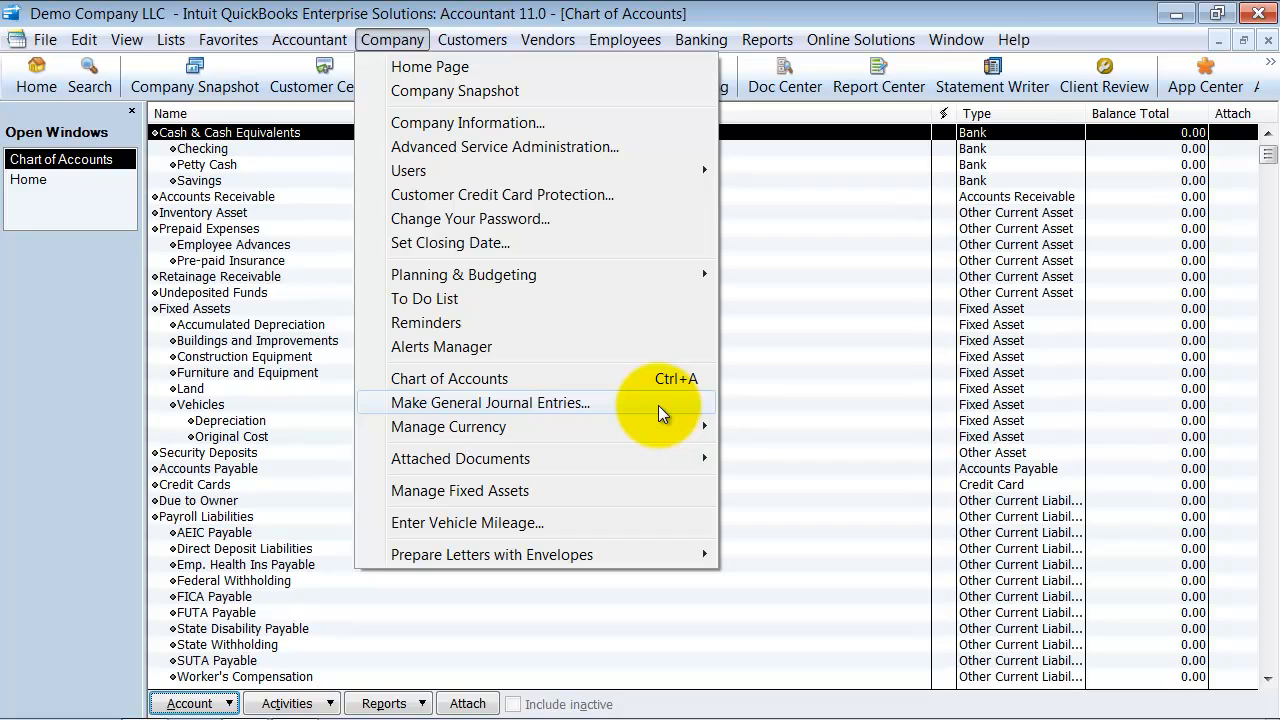
click(488, 402)
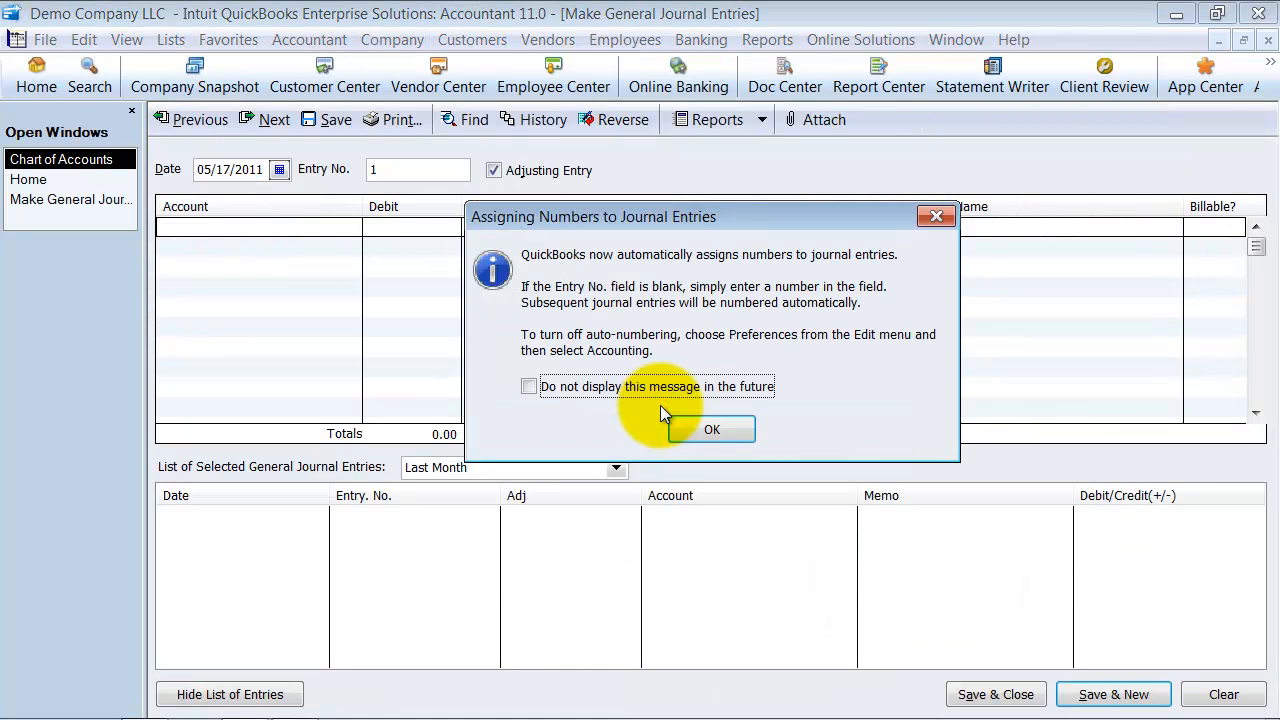
Dismiss the numbering notice, hide the entries list, uncheck Adjusting Entry and set line one to Checking.
click(712, 428)
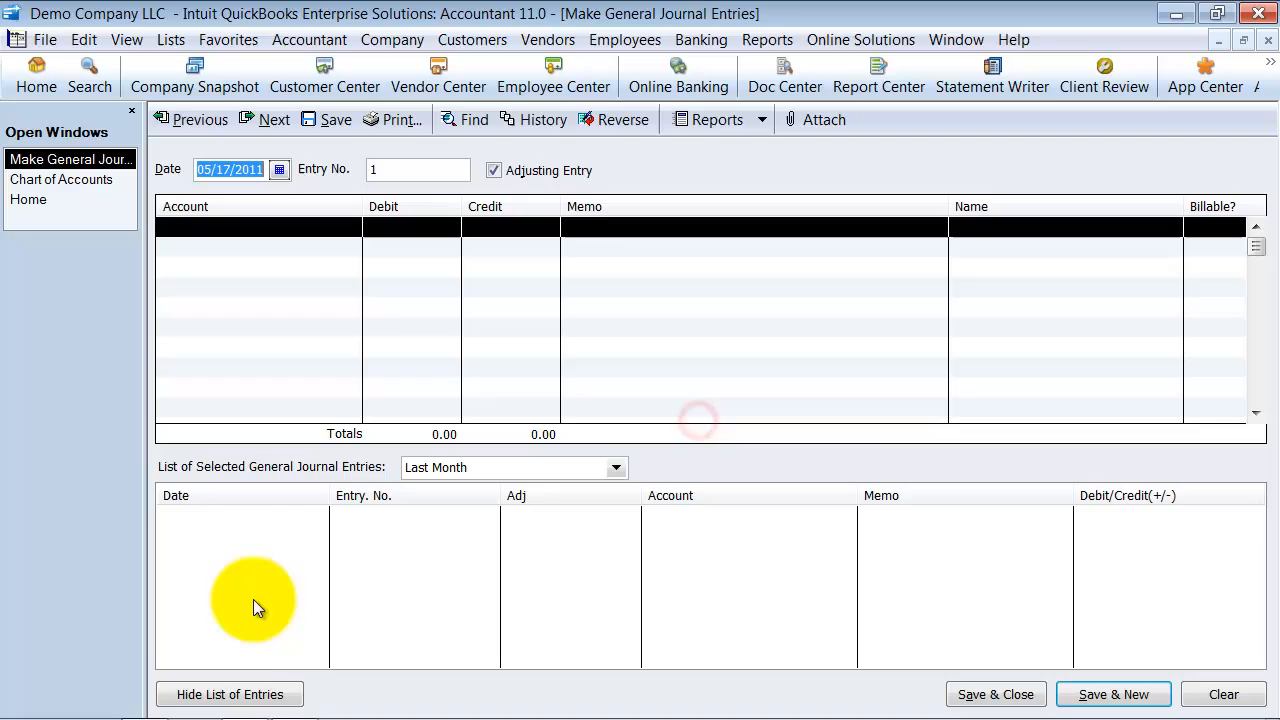
mouse_move(260, 648)
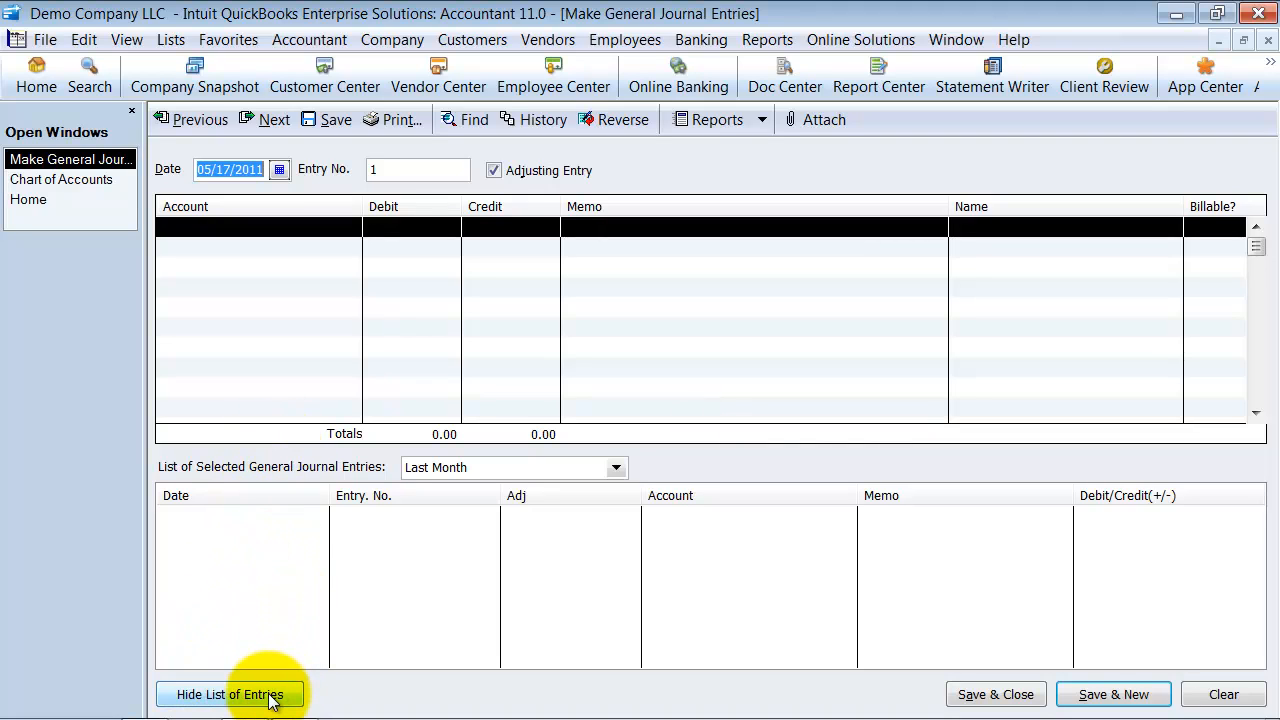
click(228, 694)
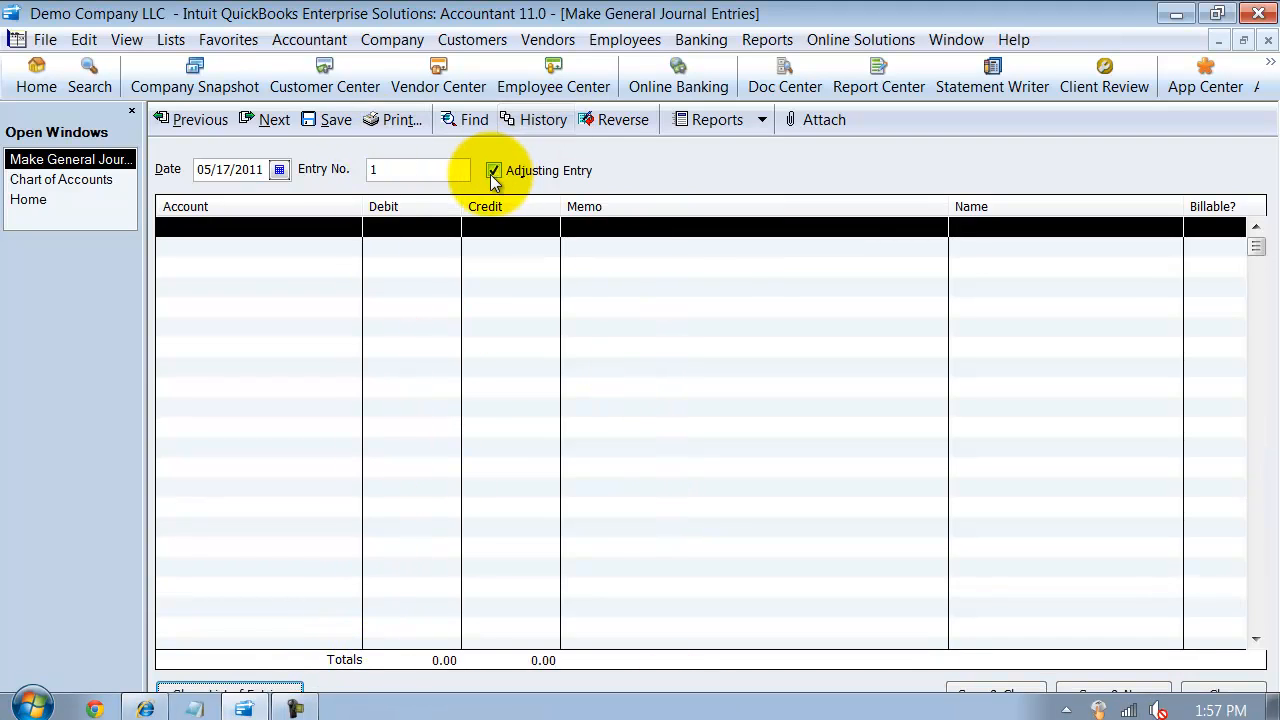
click(258, 228)
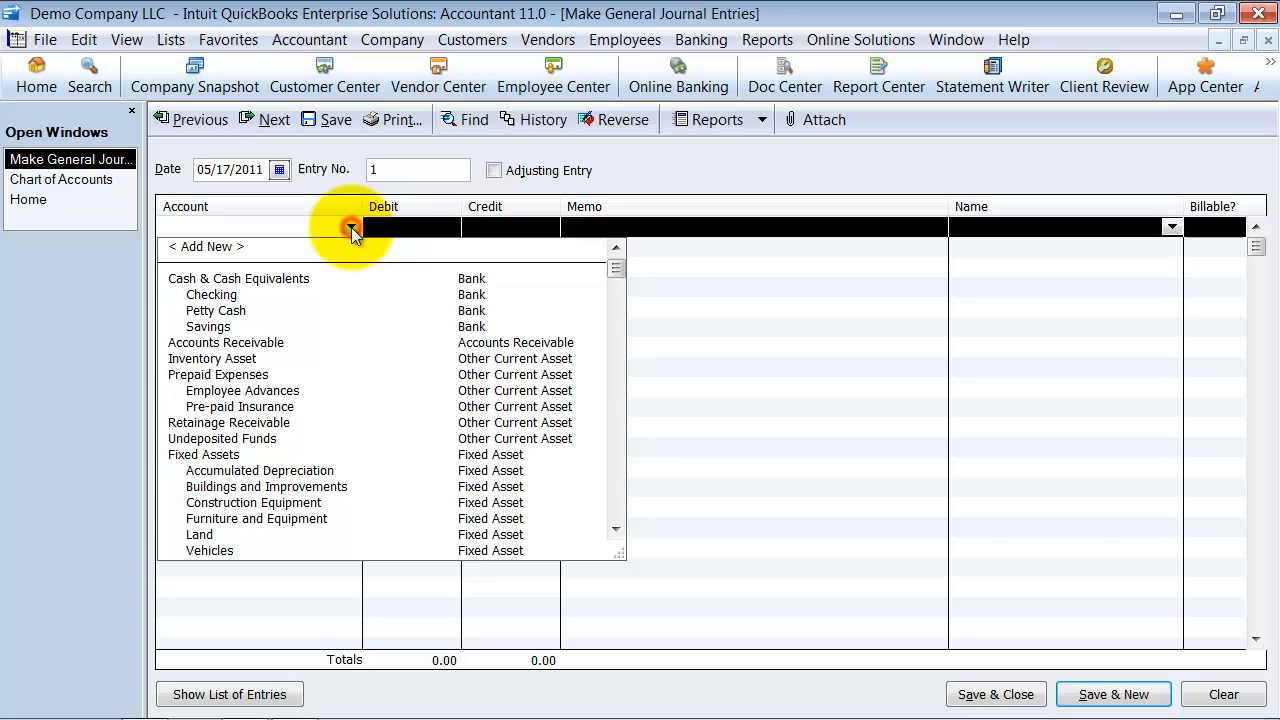
click(212, 294)
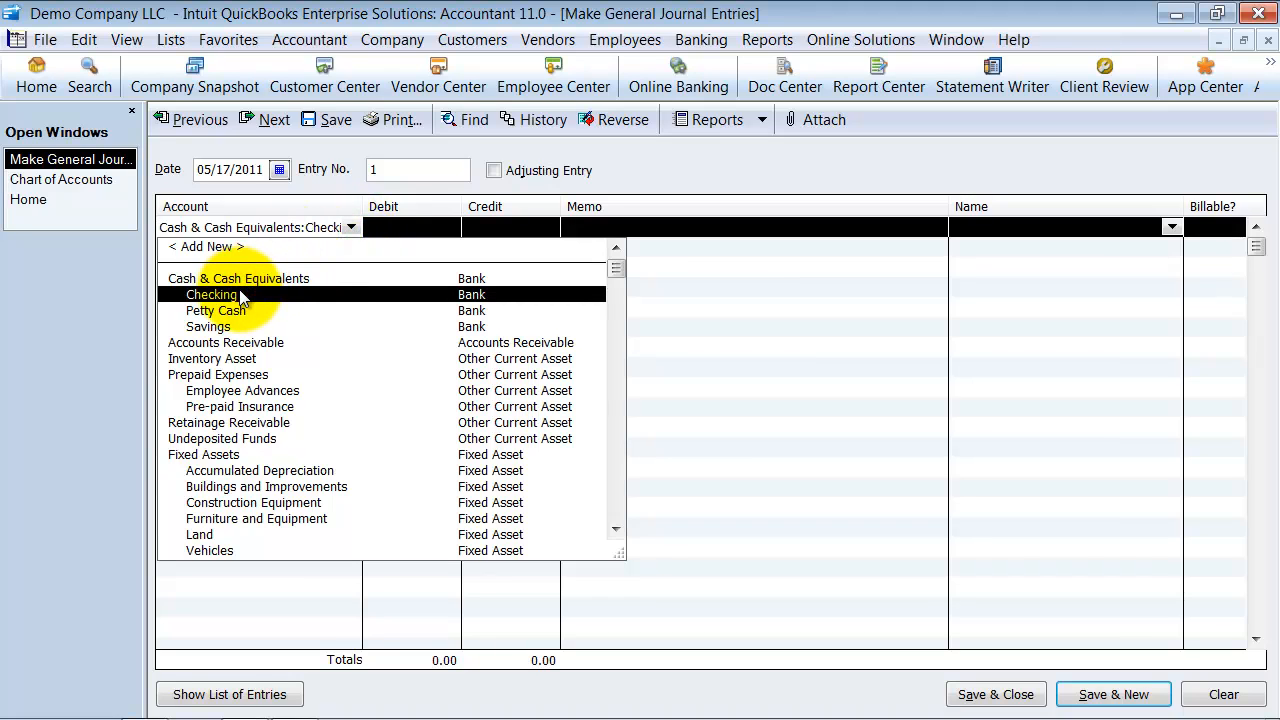
click(212, 294)
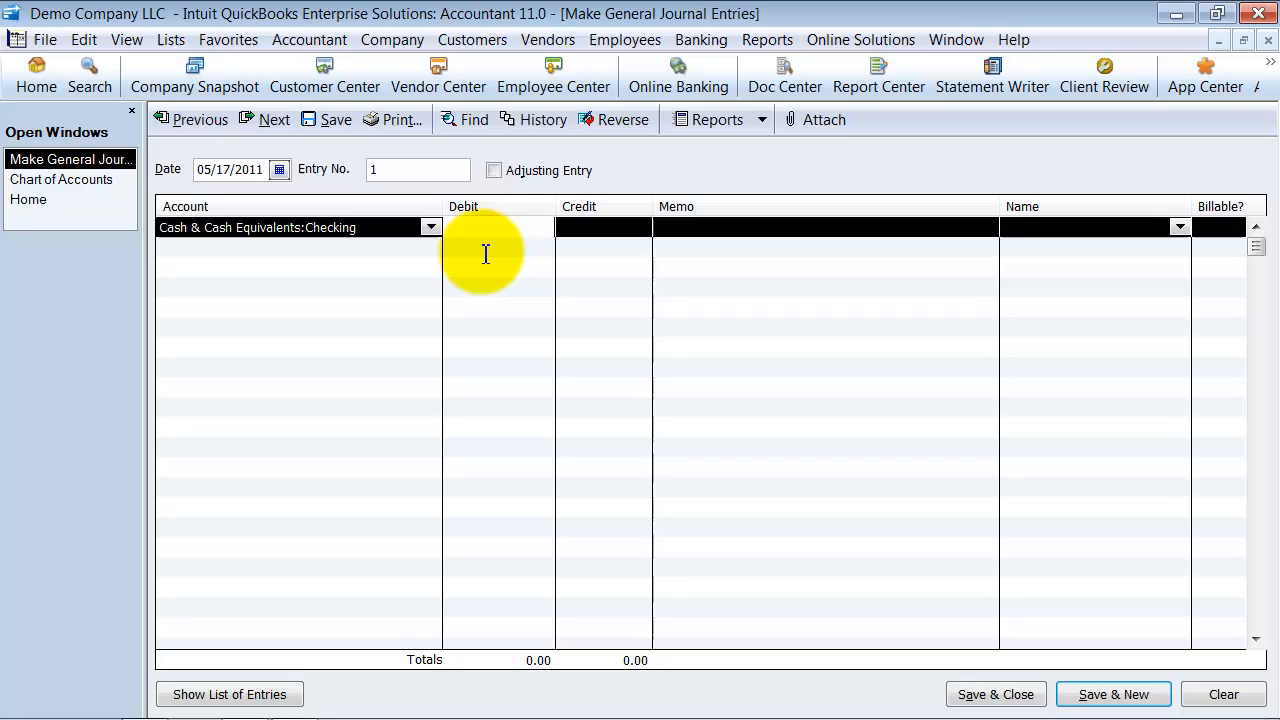
Debit Checking 12,000.85 with memo Opening Balance Equity.
click(500, 228)
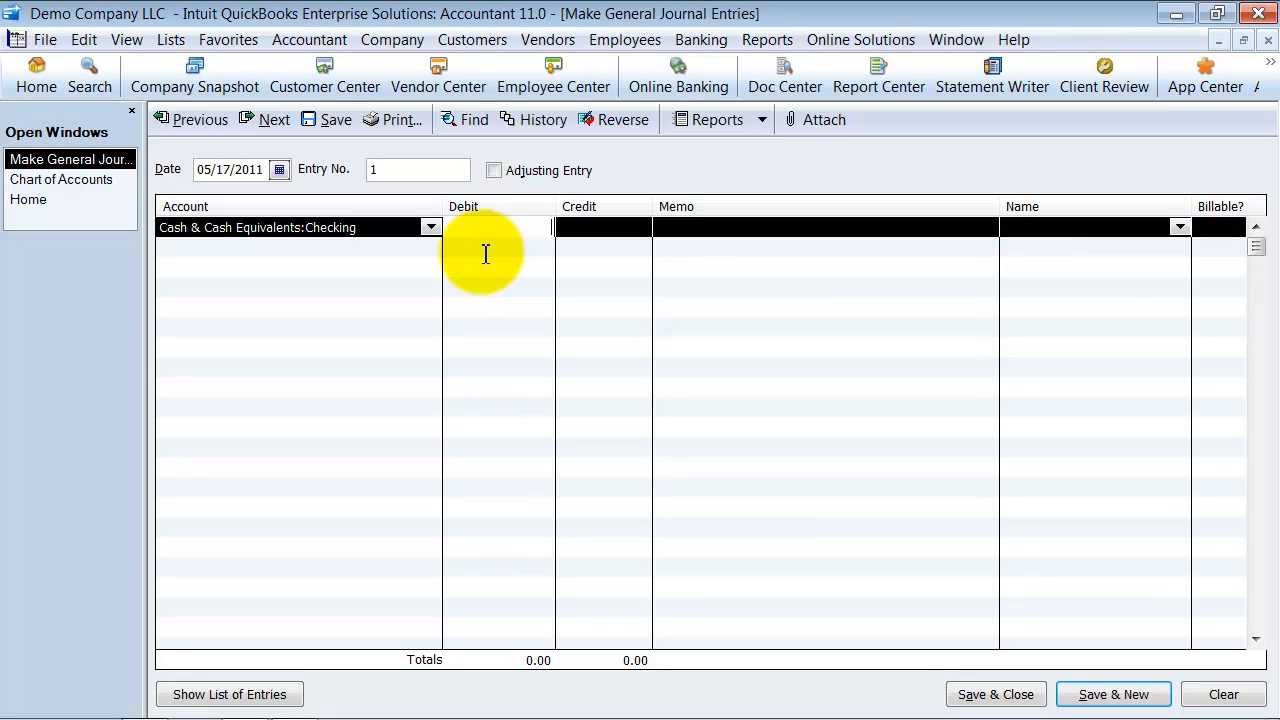
text(120)
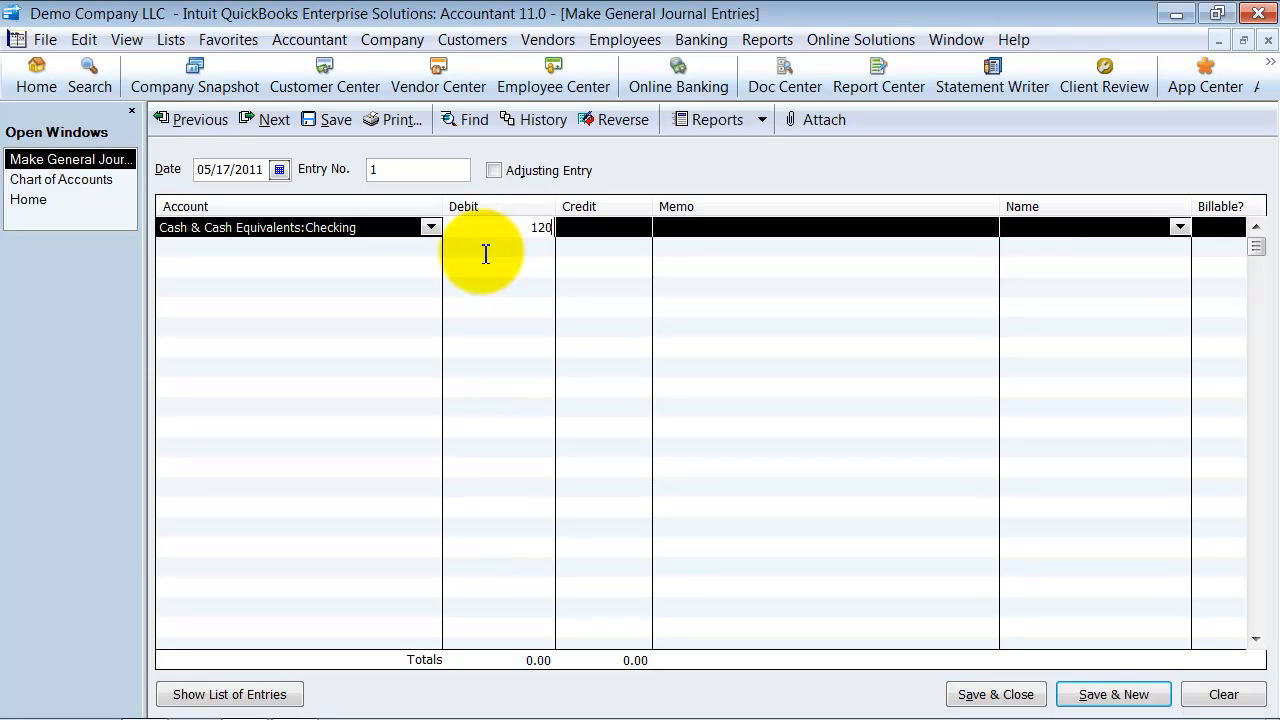
text(000.85)
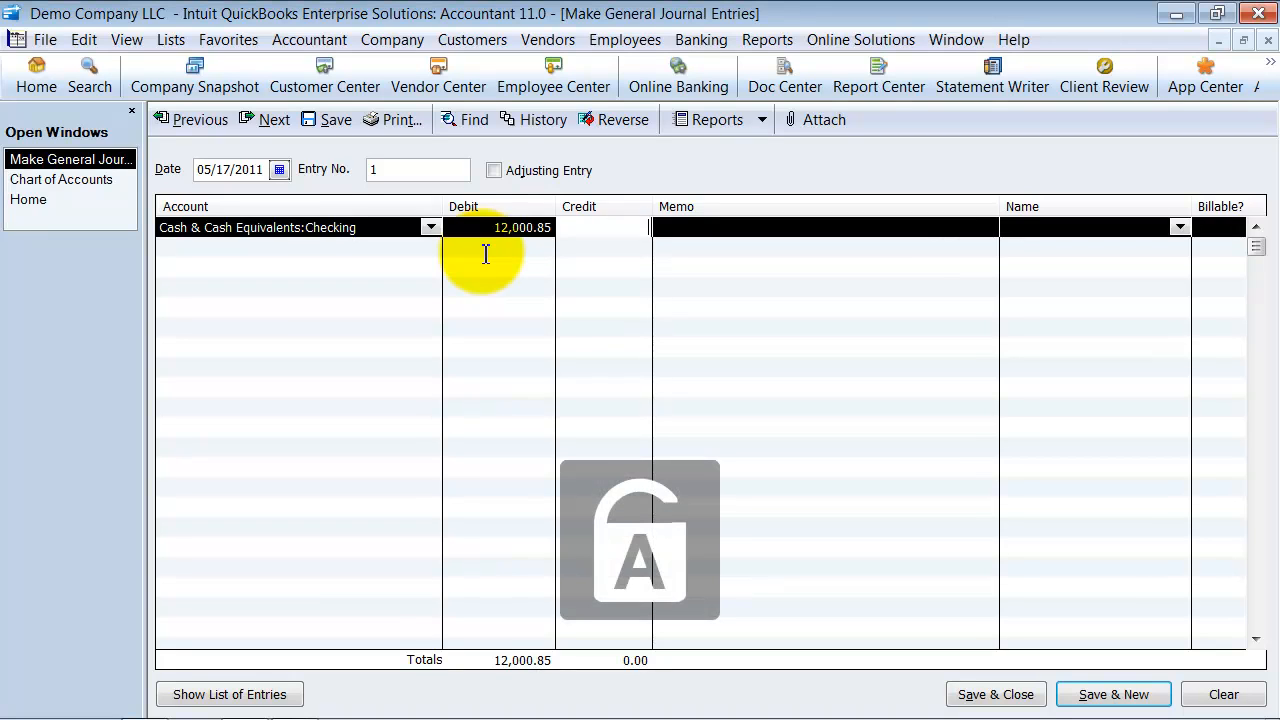
text(Op)
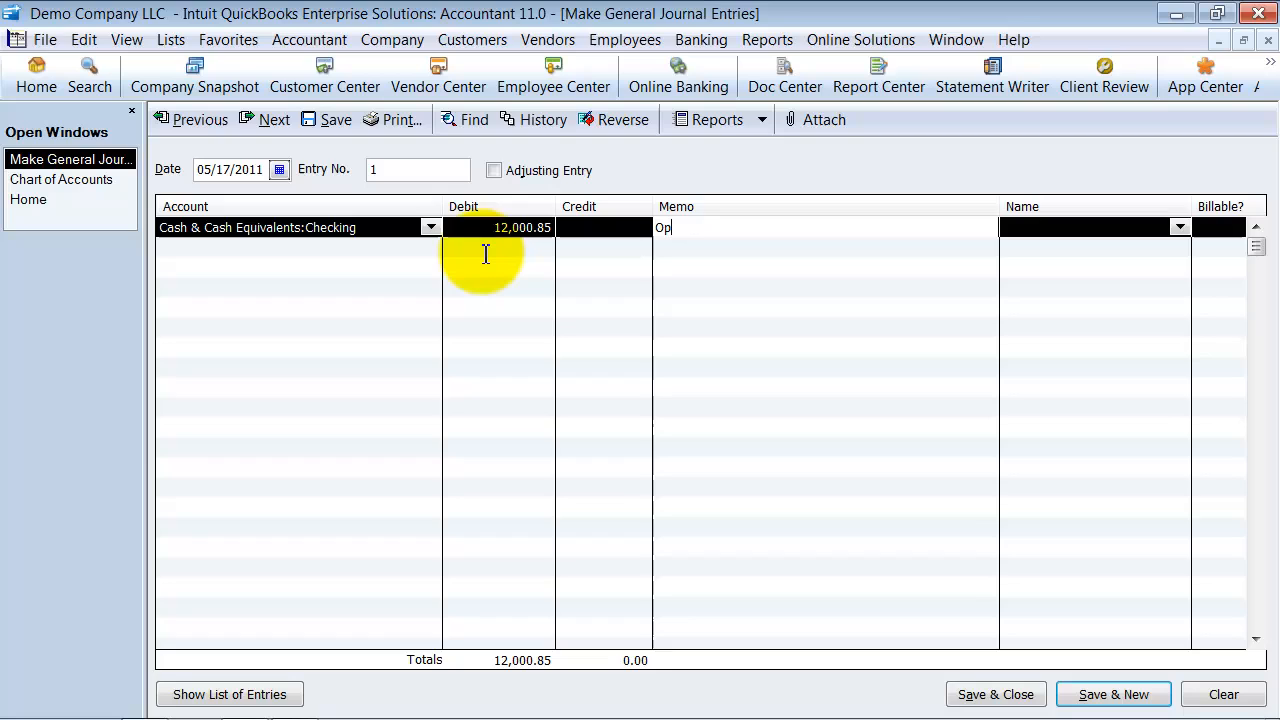
text(ening Balance Equity)
click(500, 246)
text(120)
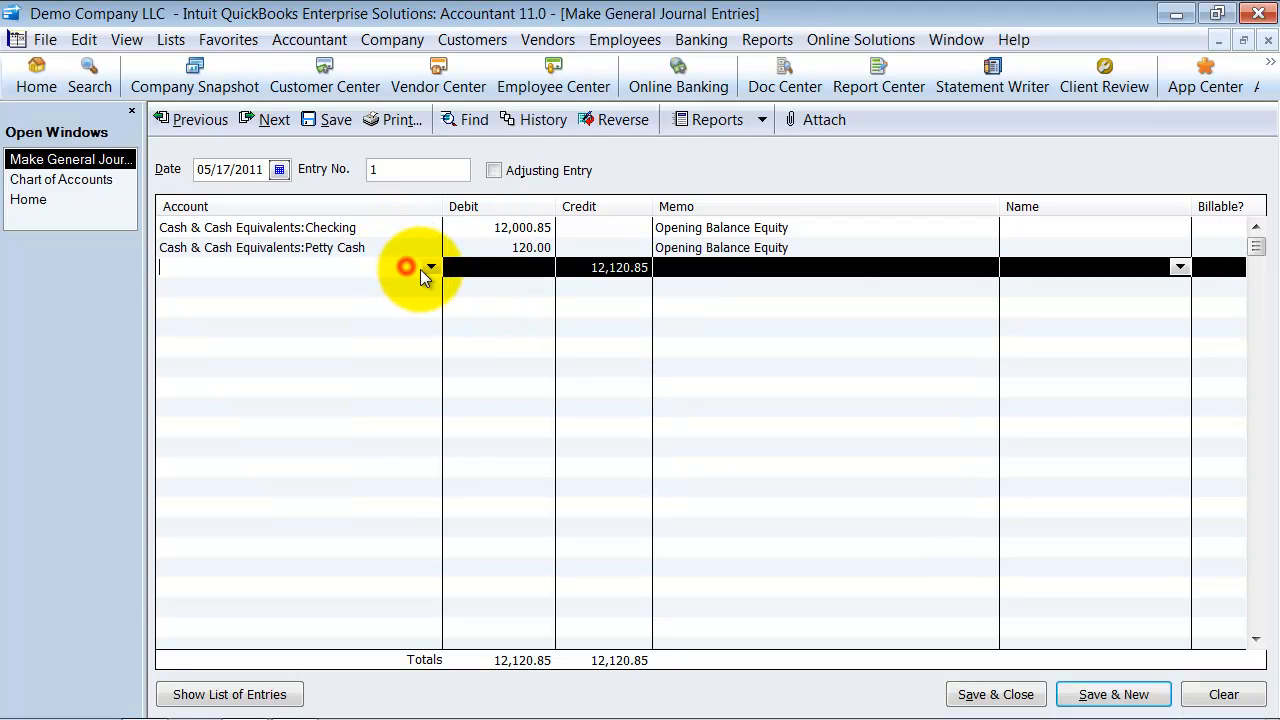
mouse_move(690, 280)
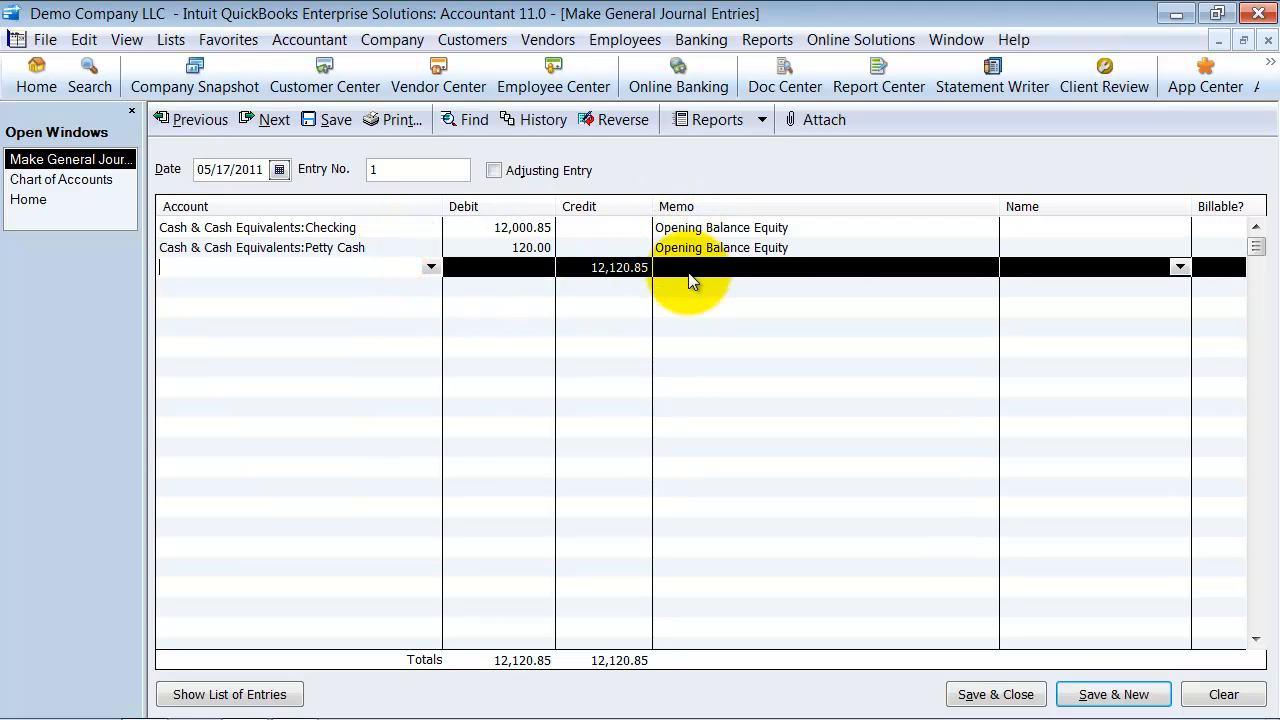
Debit Savings 8,000.00 on the third line, after Petty Cash 120.00.
click(430, 268)
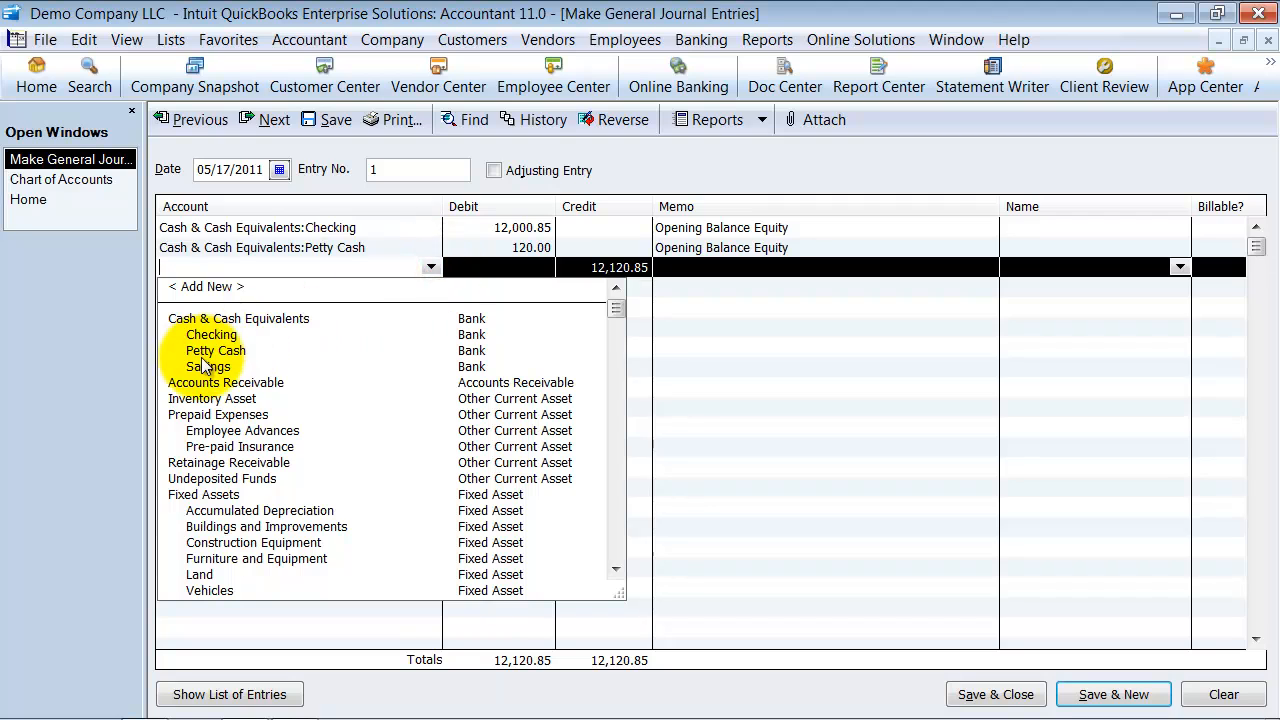
click(208, 366)
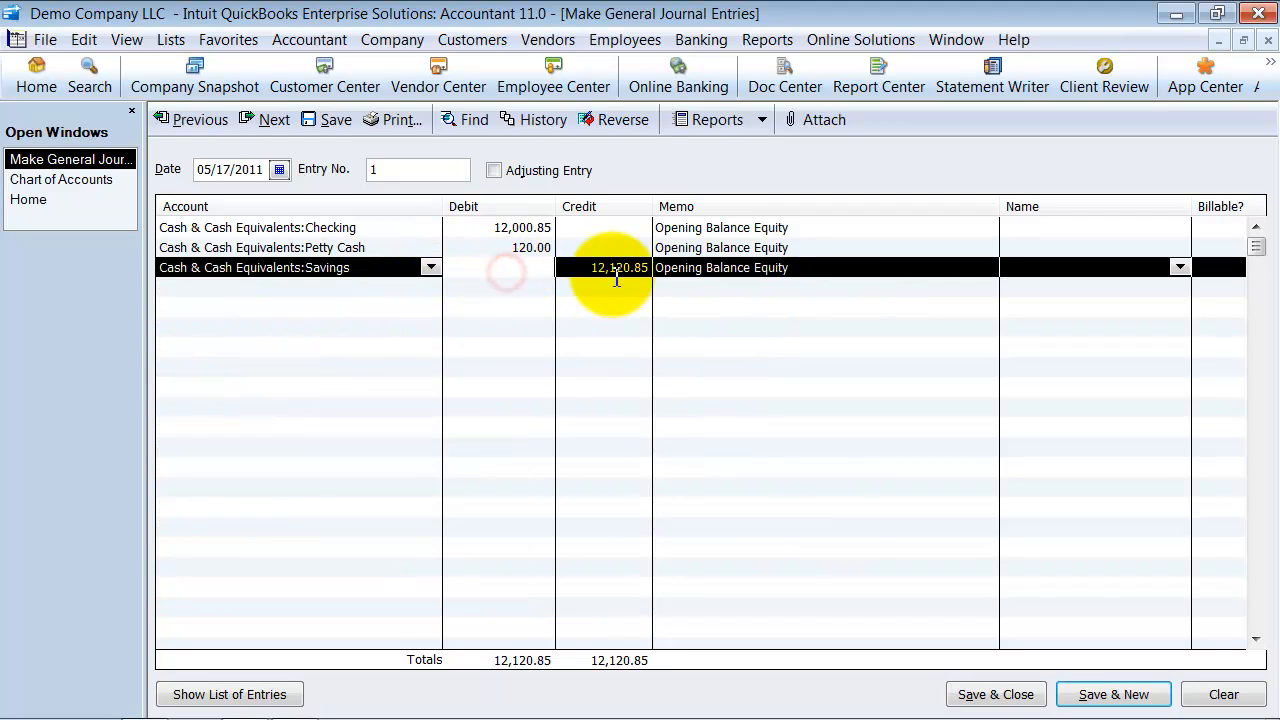
text(800)
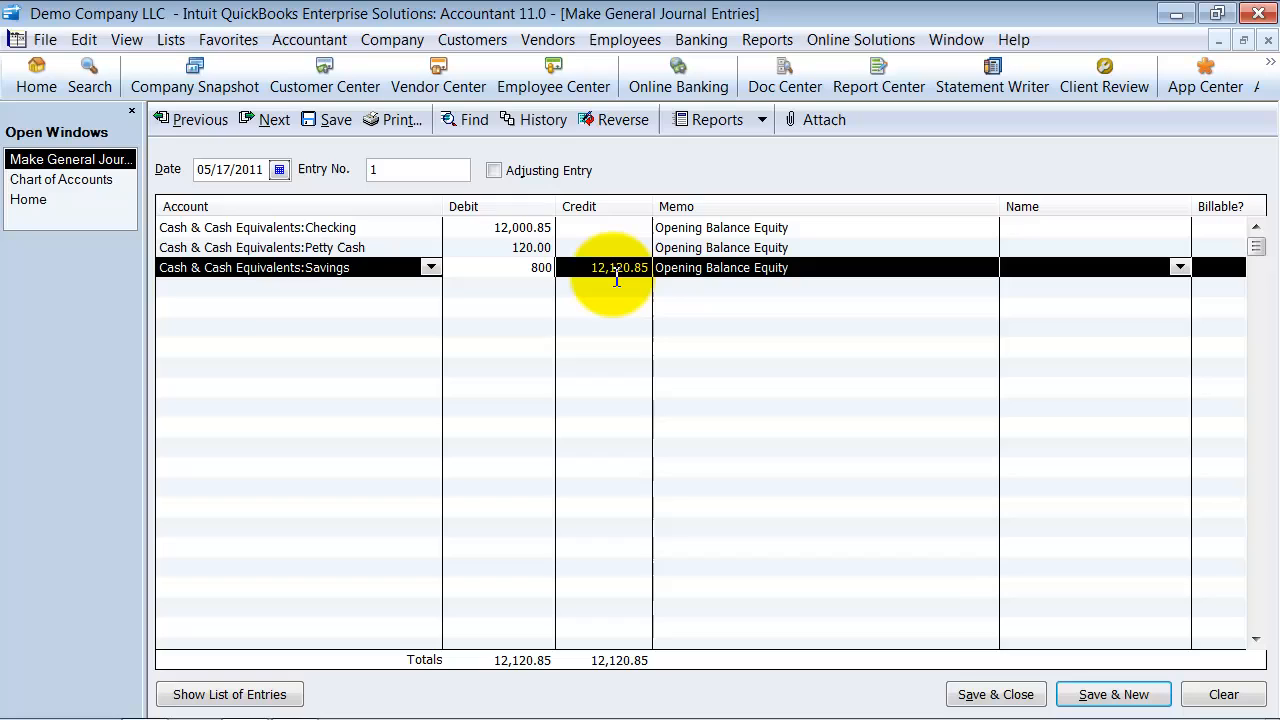
text(8000.00)
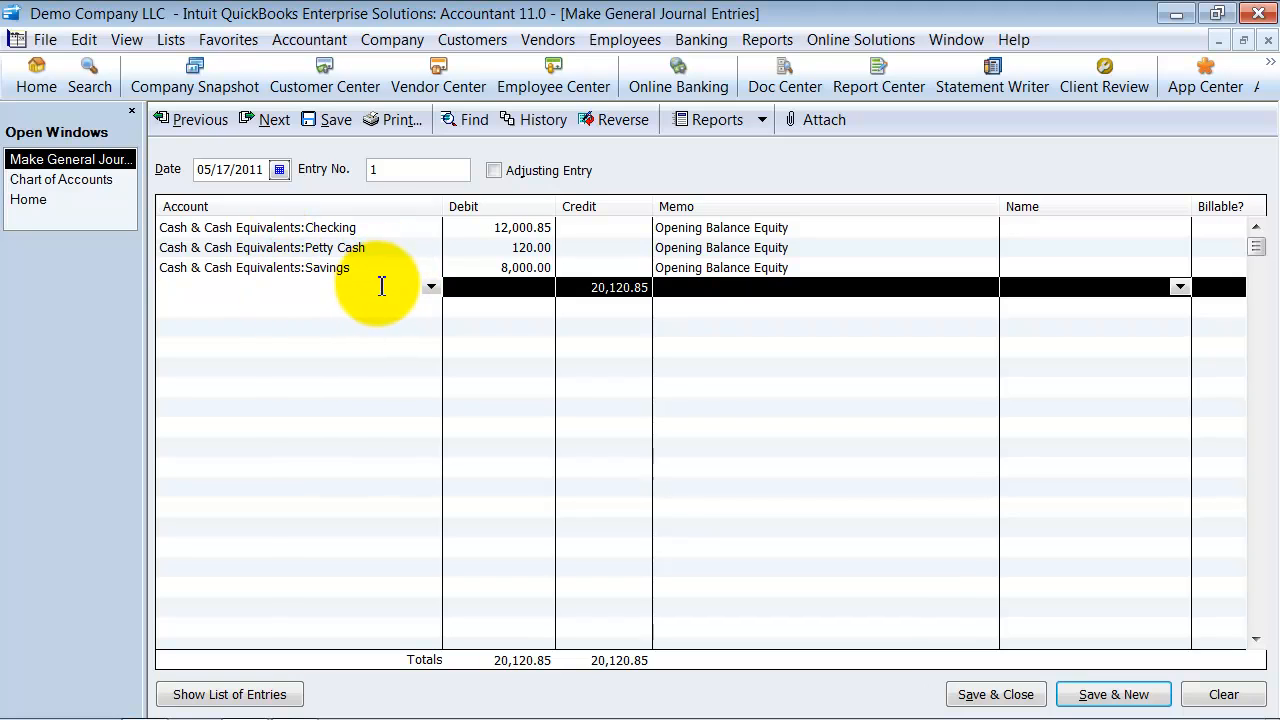
Assign the fourth line to Prepaid Expenses:Pre-paid Insurance after first picking Inventory Asset.
click(432, 288)
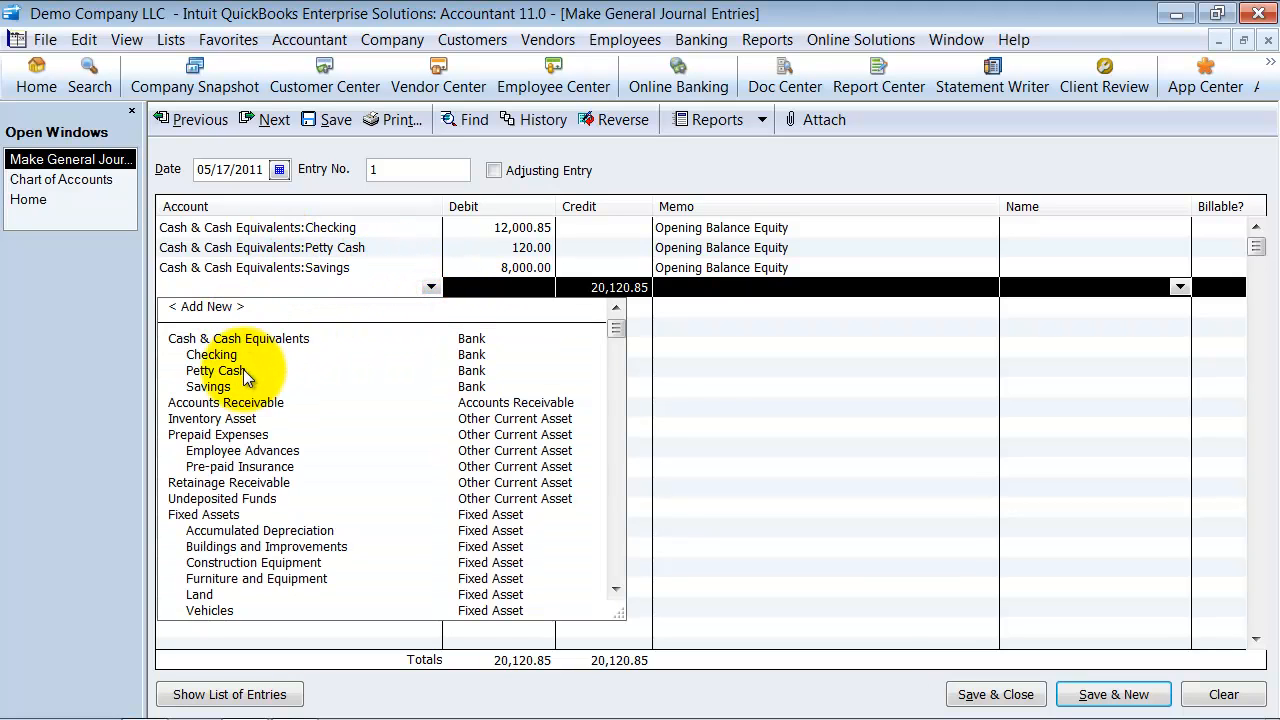
mouse_move(230, 474)
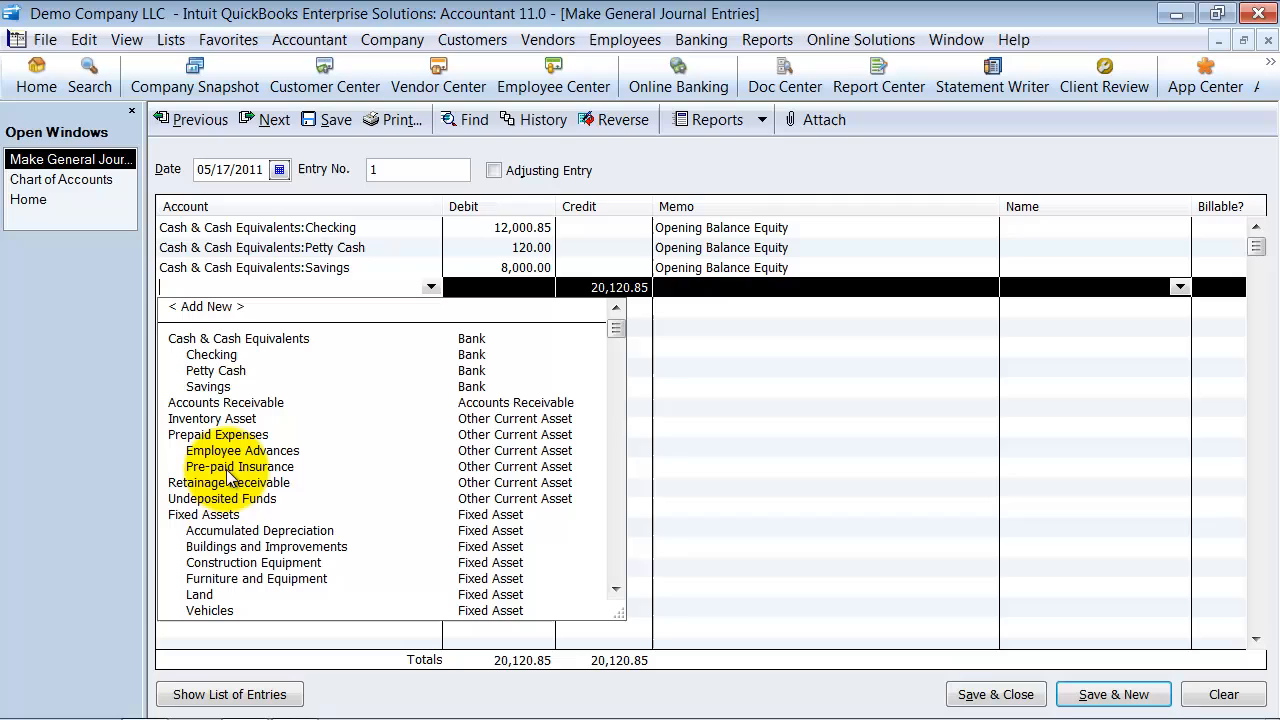
mouse_move(544, 410)
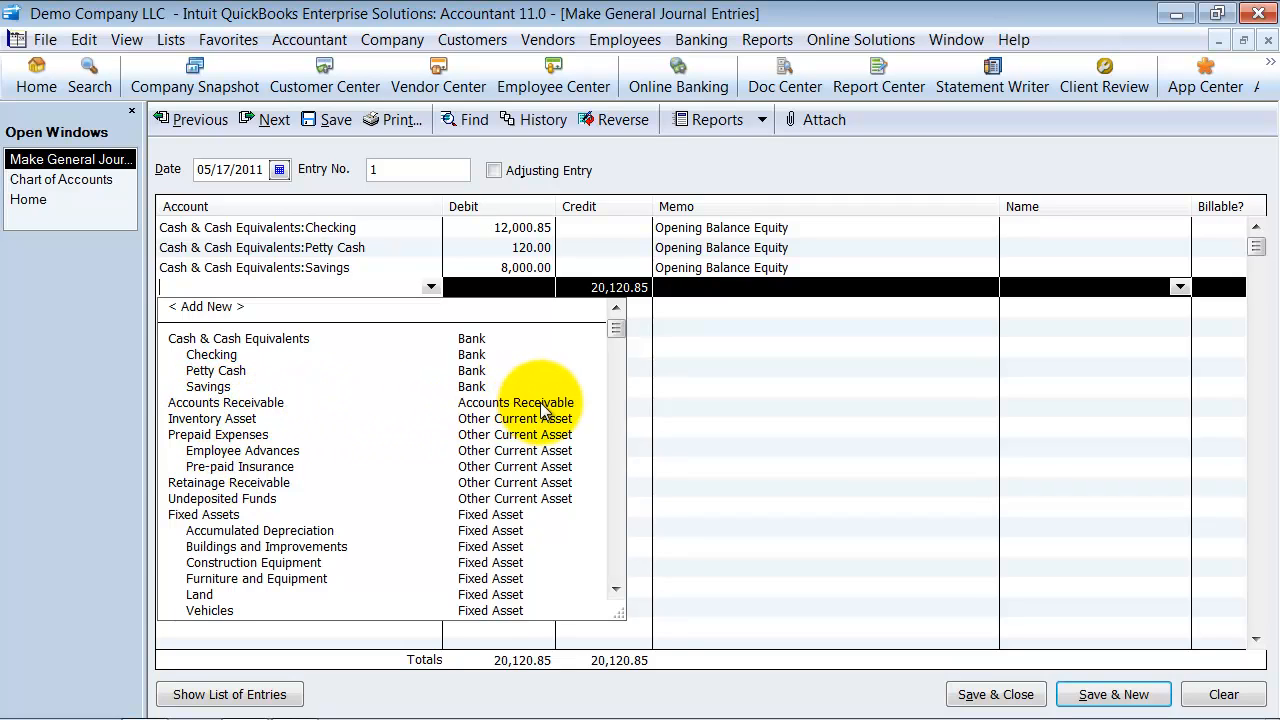
mouse_move(248, 418)
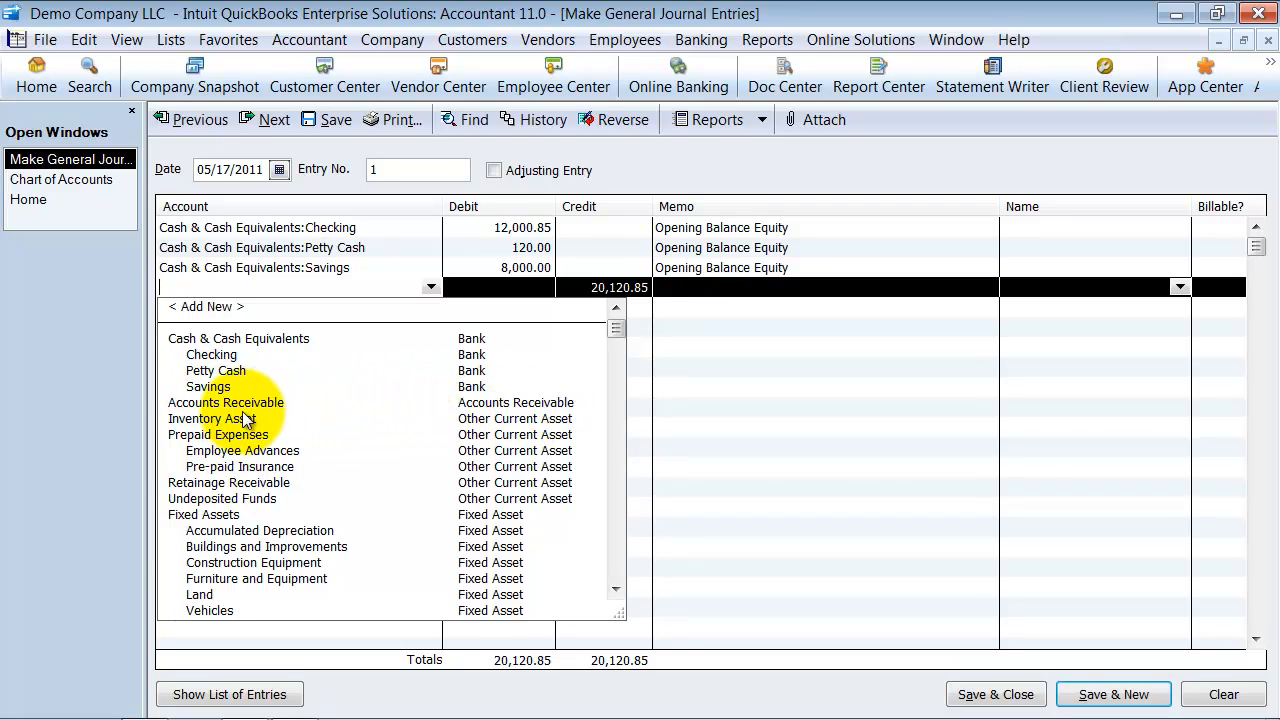
mouse_move(572, 420)
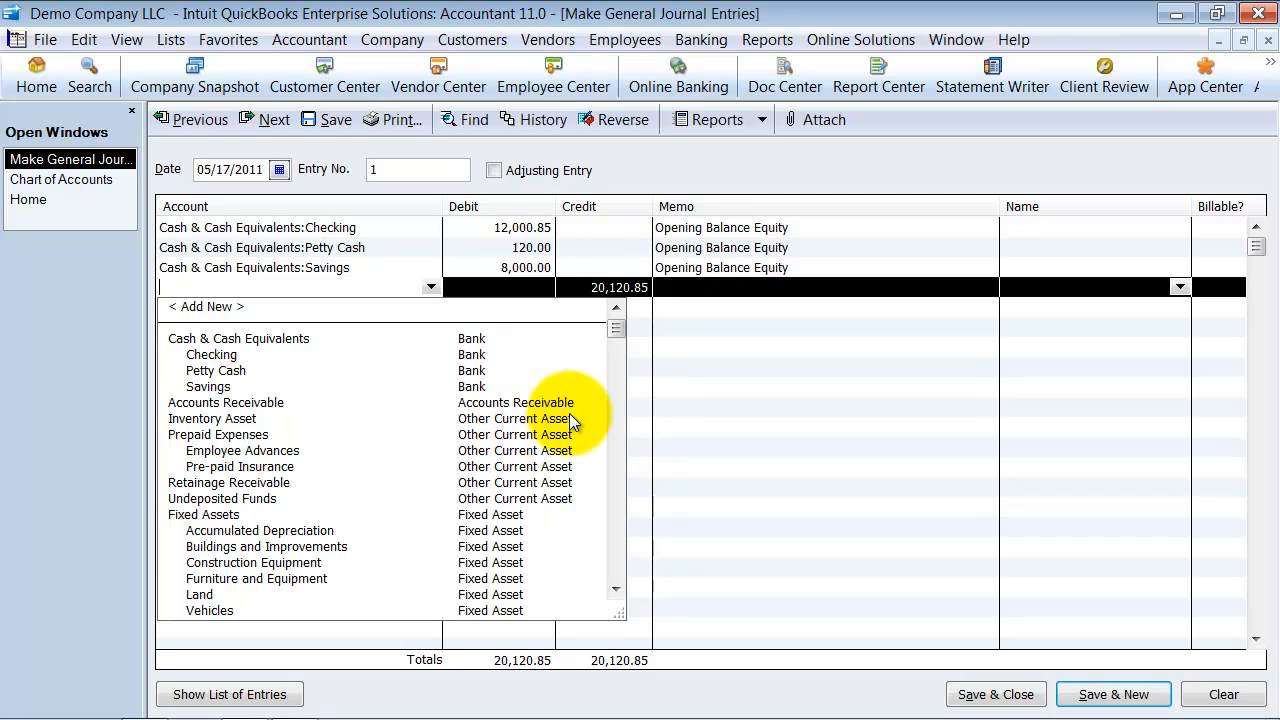
mouse_move(400, 444)
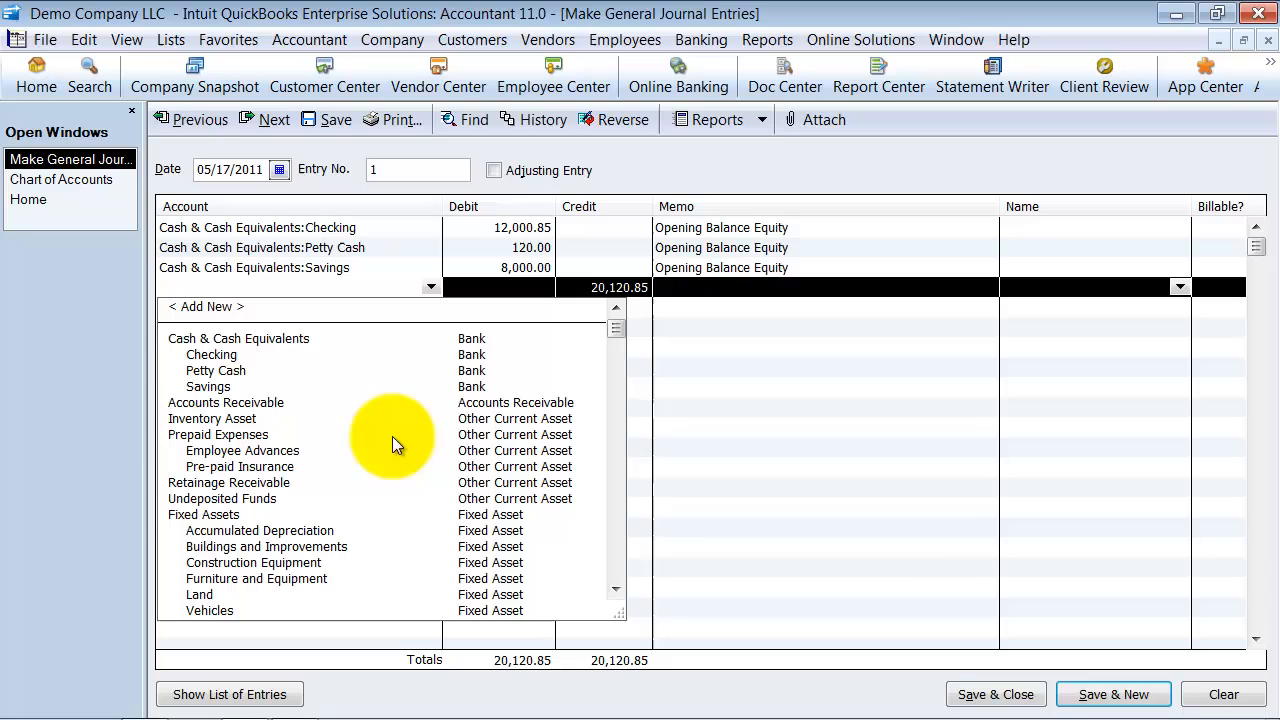
mouse_move(204, 418)
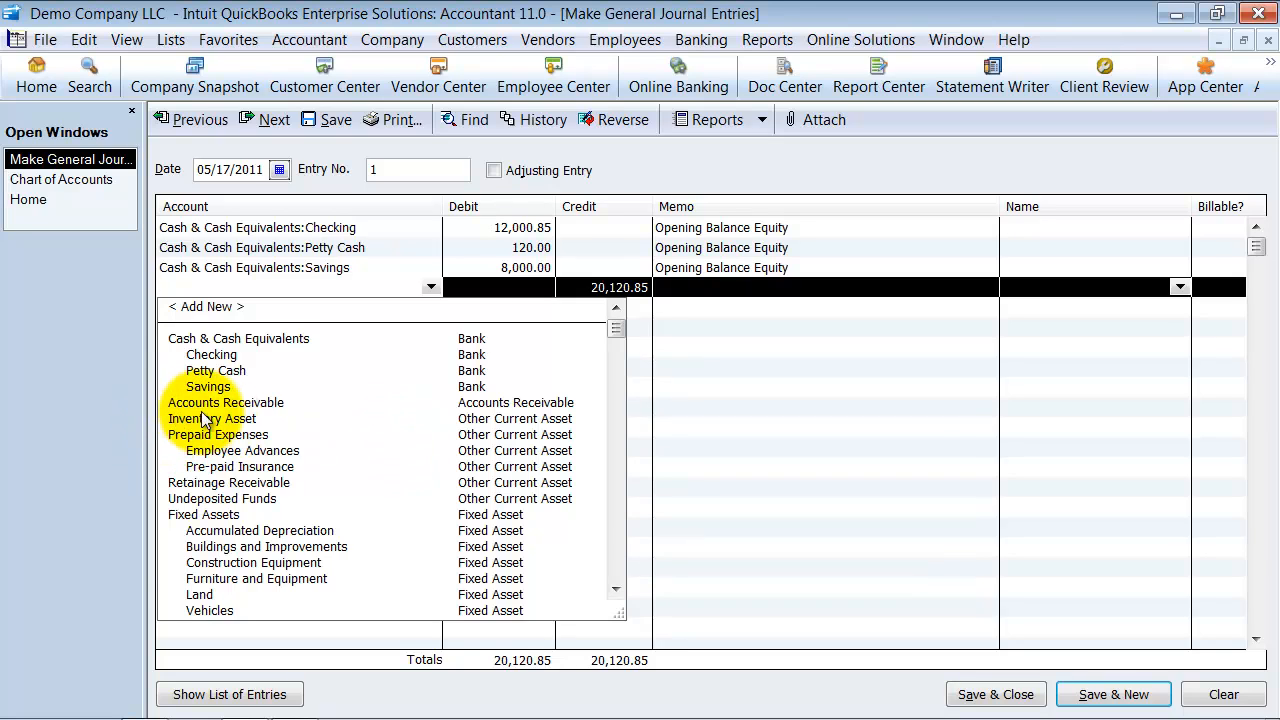
mouse_move(212, 410)
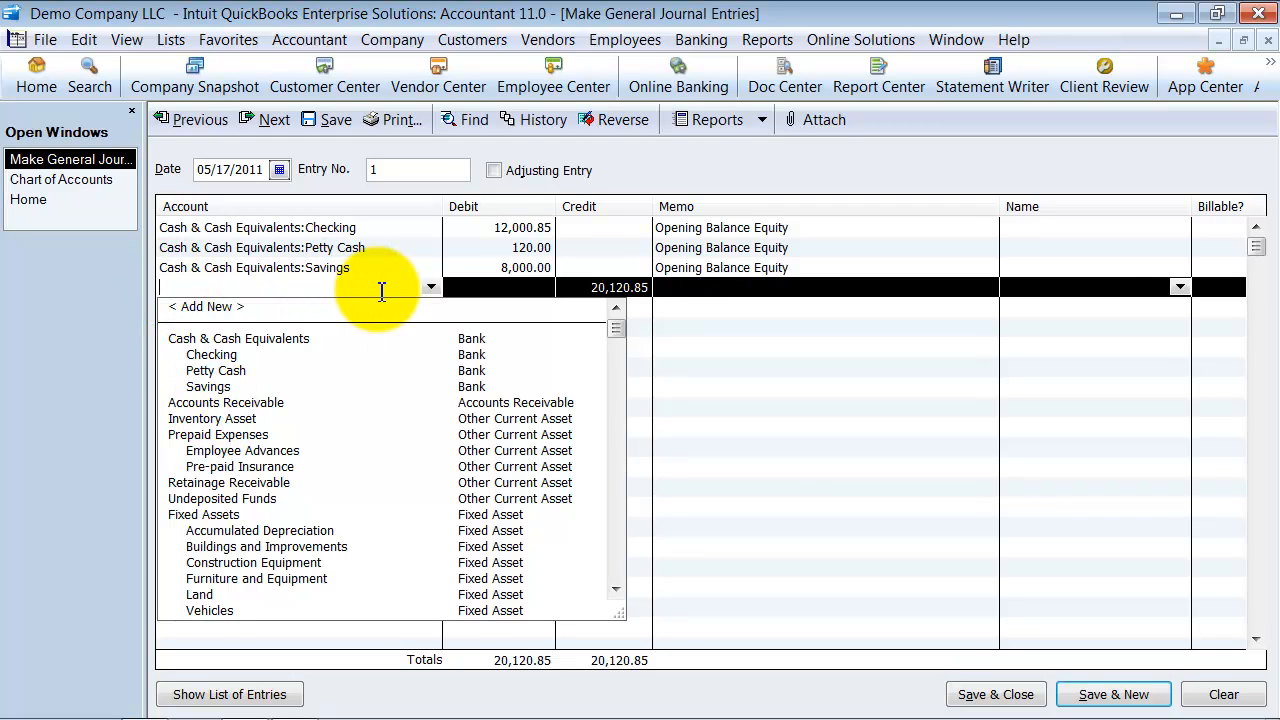
mouse_move(330, 584)
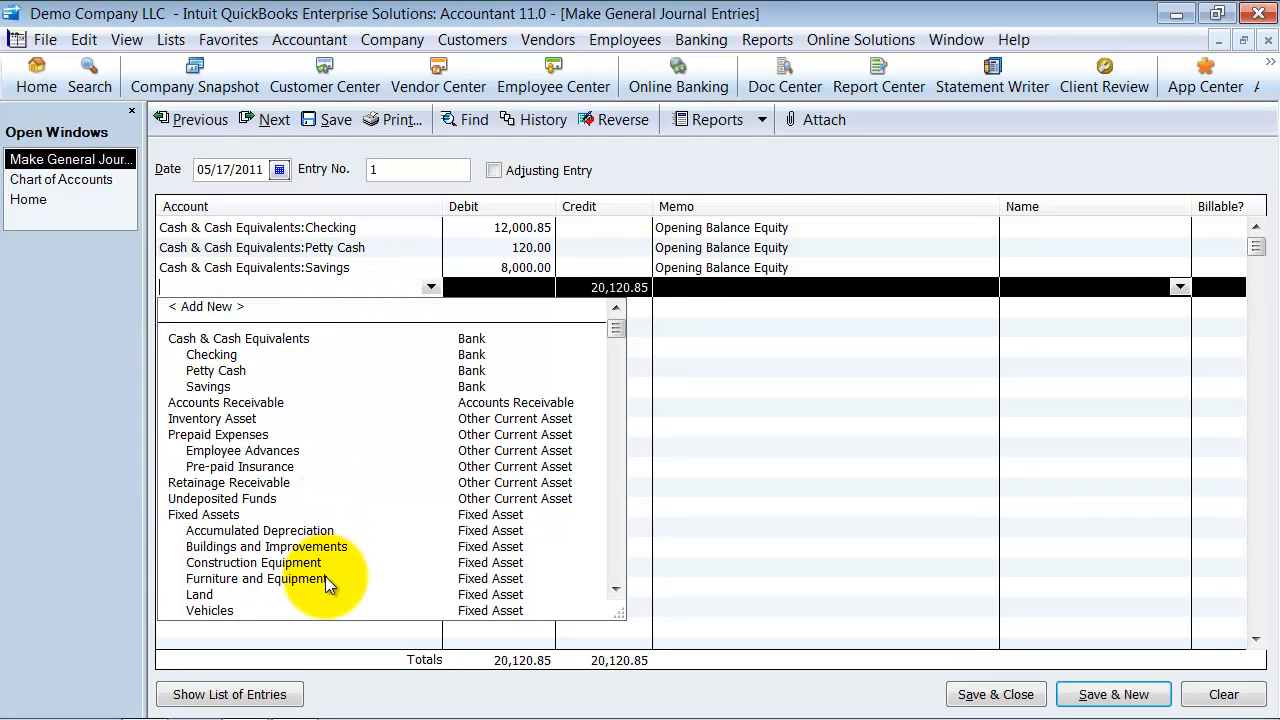
mouse_move(438, 536)
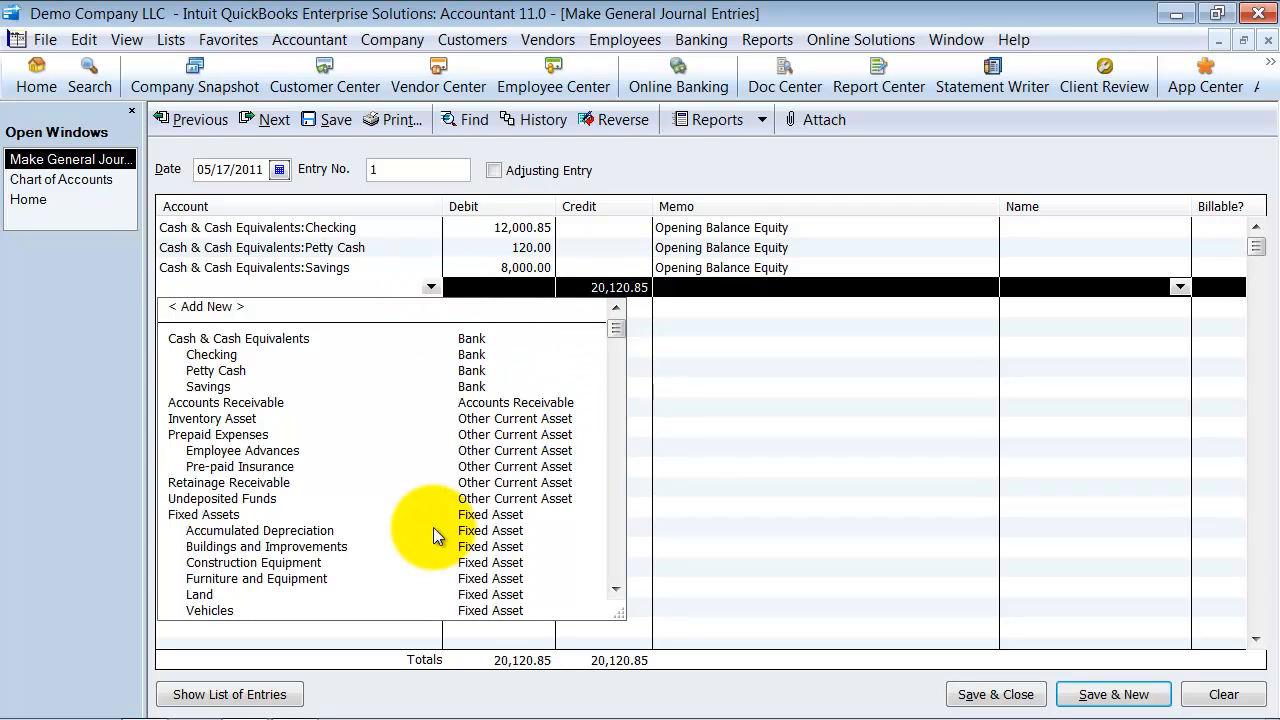
mouse_move(184, 336)
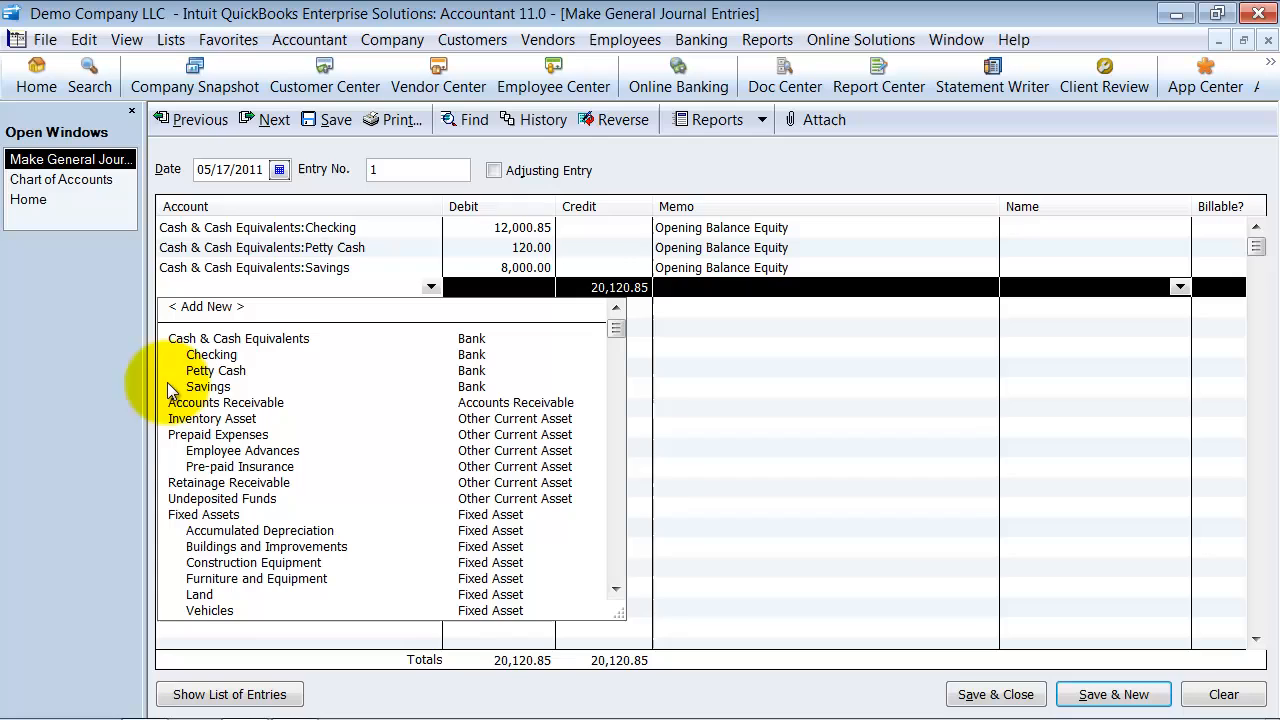
click(212, 418)
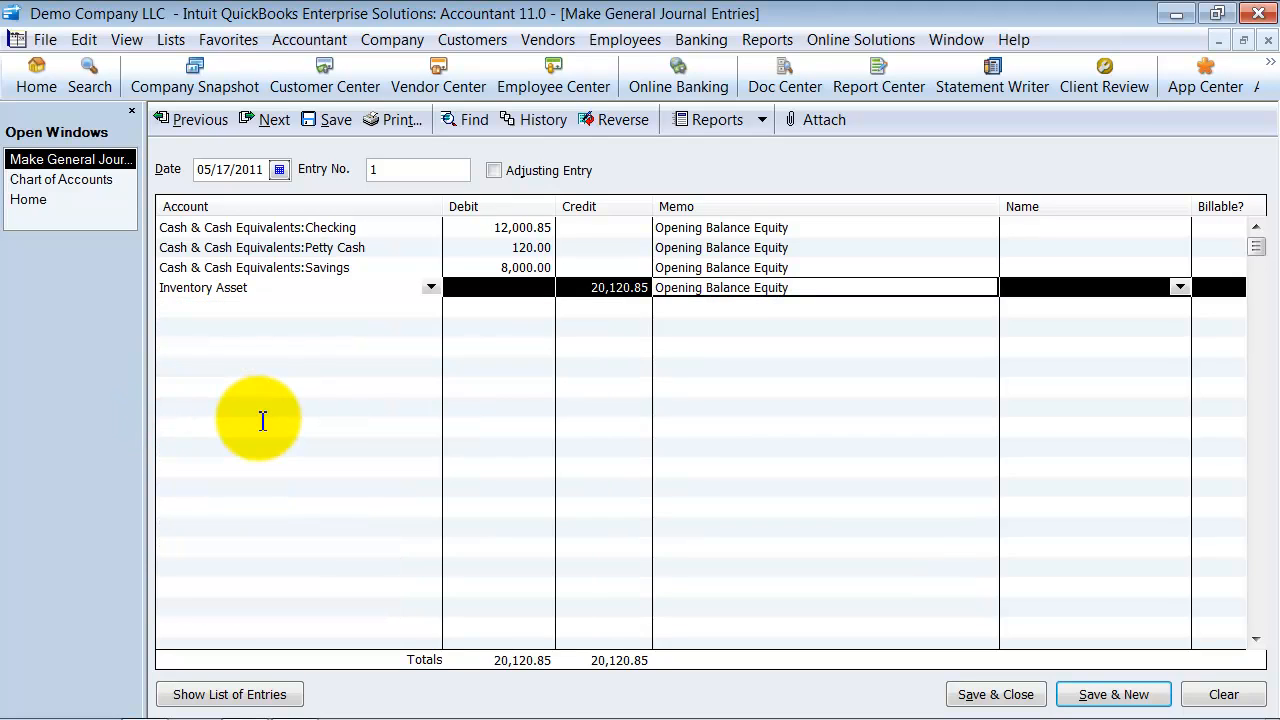
click(432, 288)
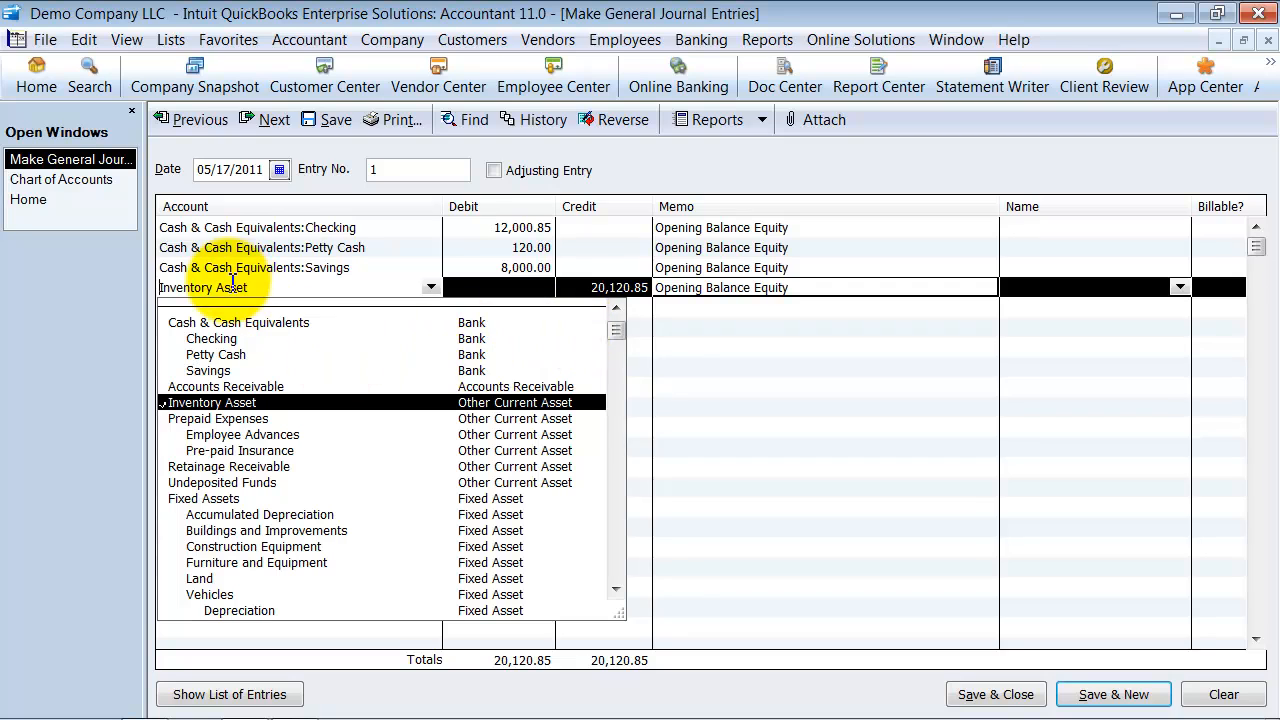
mouse_move(412, 288)
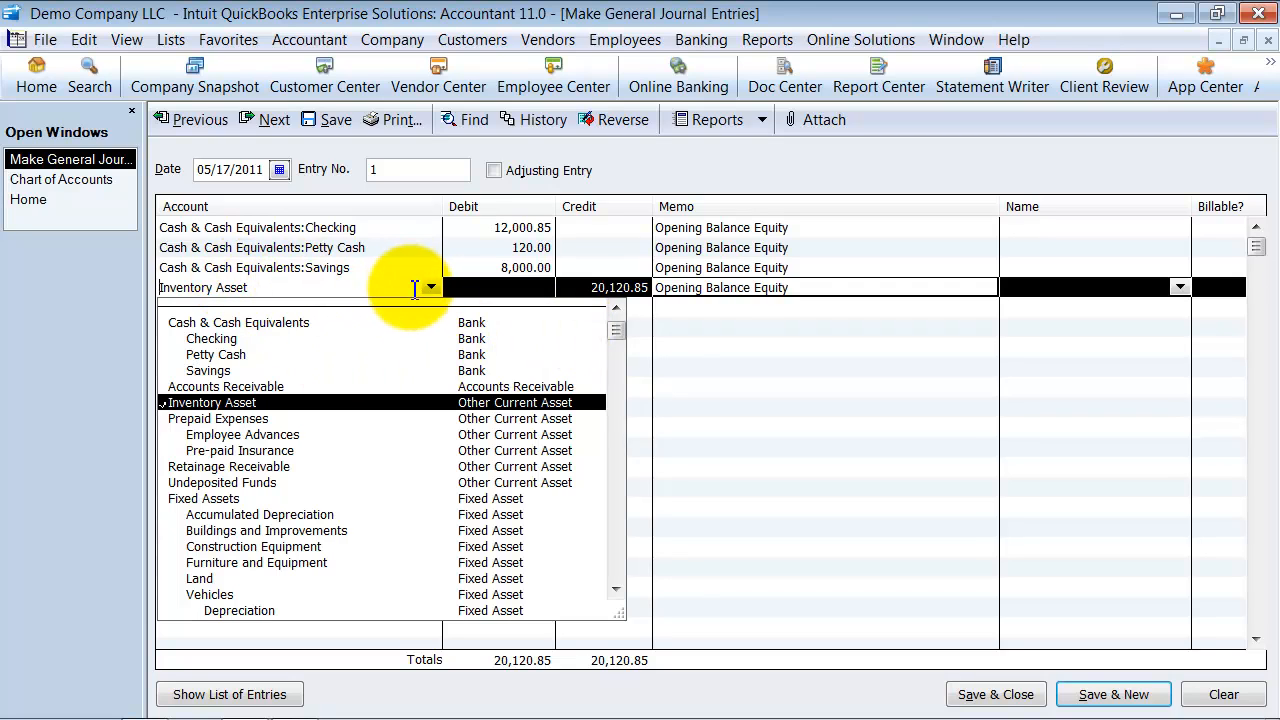
mouse_move(340, 490)
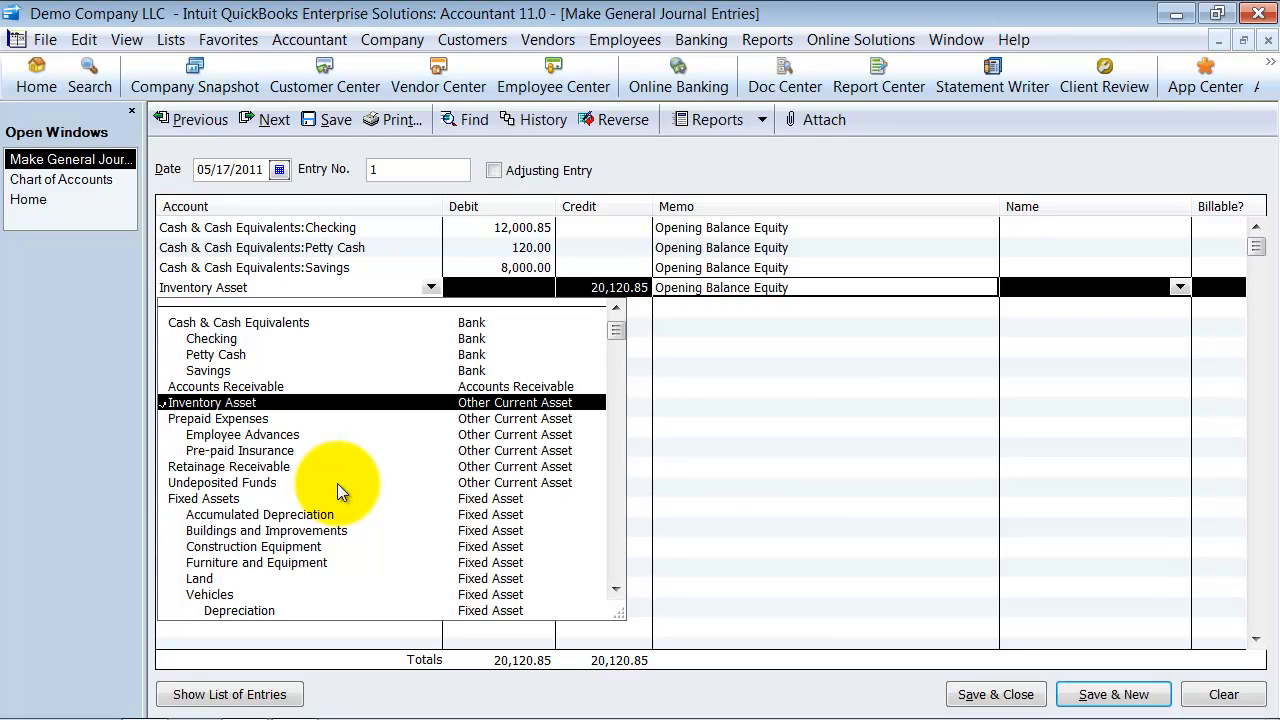
mouse_move(220, 430)
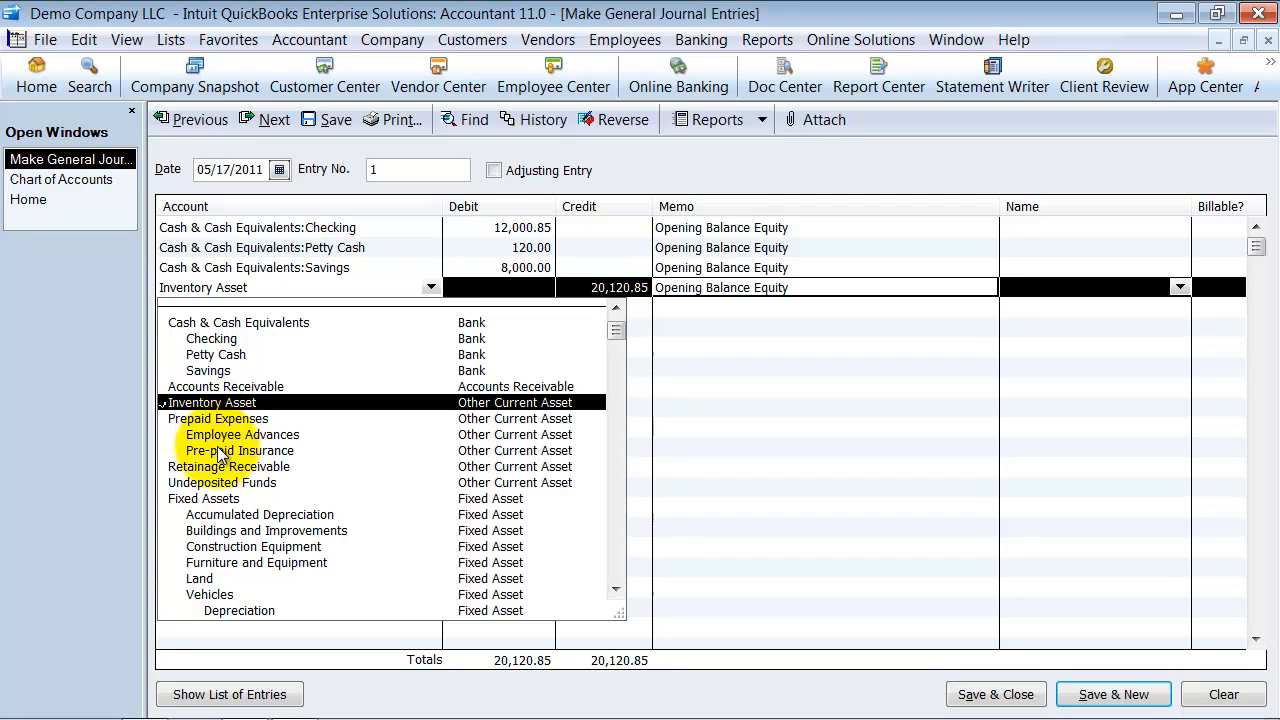
click(238, 450)
text(1200)
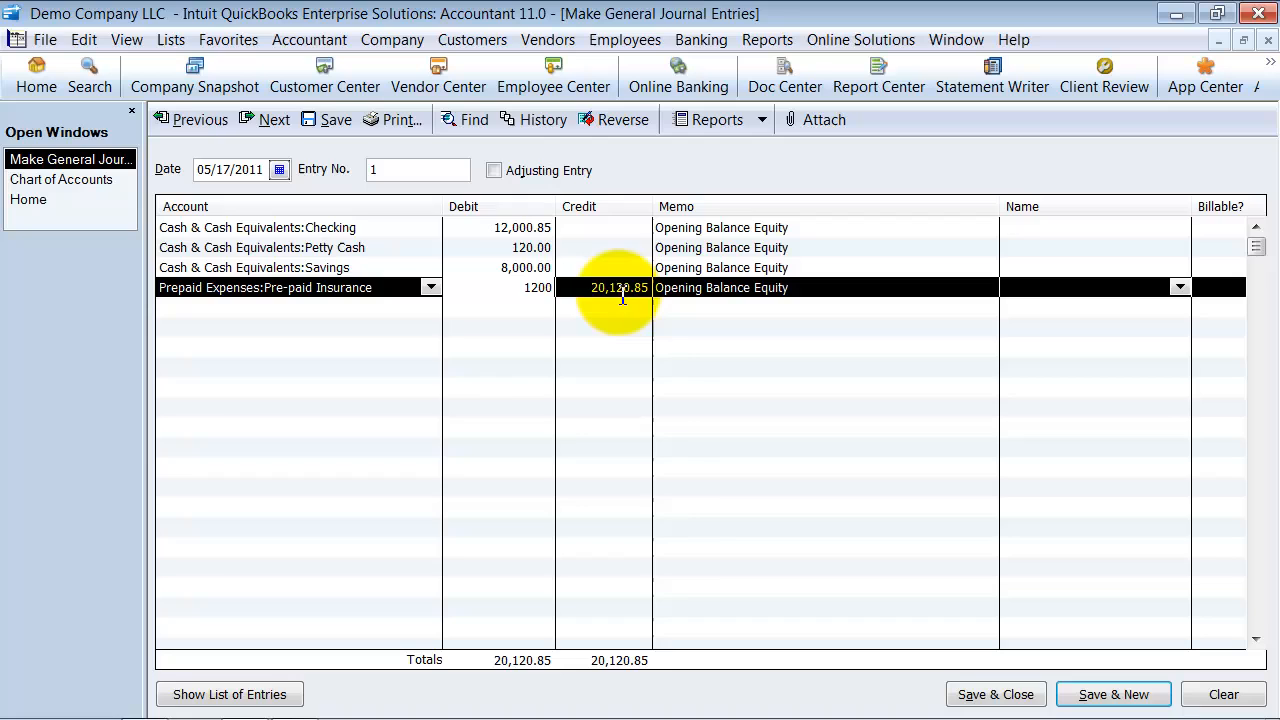
Commit the 1,200 insurance debit and enter -1528.79 for Fixed Assets:Accumulated Depreciation on a new line.
click(430, 288)
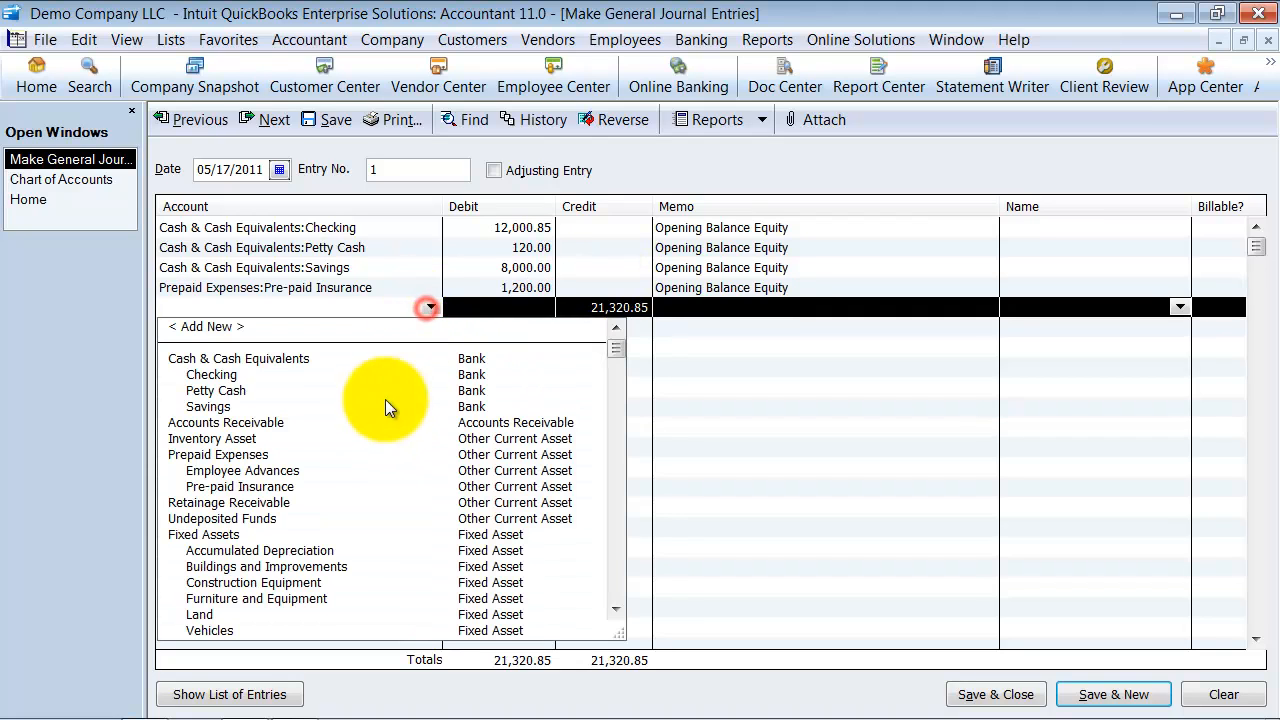
mouse_move(210, 510)
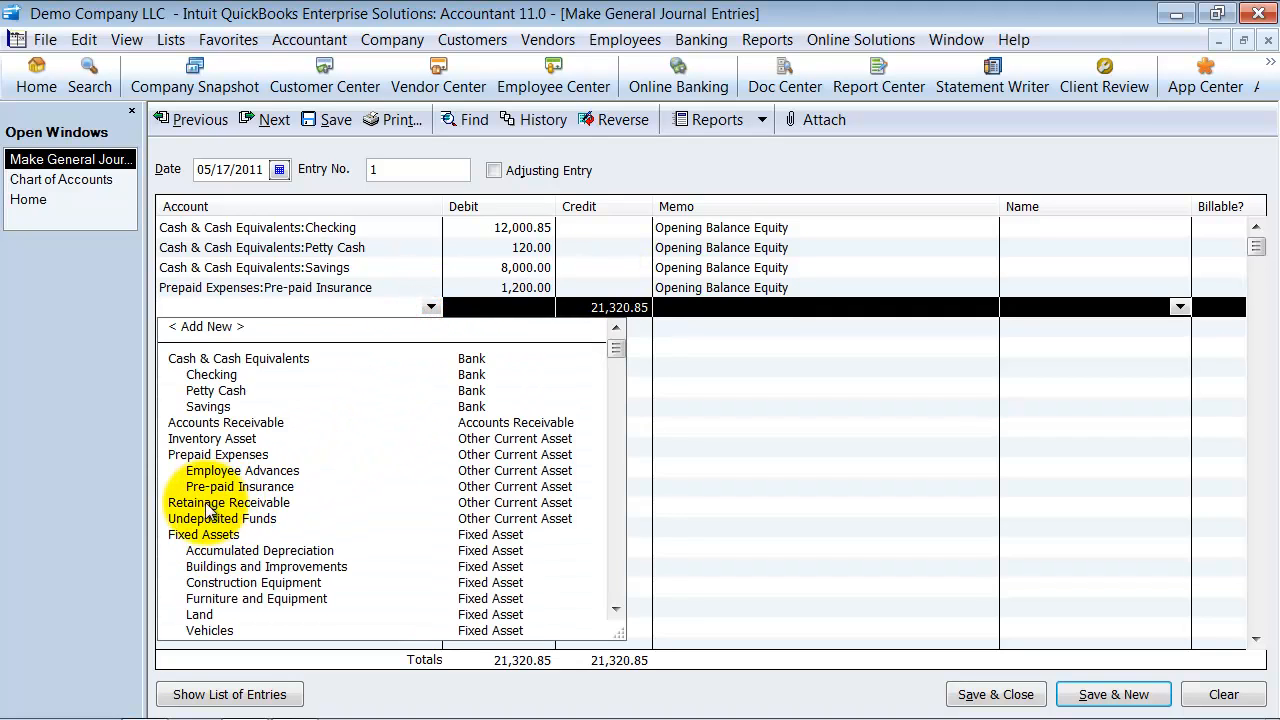
mouse_move(270, 518)
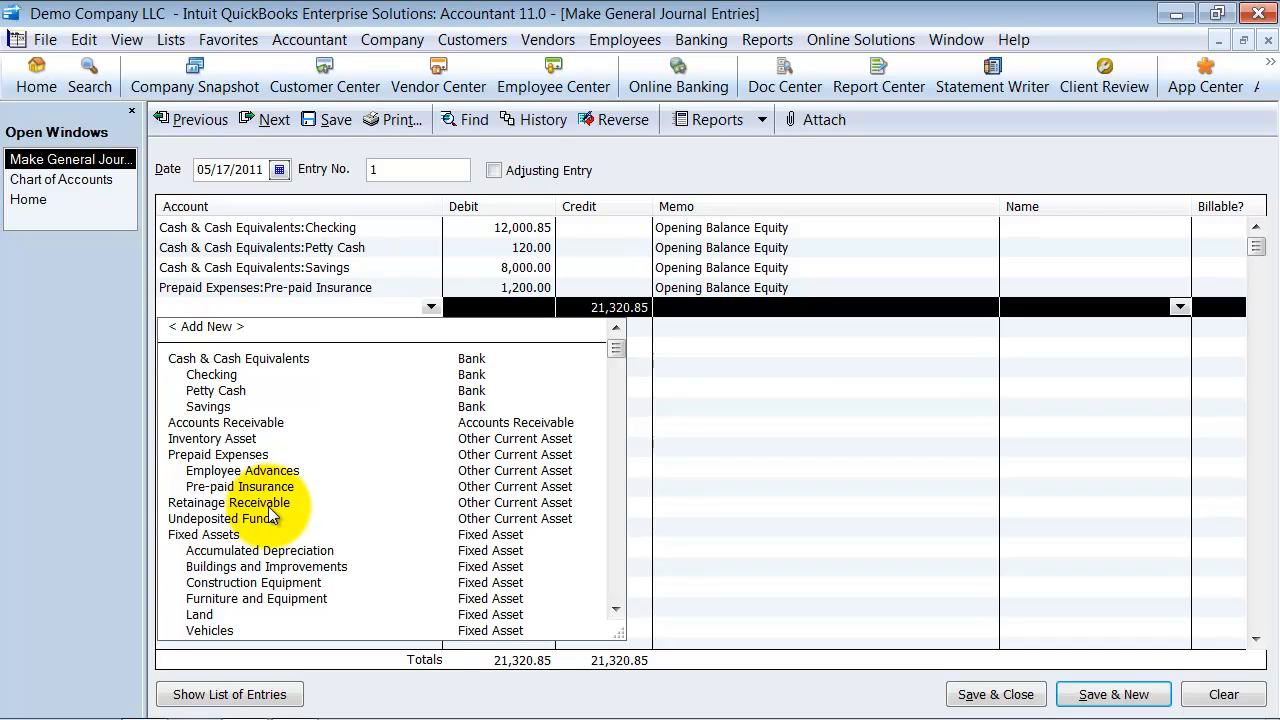
scroll(down, 3)
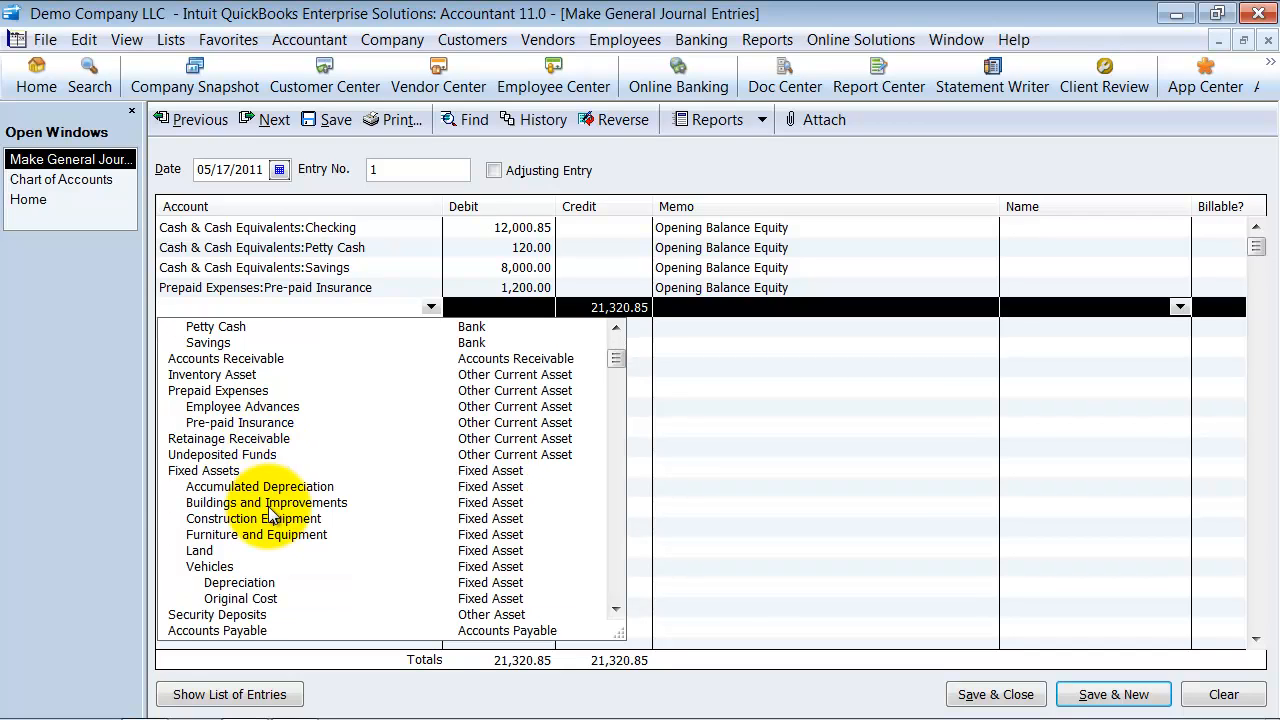
mouse_move(244, 470)
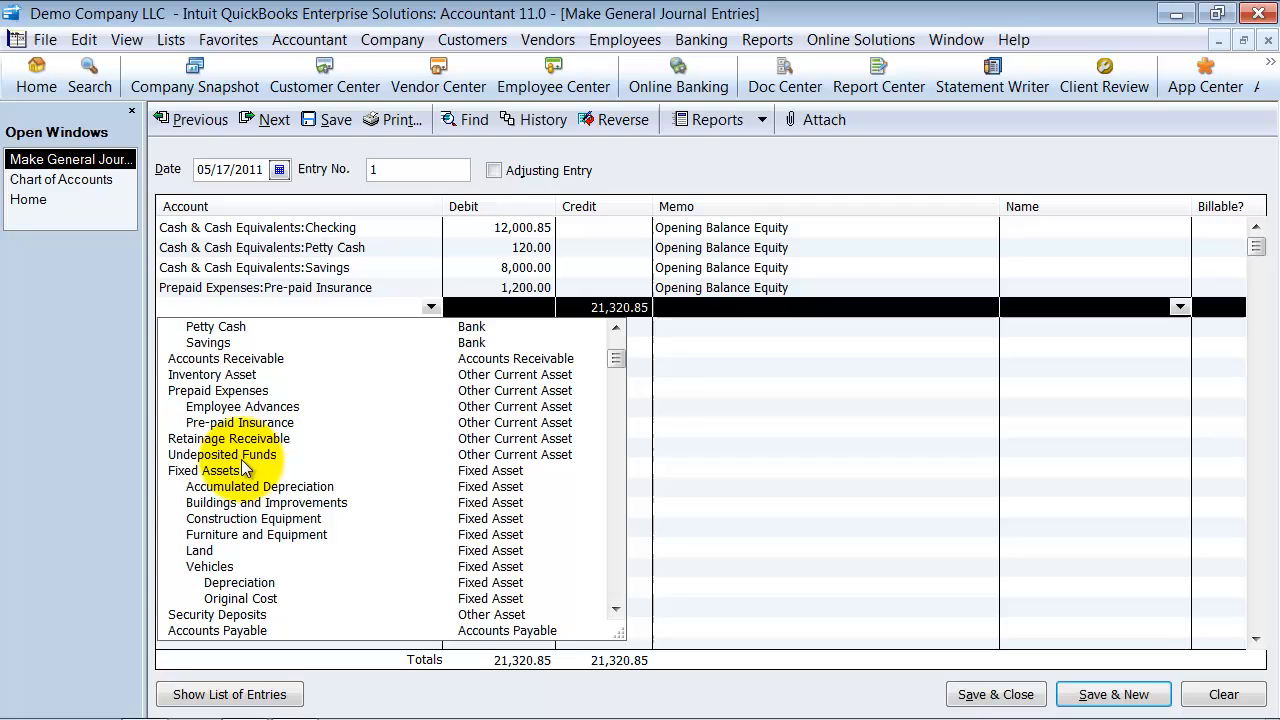
click(260, 486)
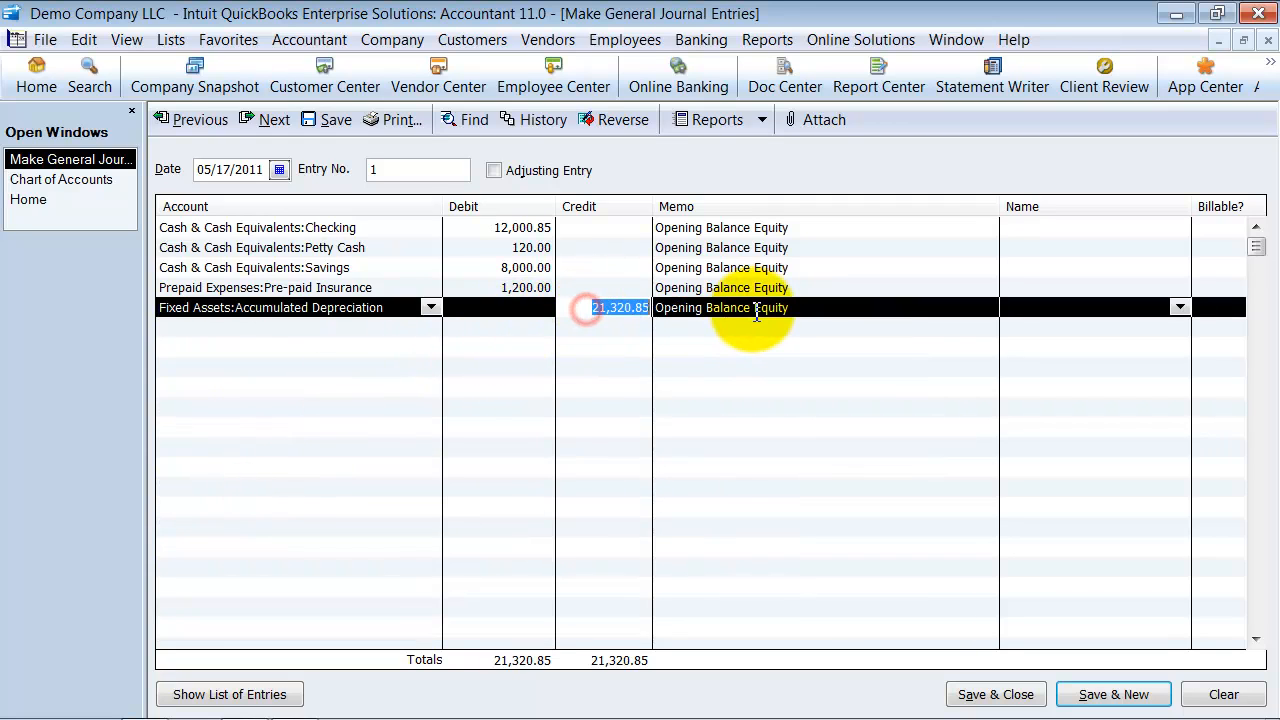
click(604, 308)
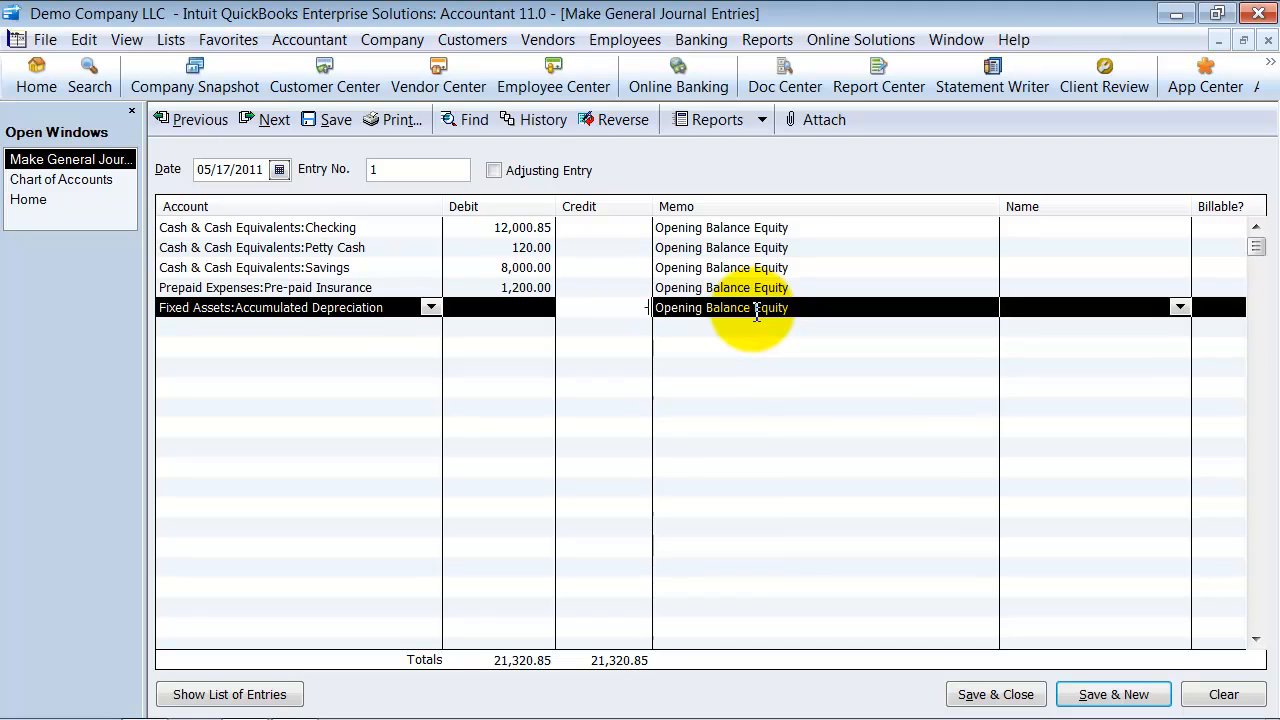
text(-1528.79)
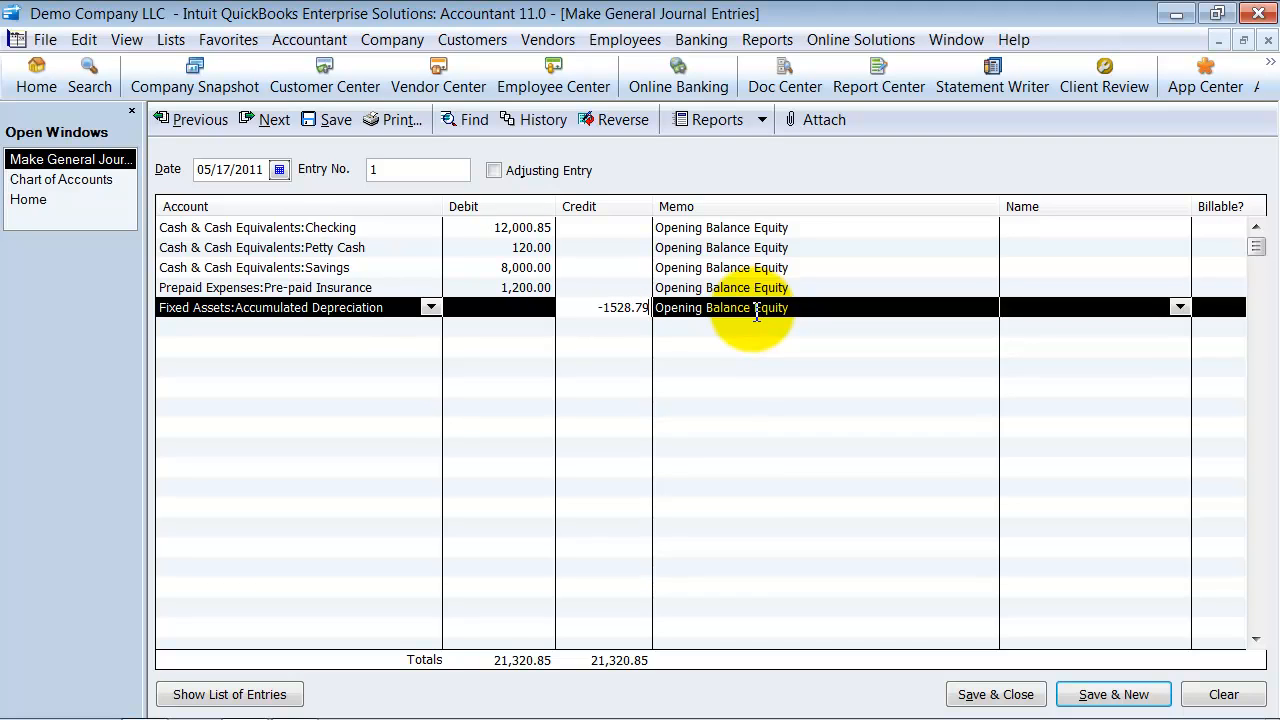
click(430, 308)
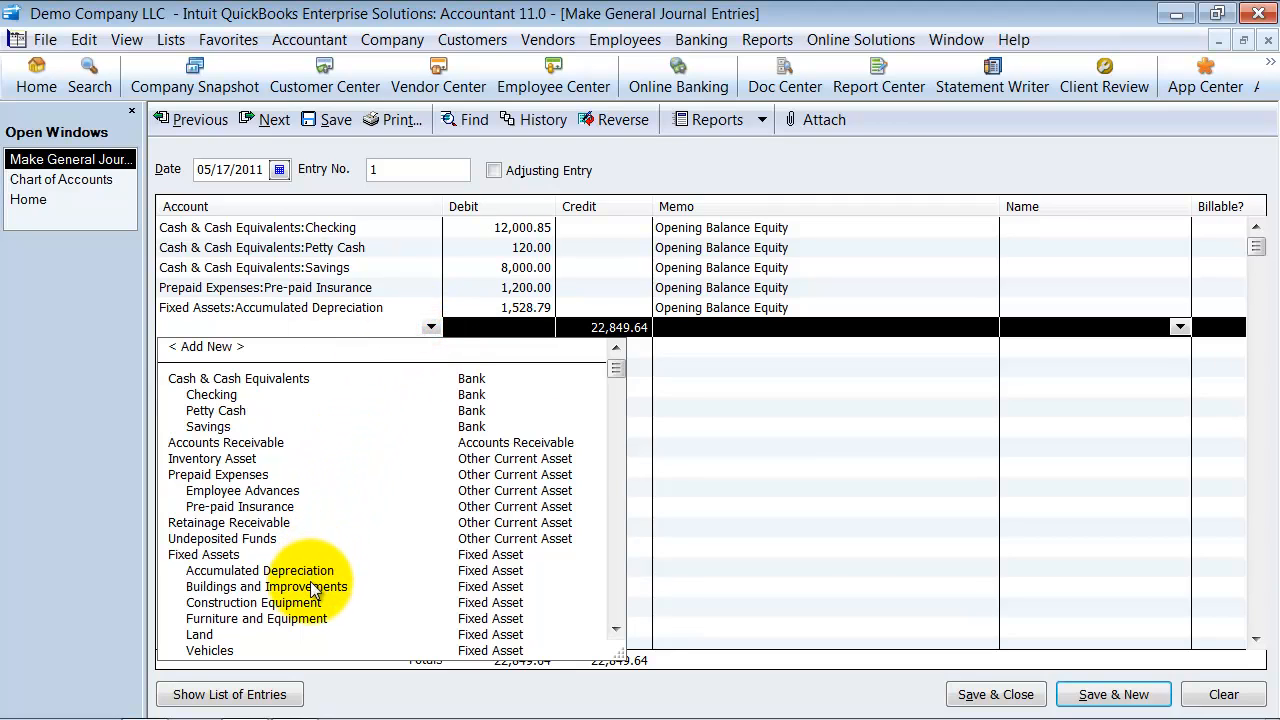
Debit Furniture and Equipment 12,547.00 and move to a new line.
click(256, 618)
text(1)
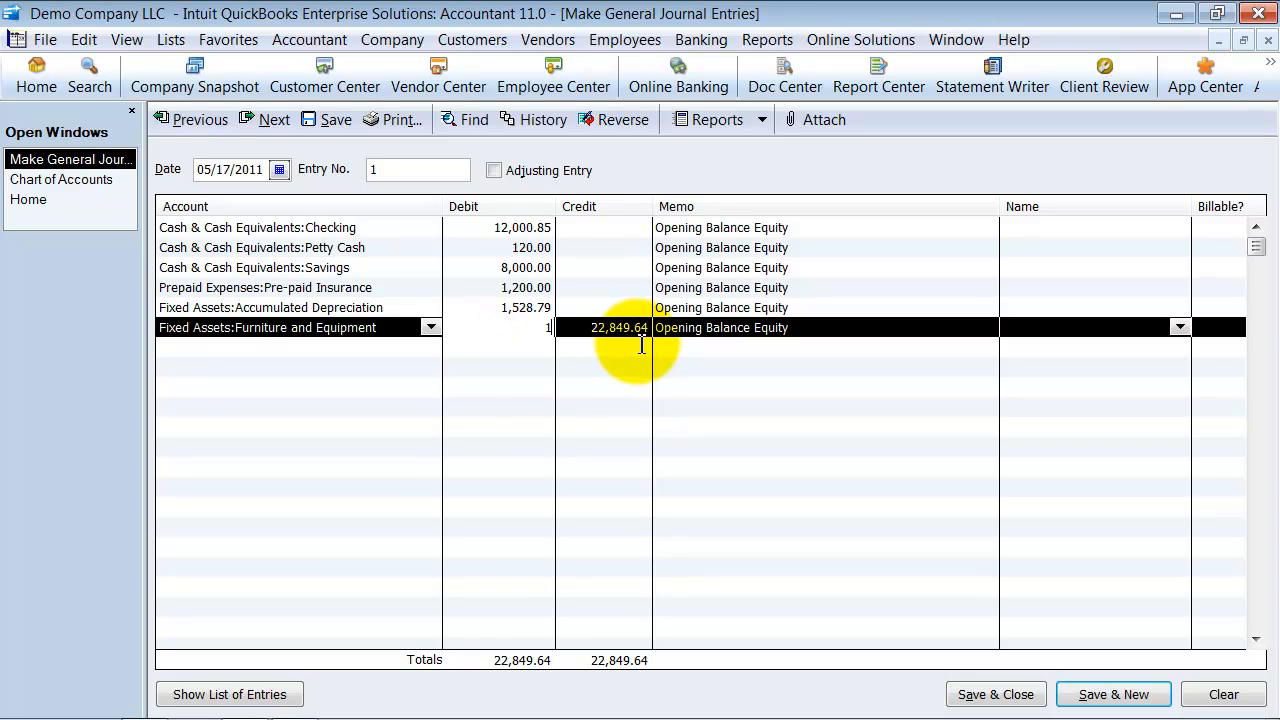
text(47)
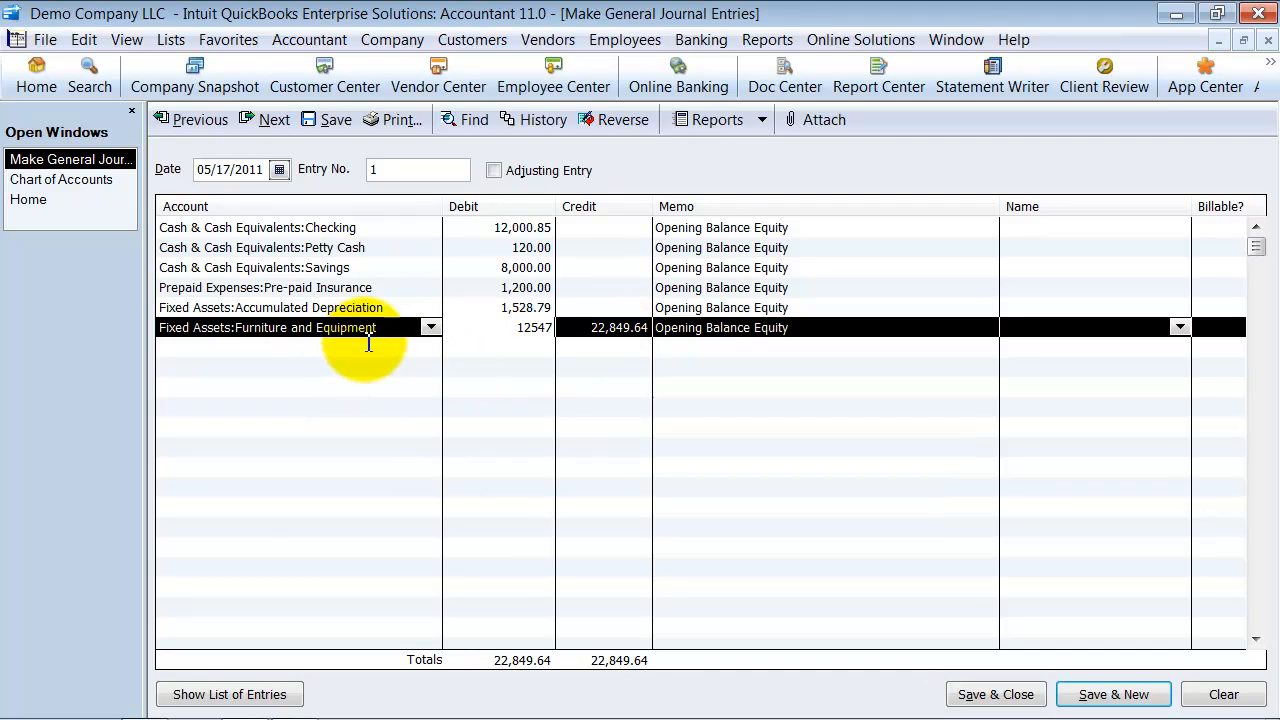
click(430, 328)
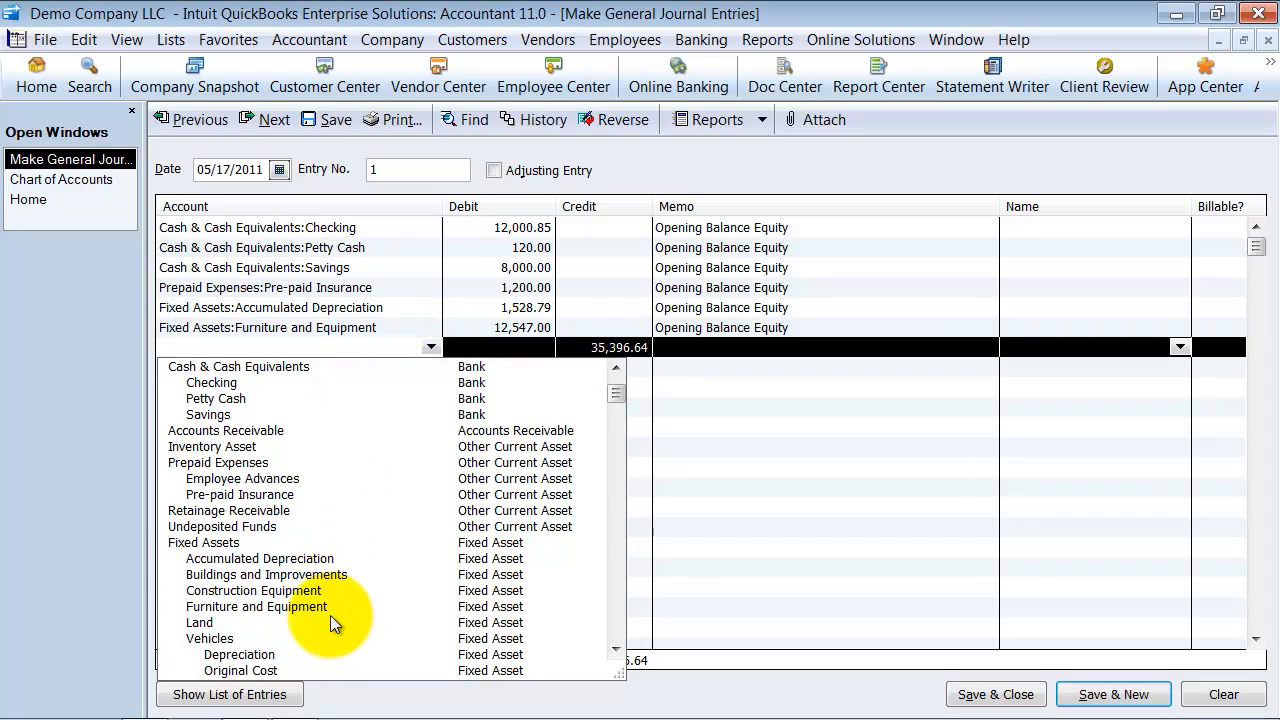
Debit Fixed Assets:Vehicles 25,879 and start the next line's account list.
scroll(down, 3)
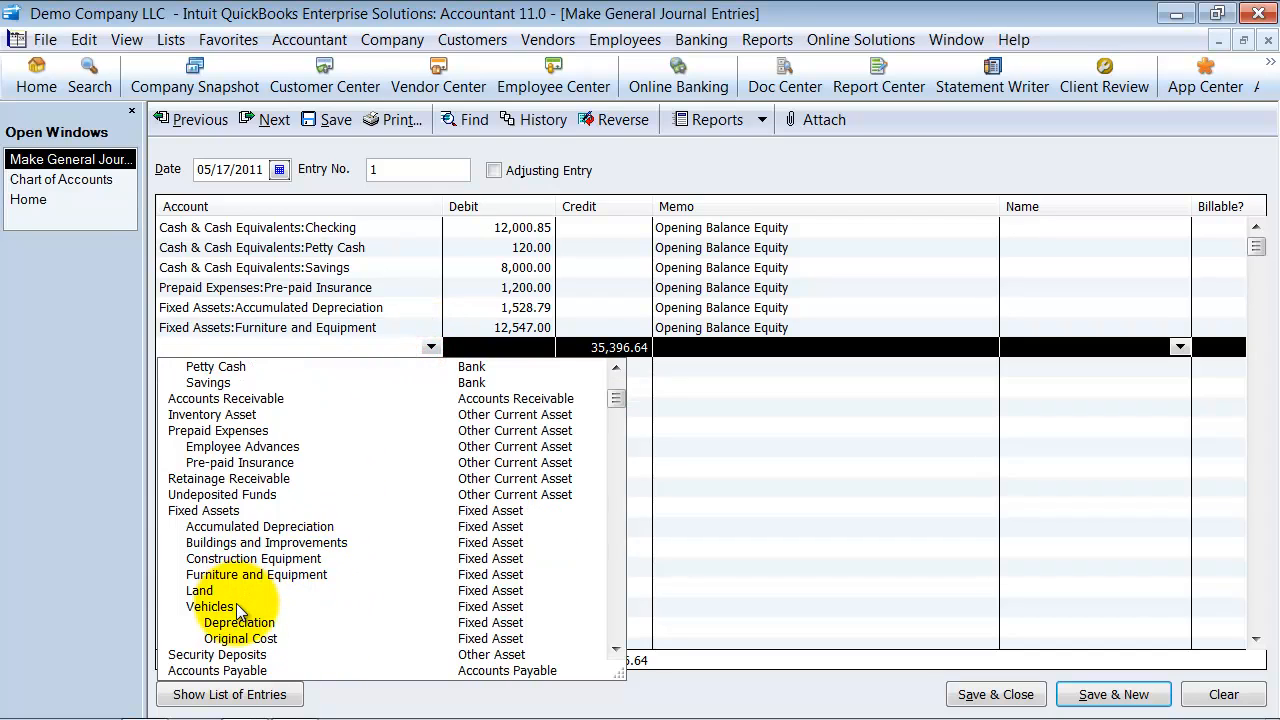
scroll(down, 3)
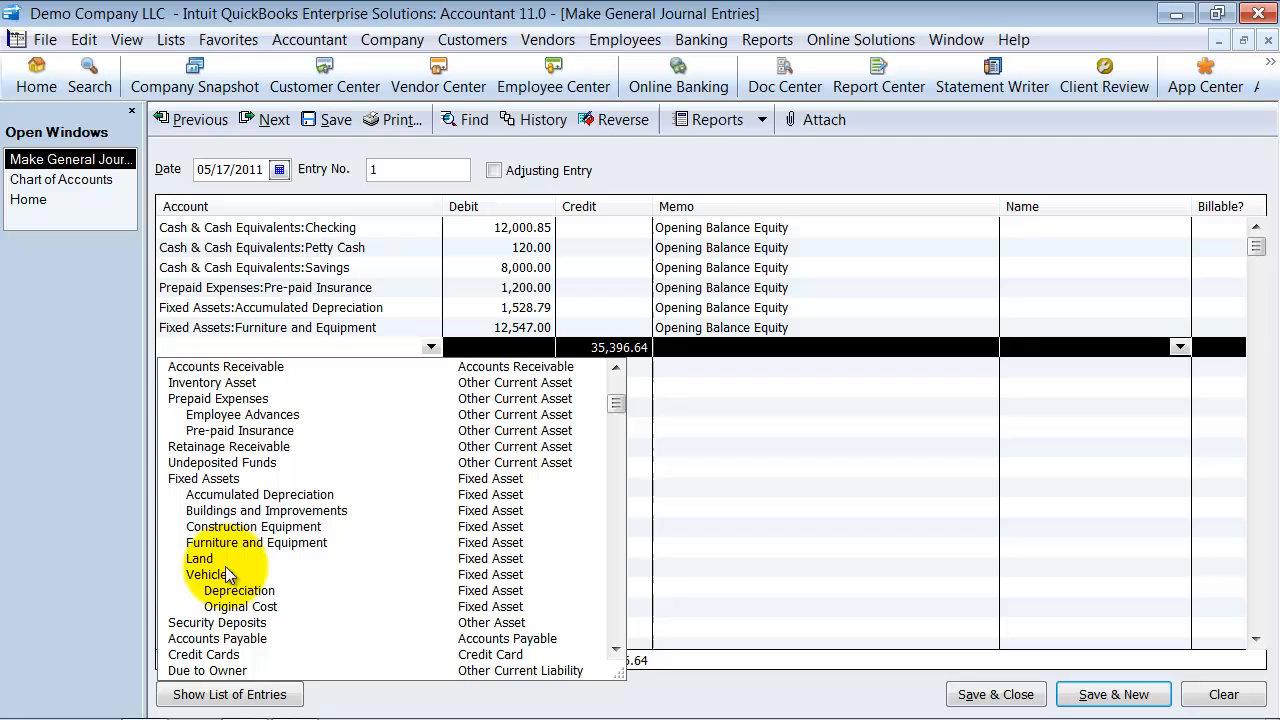
click(208, 574)
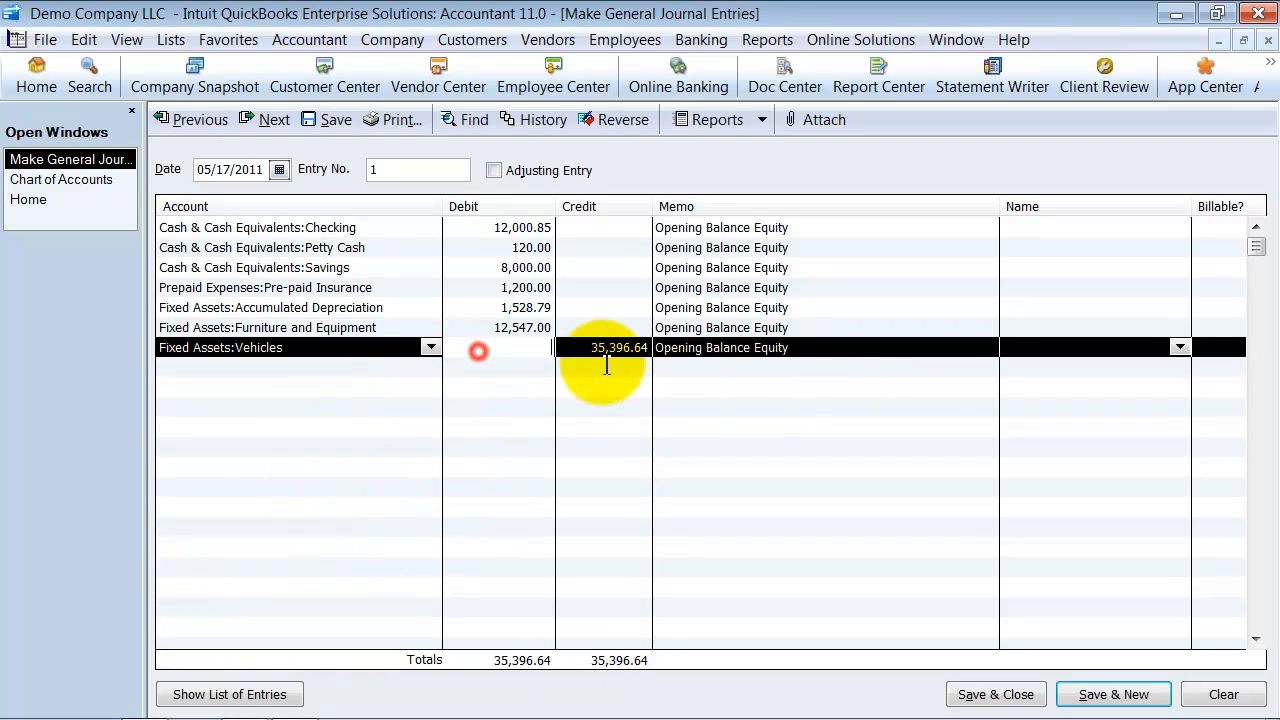
text(25879)
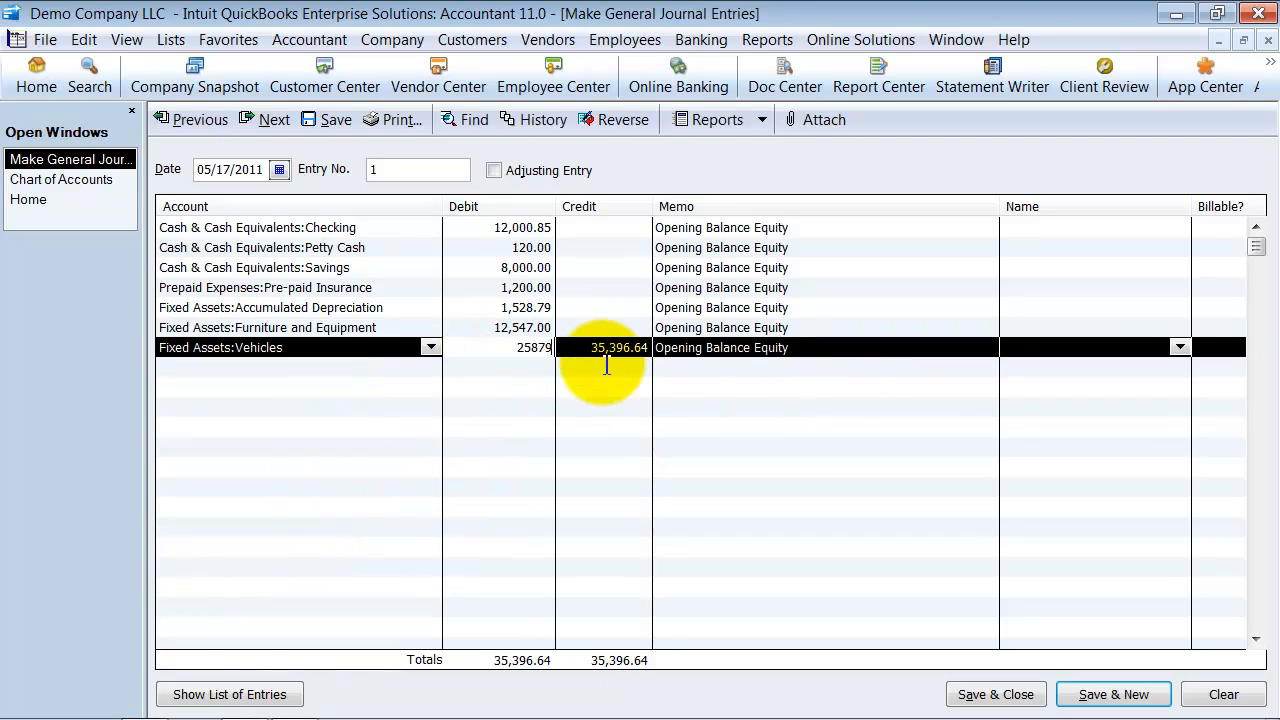
click(430, 366)
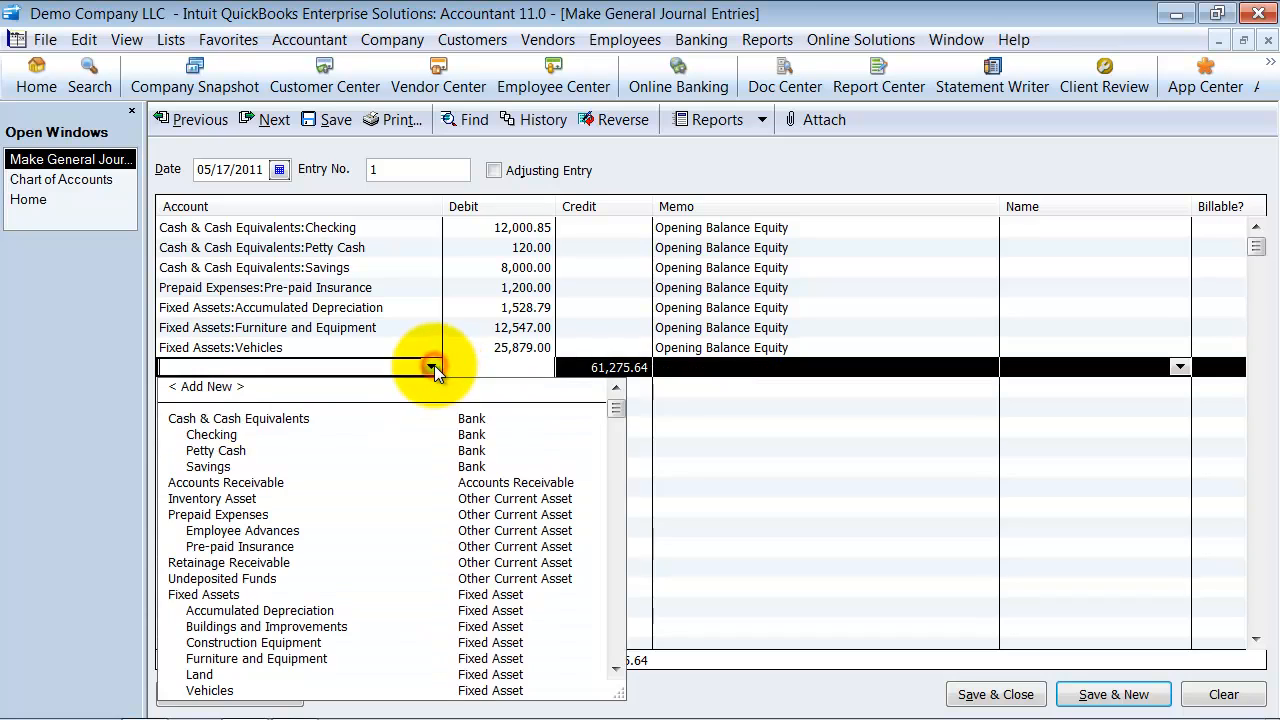
scroll(down, 3)
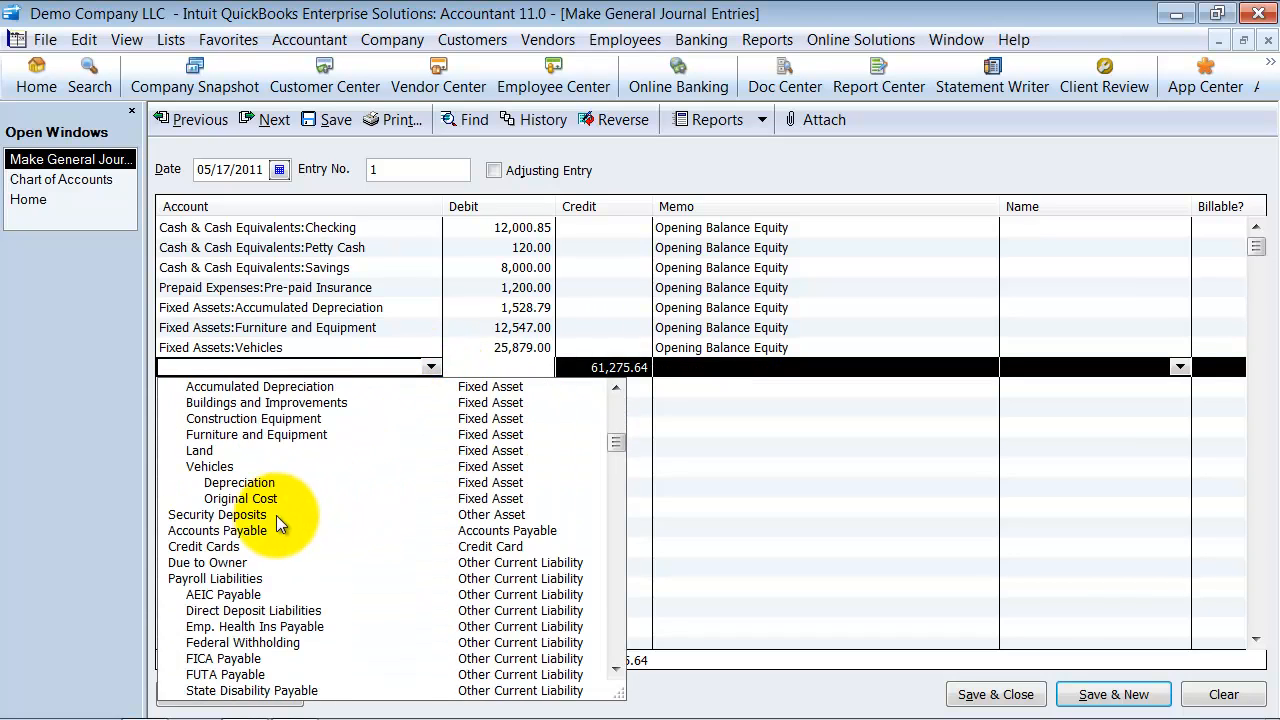
Debit Security Deposits 1,500 and set the next line's account to Credit Cards.
click(216, 514)
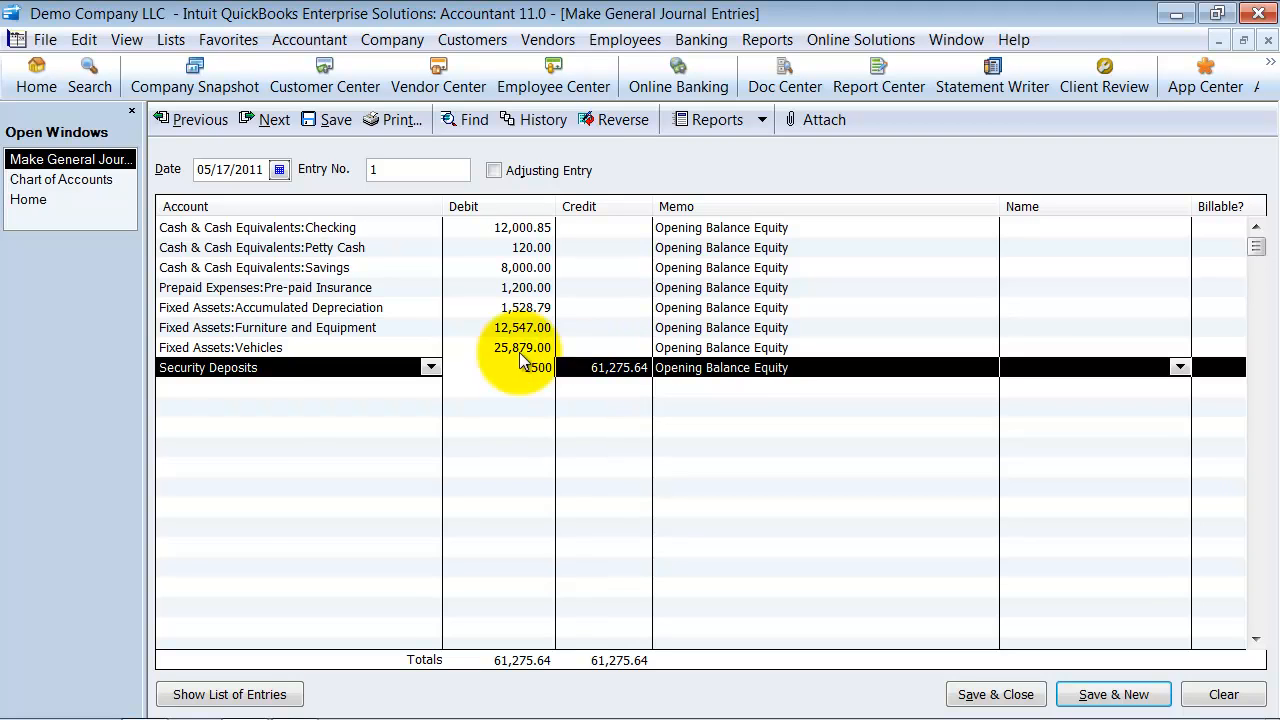
click(432, 388)
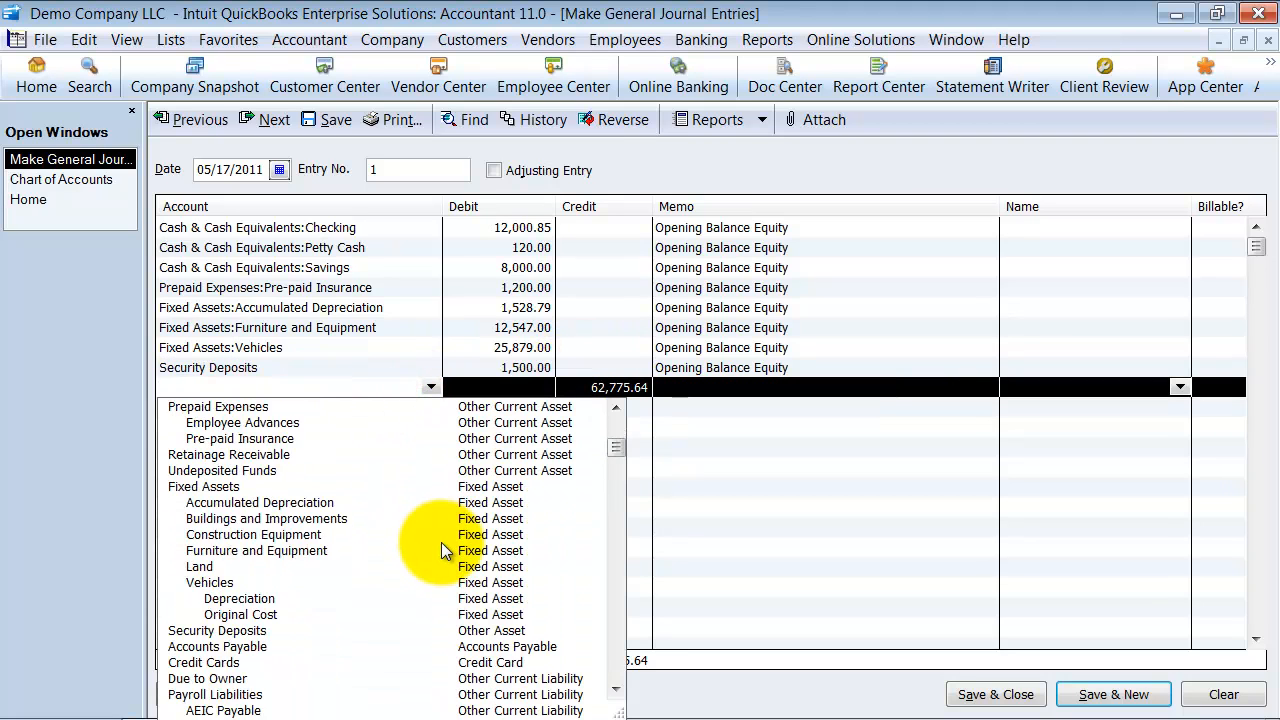
scroll(down, 3)
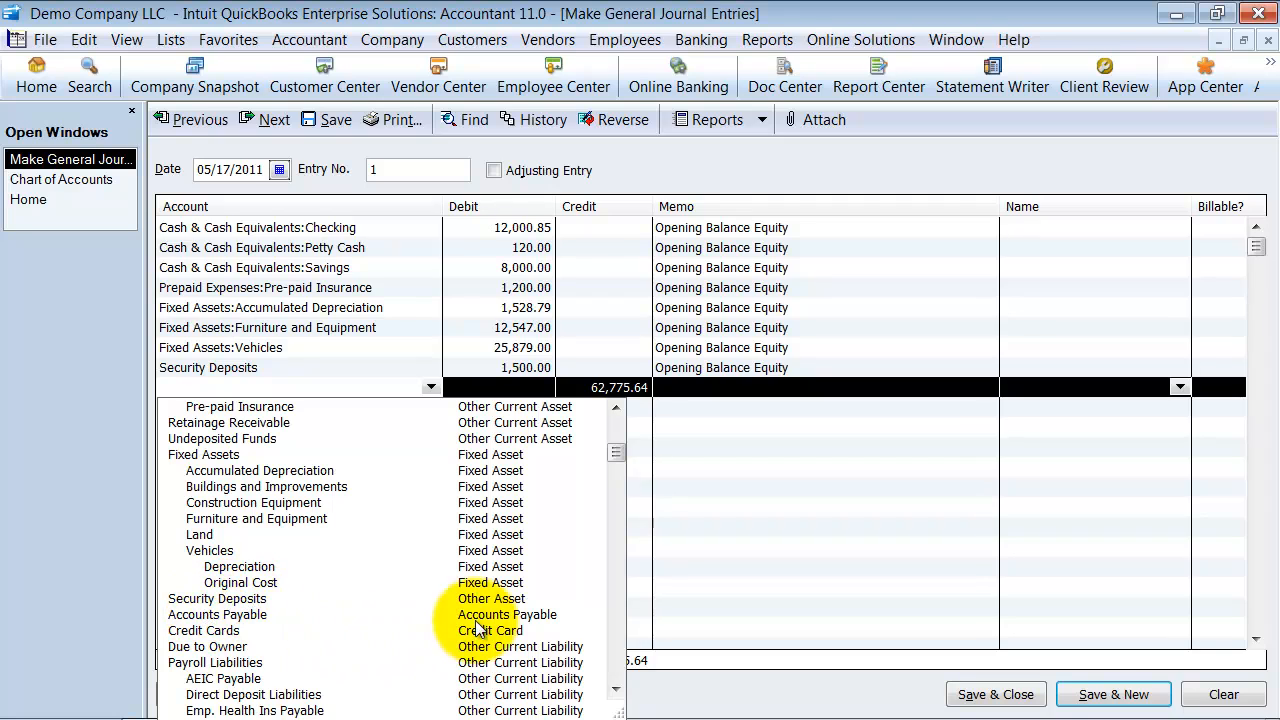
mouse_move(500, 620)
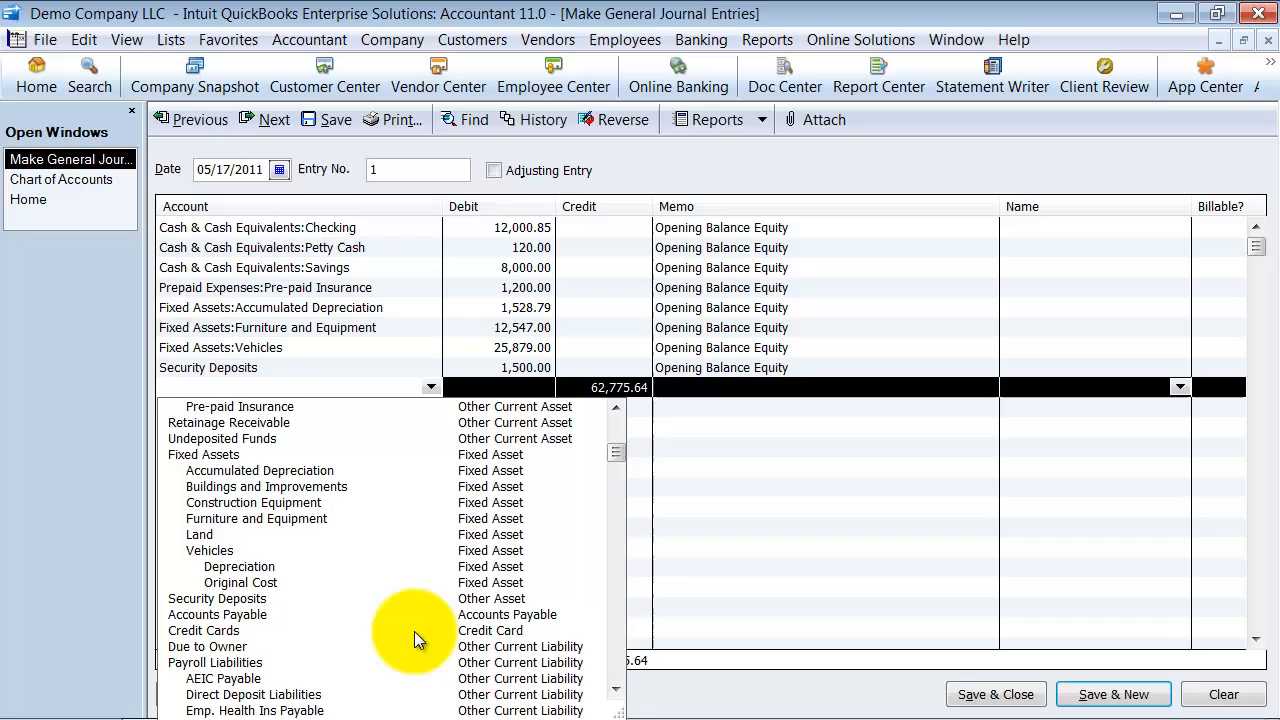
mouse_move(236, 638)
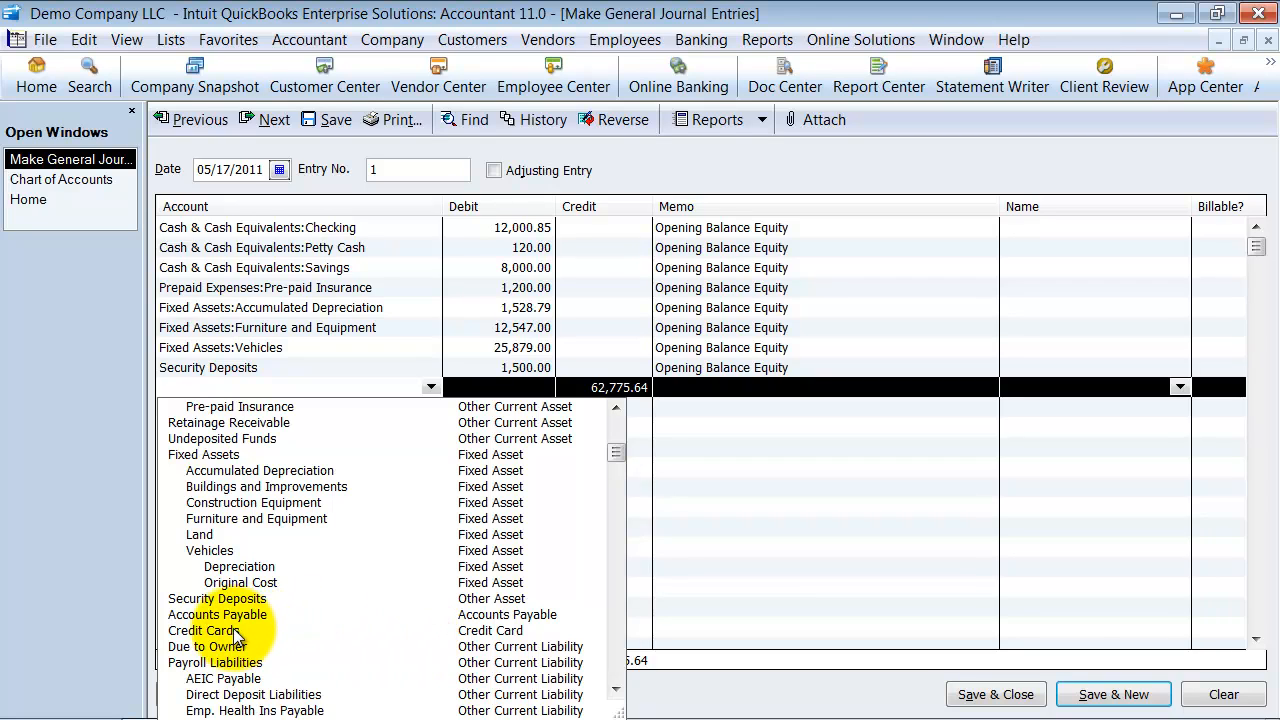
click(204, 630)
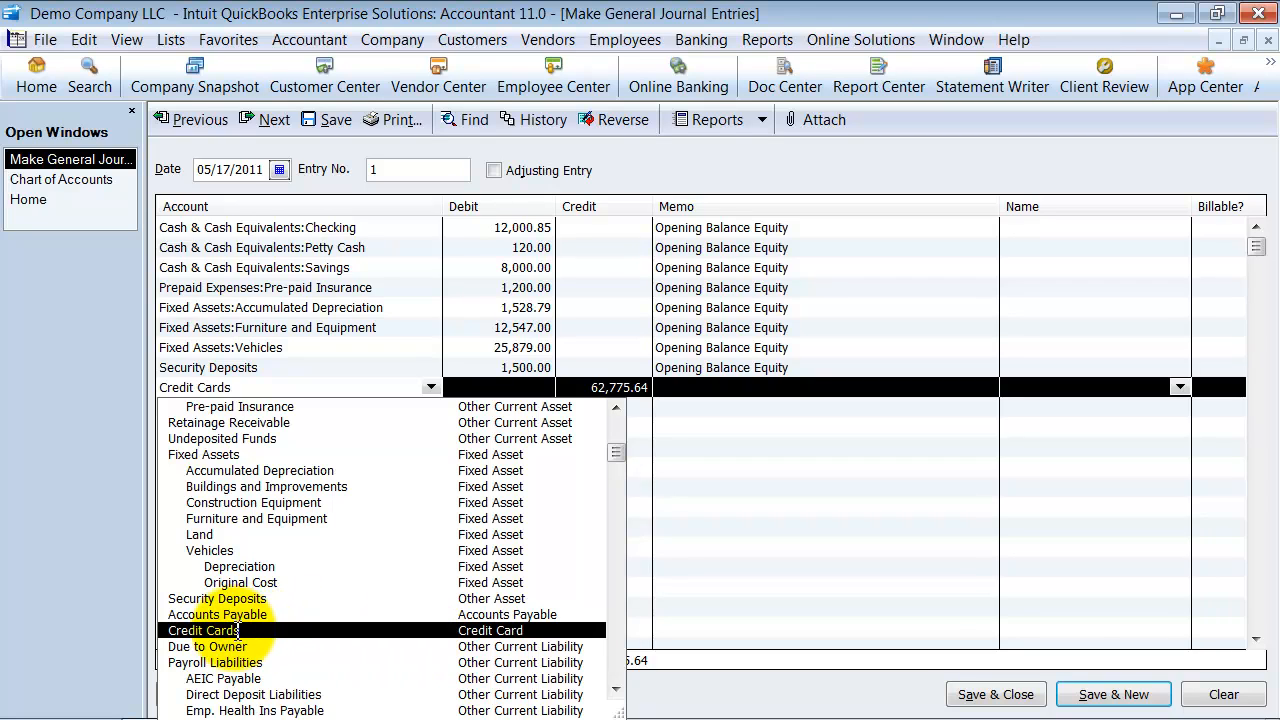
click(204, 630)
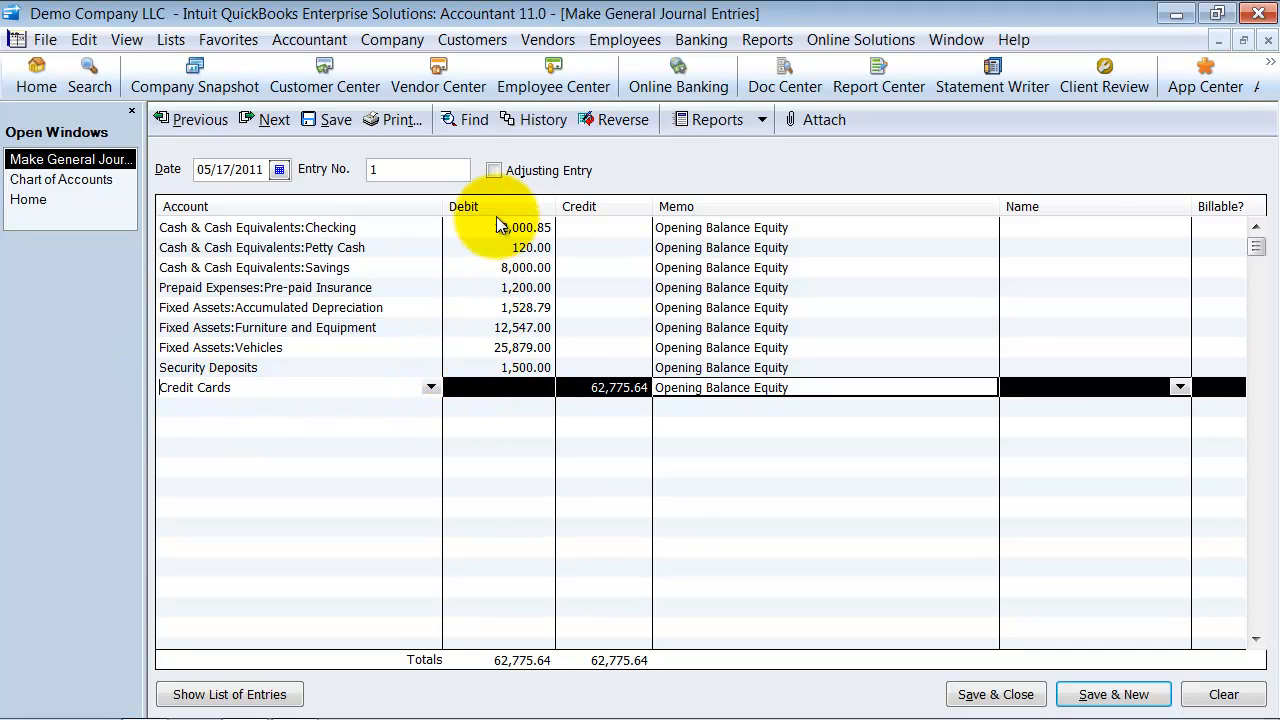
Move Accumulated Depreciation 1,528.79 to the Credit column and credit Credit Cards 455.78.
click(528, 308)
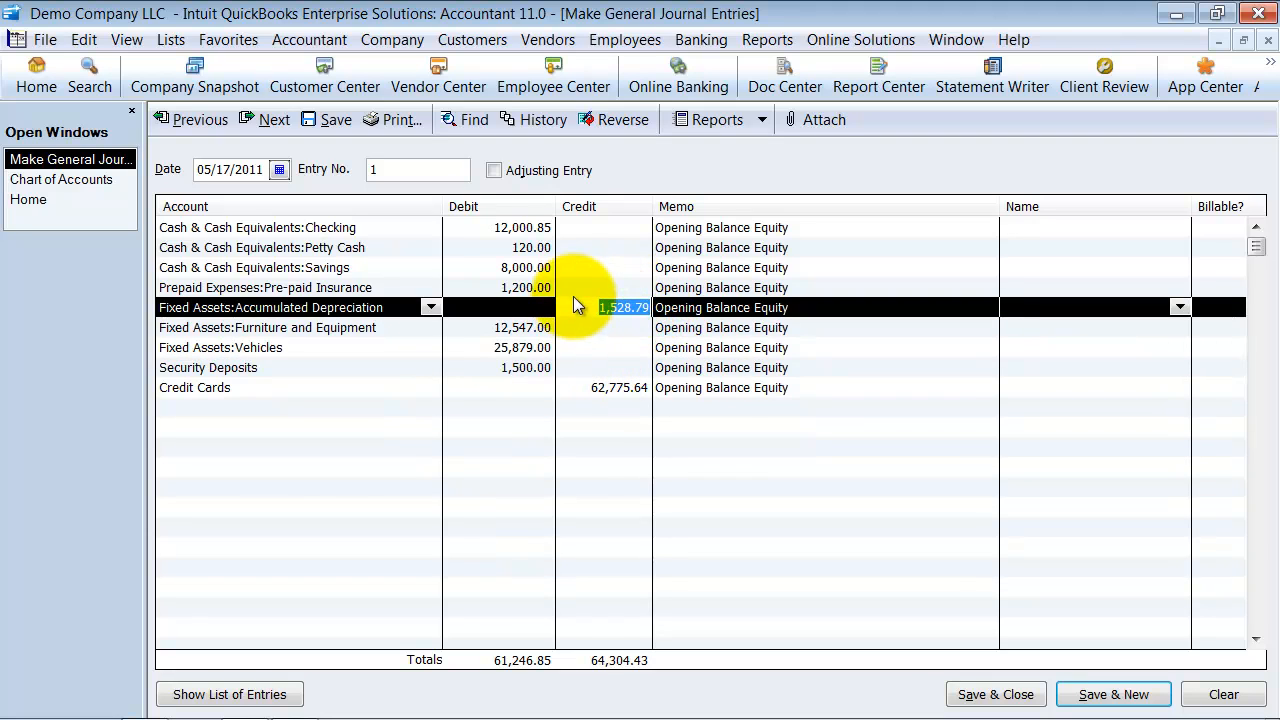
click(284, 388)
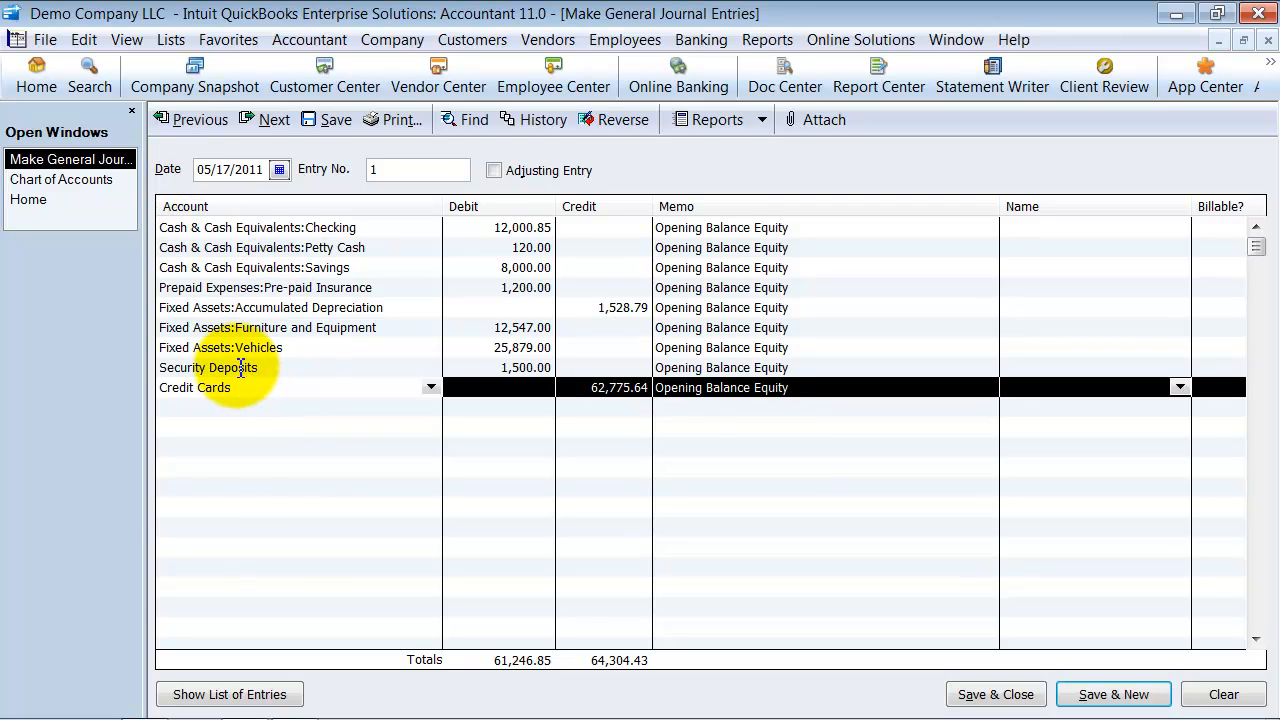
double_click(196, 388)
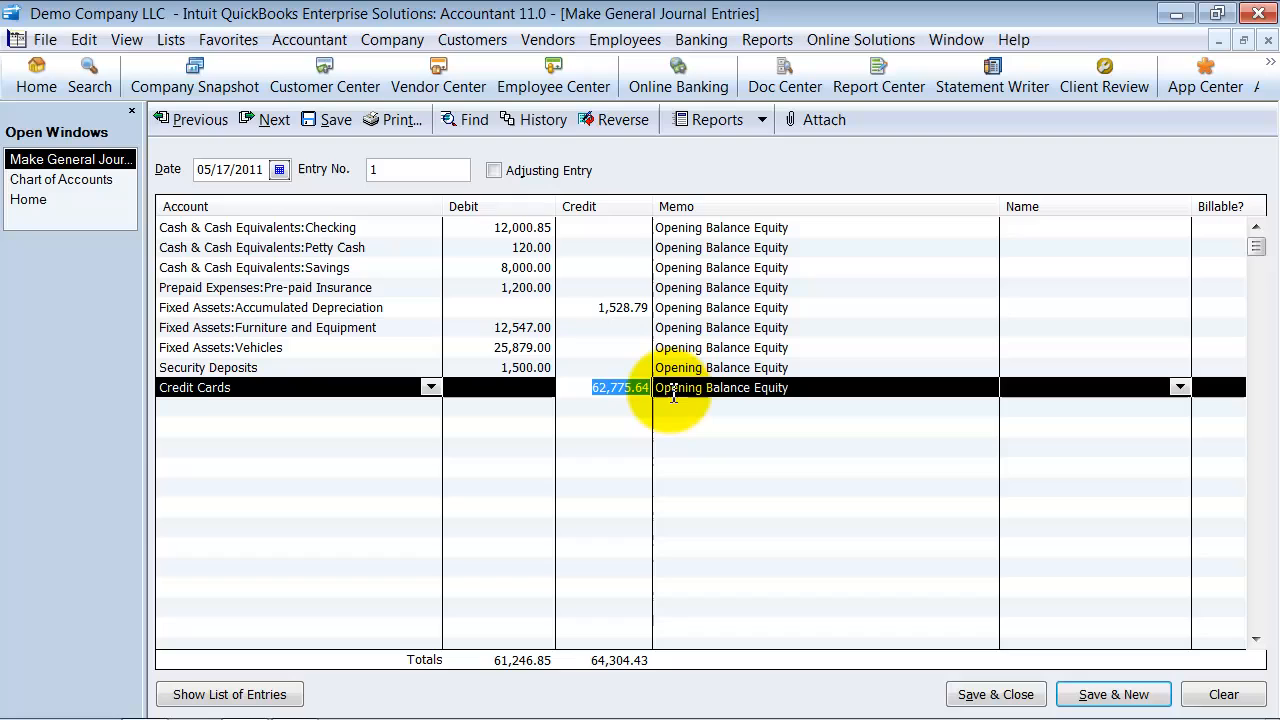
text(455.78)
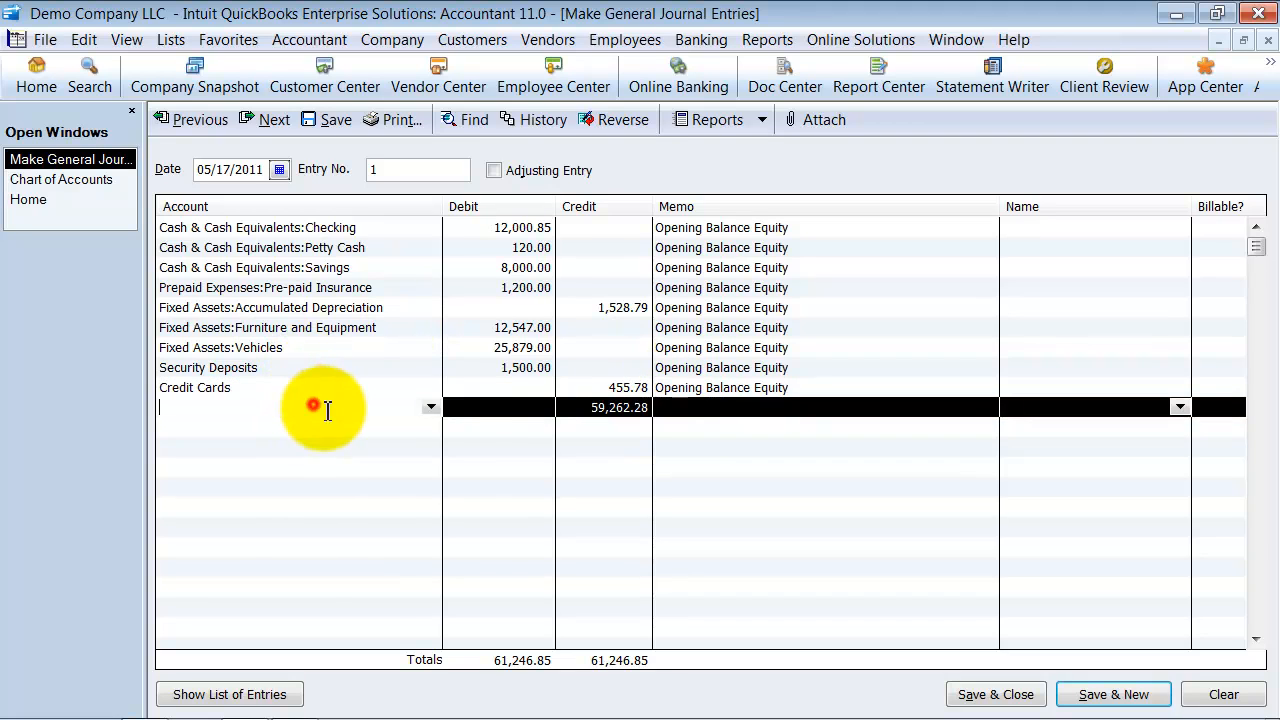
Credit Long Term Loans 50,000.00 on the new line after trying Payroll Liabilities.
click(432, 408)
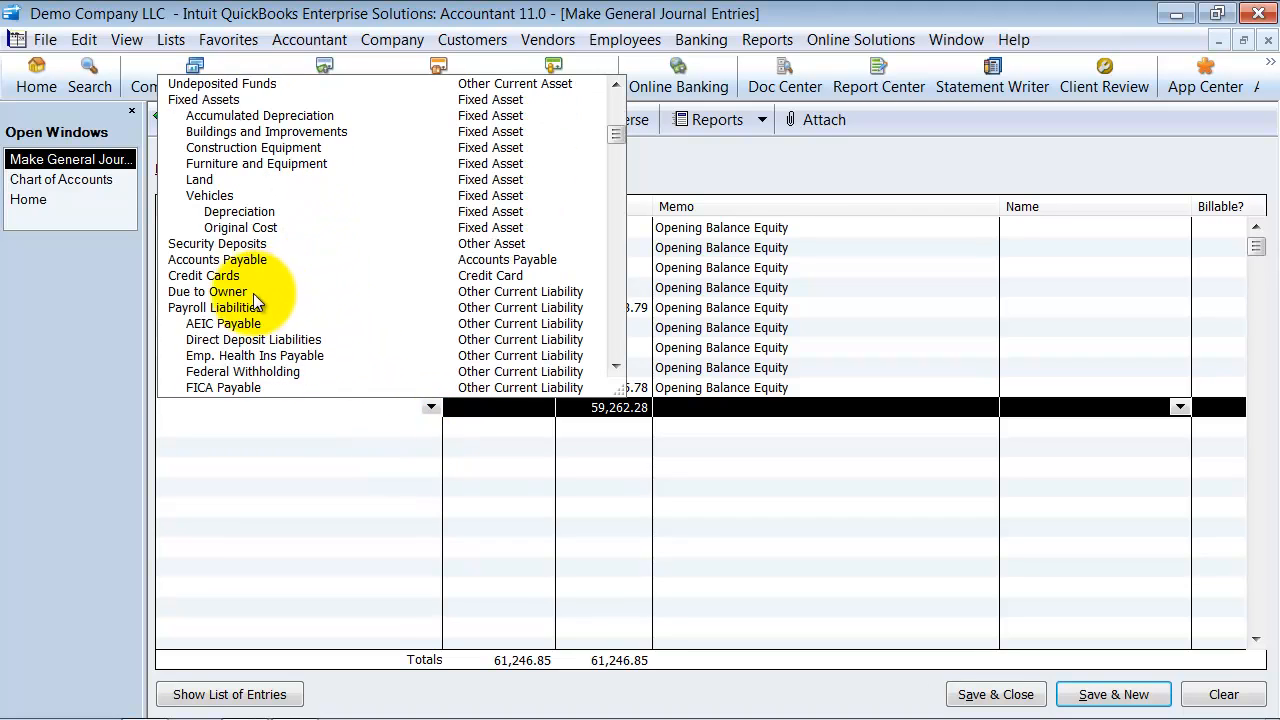
mouse_move(268, 308)
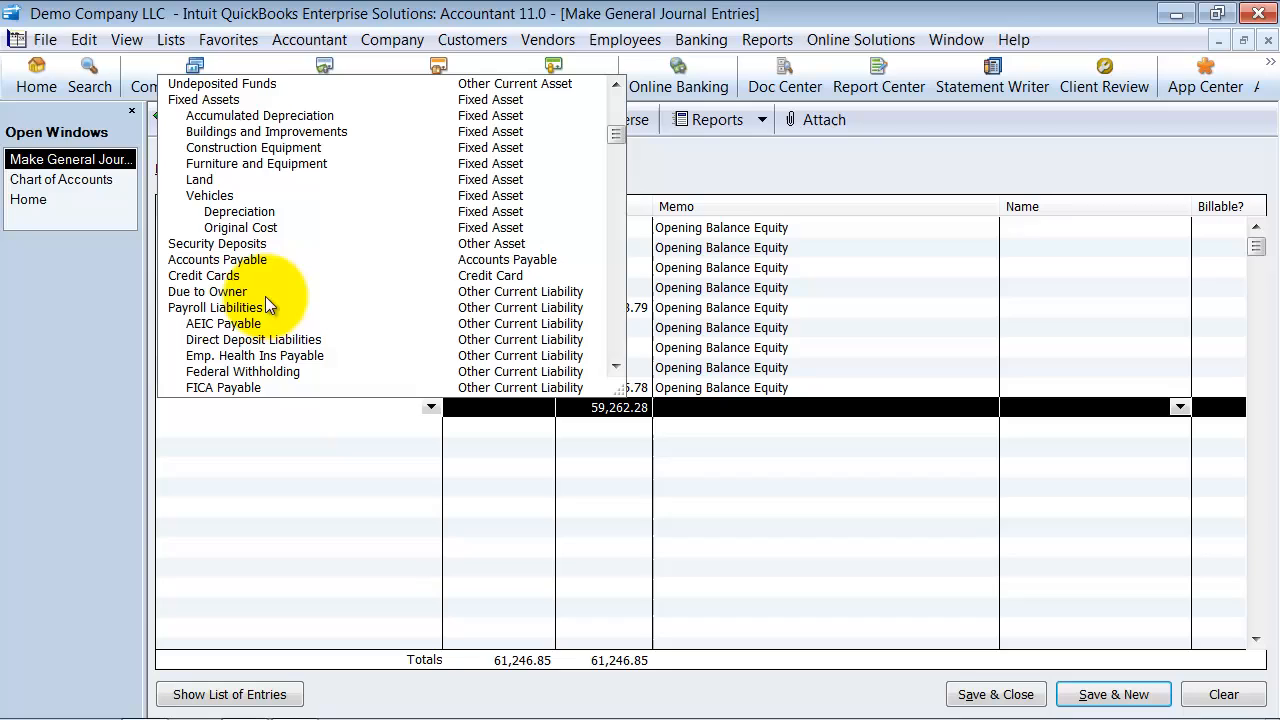
mouse_move(256, 318)
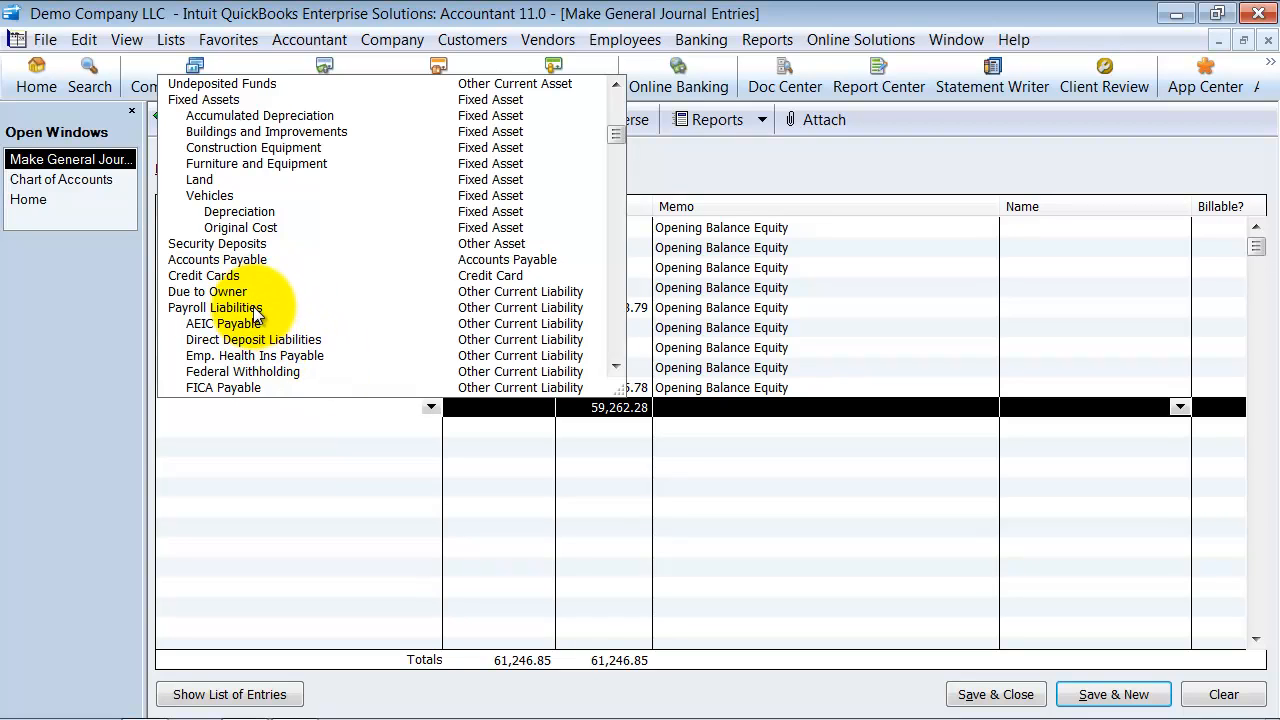
mouse_move(256, 390)
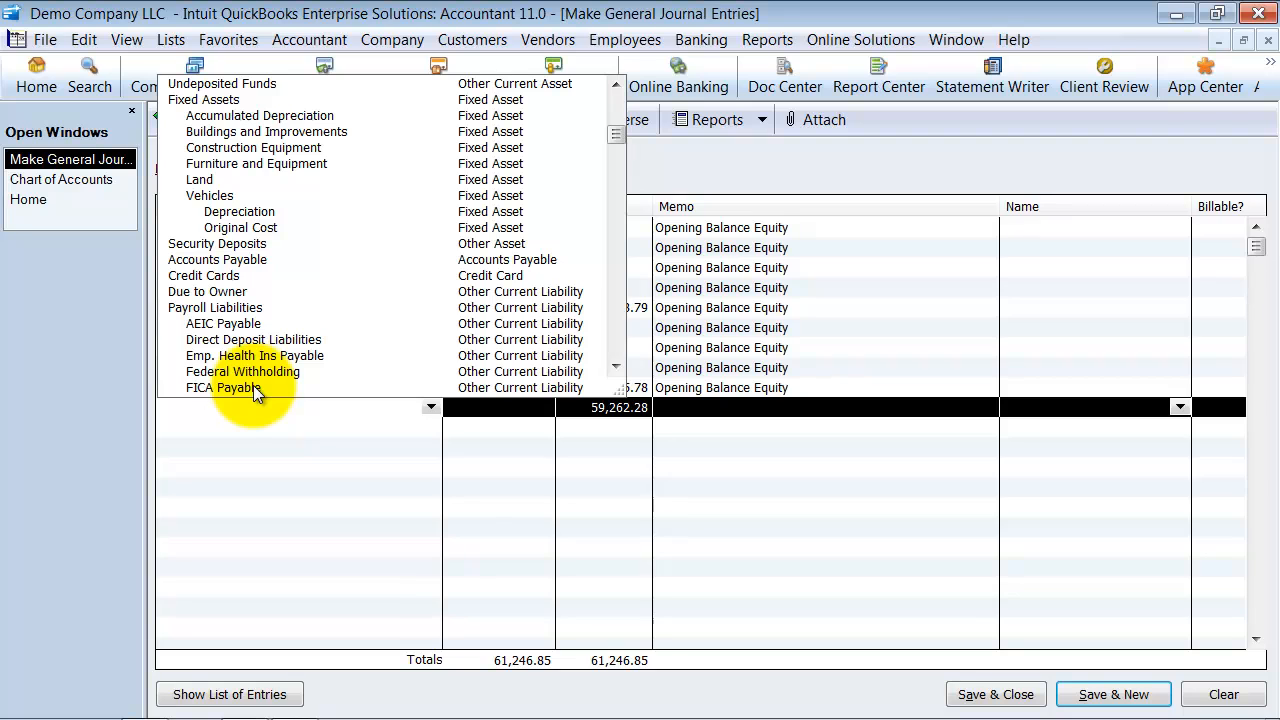
scroll(down, 3)
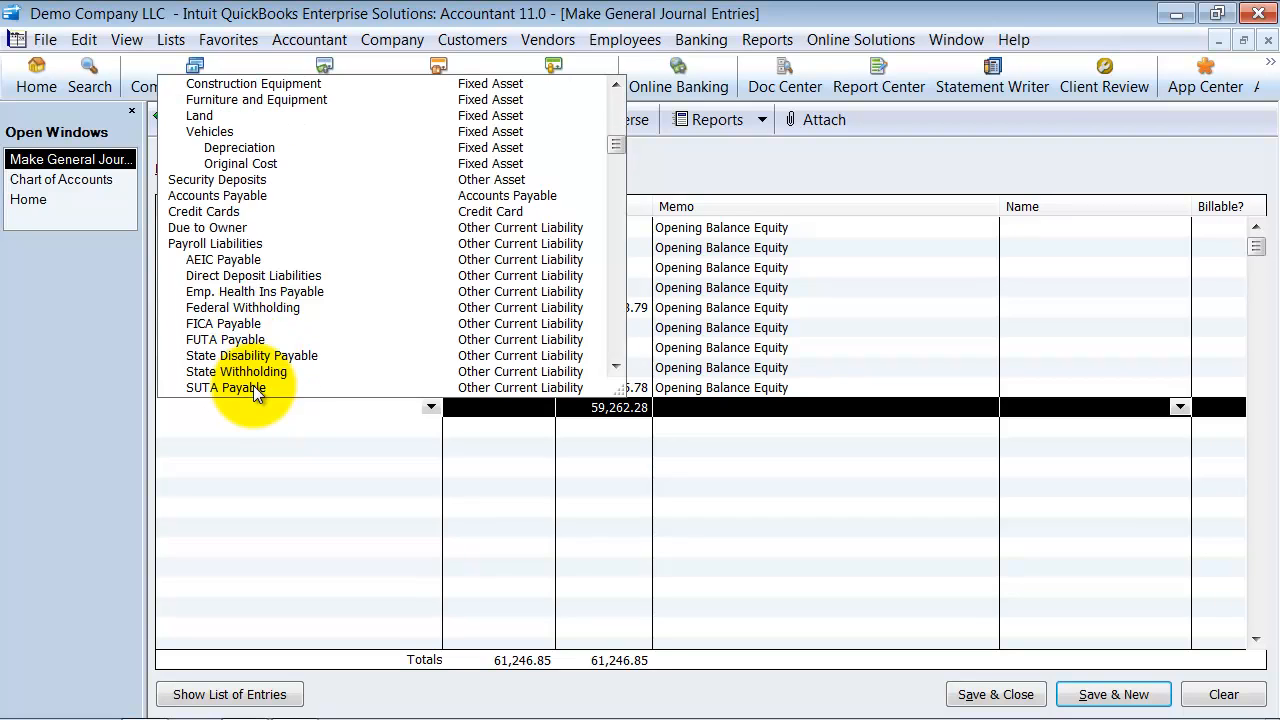
mouse_move(242, 308)
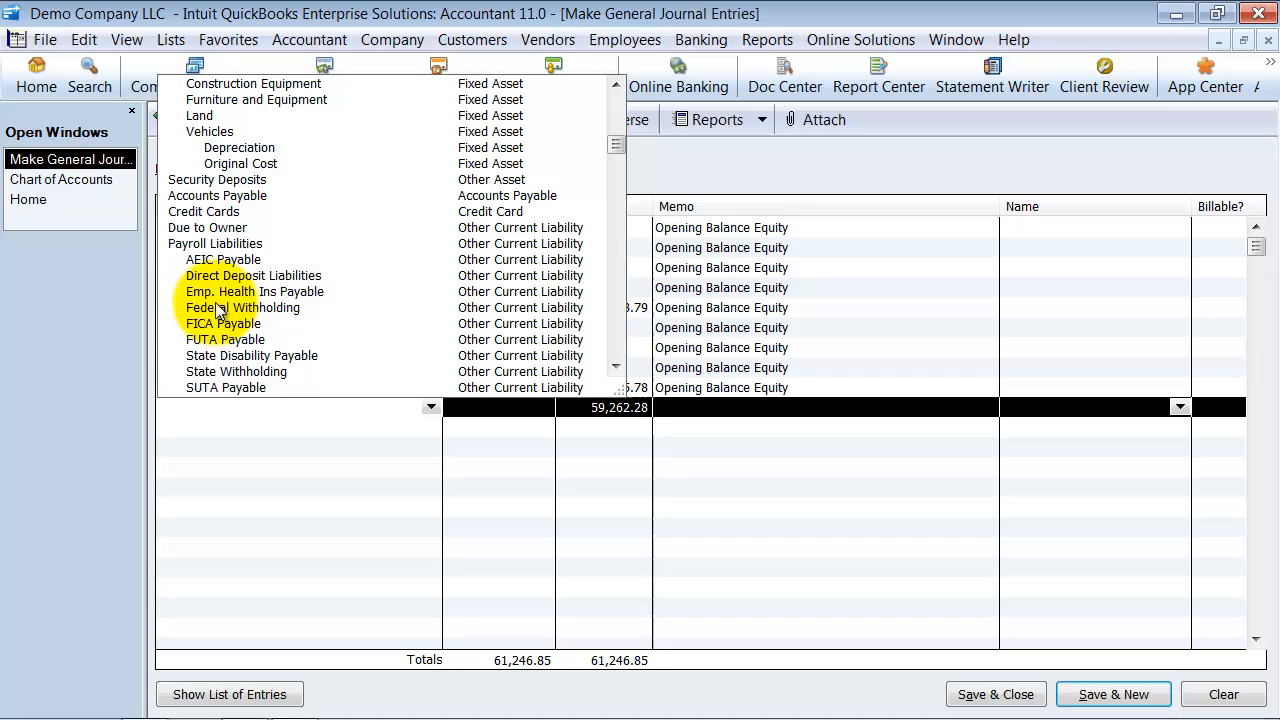
scroll(down, 3)
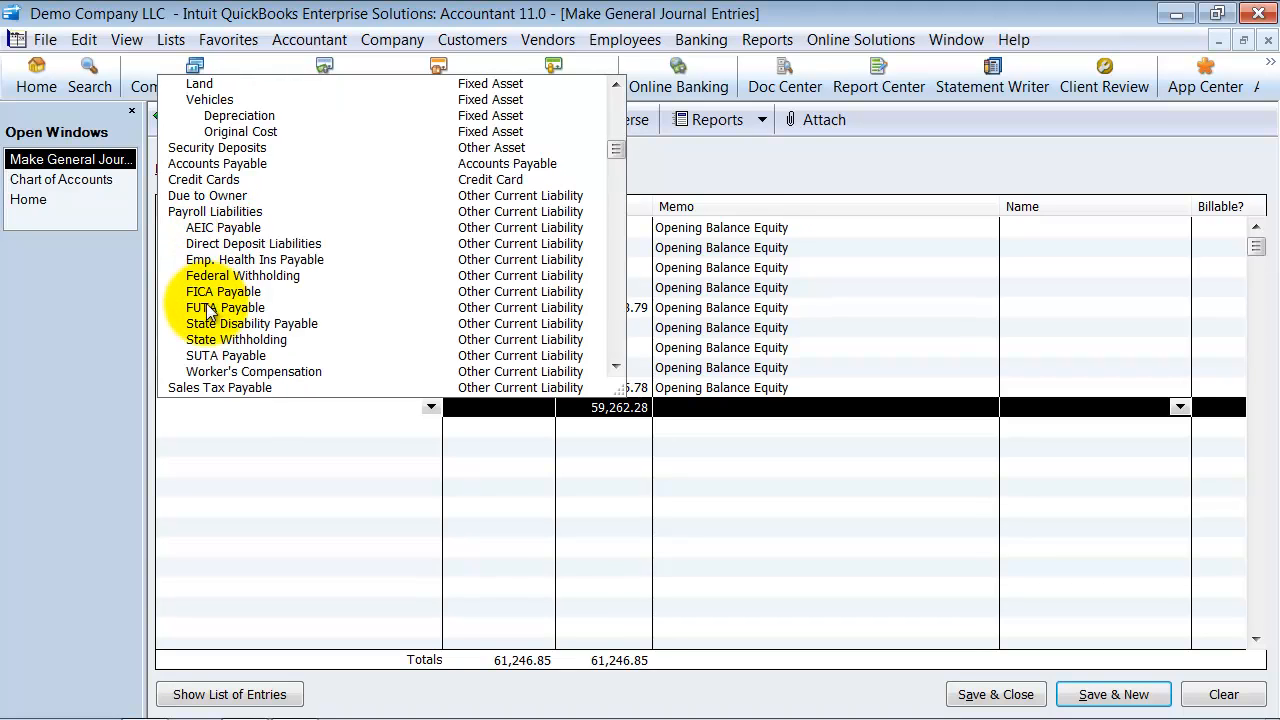
click(216, 212)
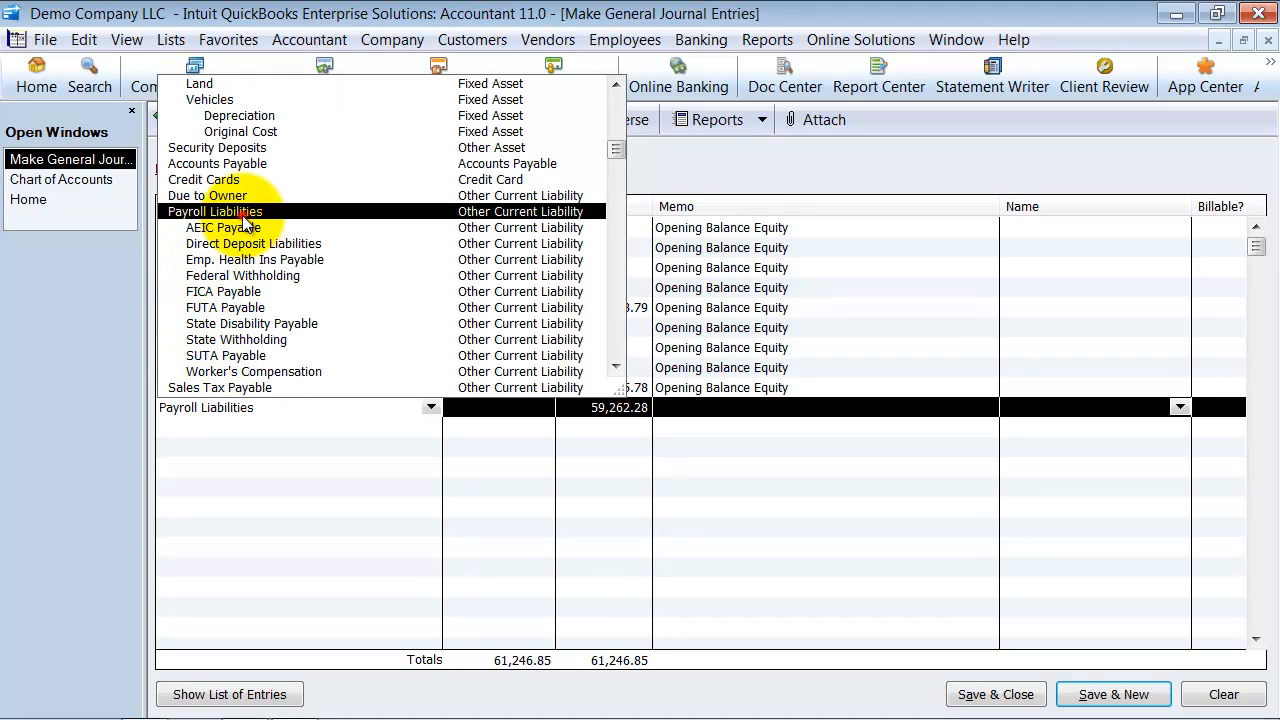
click(220, 388)
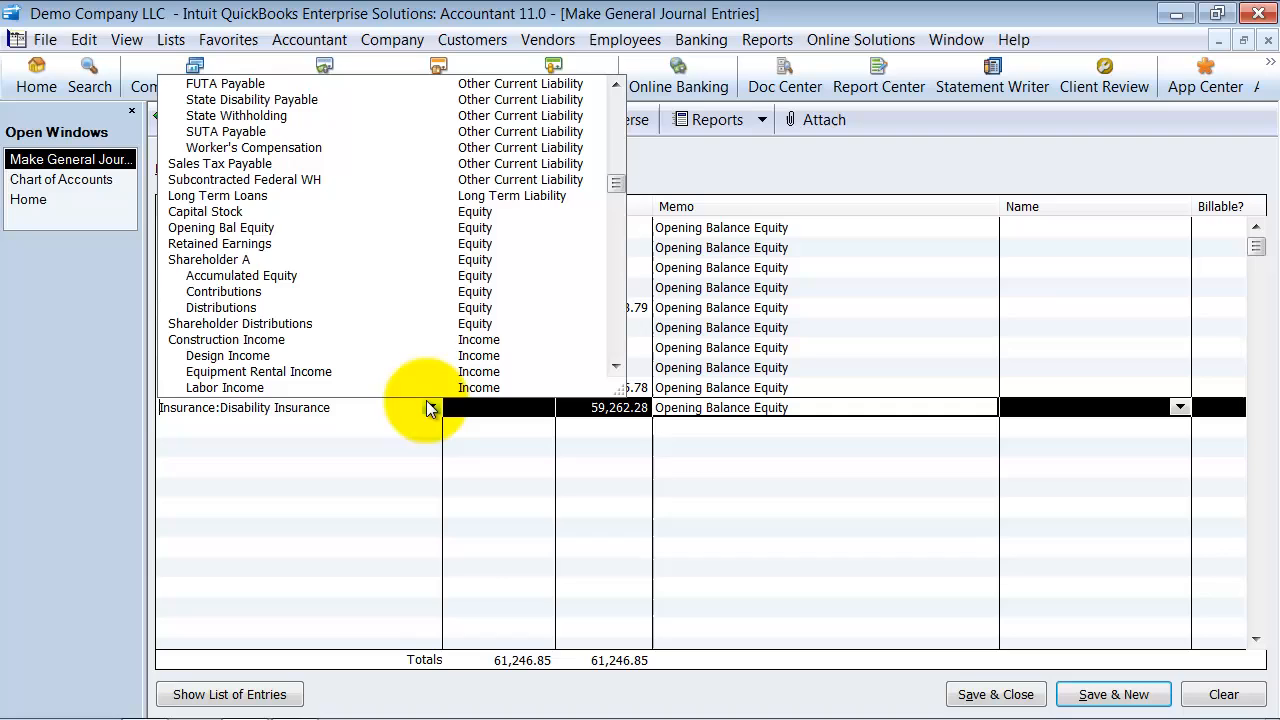
scroll(up, 3)
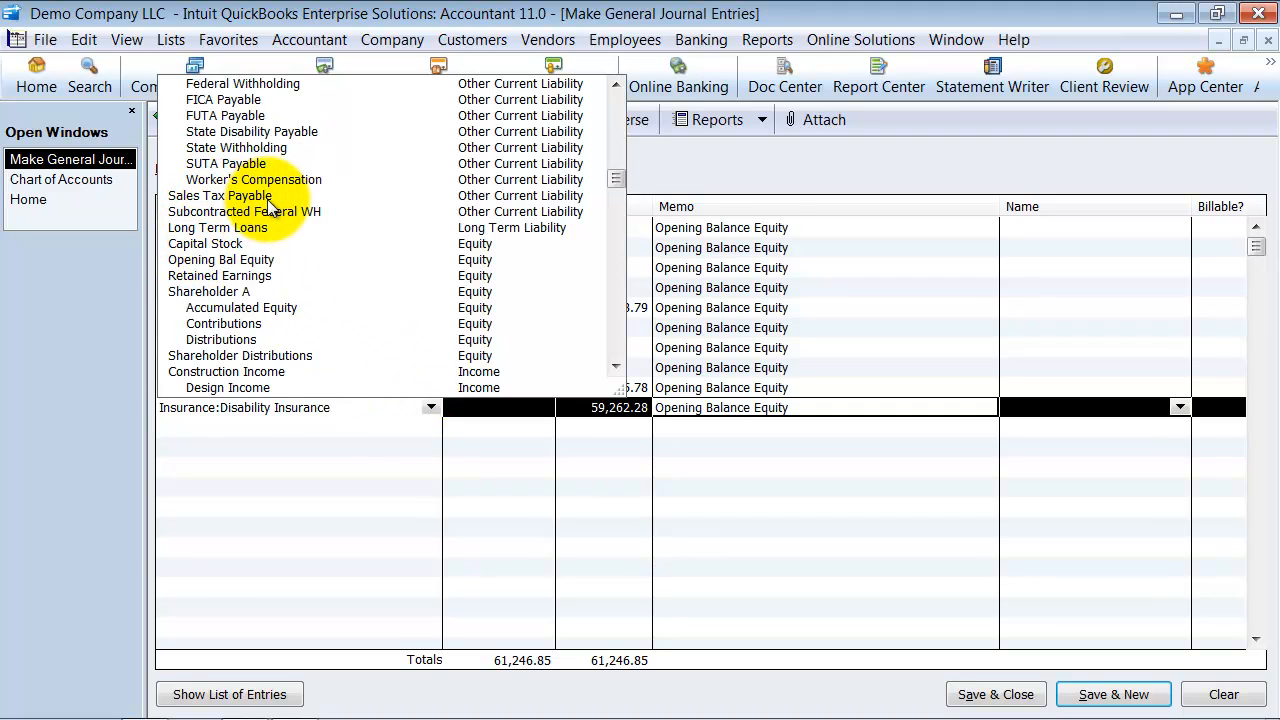
mouse_move(388, 60)
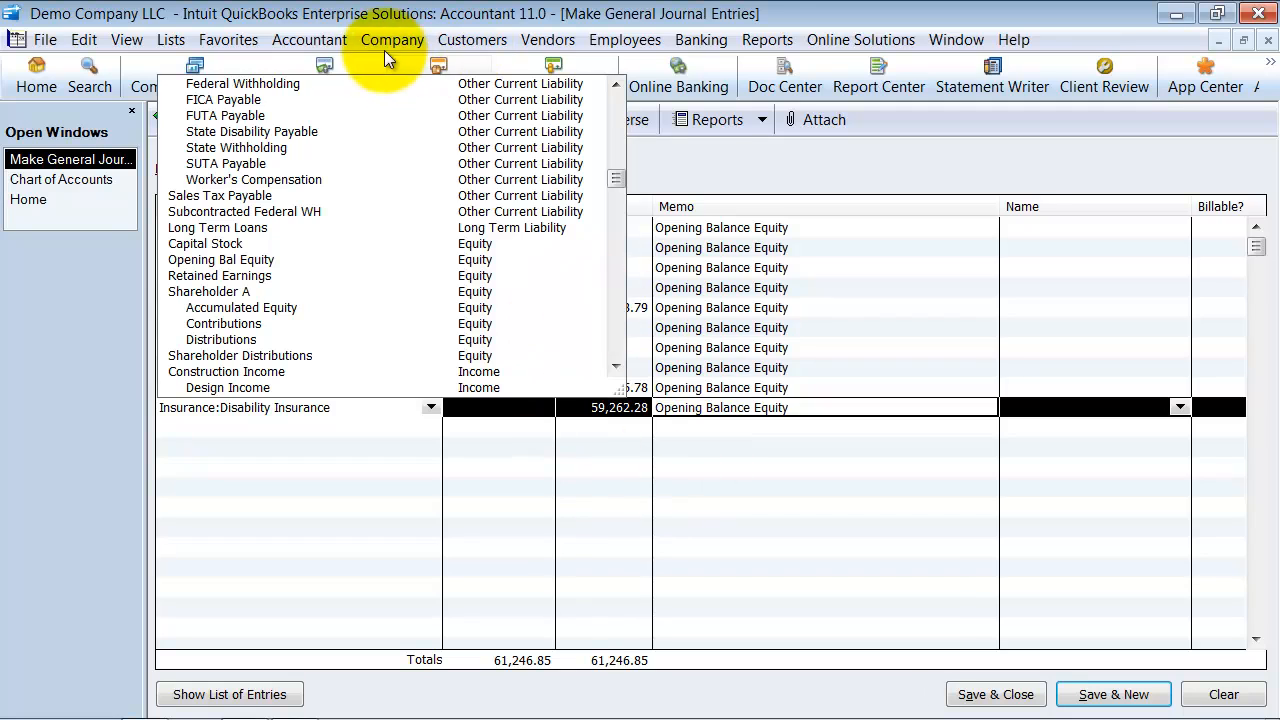
mouse_move(548, 40)
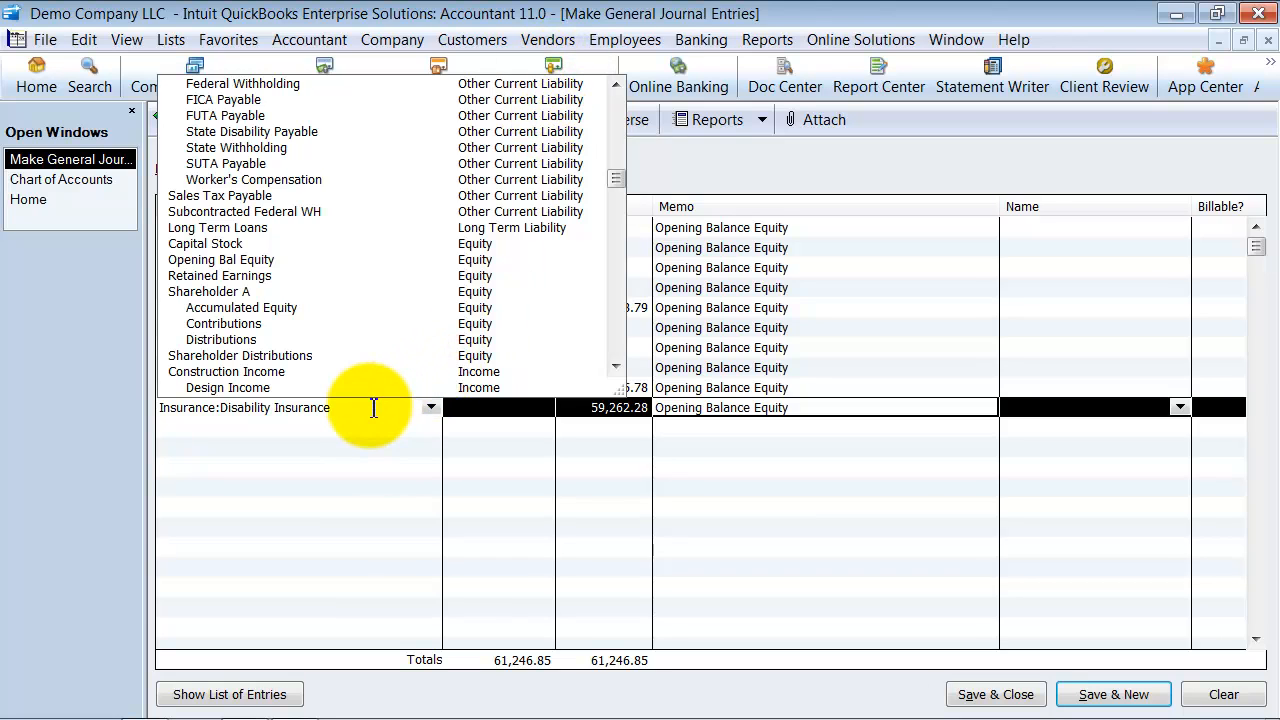
mouse_move(296, 220)
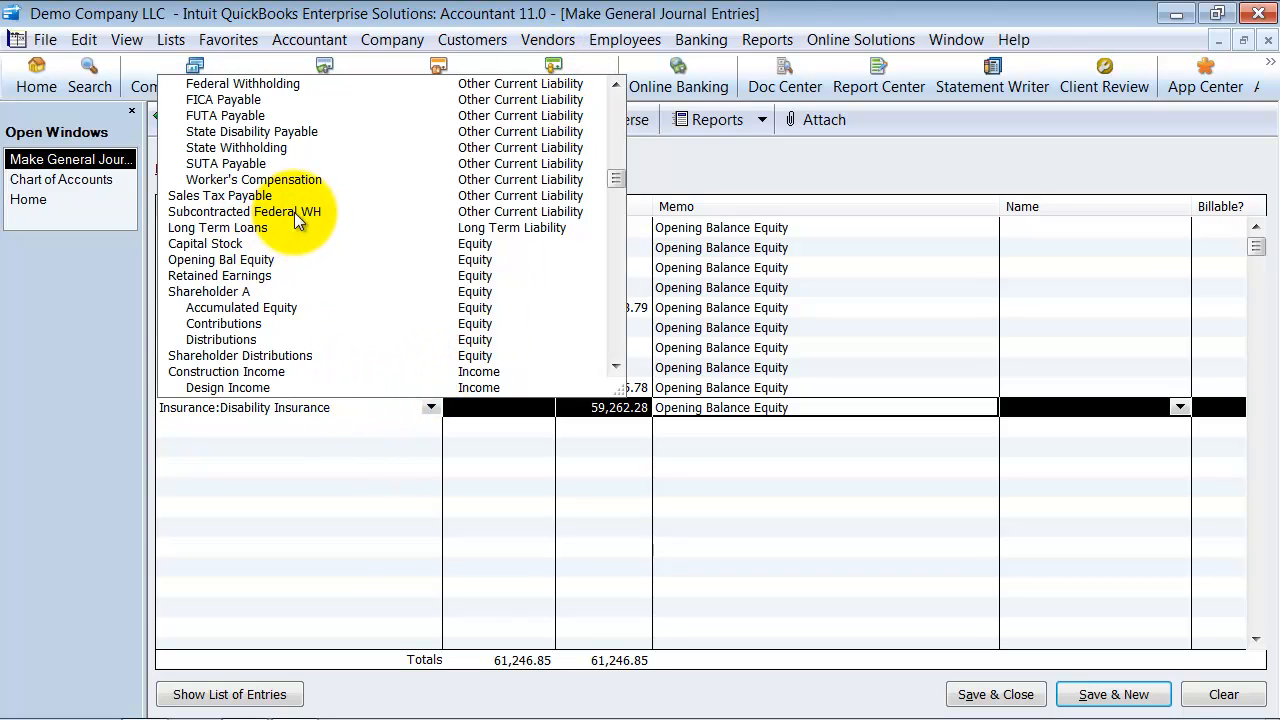
click(216, 228)
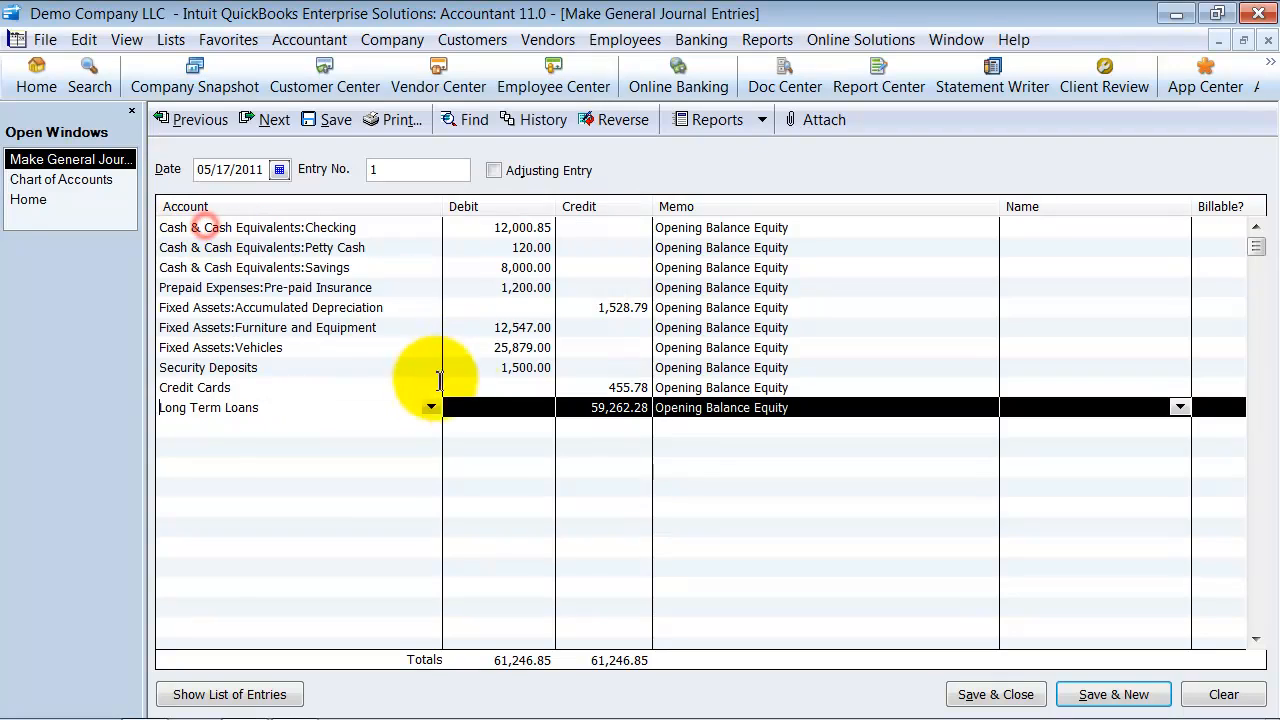
click(620, 408)
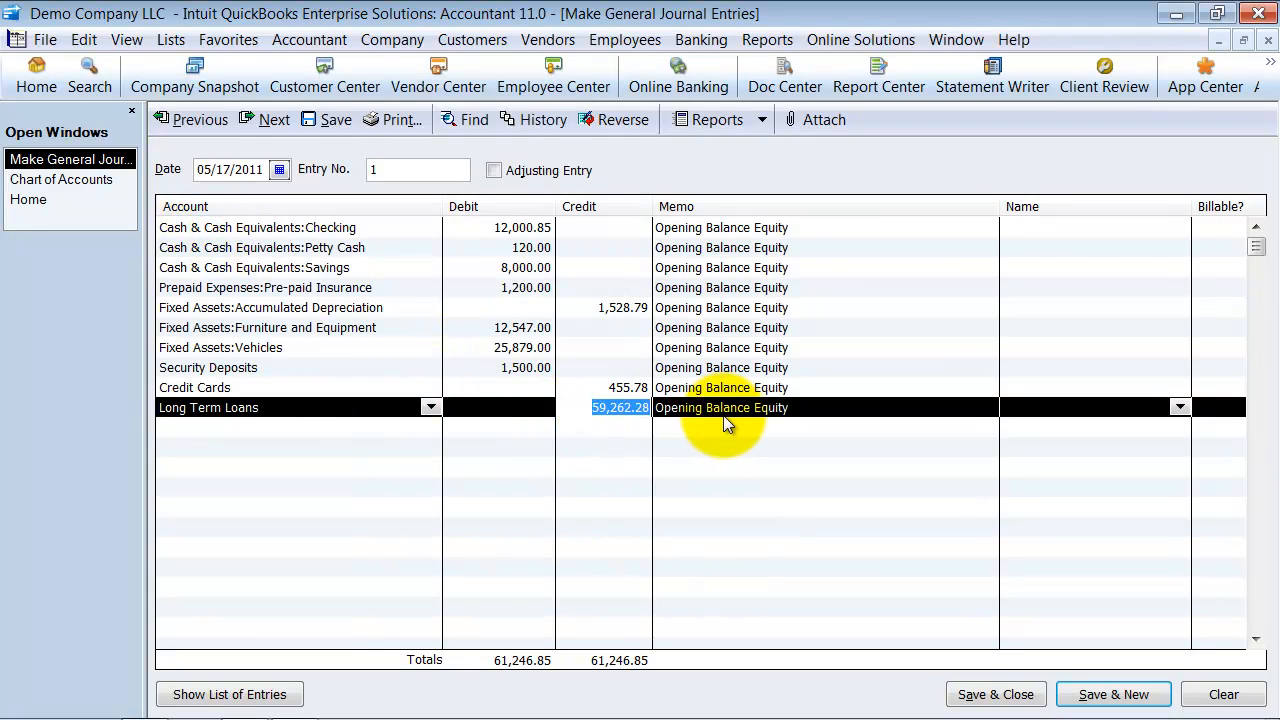
text(50000.00)
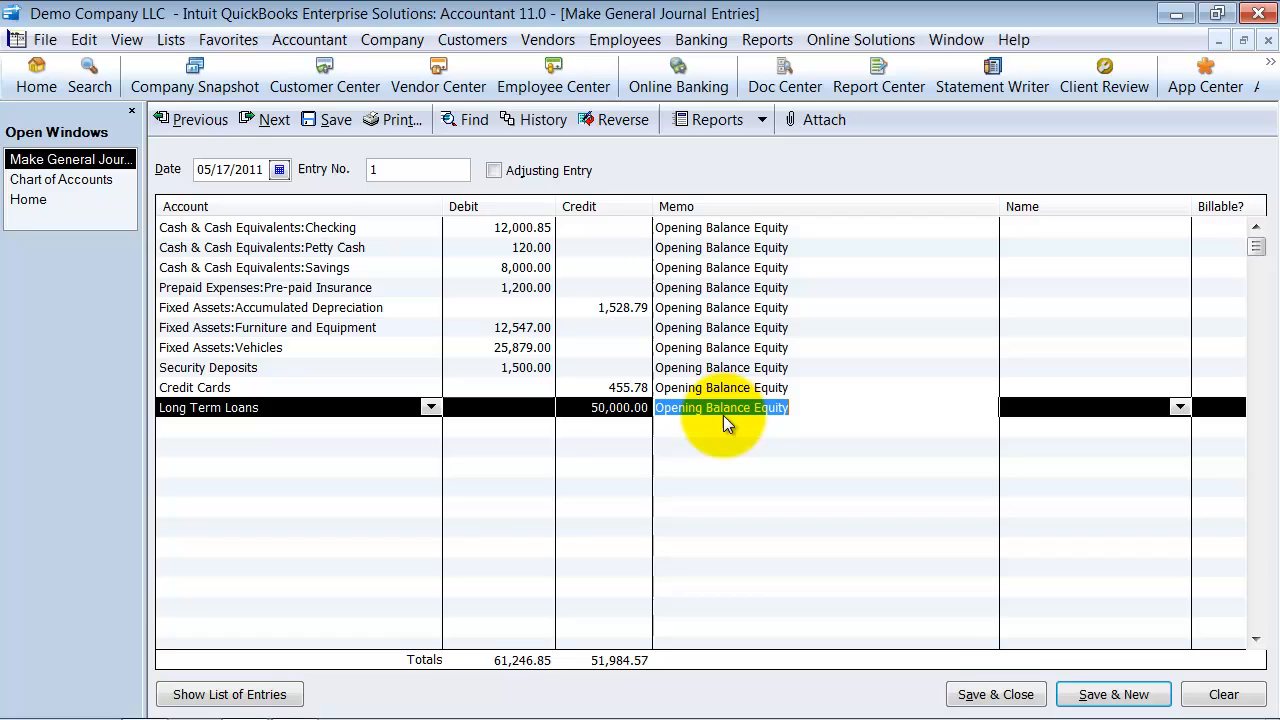
Assign the next line to Shareholder A:Accumulated Equity for the 2,000.00 credit.
click(430, 428)
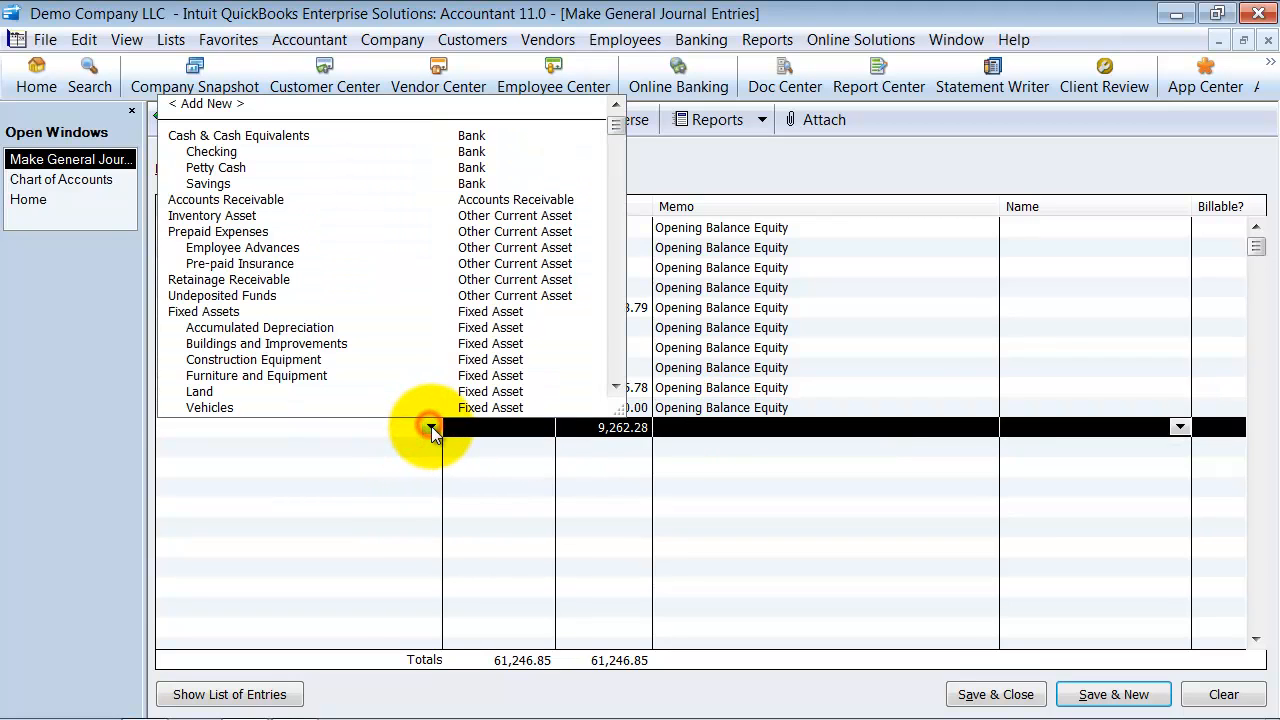
mouse_move(390, 180)
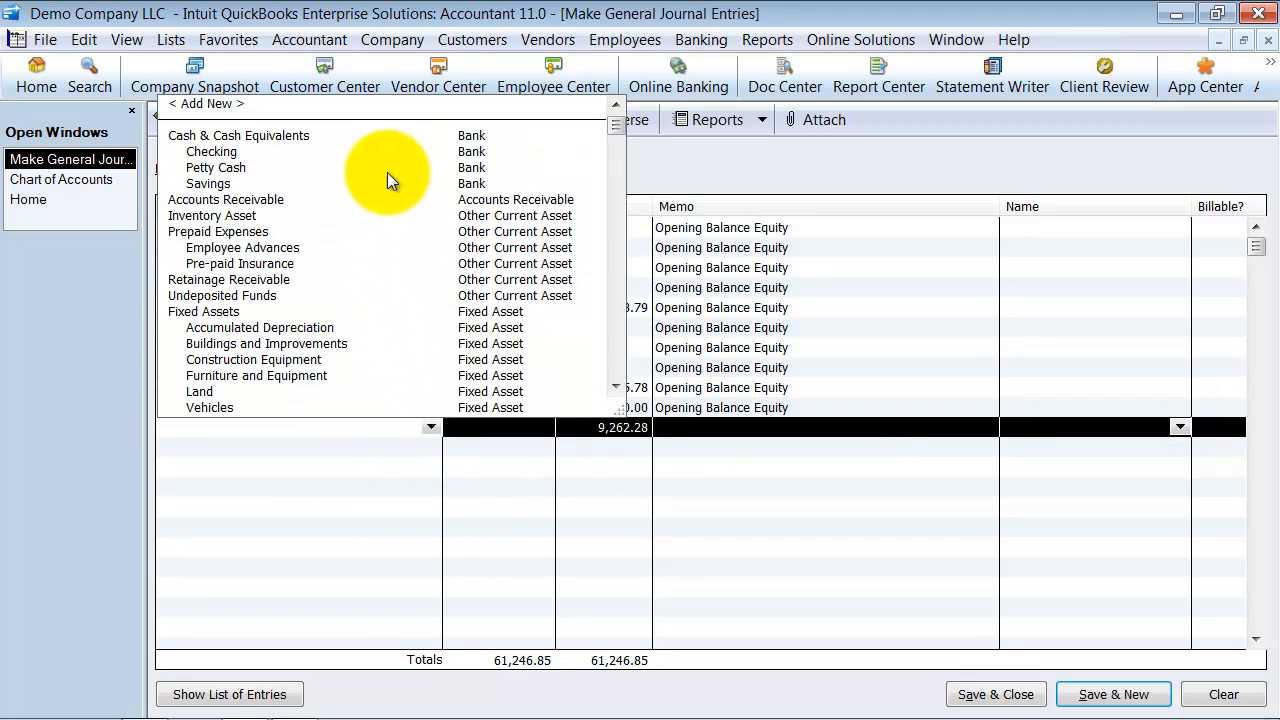
scroll(down, 3)
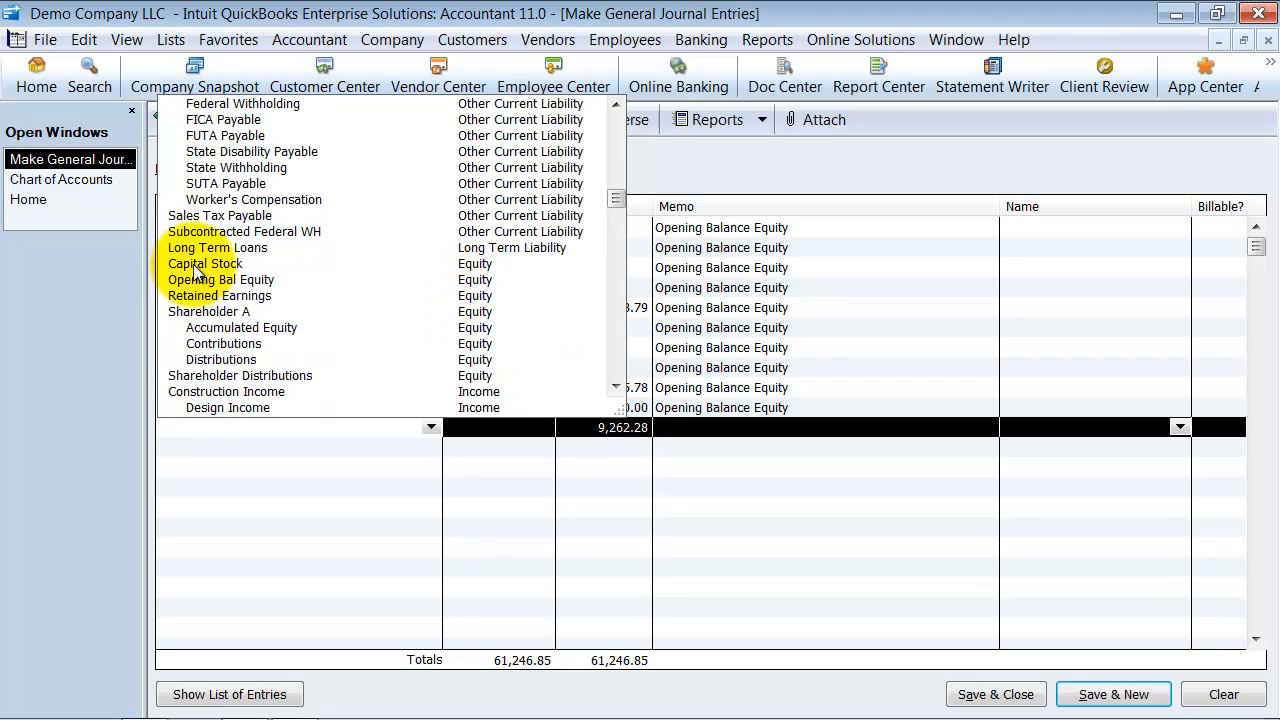
mouse_move(252, 316)
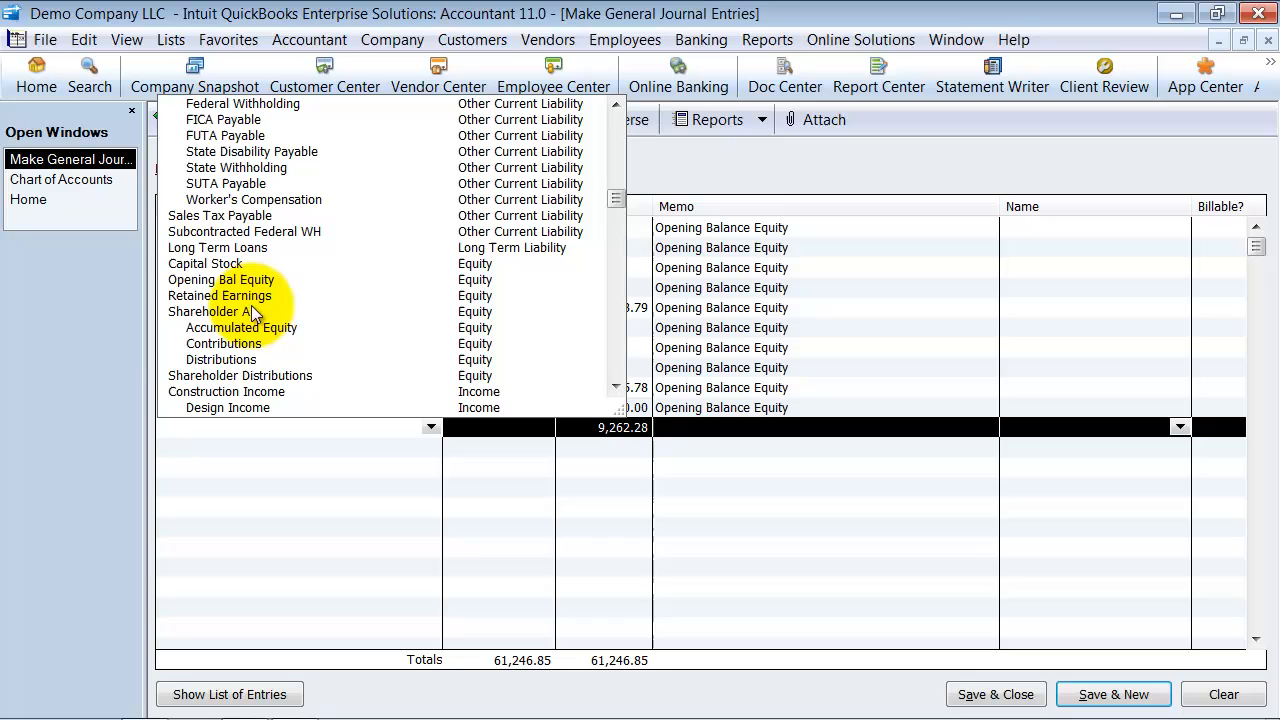
mouse_move(250, 344)
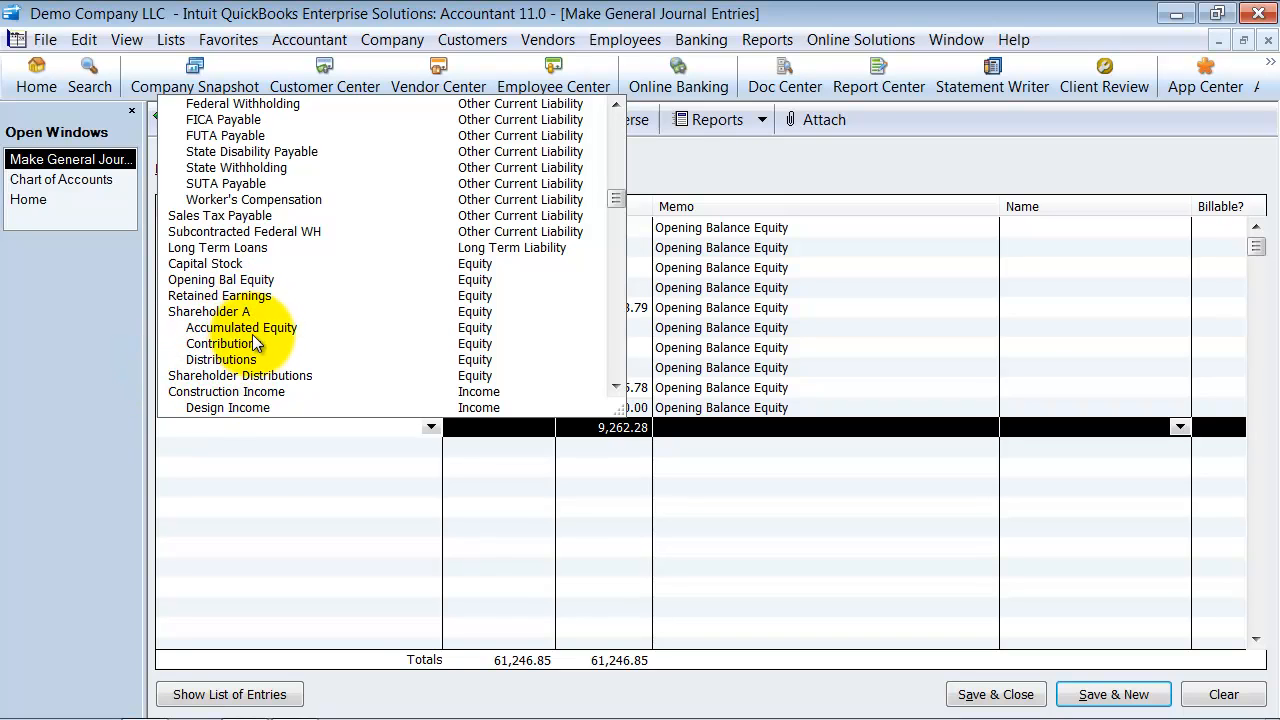
click(240, 328)
text(2000)
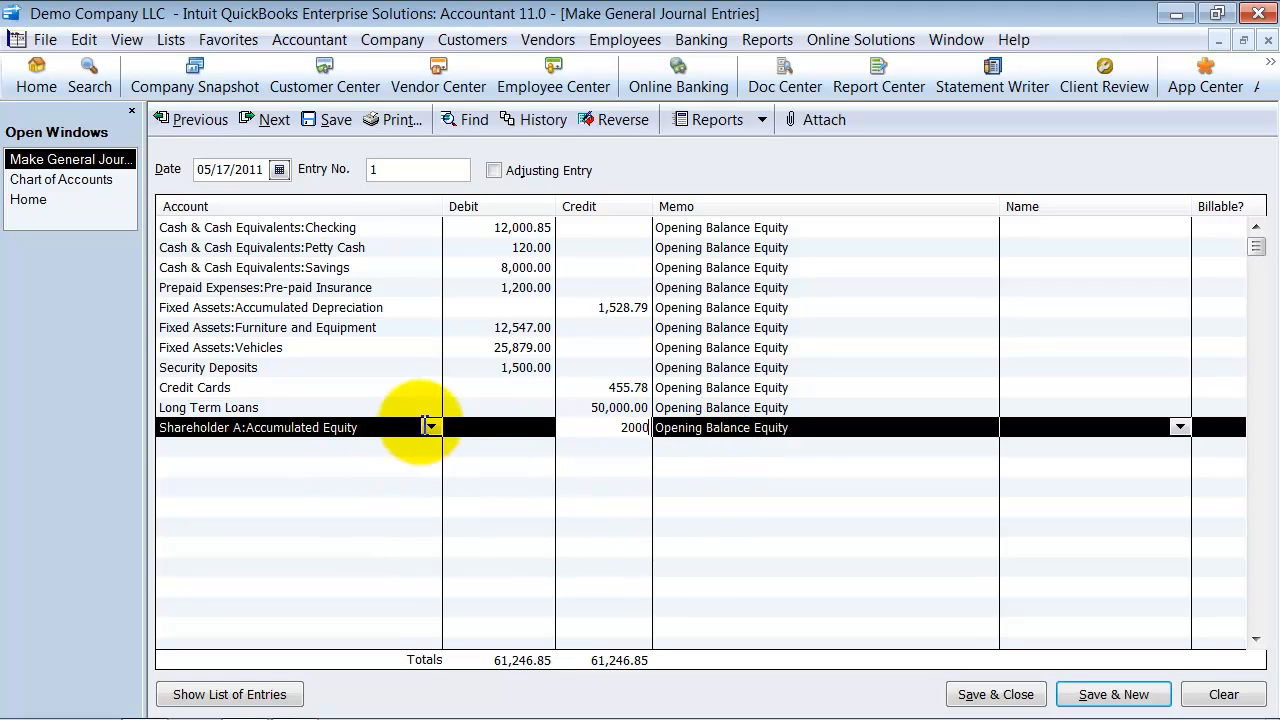
click(430, 428)
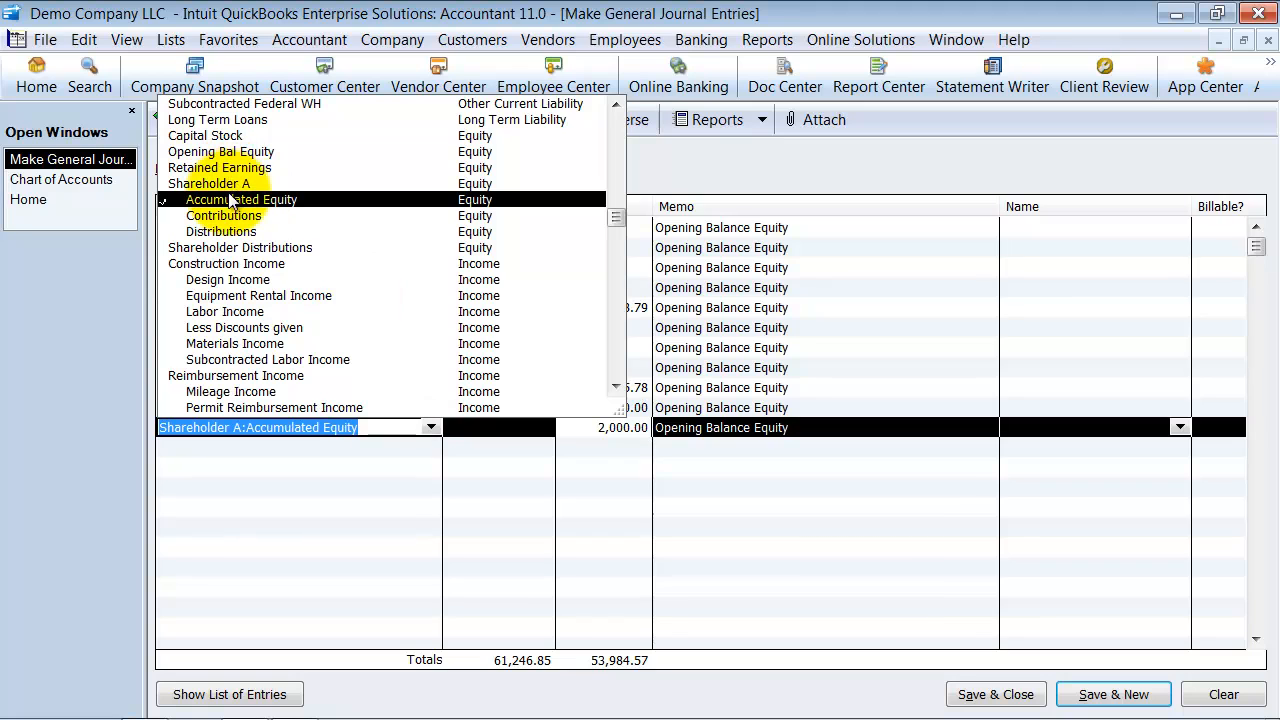
mouse_move(258, 376)
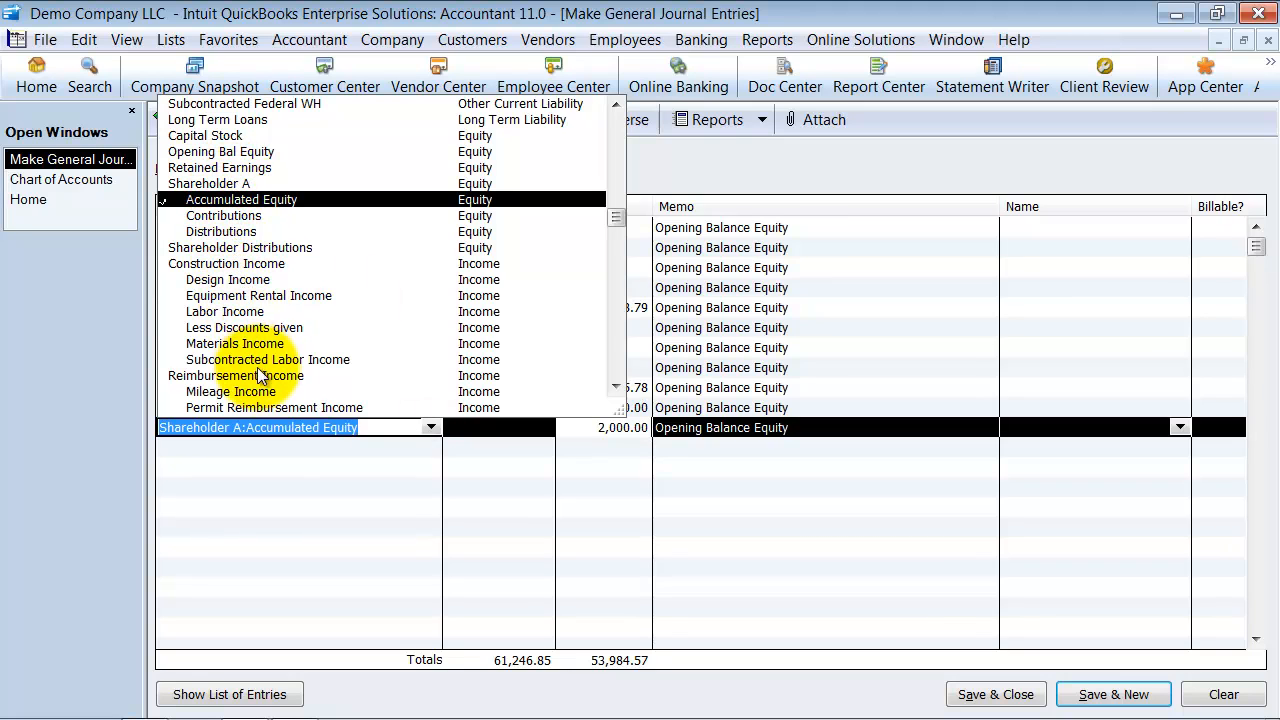
mouse_move(292, 378)
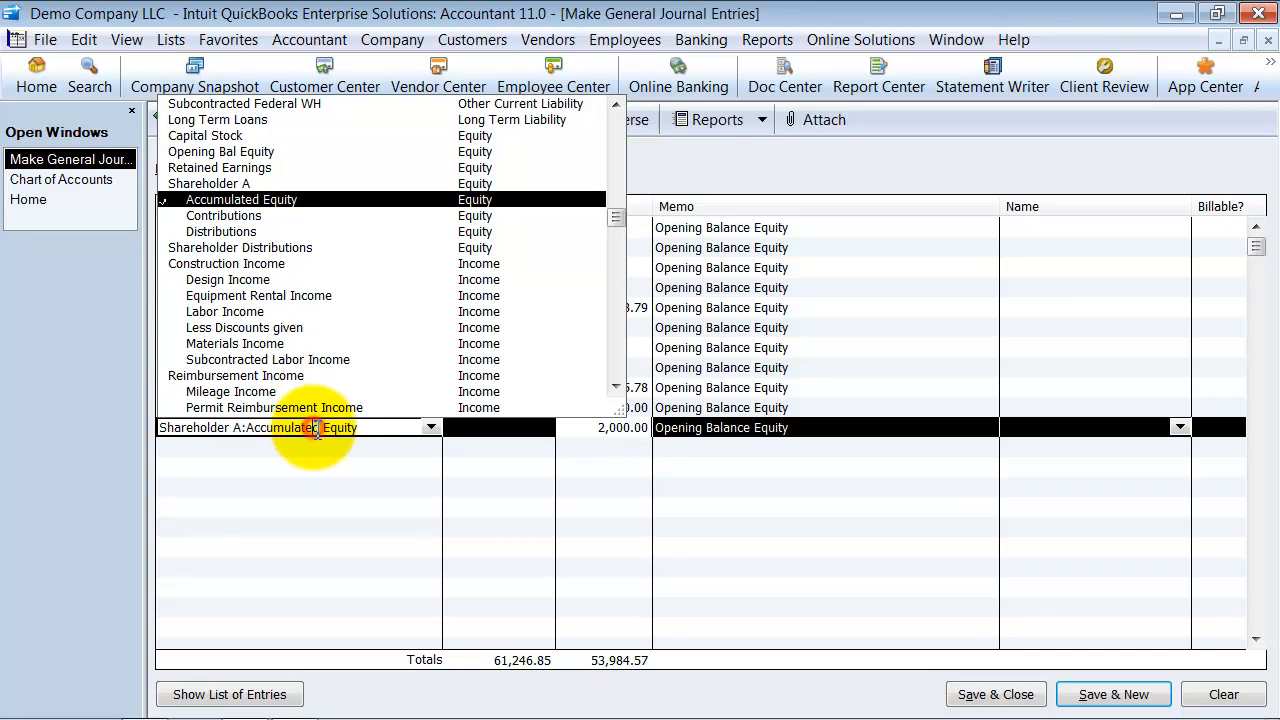
mouse_move(350, 276)
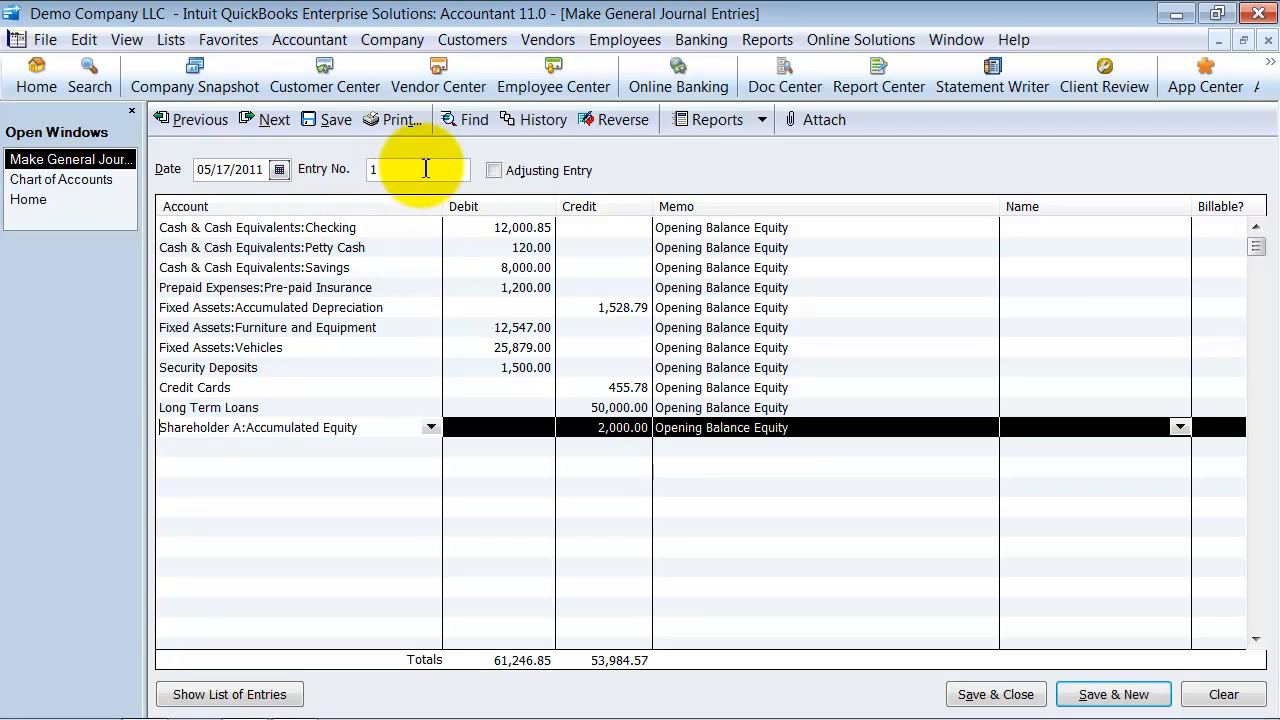
Change the journal entry date to 12/31/10.
click(280, 168)
text(12)
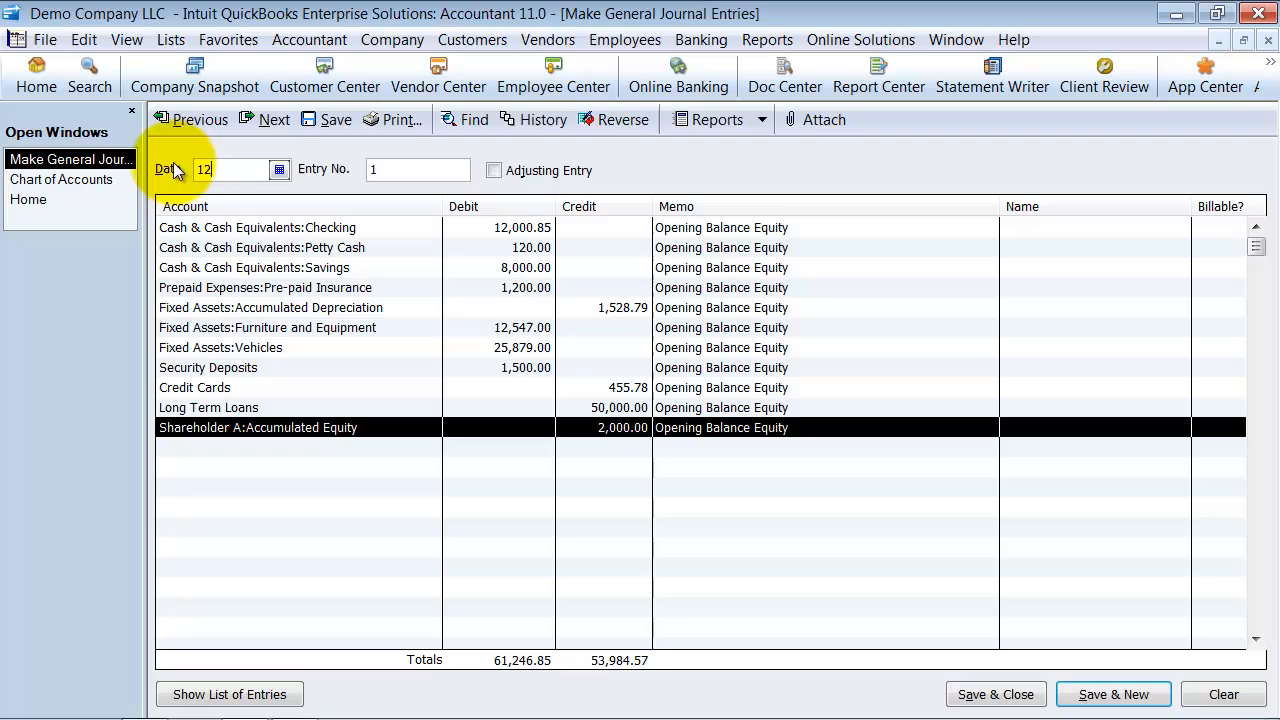
text(31)
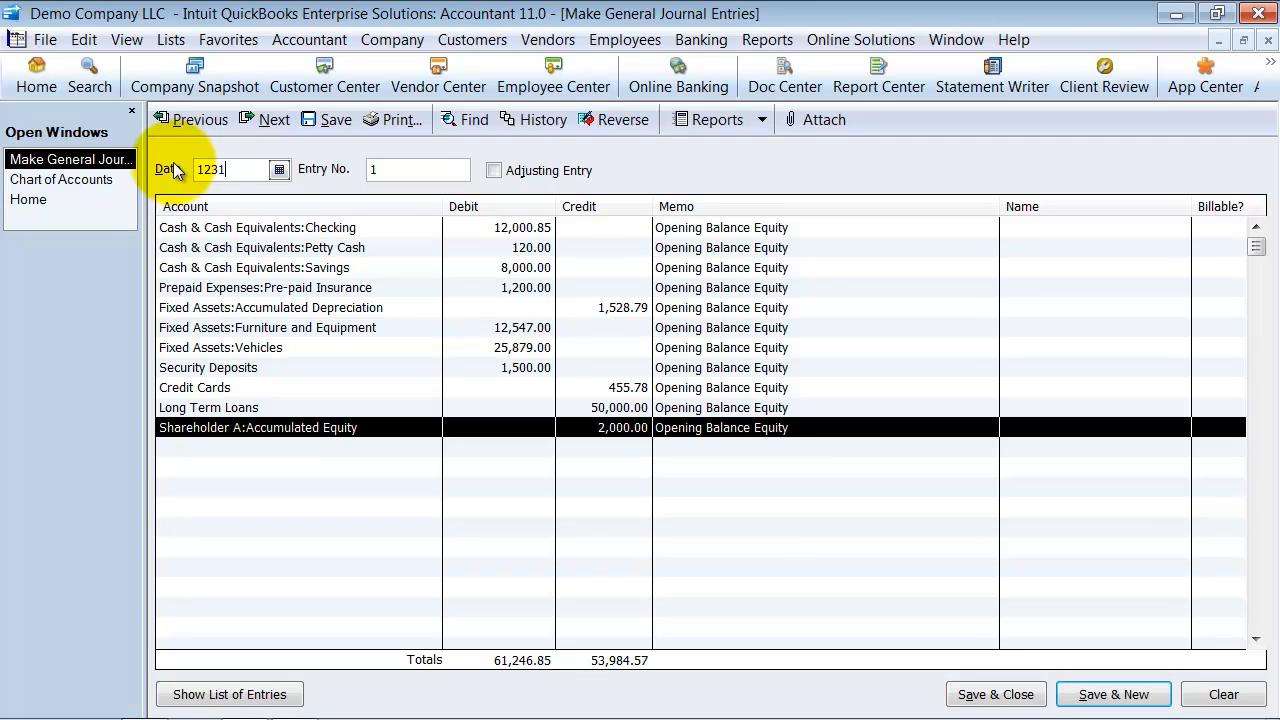
text(10)
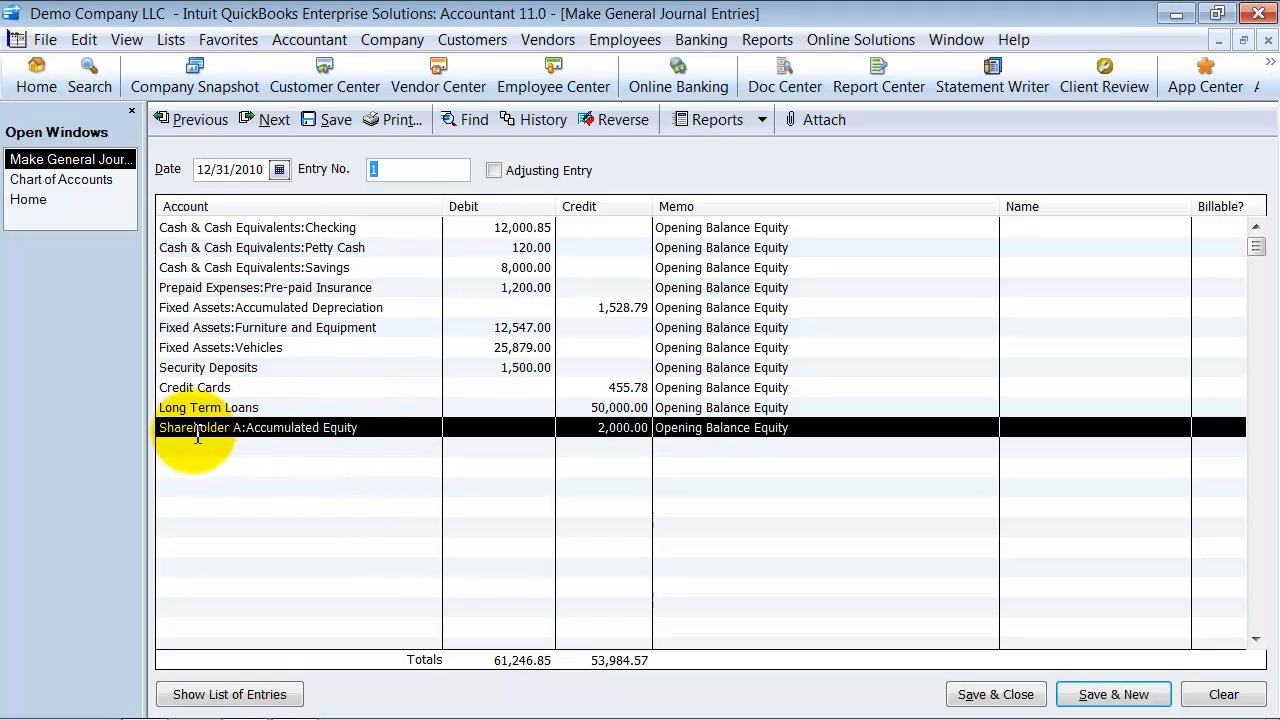
mouse_move(796, 332)
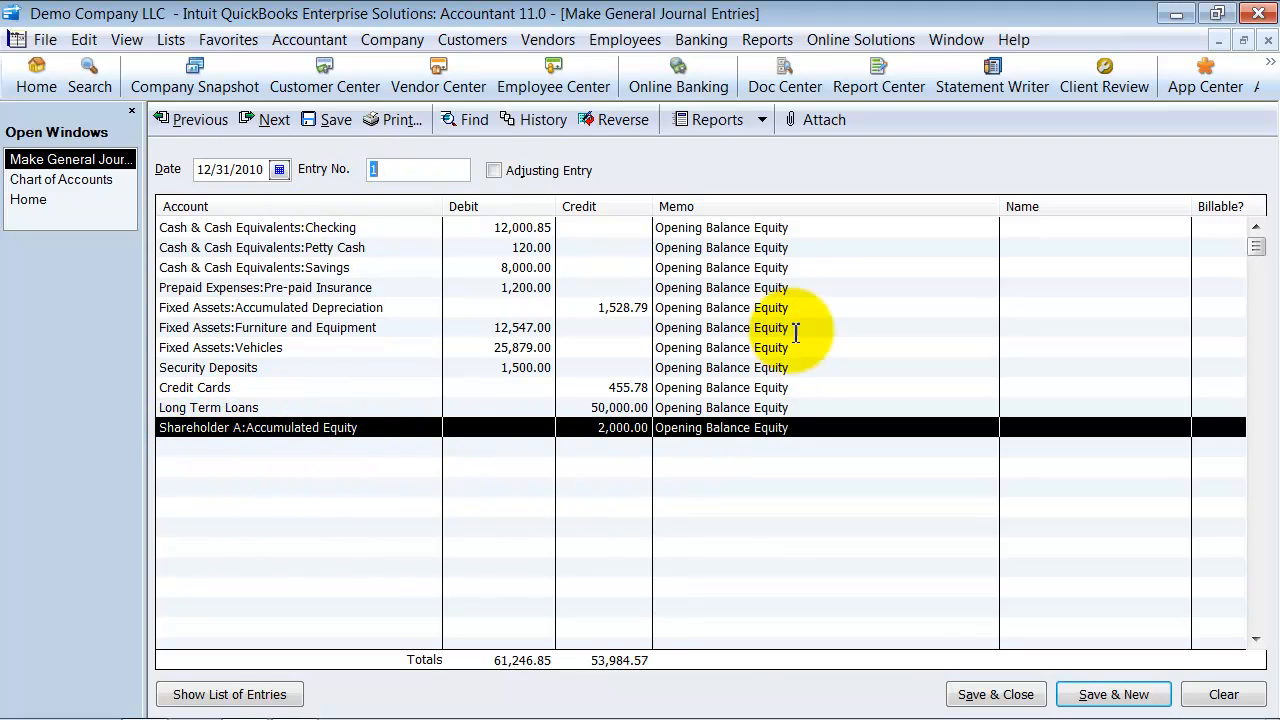
mouse_move(592, 496)
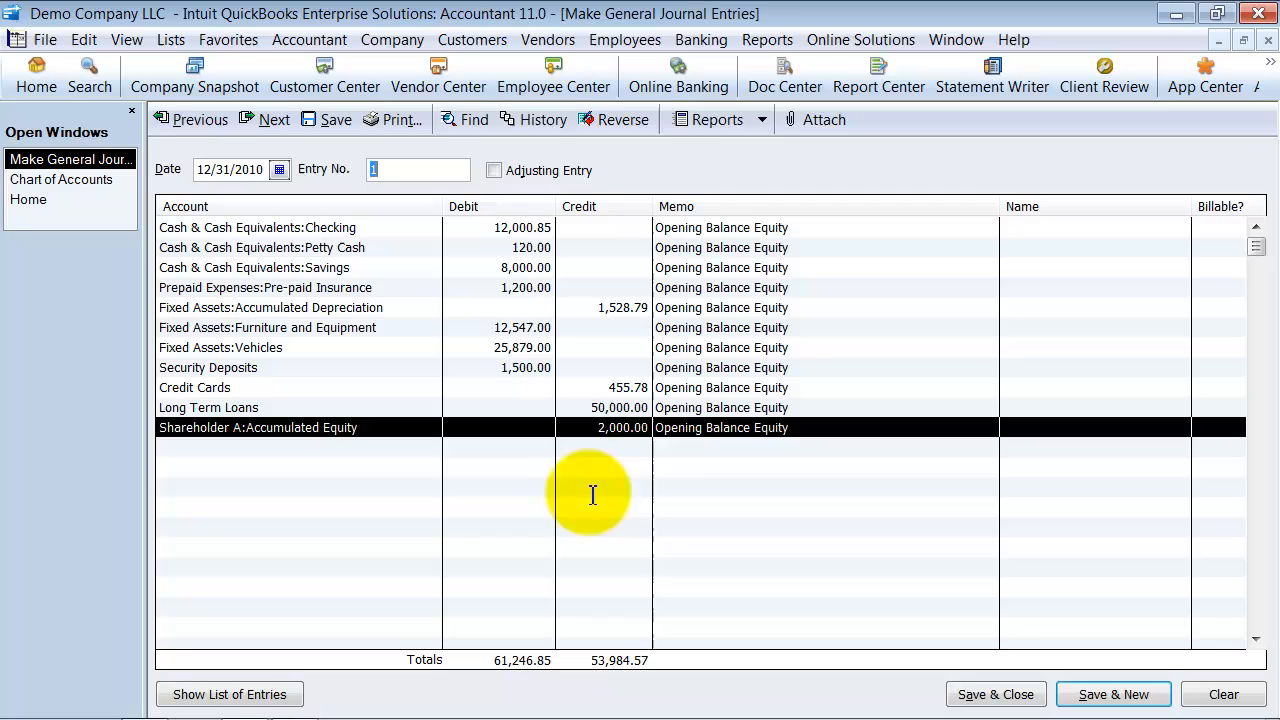
mouse_move(400, 456)
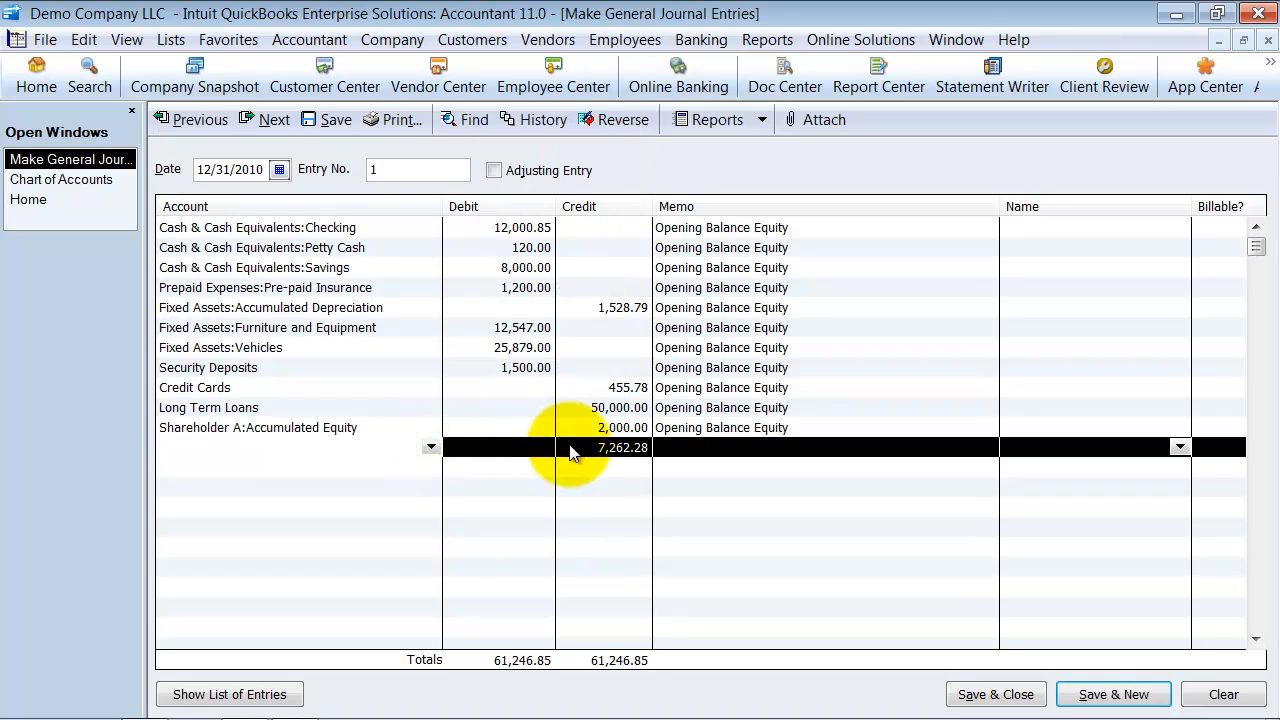
click(430, 448)
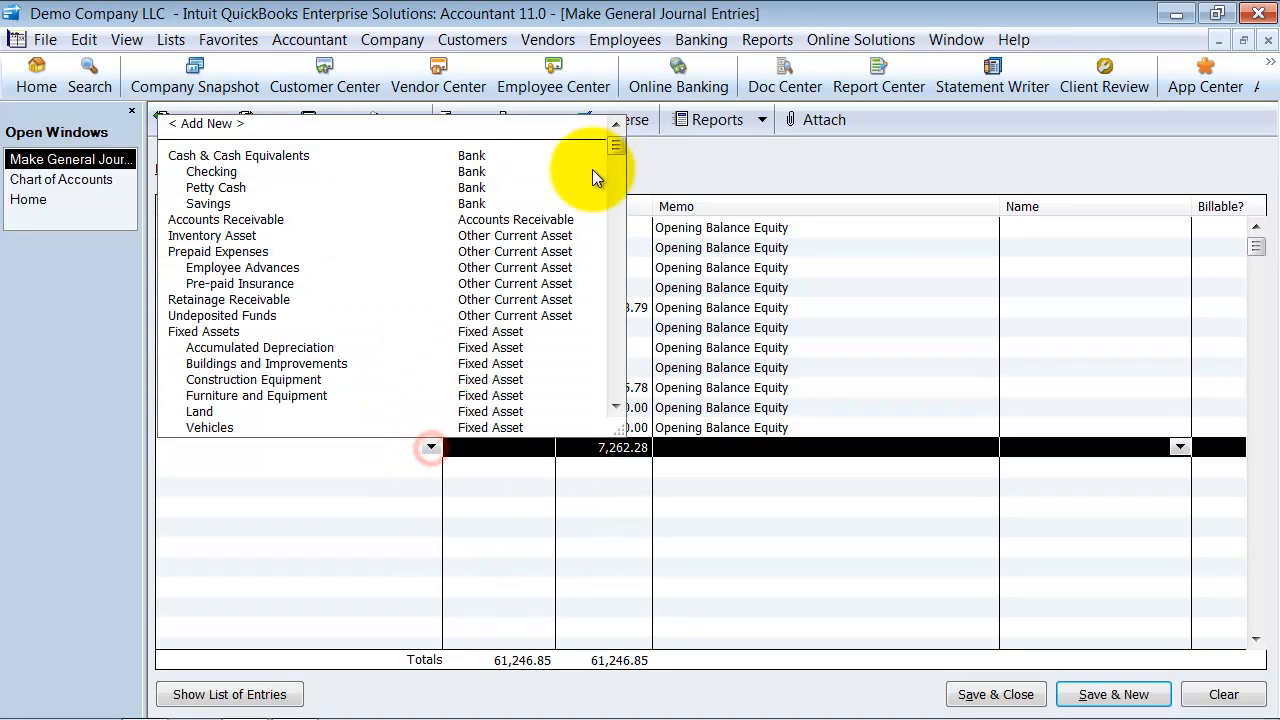
scroll(down, 3)
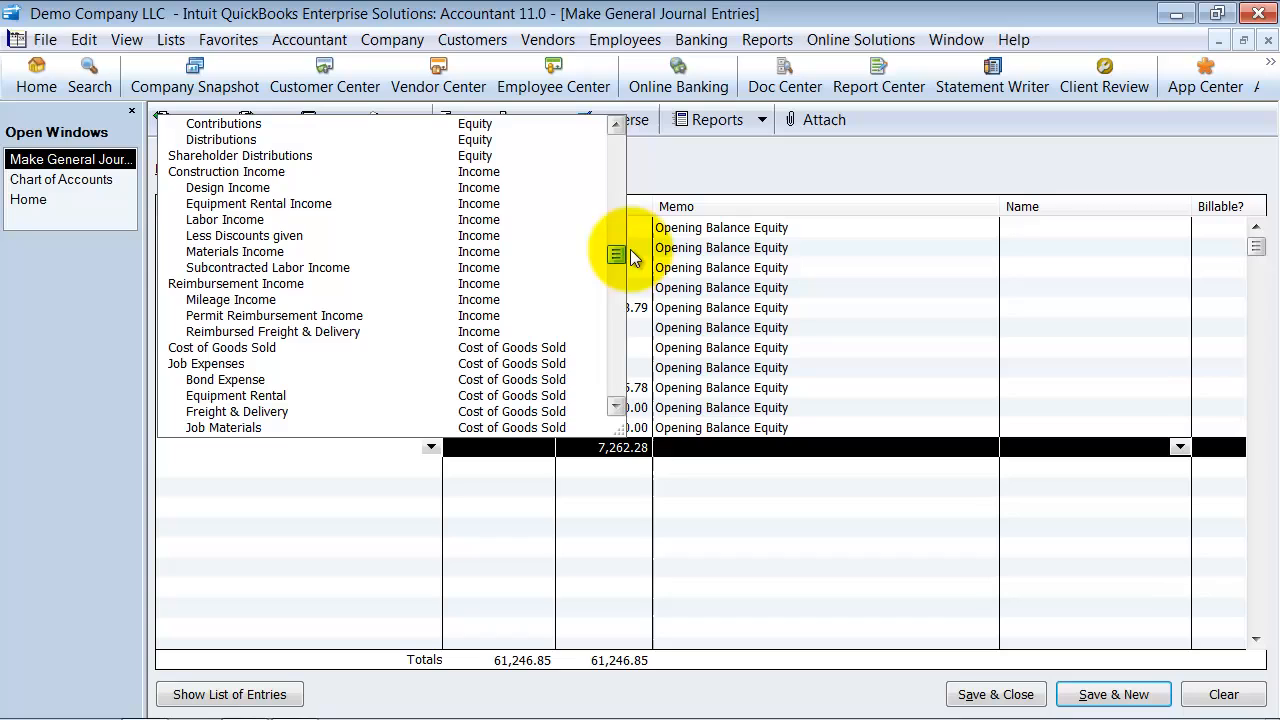
mouse_move(260, 244)
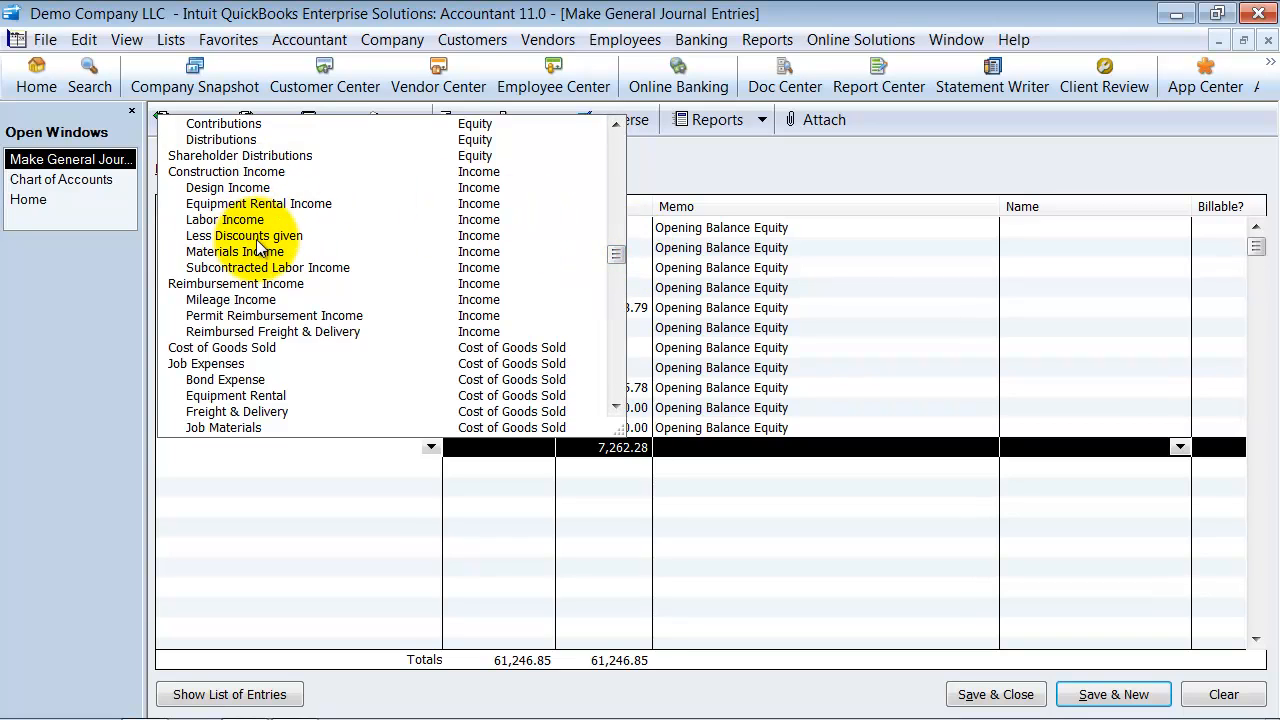
mouse_move(296, 444)
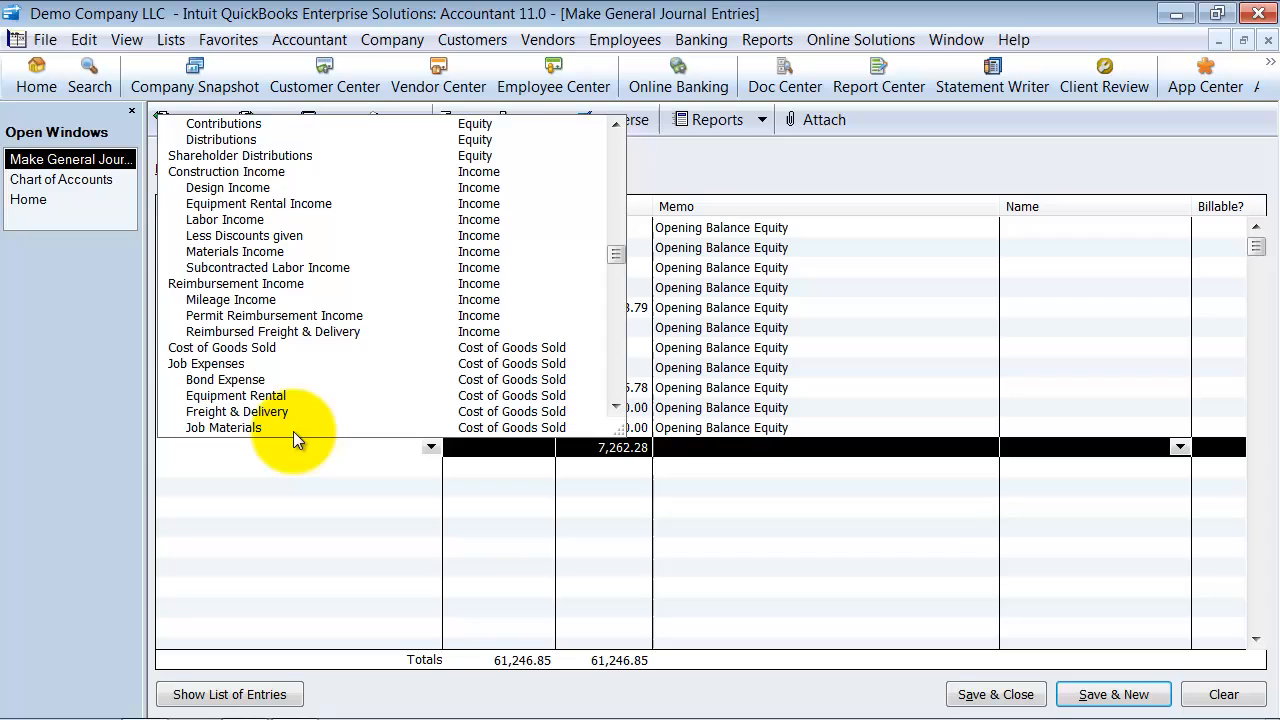
mouse_move(938, 384)
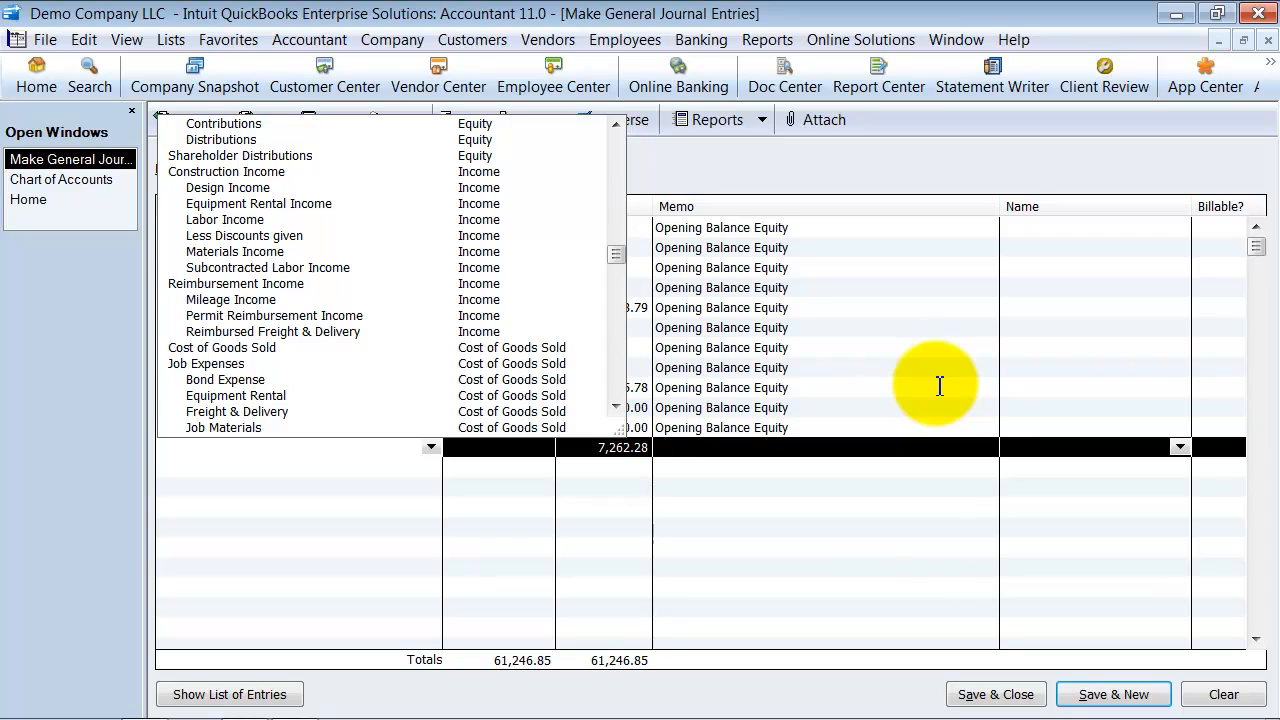
mouse_move(496, 204)
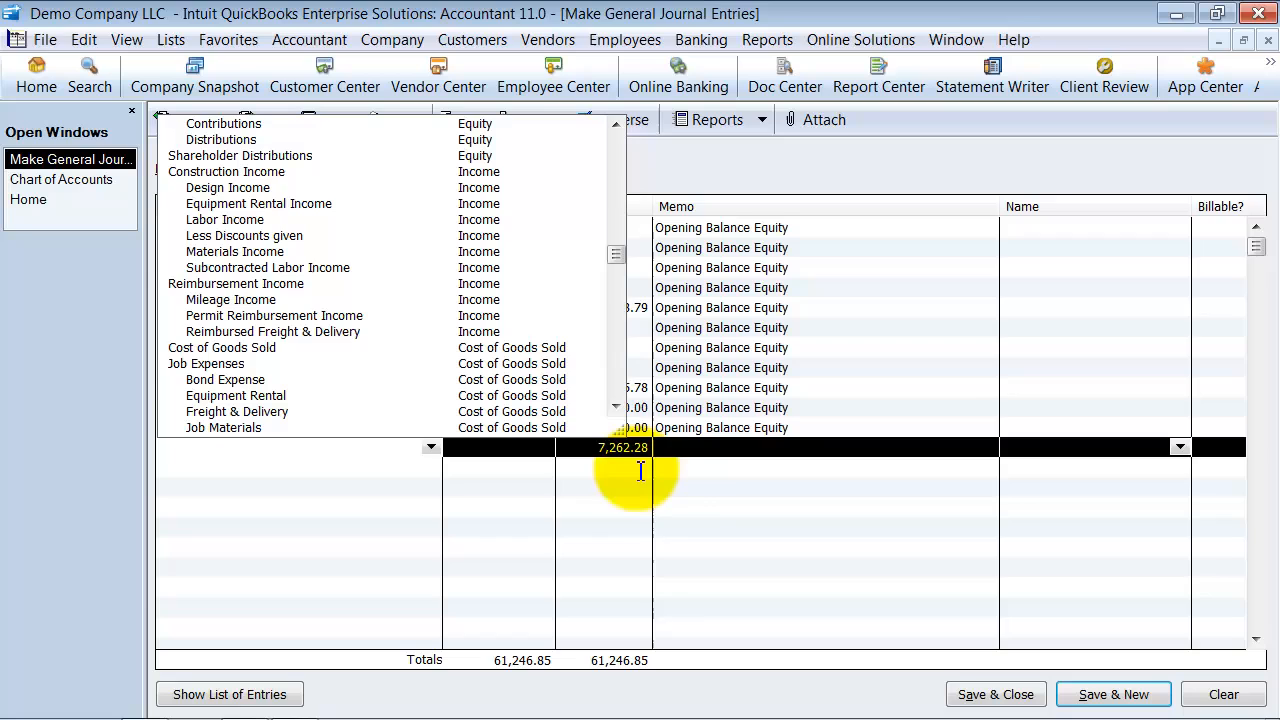
mouse_move(536, 400)
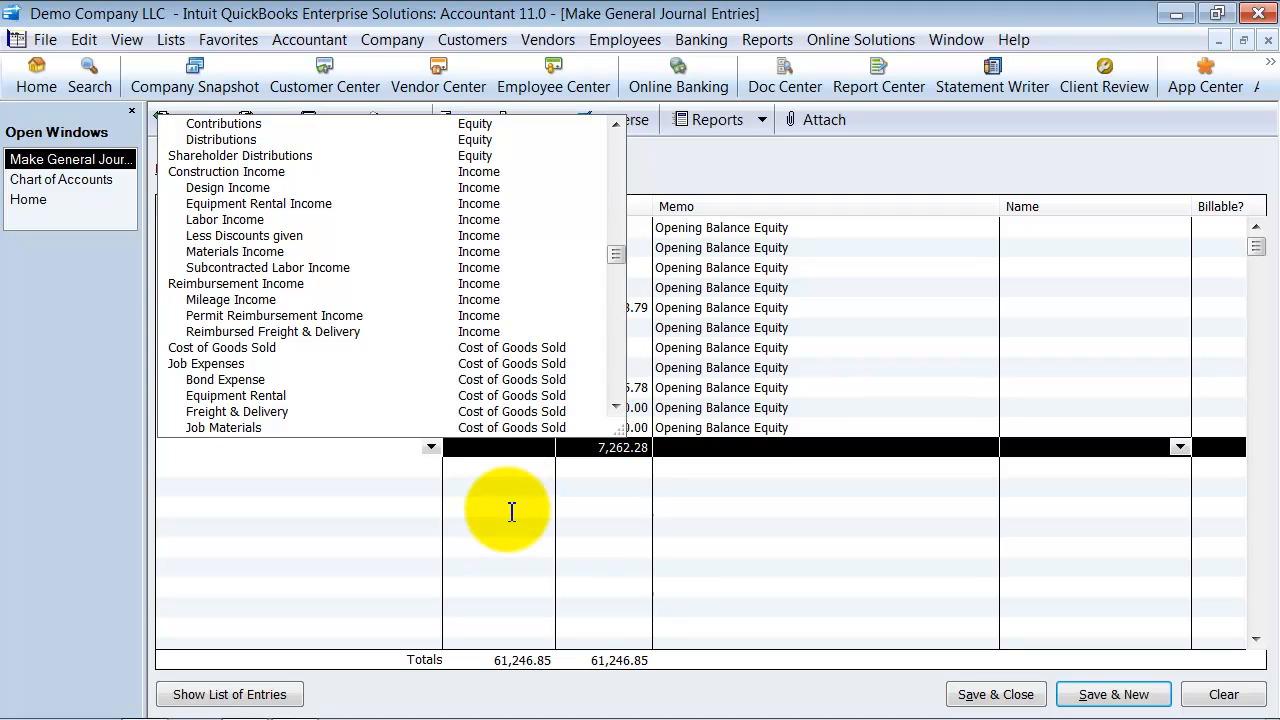
mouse_move(480, 376)
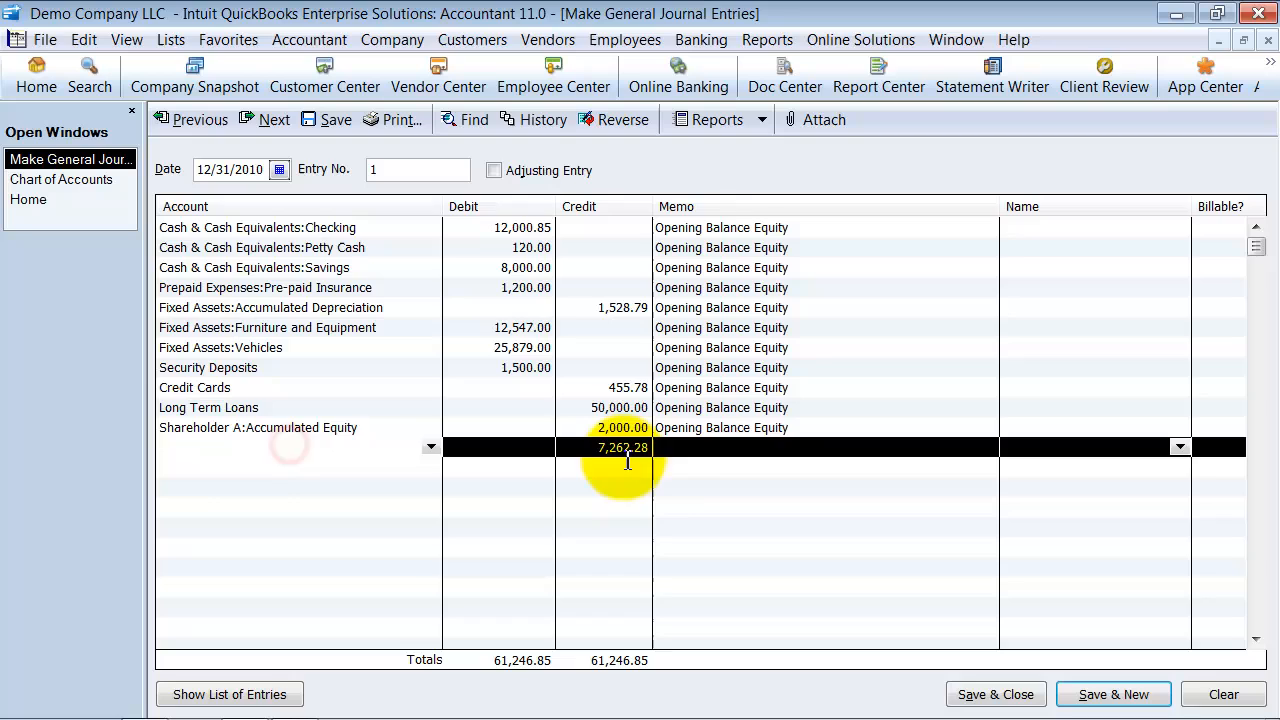
Credit 7,262.28 to Opening Bal Equity and save the journal entry, accepting the past-date warning.
click(624, 448)
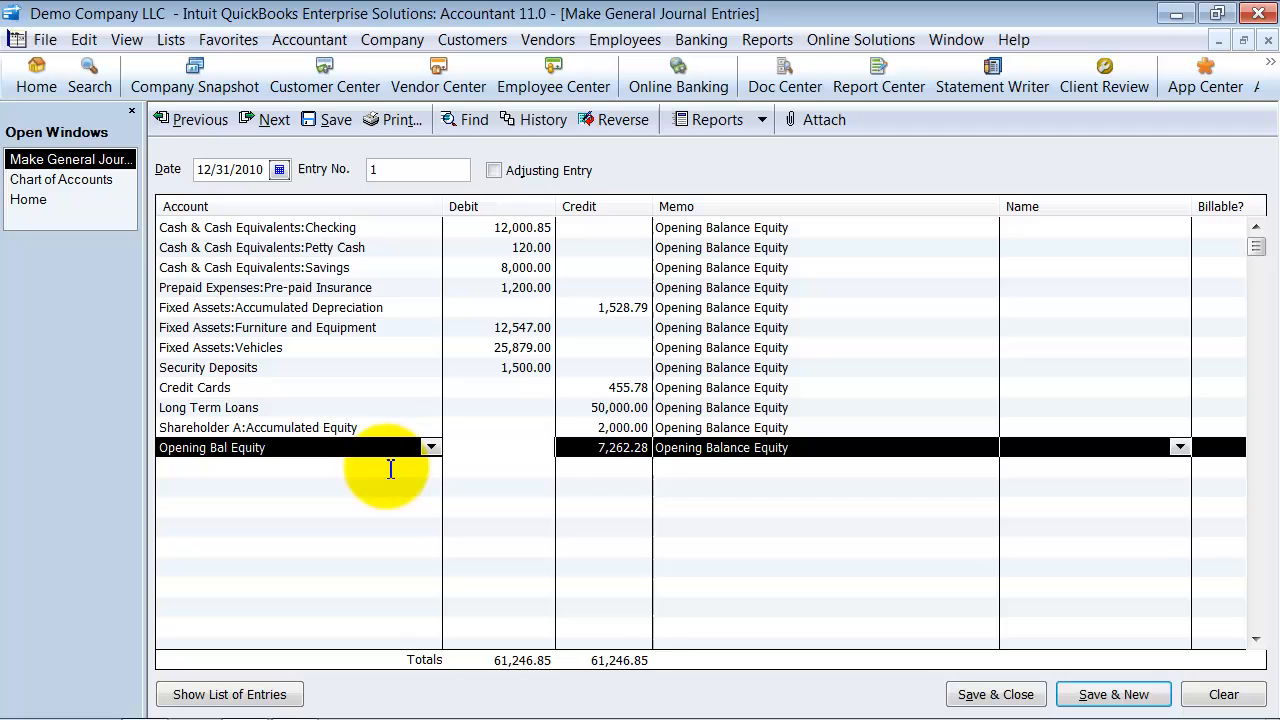
mouse_move(498, 438)
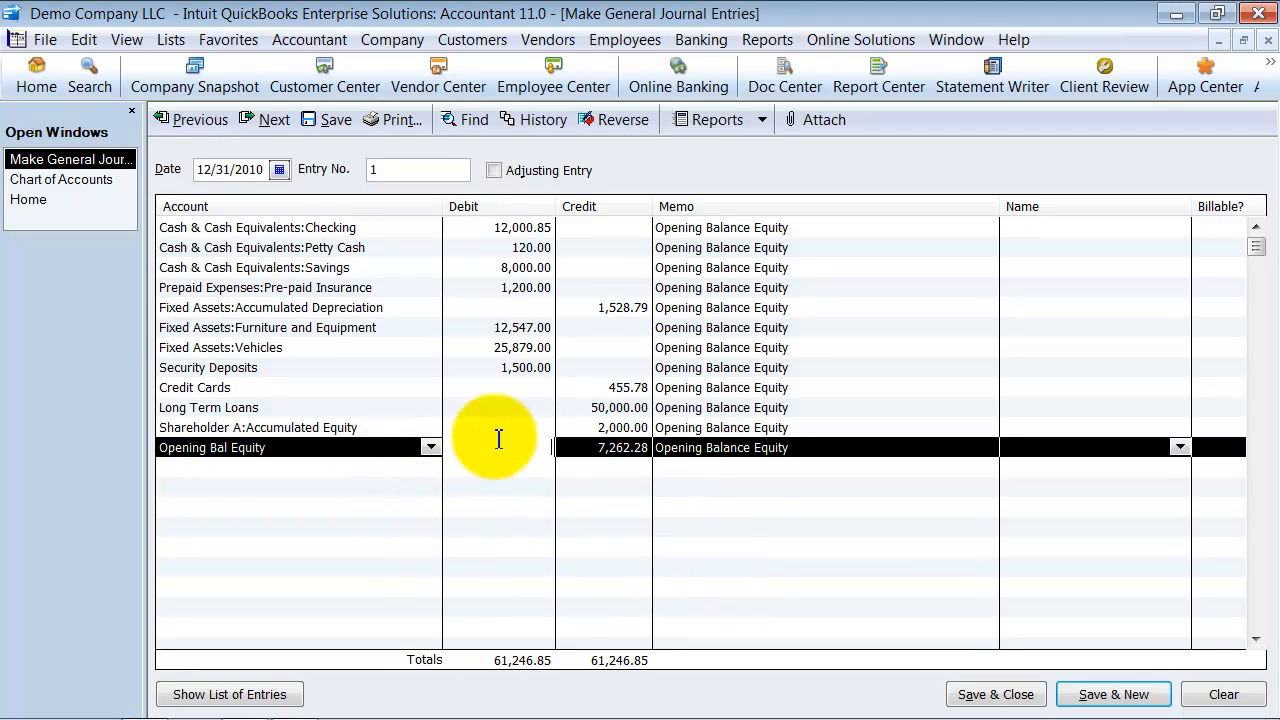
mouse_move(356, 428)
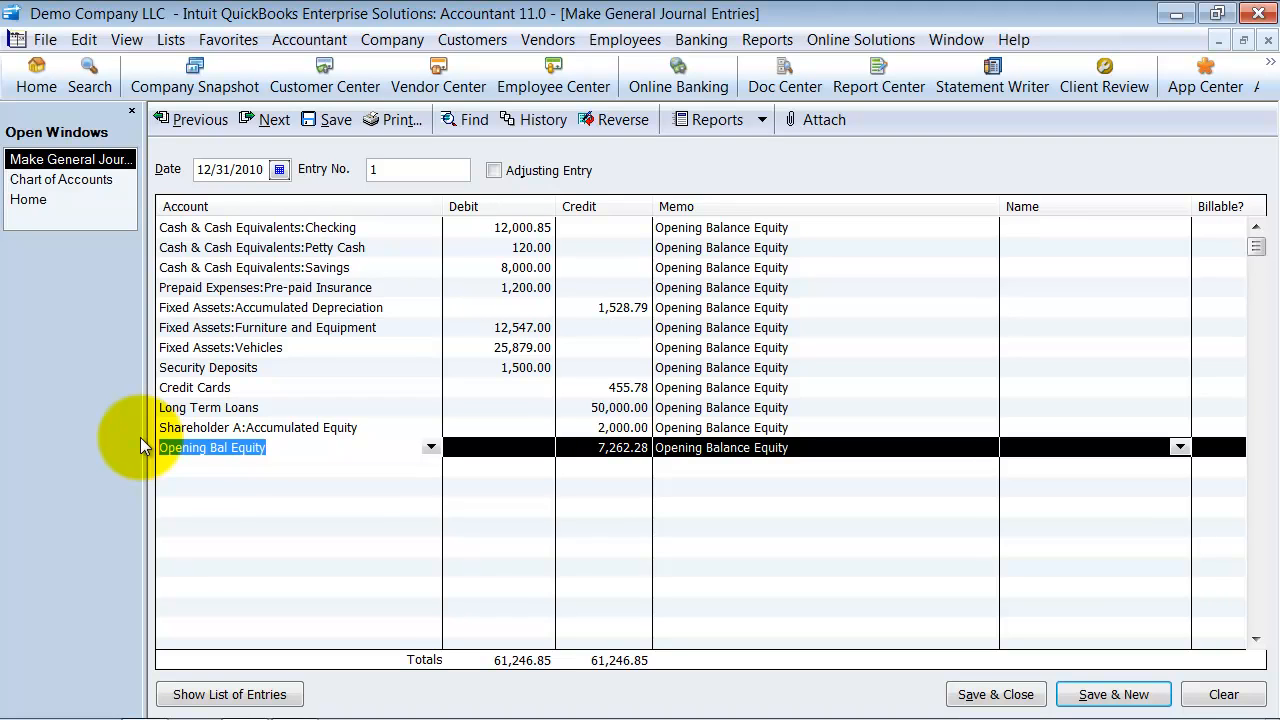
mouse_move(1016, 664)
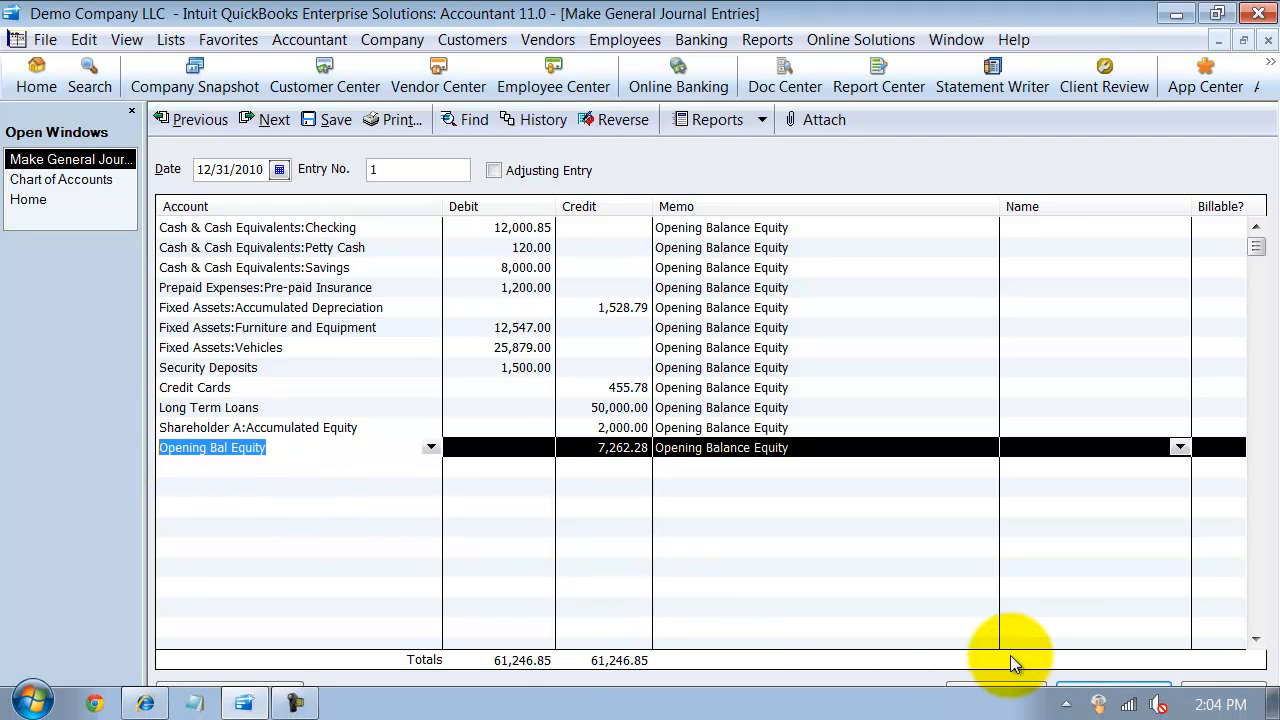
click(996, 694)
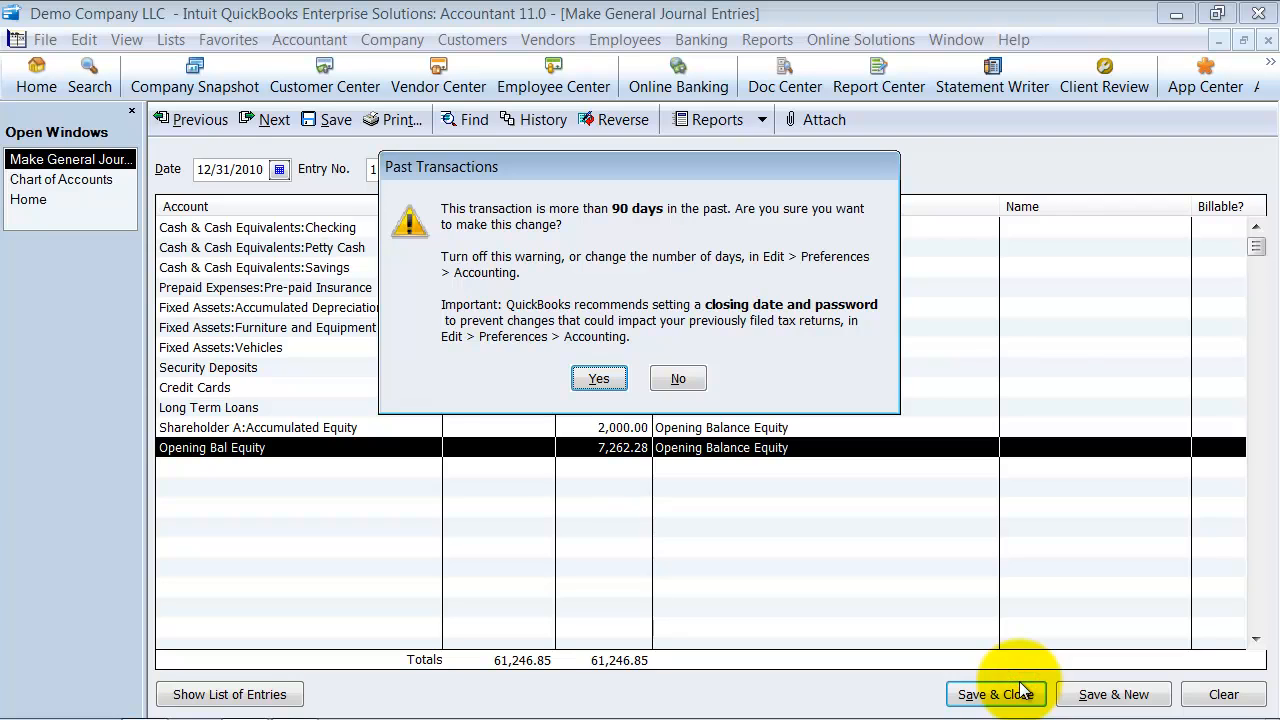
click(598, 378)
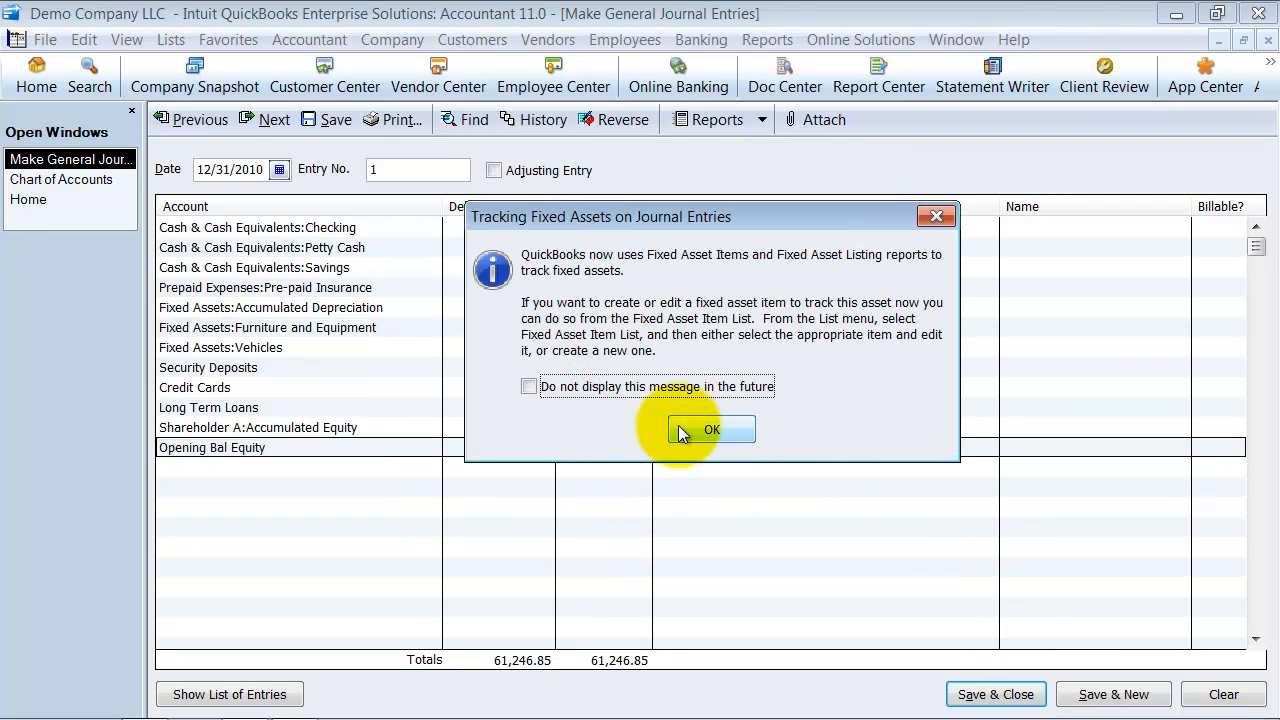
click(712, 428)
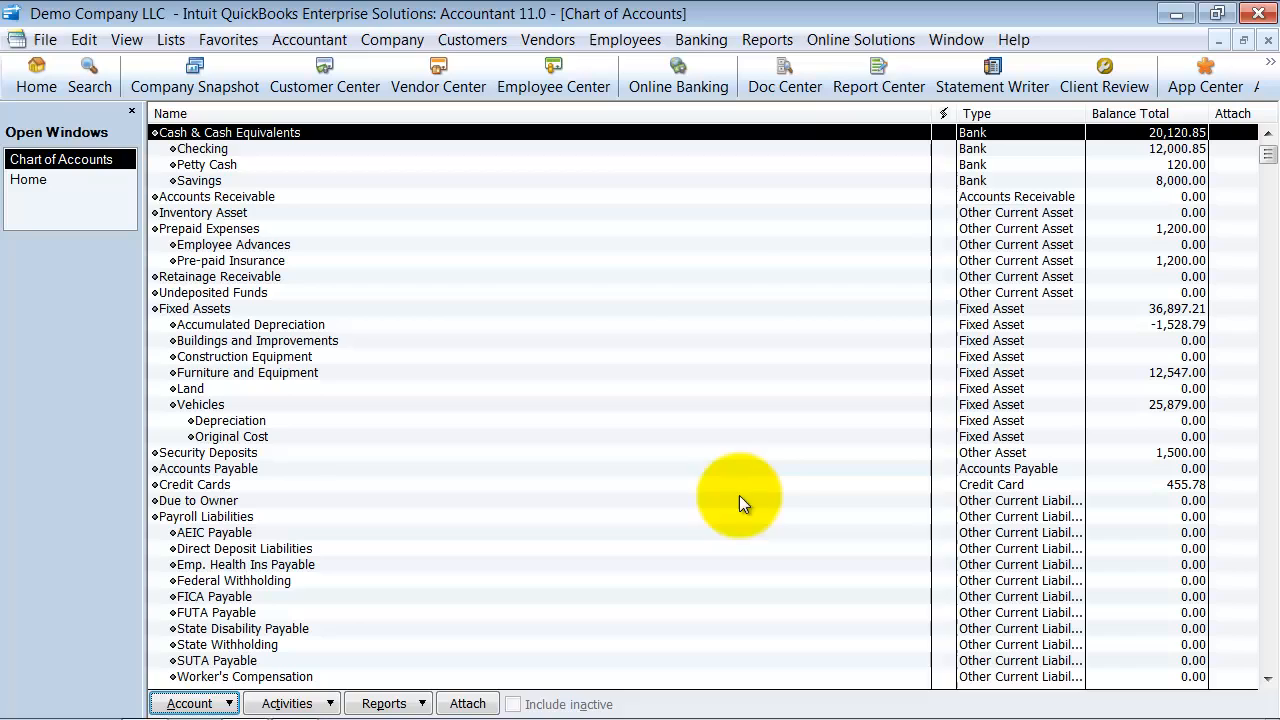
mouse_move(538, 378)
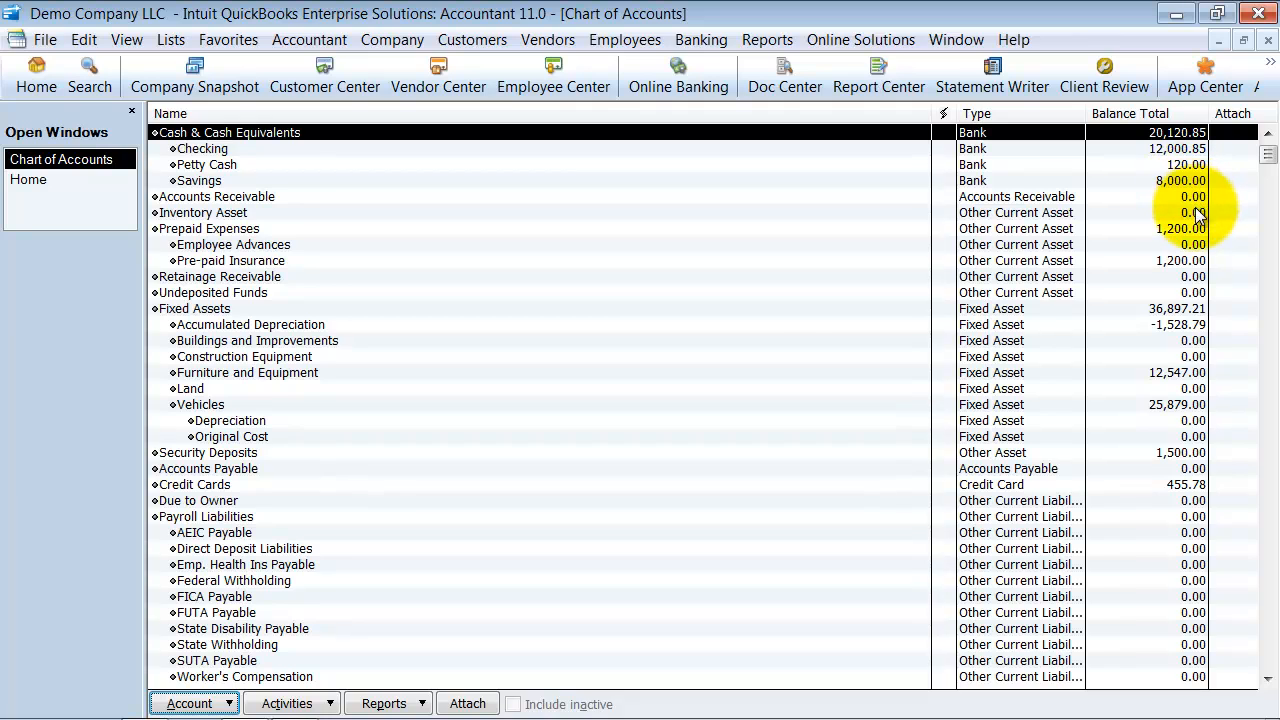
mouse_move(1204, 316)
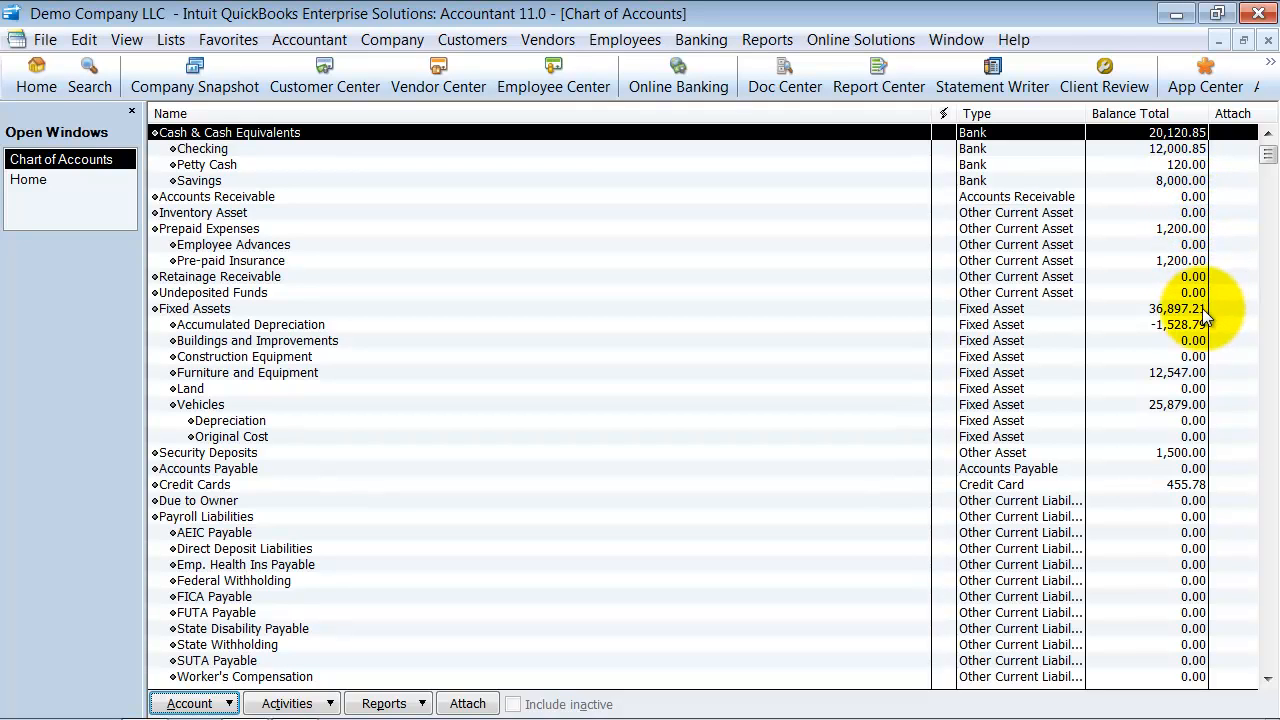
click(192, 308)
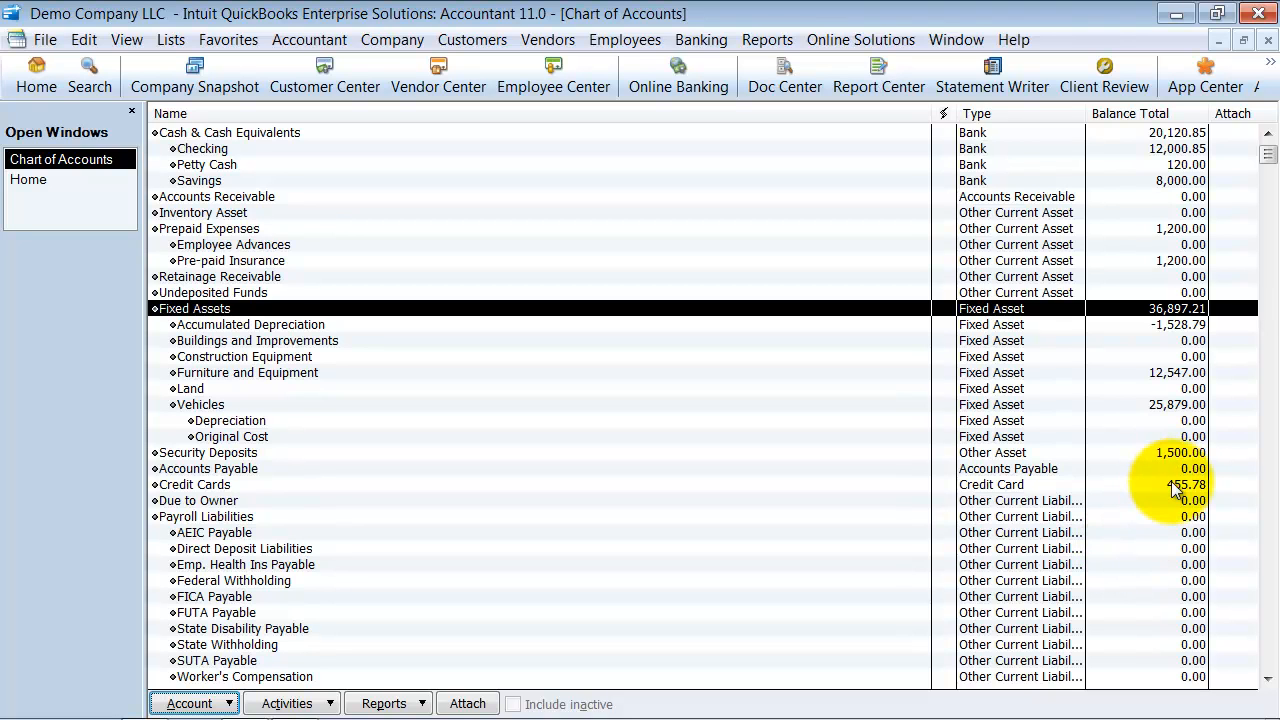
scroll(down, 3)
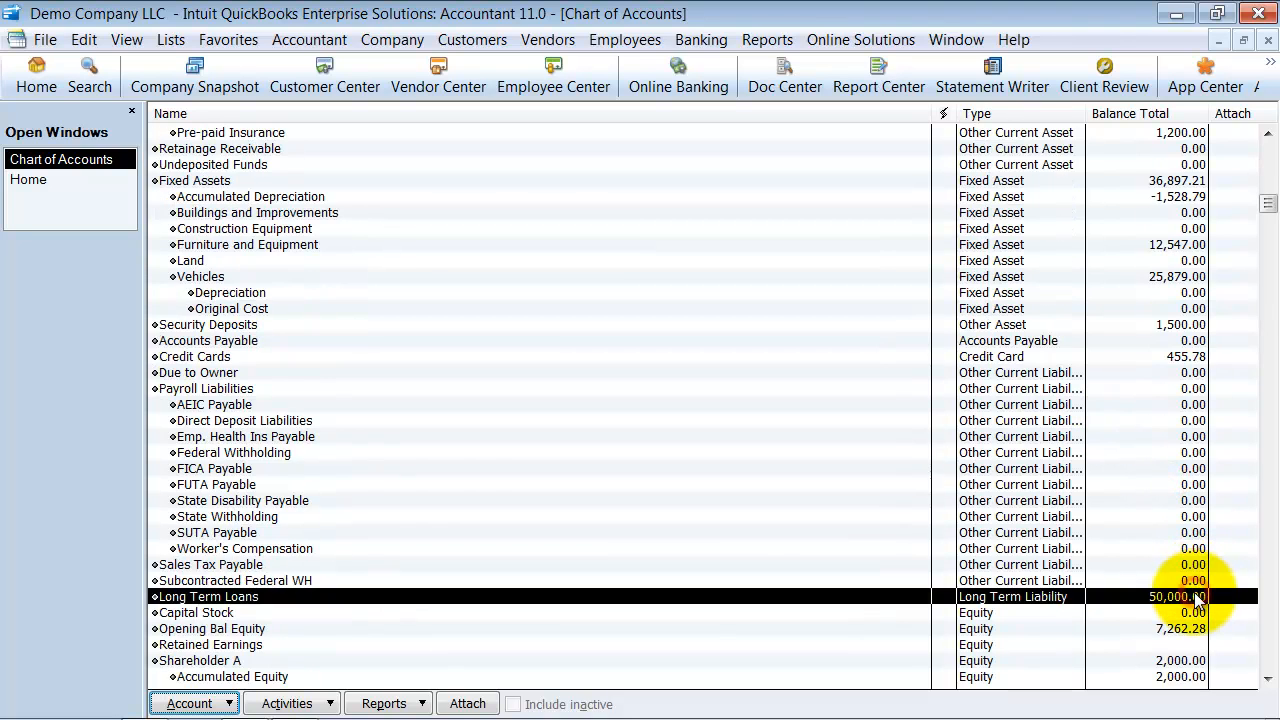
scroll(down, 3)
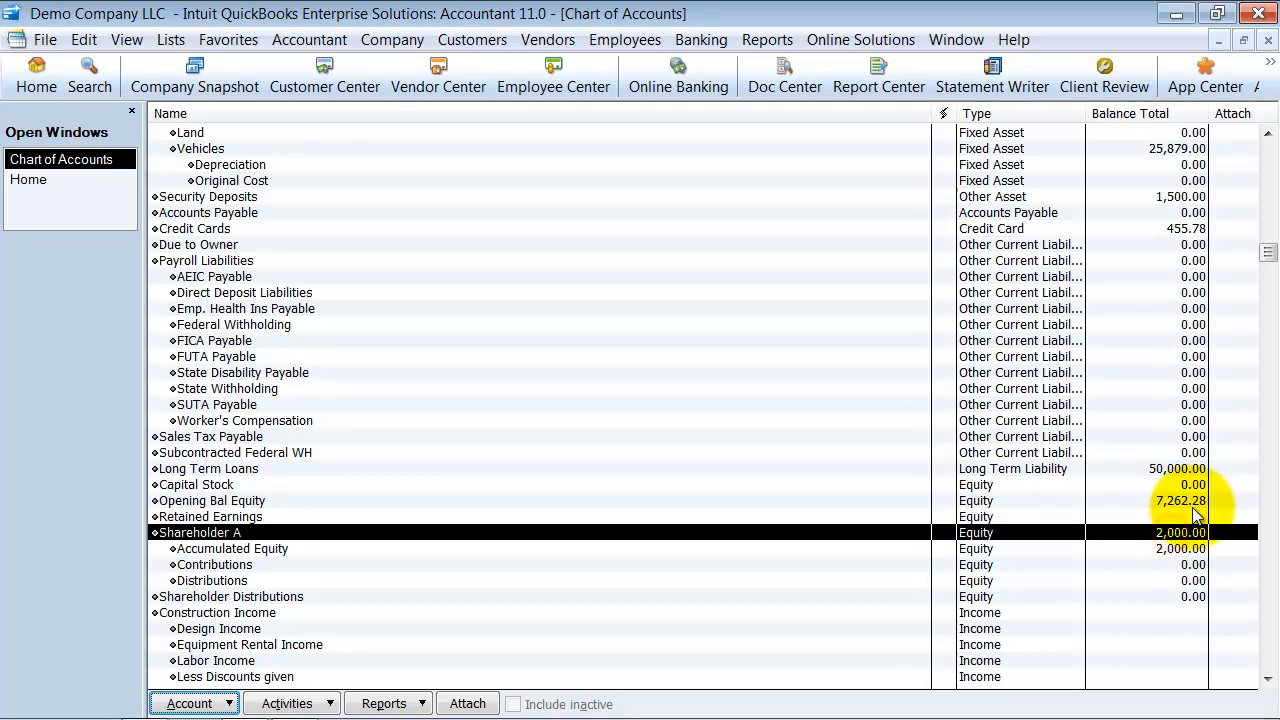
scroll(up, 3)
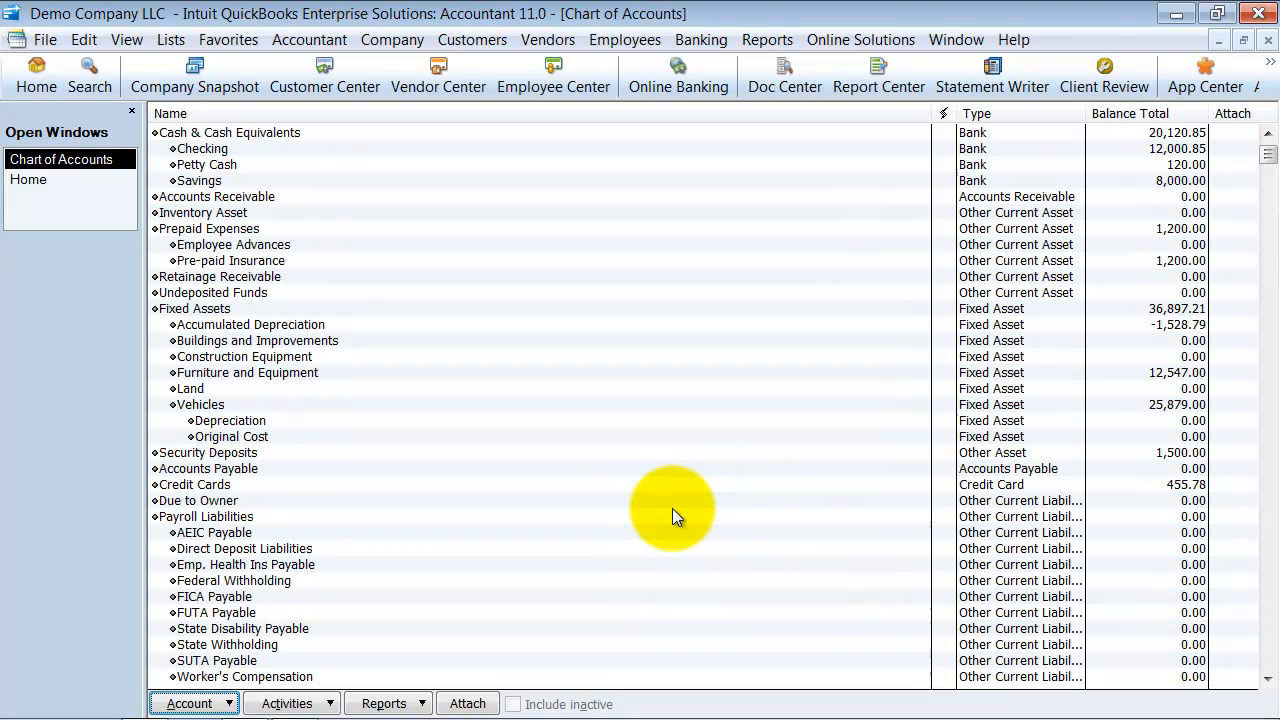
mouse_move(1270, 44)
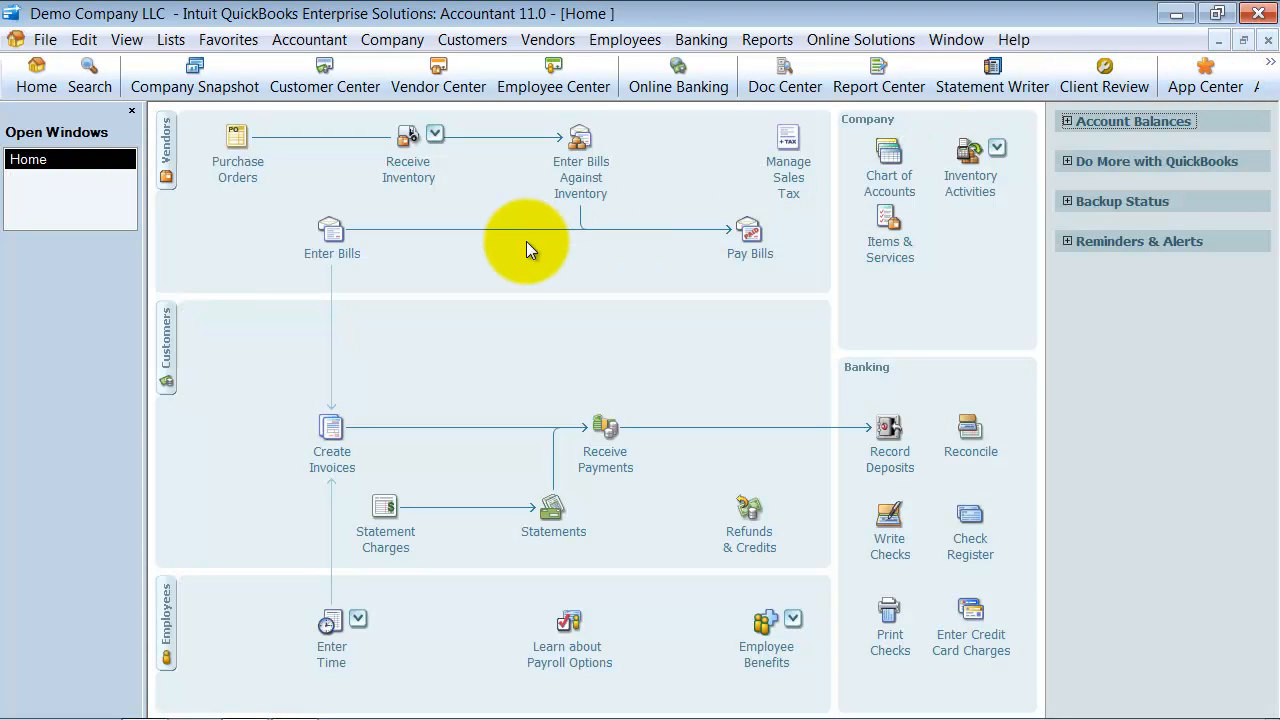
mouse_move(636, 306)
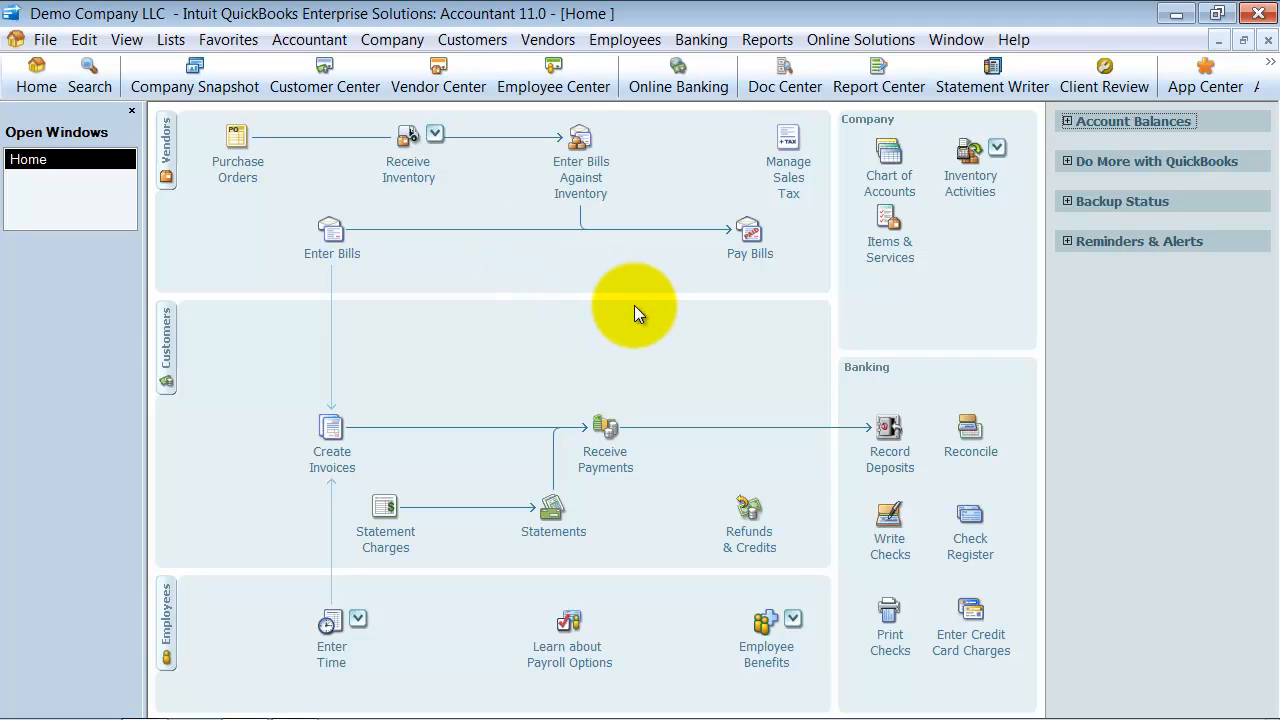
mouse_move(856, 202)
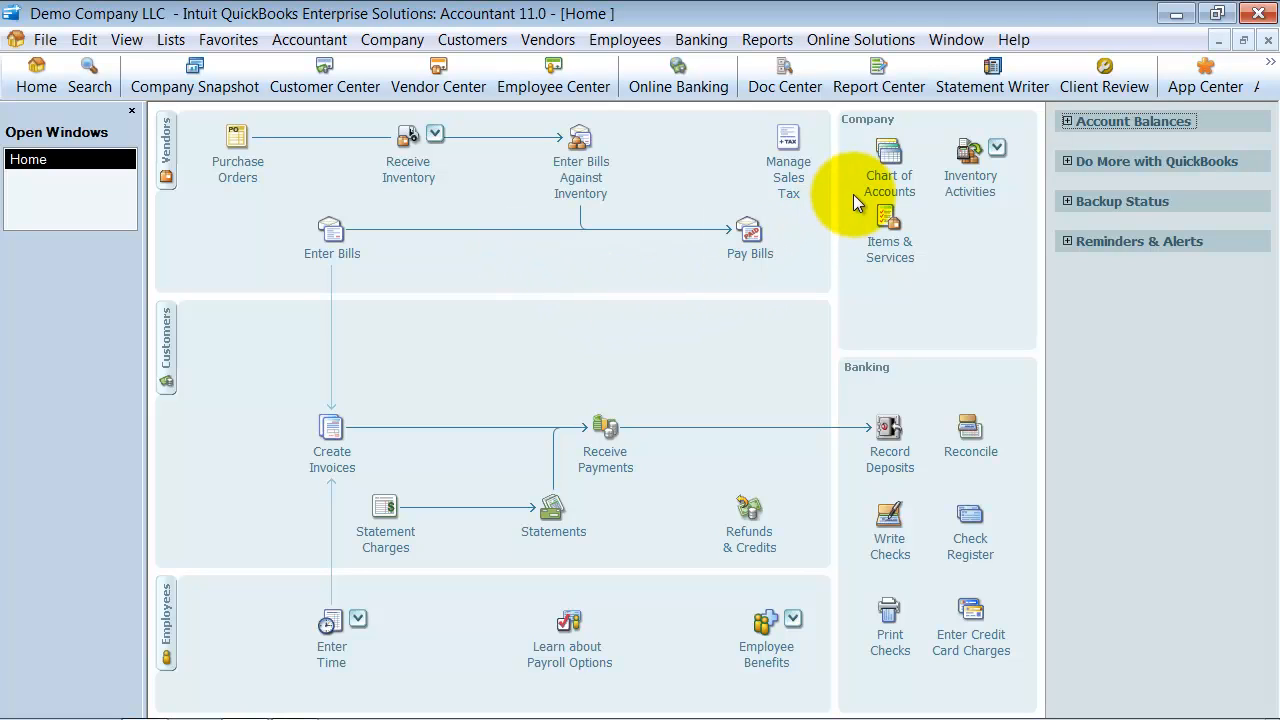
mouse_move(944, 564)
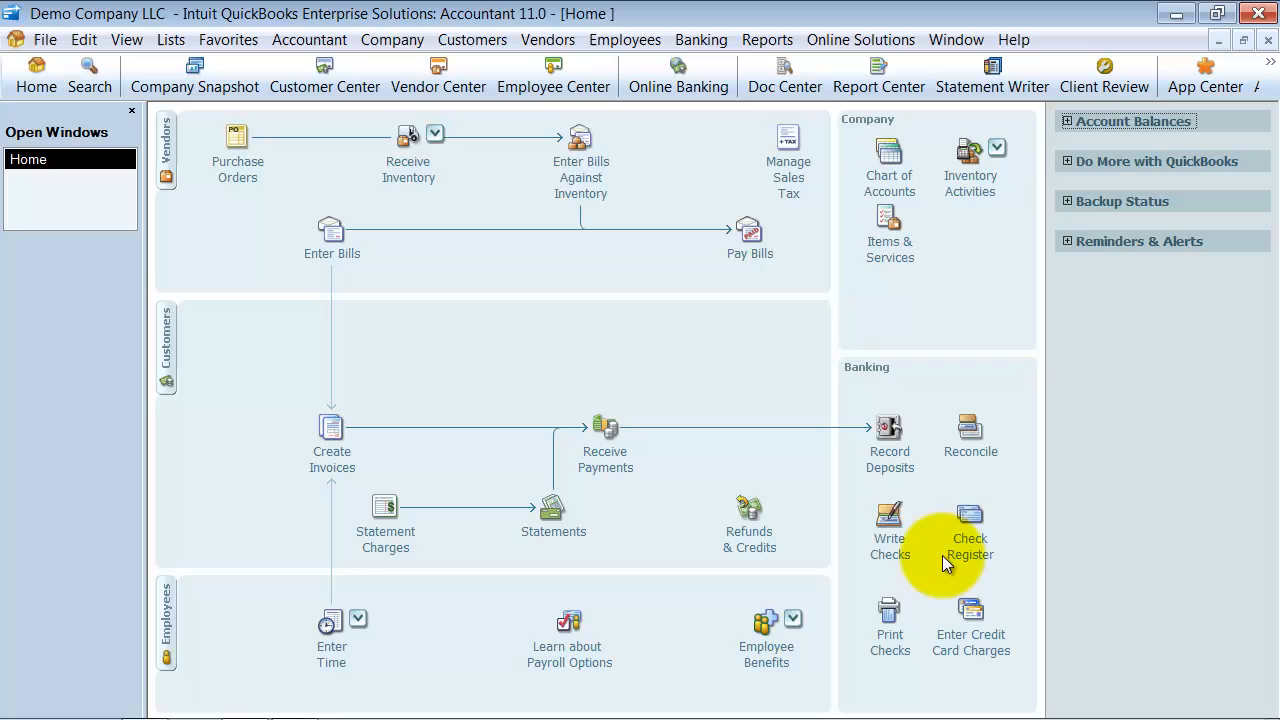
Open Check Register from the Home page and list the bank accounts in Use Register.
click(968, 530)
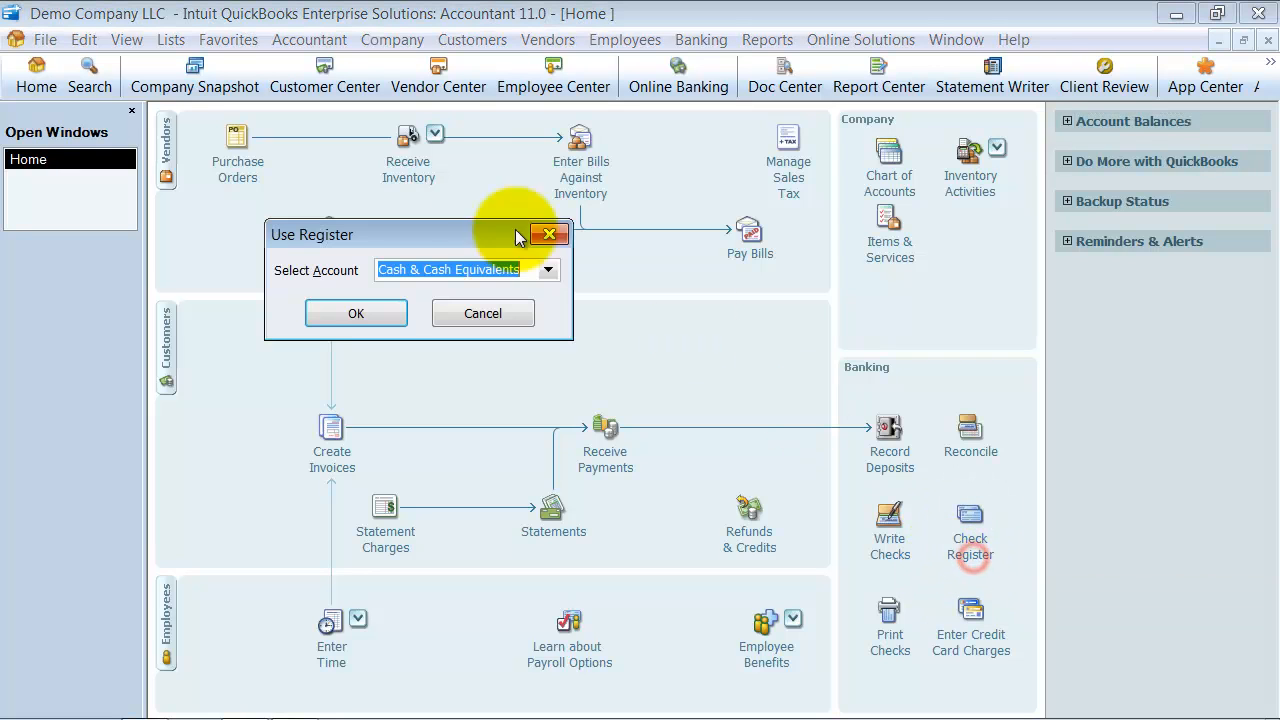
click(548, 268)
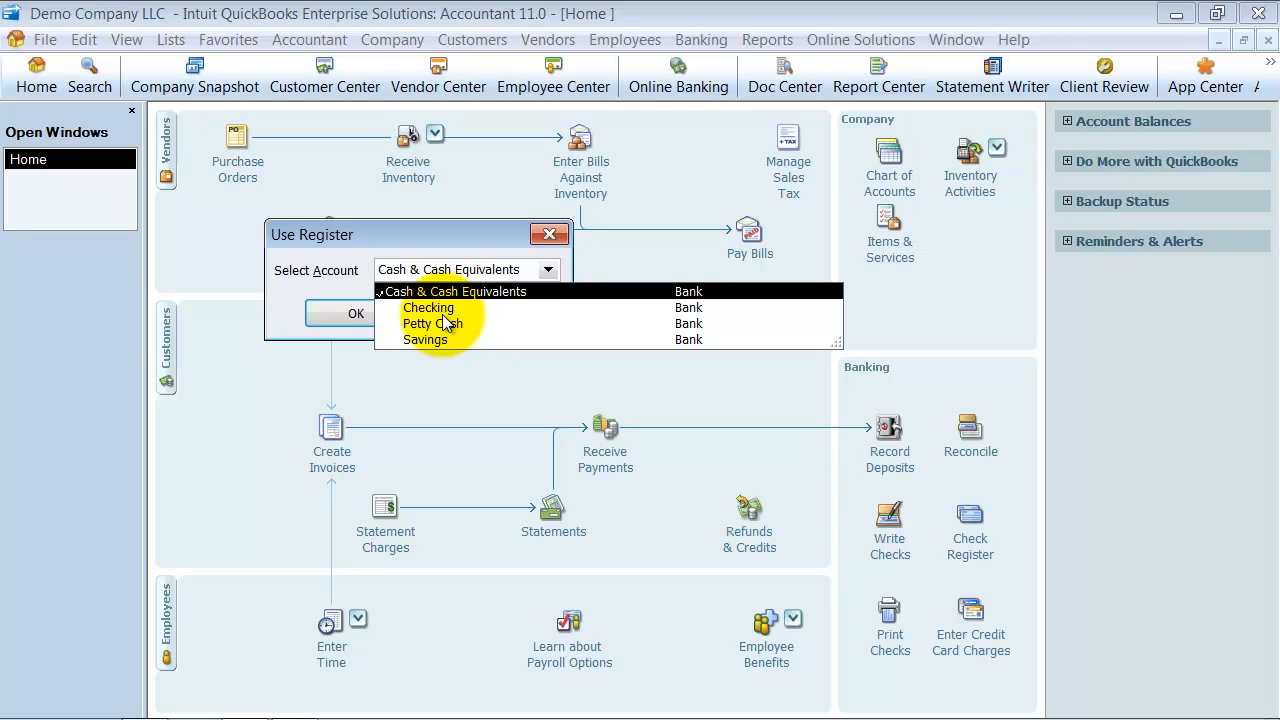
mouse_move(438, 318)
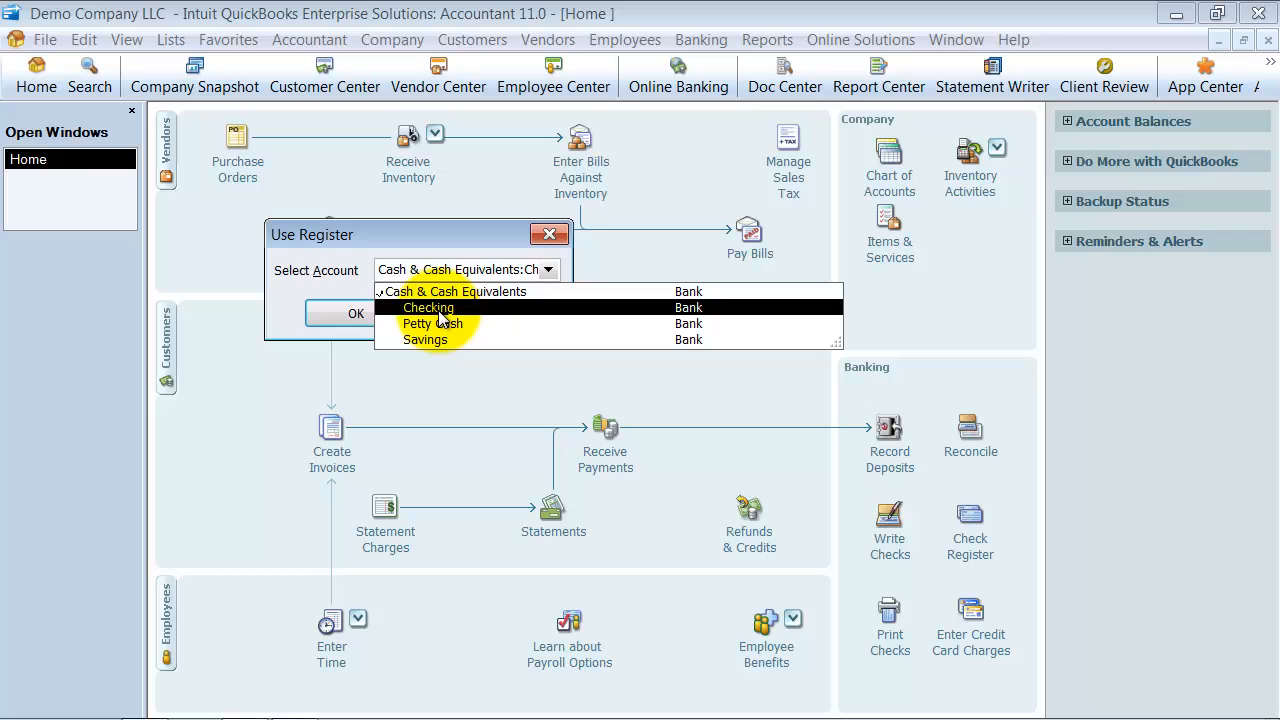
Choose Checking in Use Register and open its register.
click(428, 308)
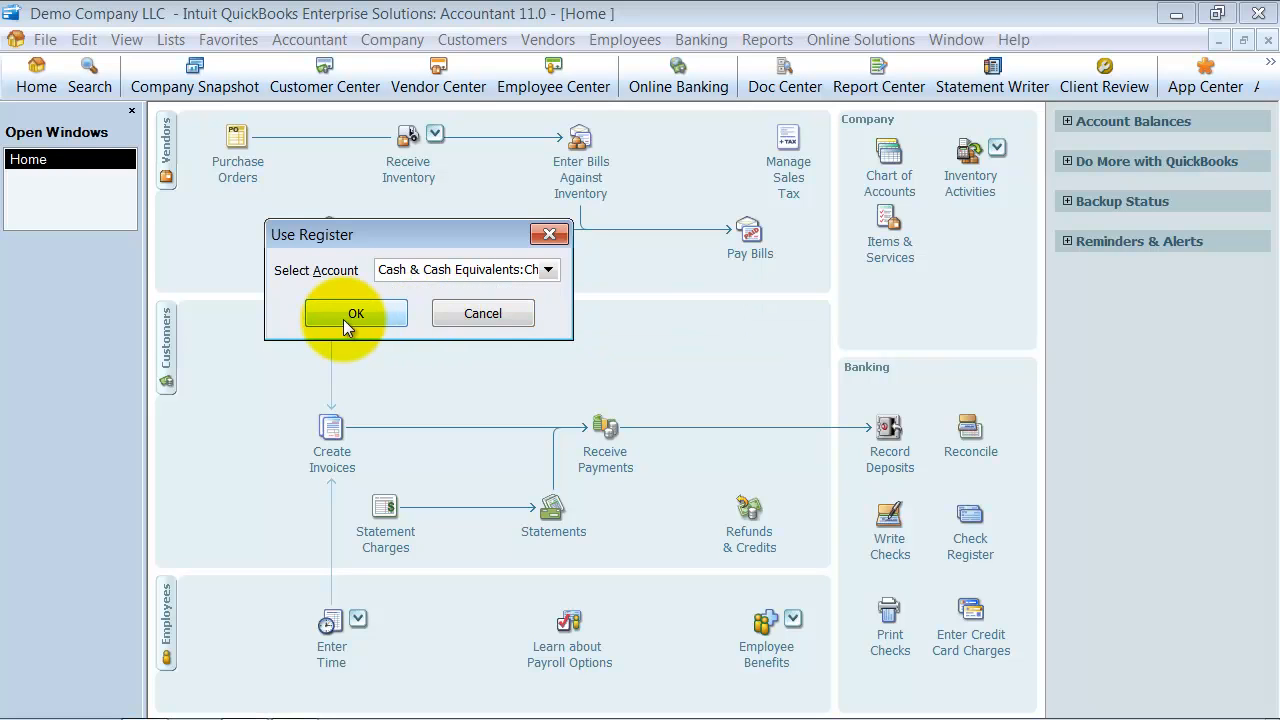
click(356, 312)
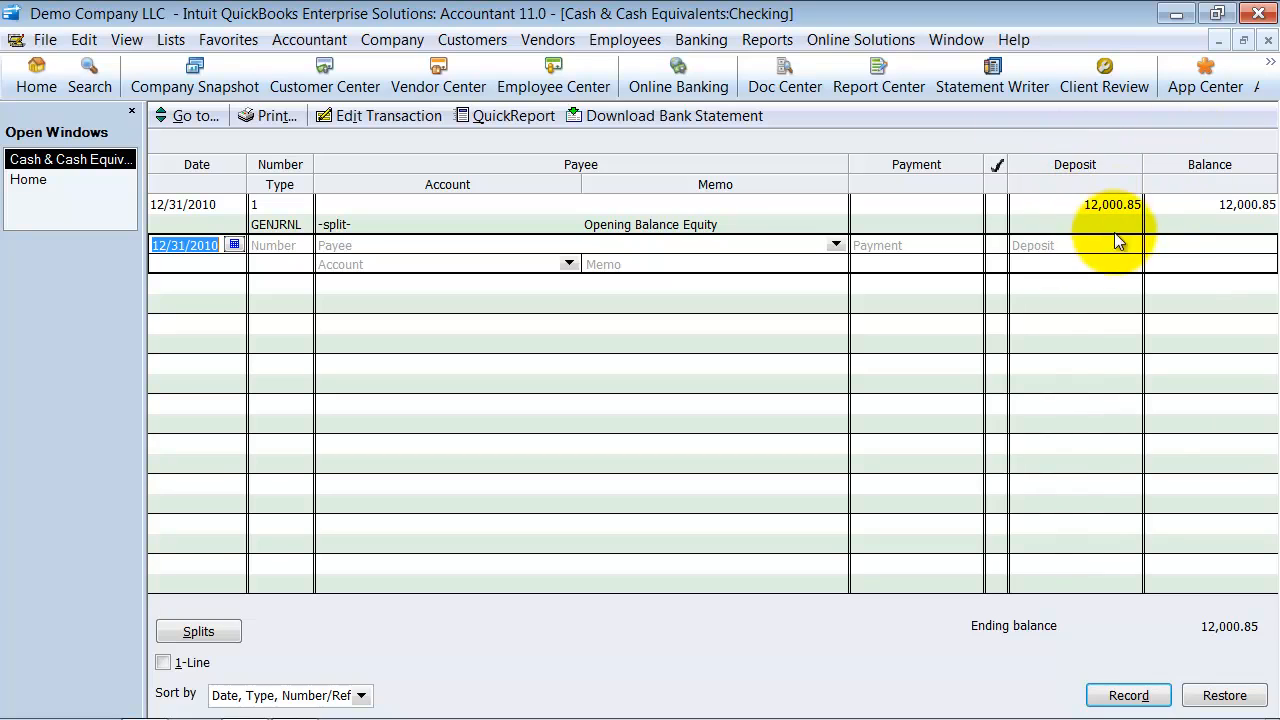
mouse_move(1104, 196)
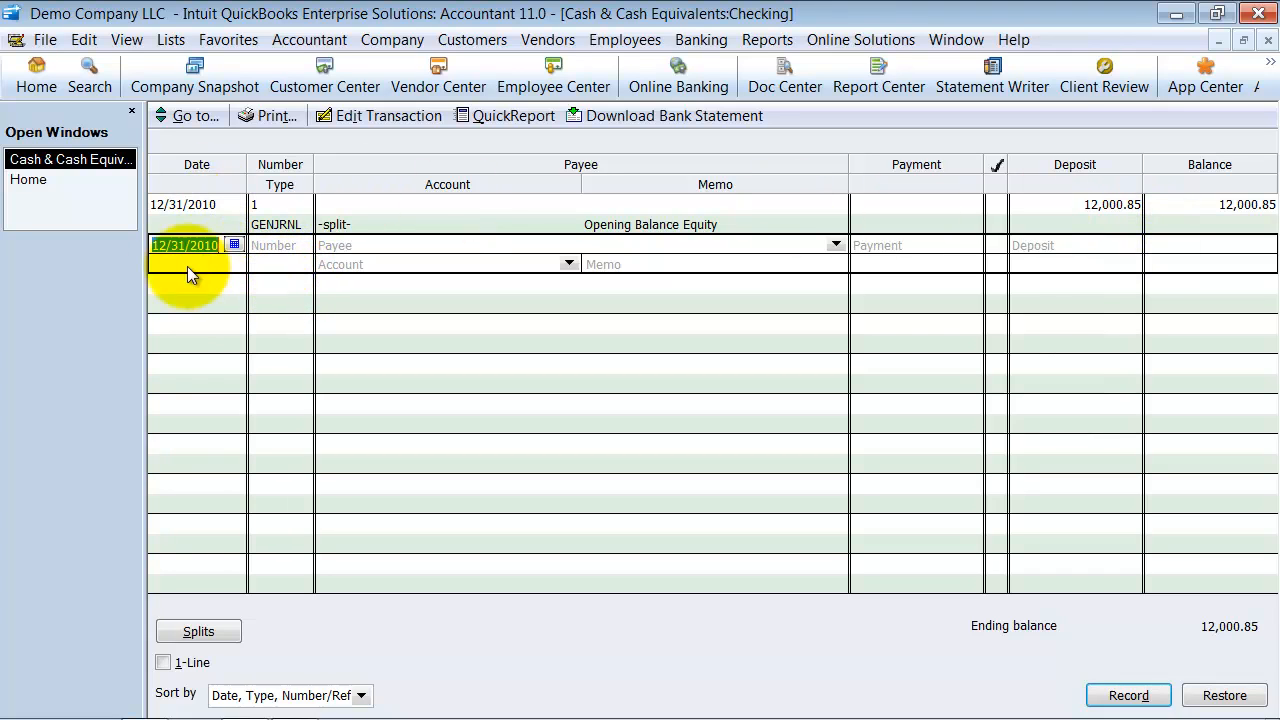
mouse_move(258, 308)
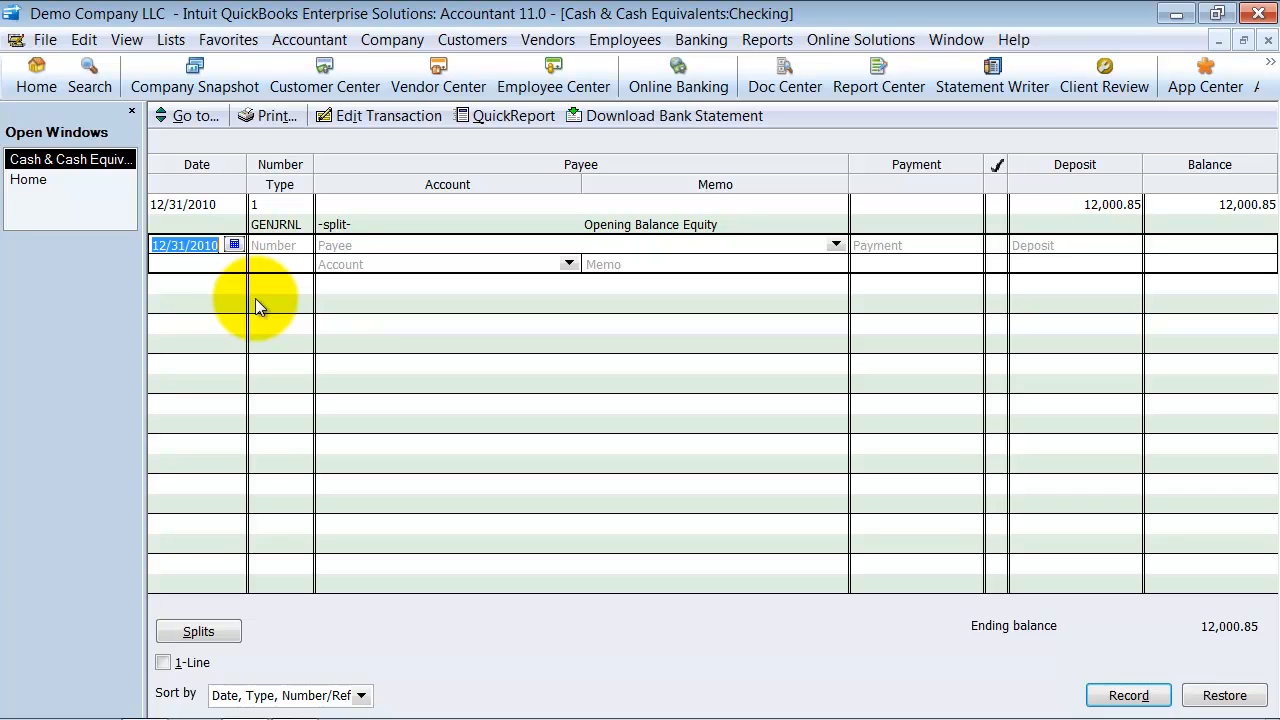
Record check 512 dated 10/15/2010 for 550.00 against Opening Bal Equity, accepting the past-date warning.
text(10/)
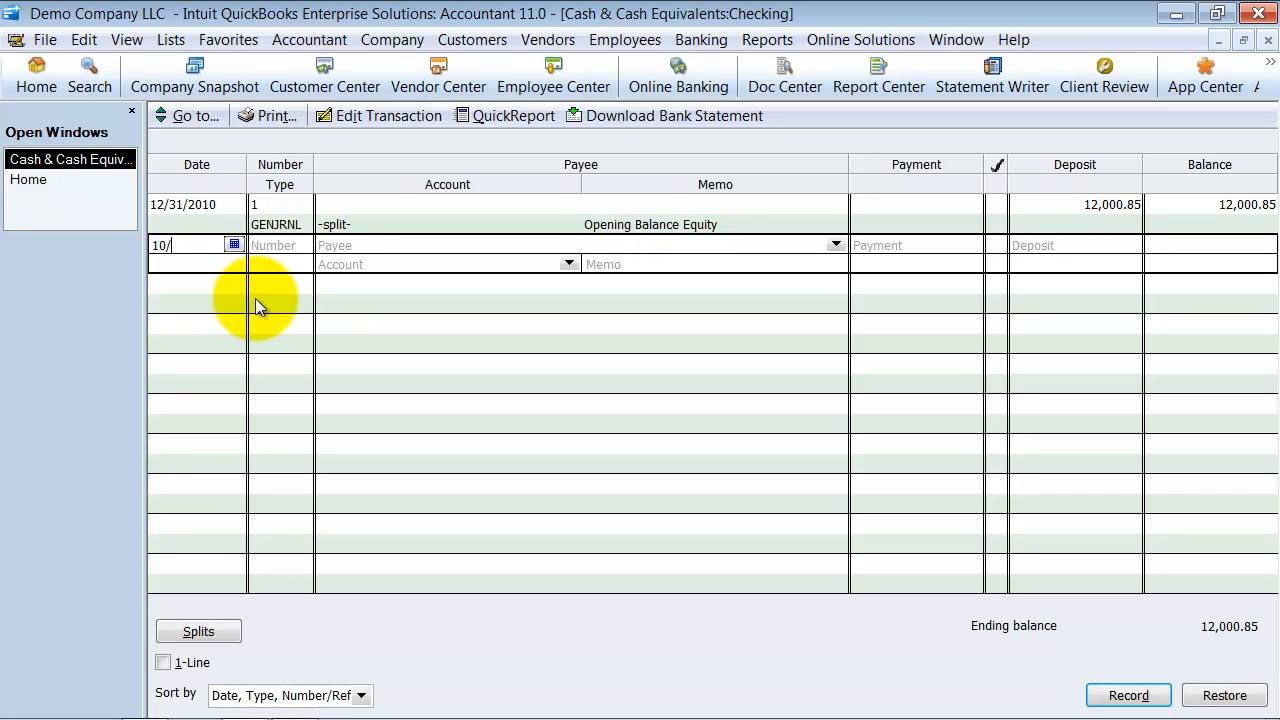
text(15/2010)
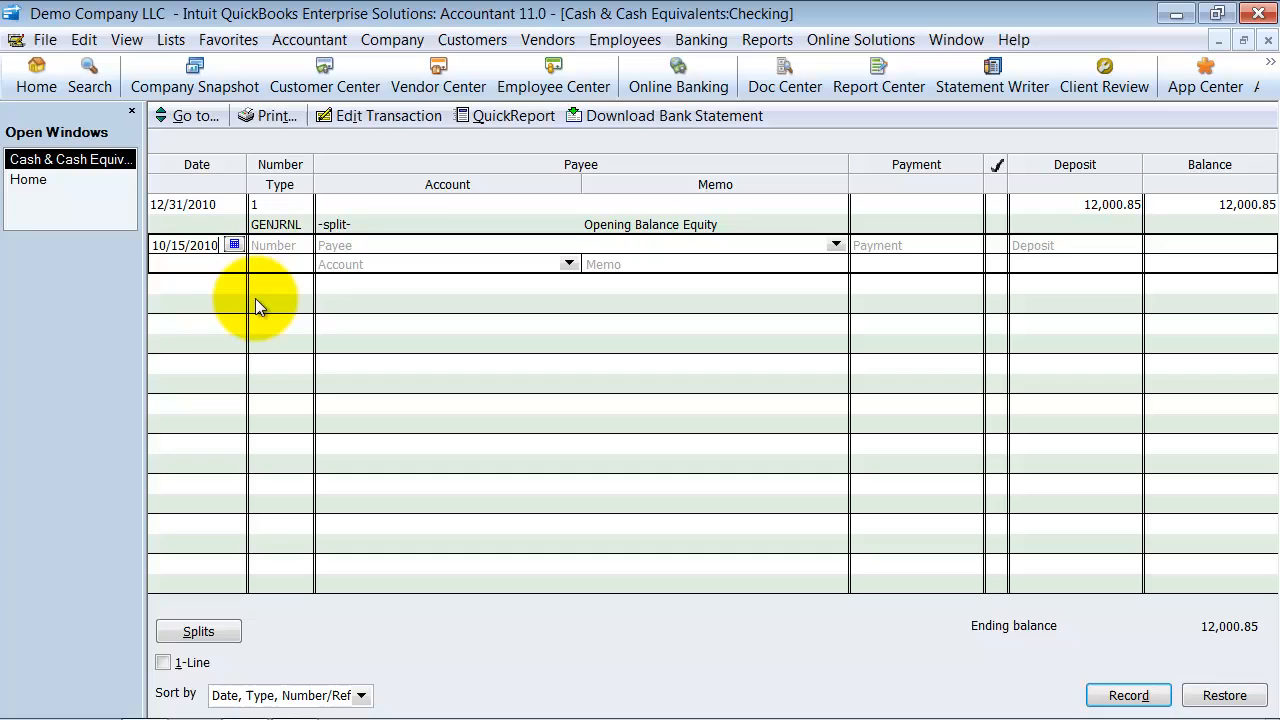
text(5)
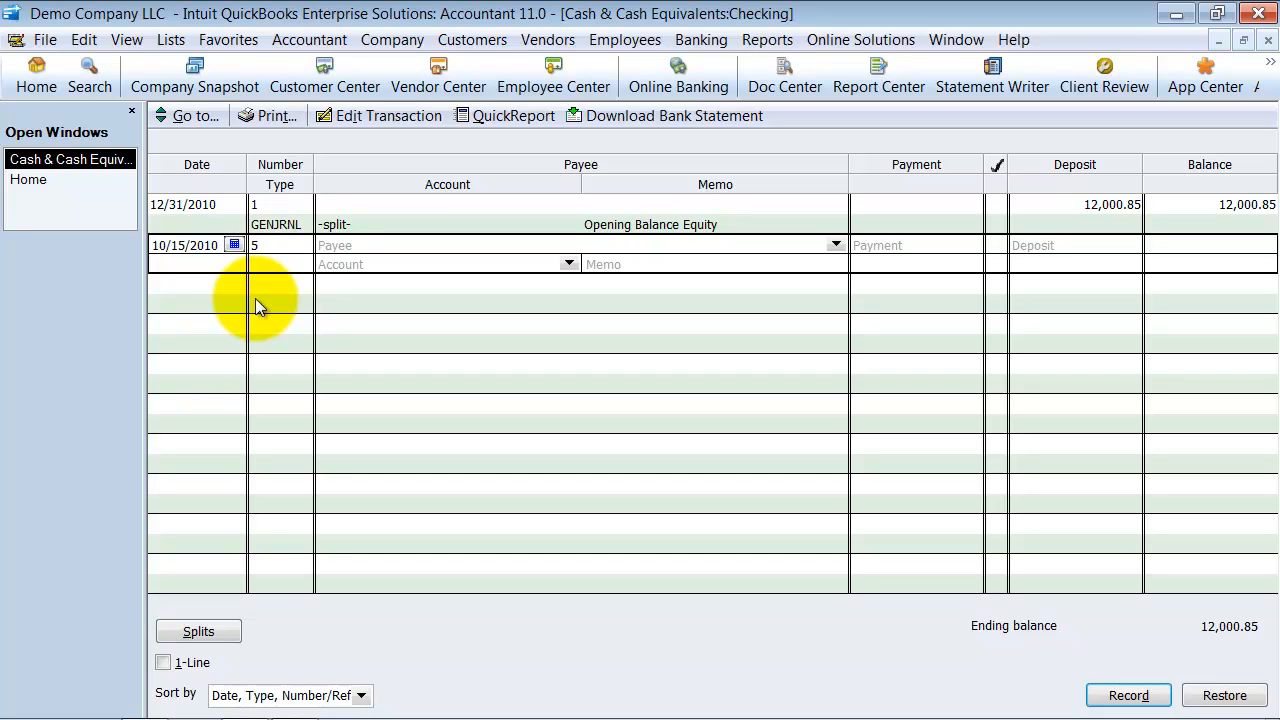
text(12)
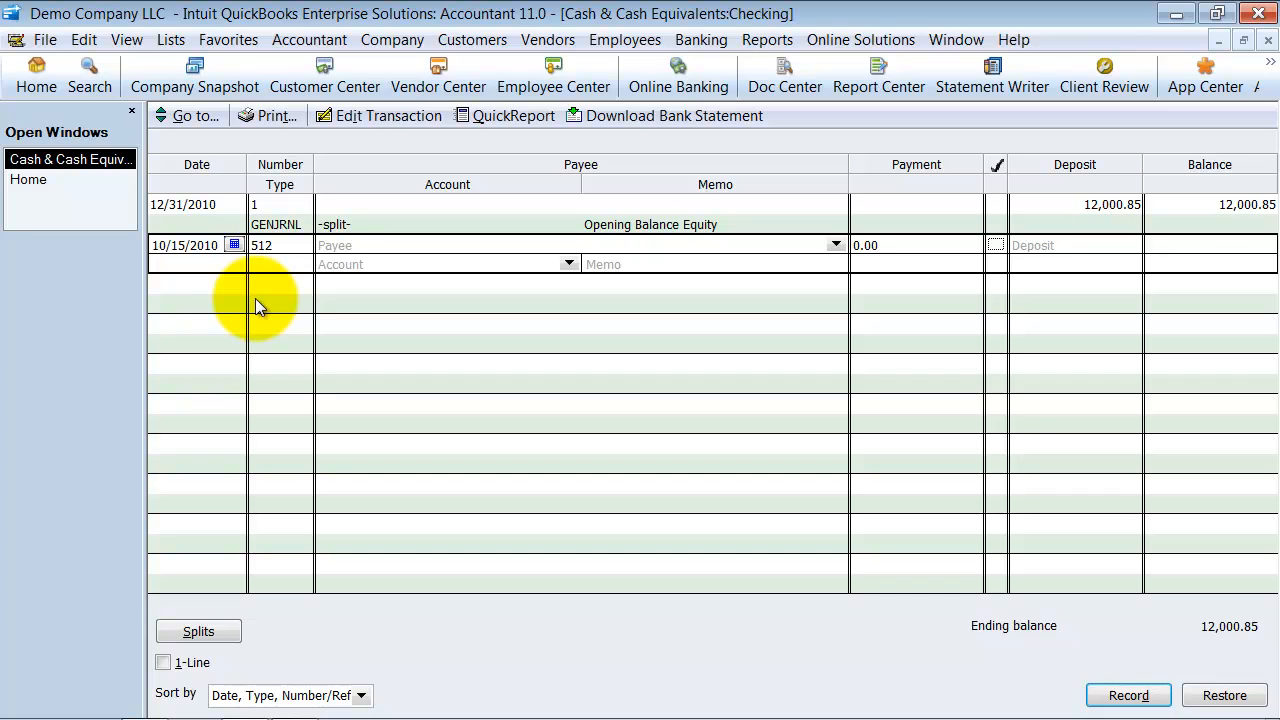
click(890, 244)
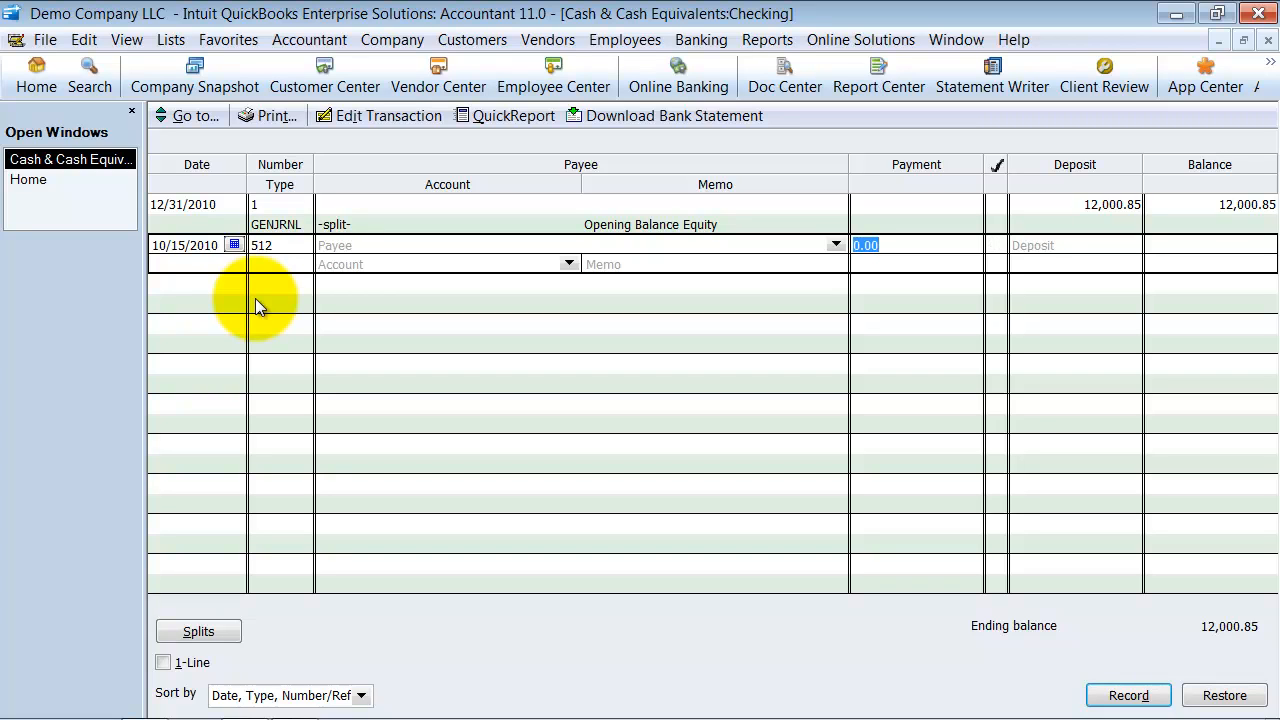
text(550)
click(448, 264)
text(Op)
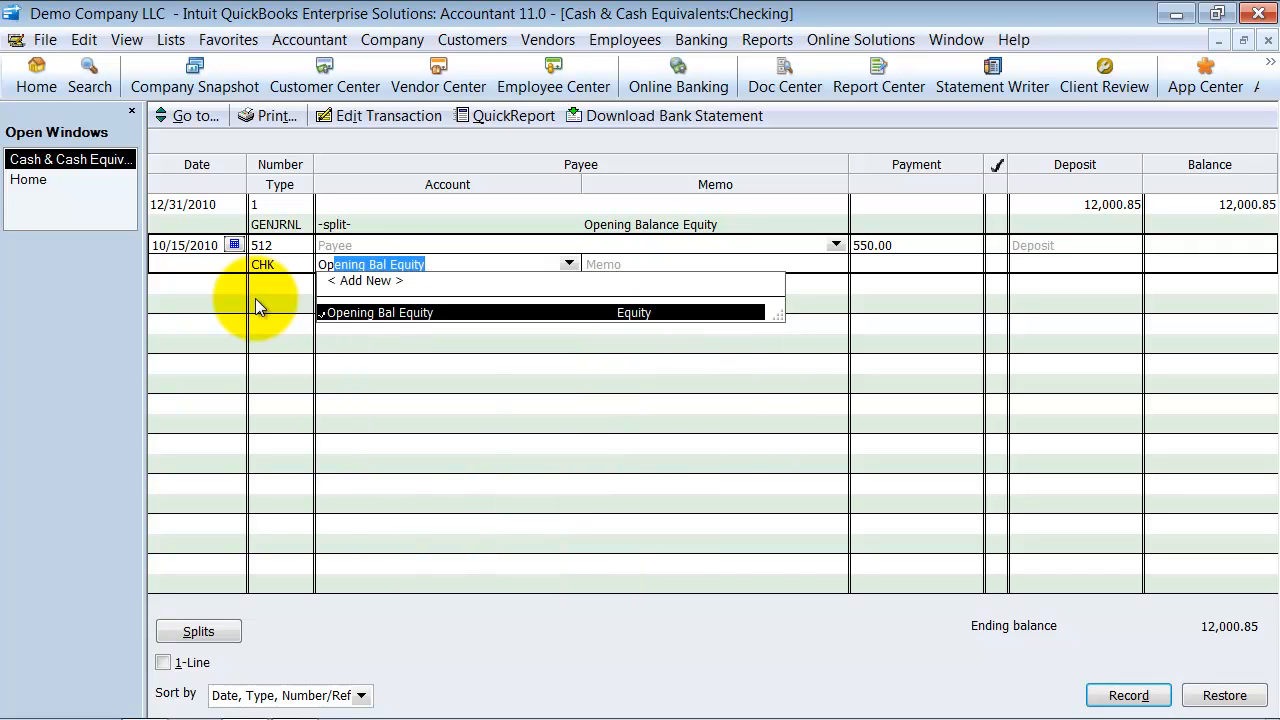
click(380, 312)
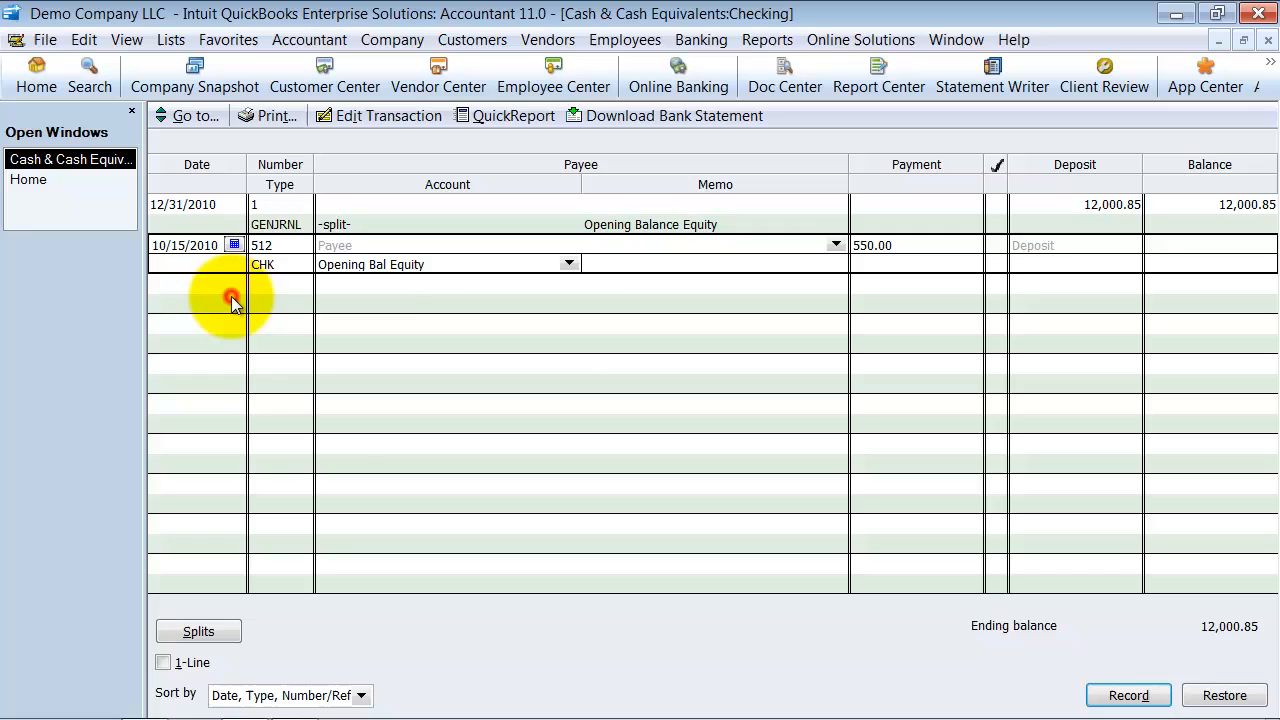
click(1128, 696)
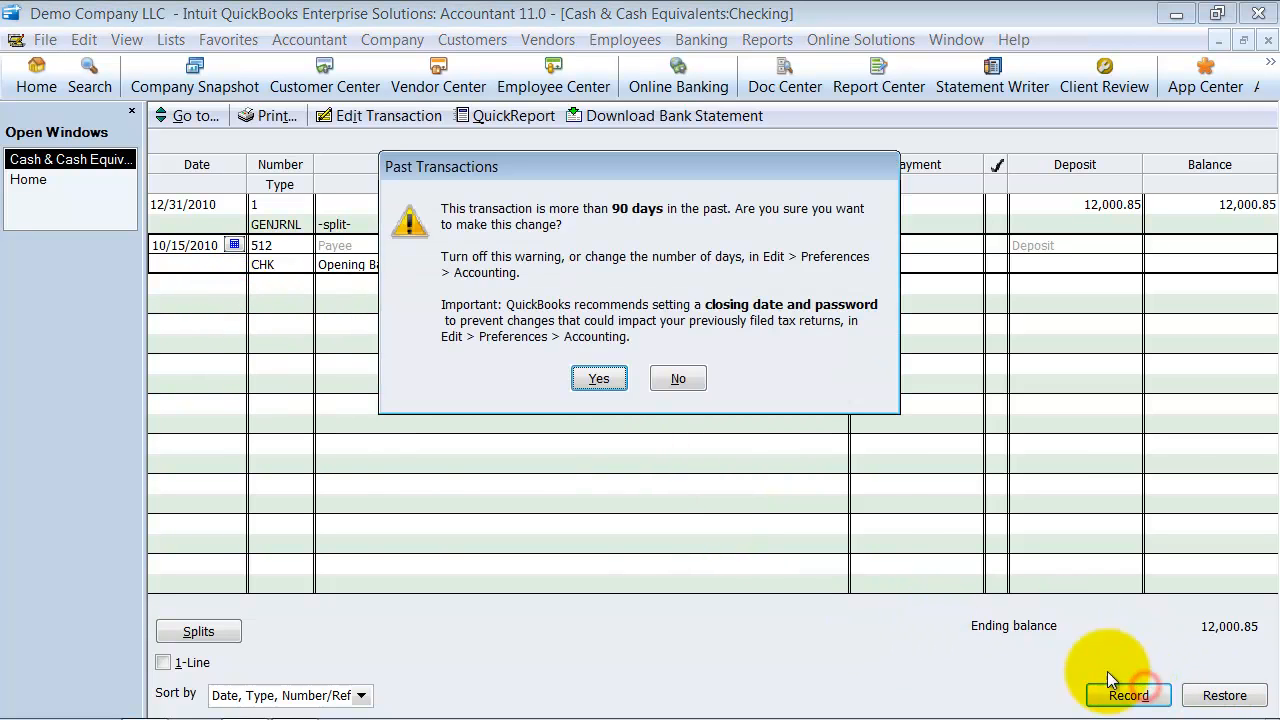
click(598, 378)
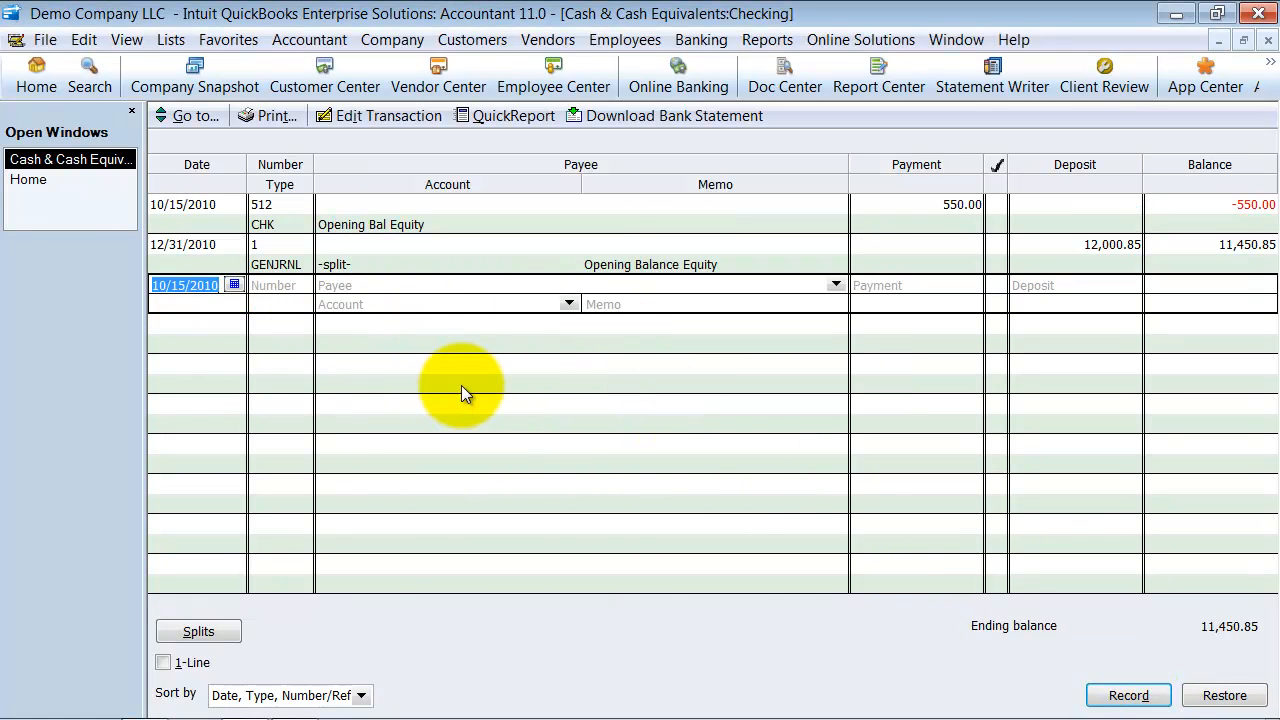
mouse_move(372, 430)
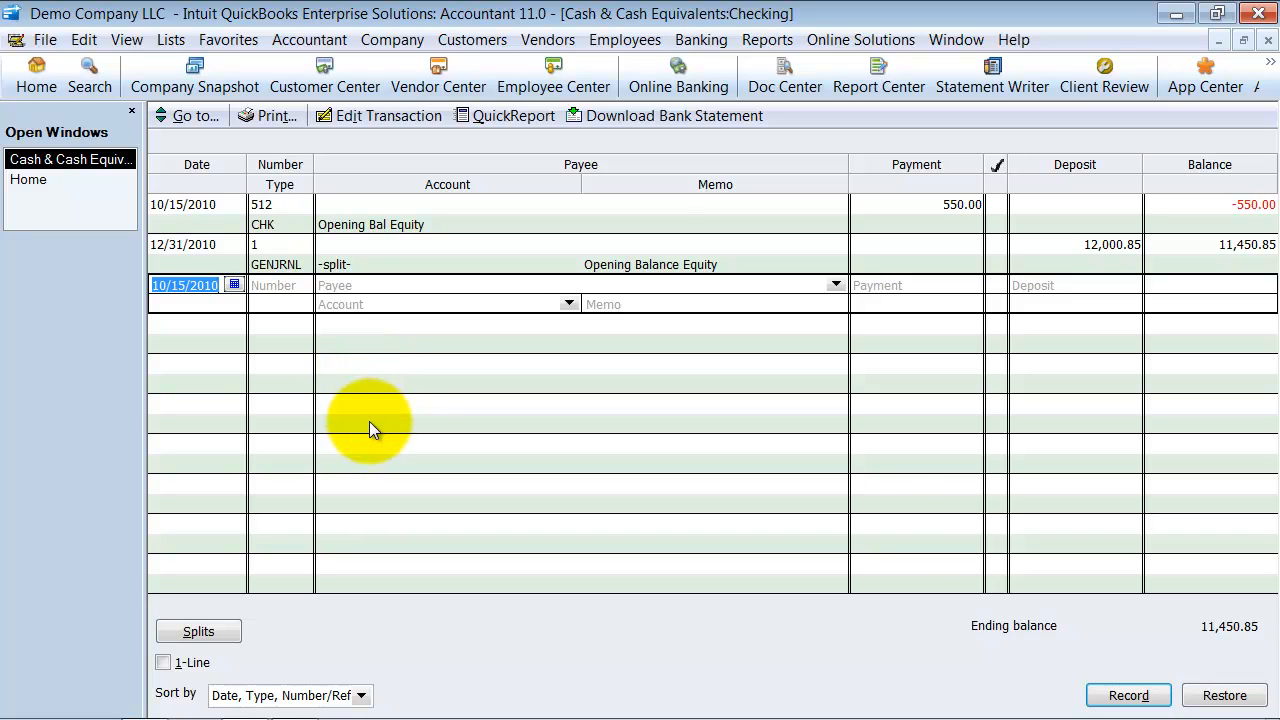
mouse_move(298, 248)
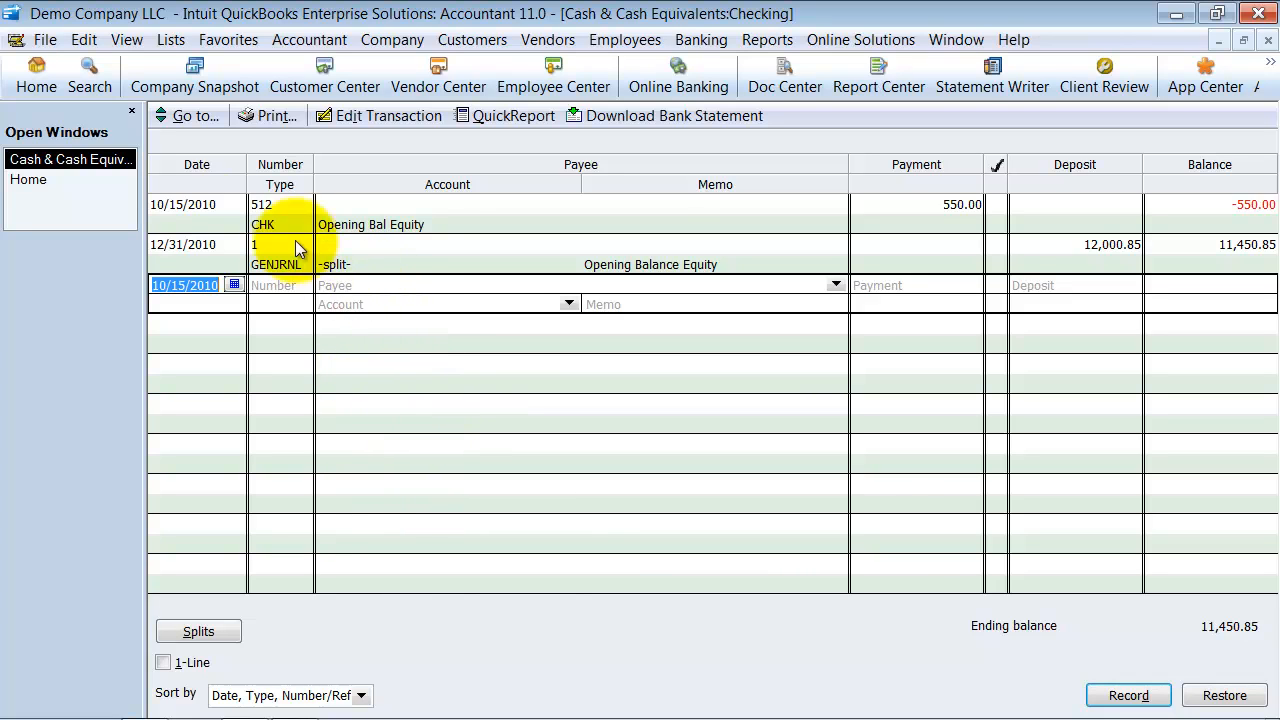
Record an 11/18/2010 check for 850.00 to Sally Joe (Quick Add) against Opening Bal Equity.
click(236, 284)
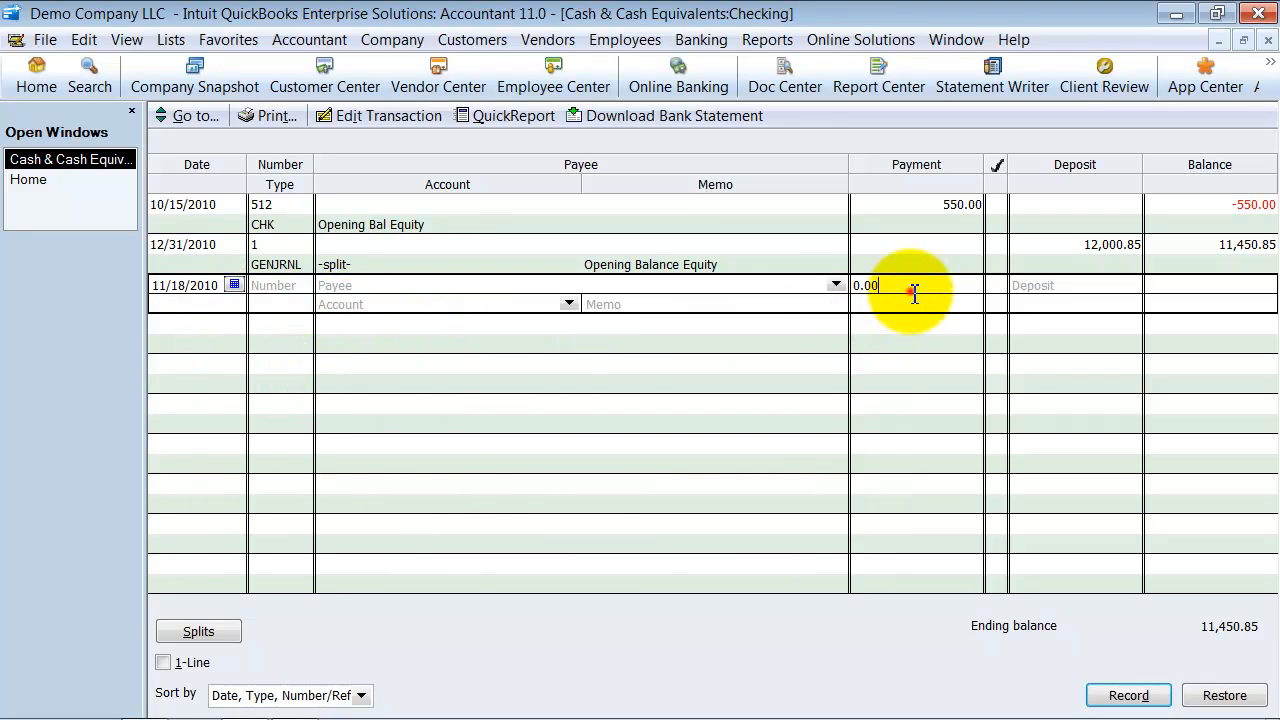
text(85)
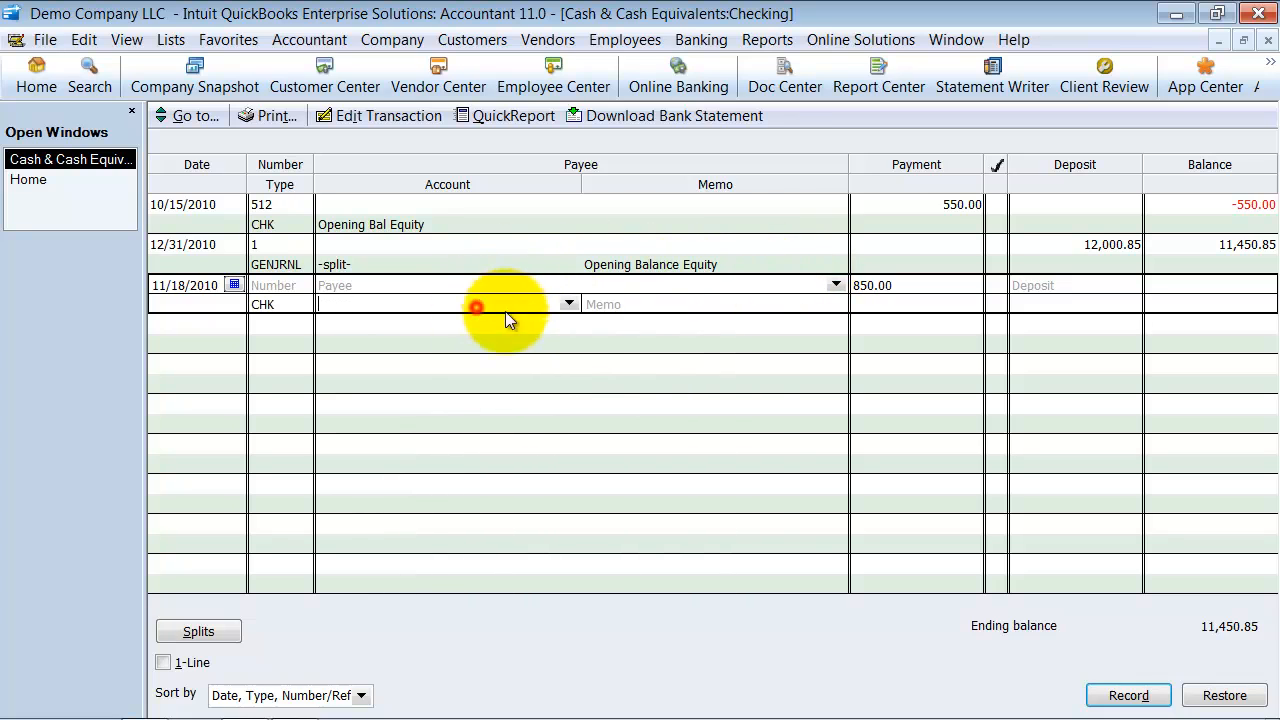
click(568, 304)
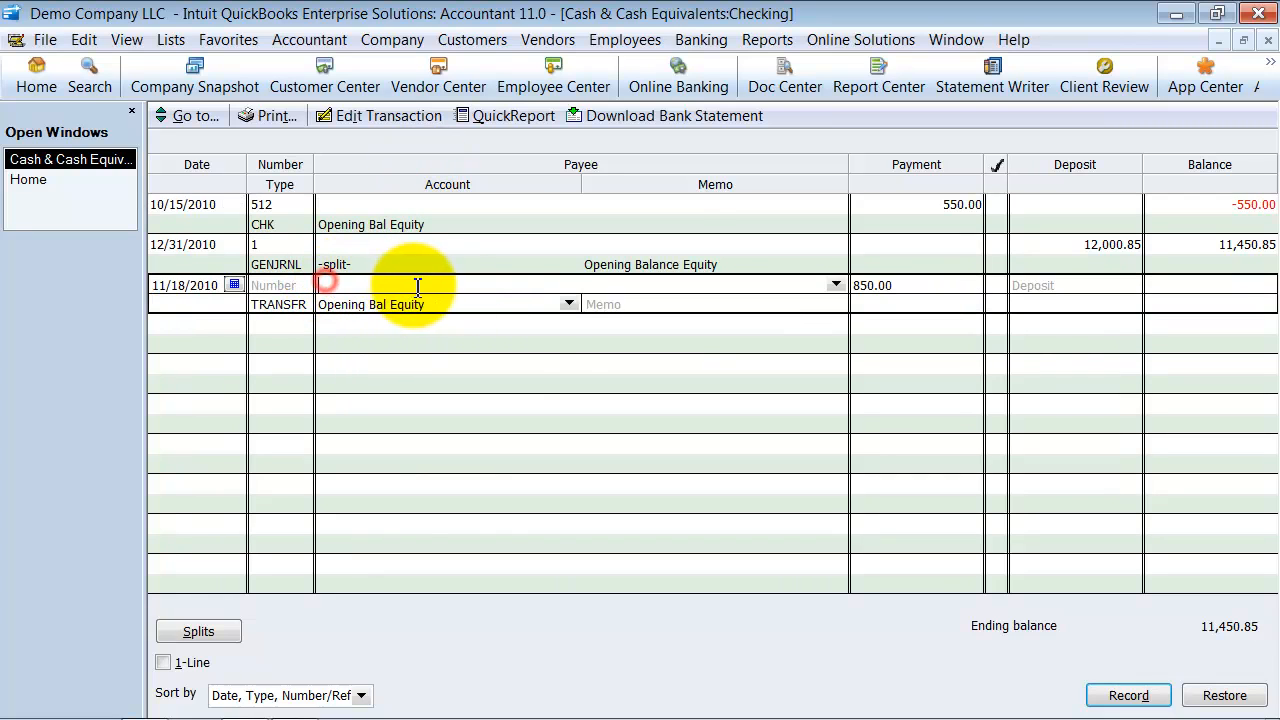
click(836, 284)
text(Sally Joe)
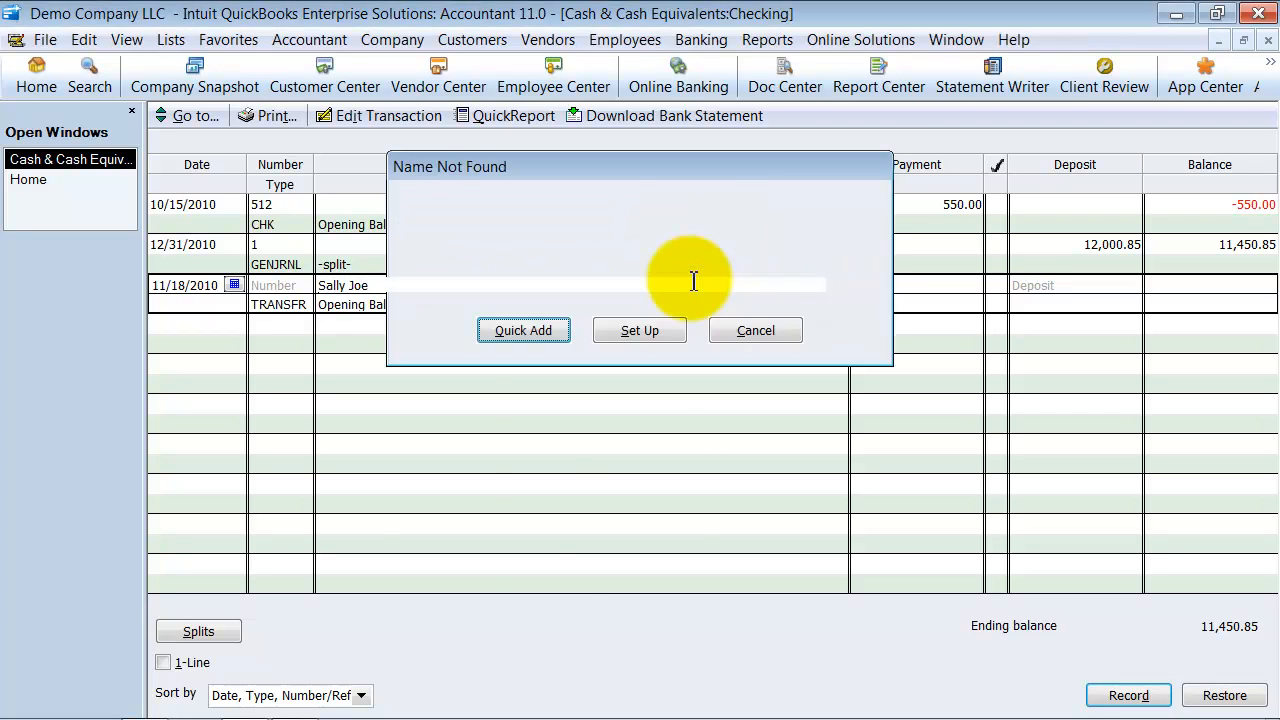
click(524, 330)
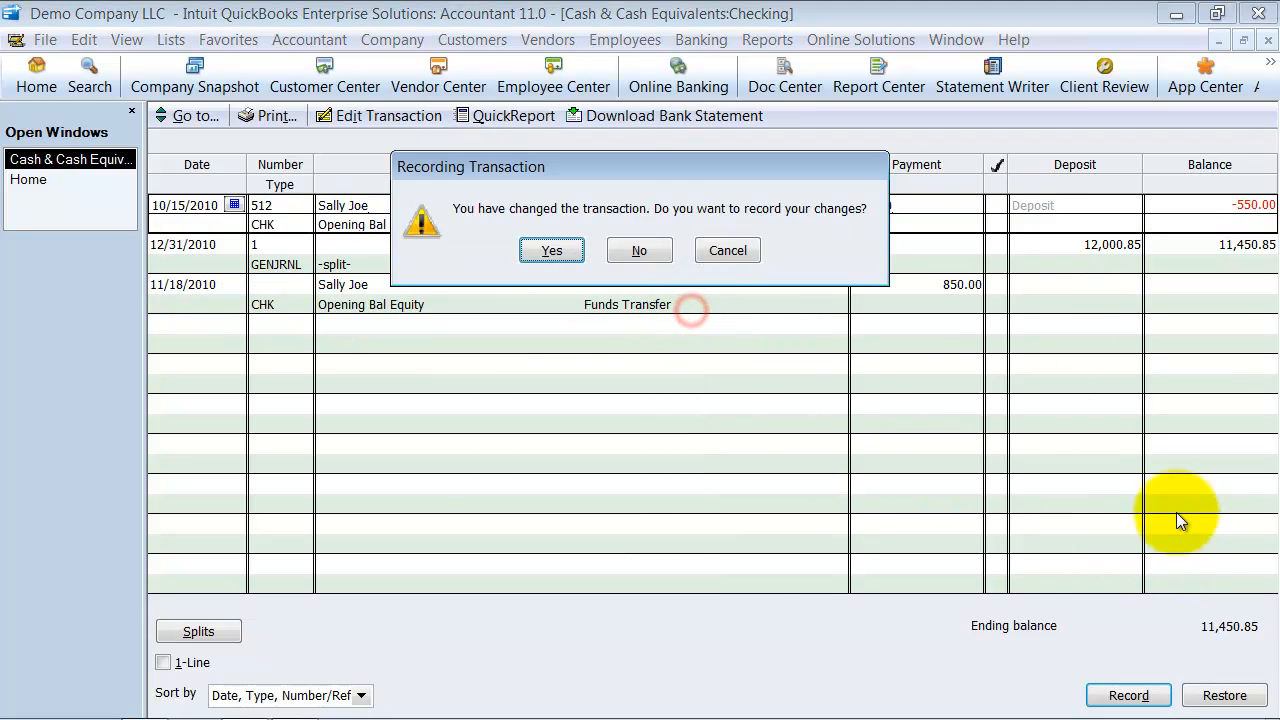
click(638, 250)
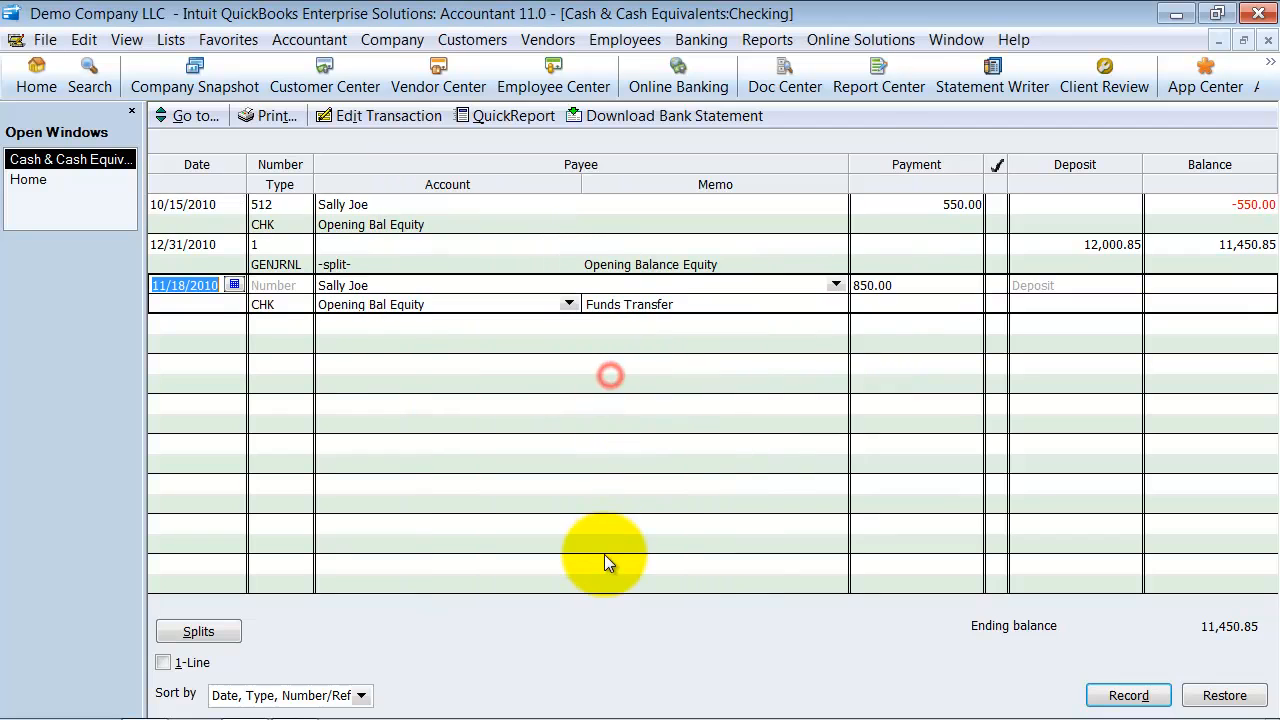
mouse_move(440, 276)
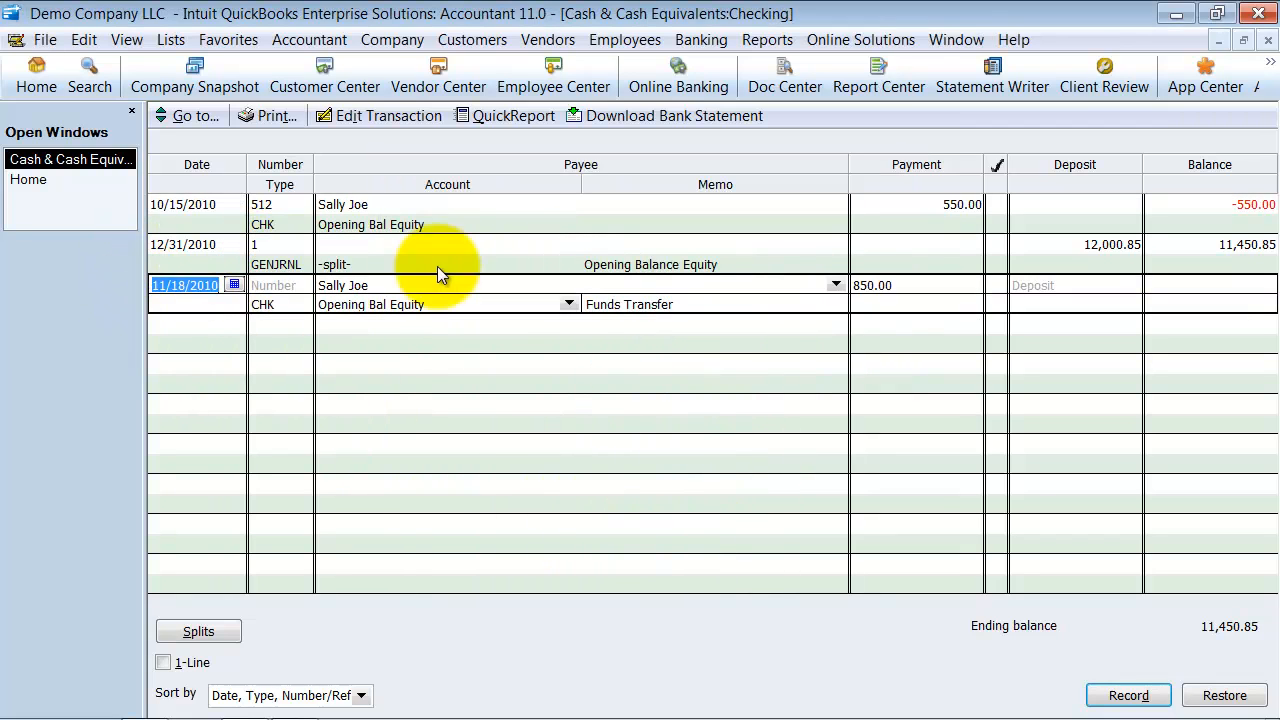
mouse_move(1100, 620)
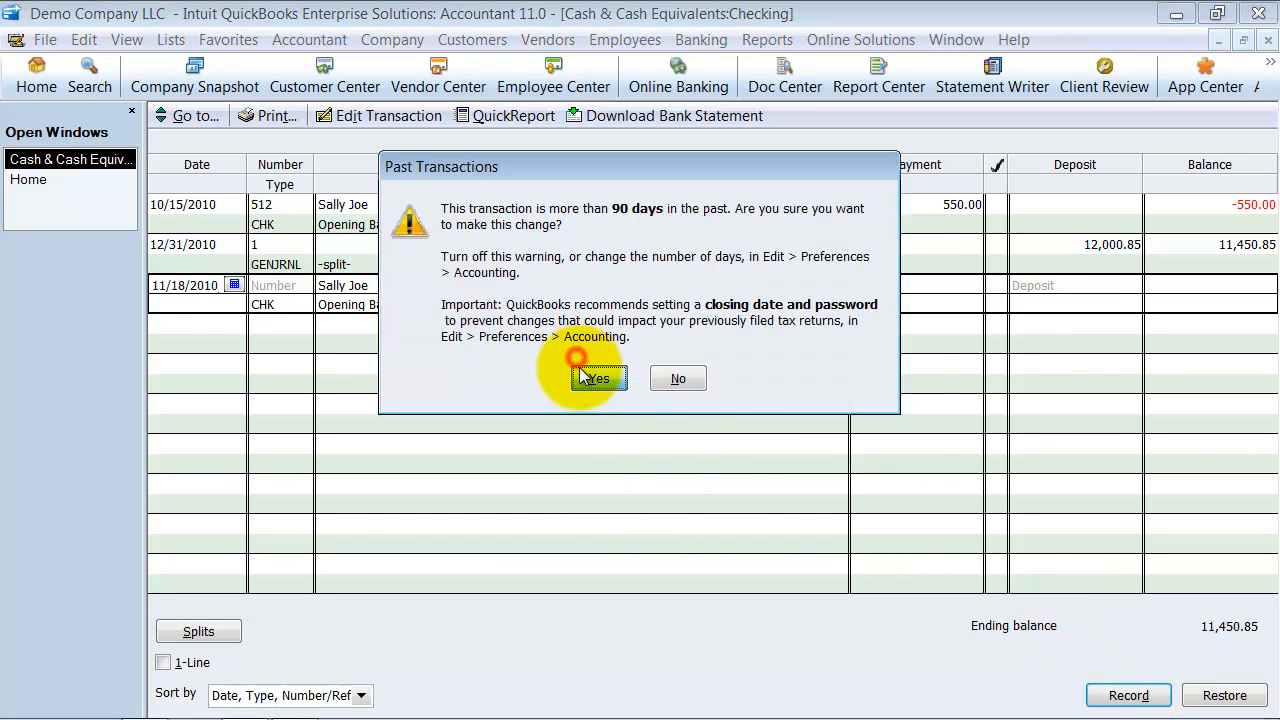
click(596, 378)
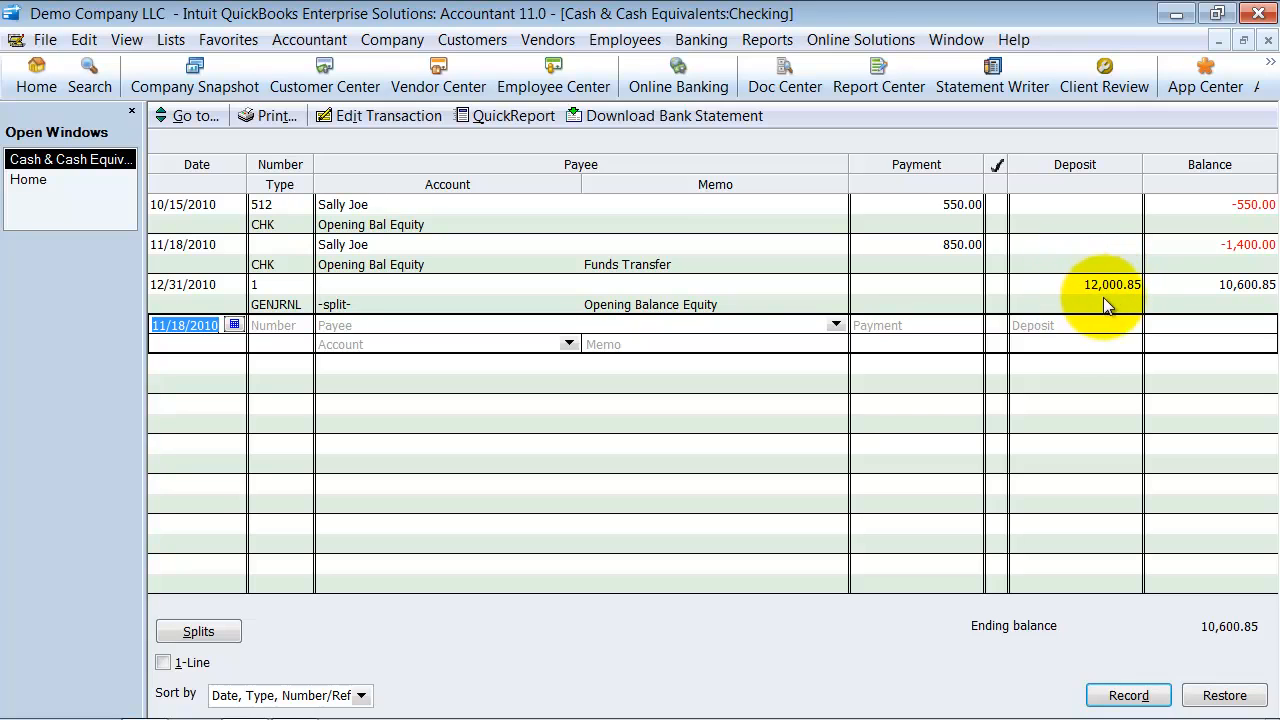
mouse_move(930, 228)
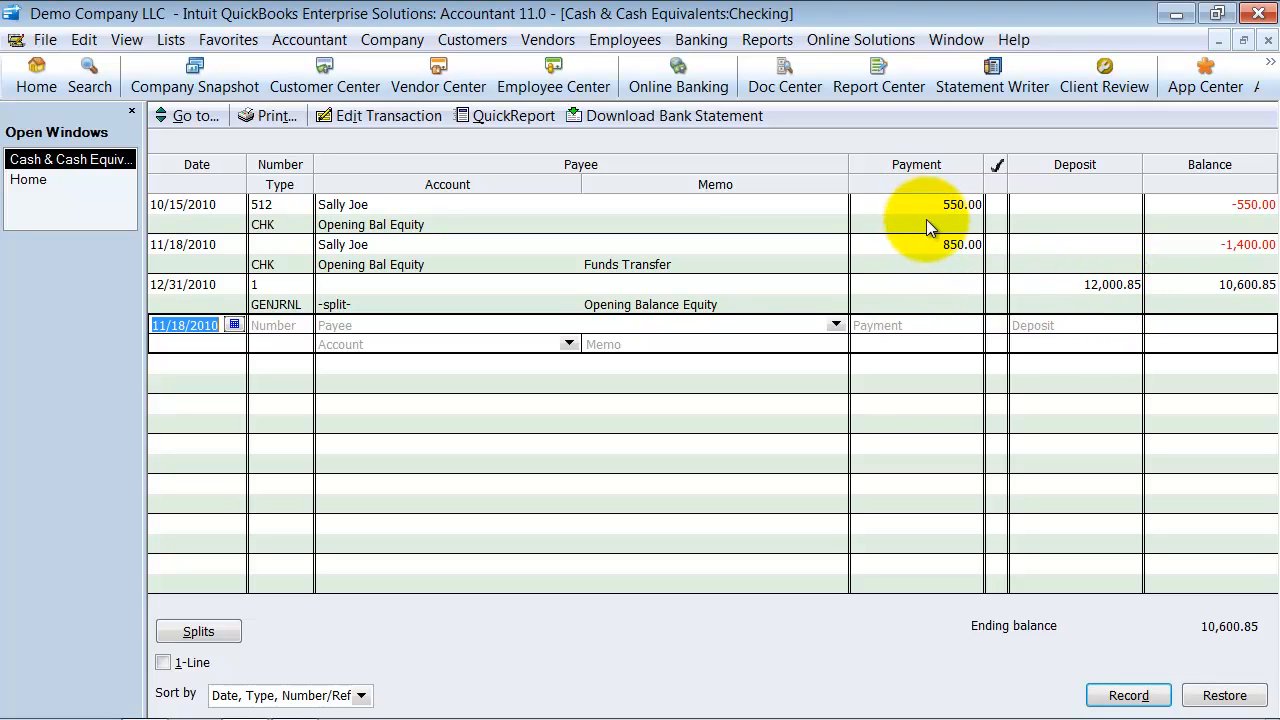
mouse_move(1150, 332)
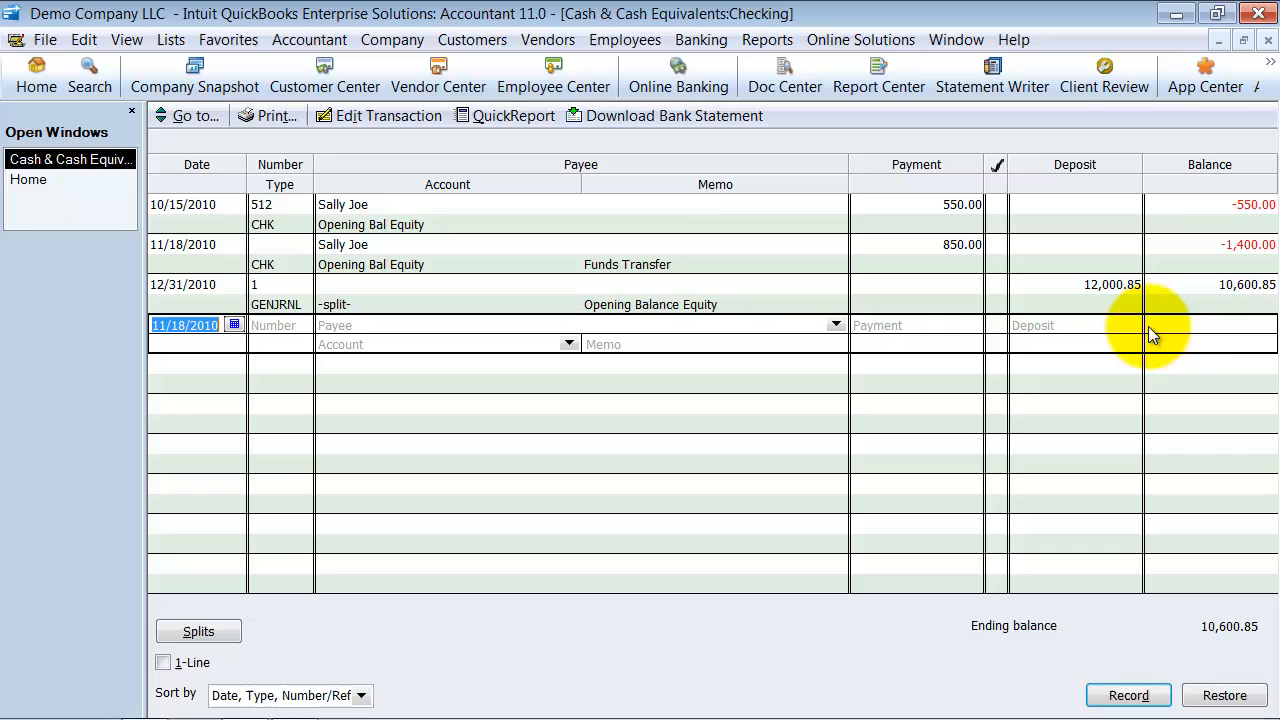
mouse_move(1212, 276)
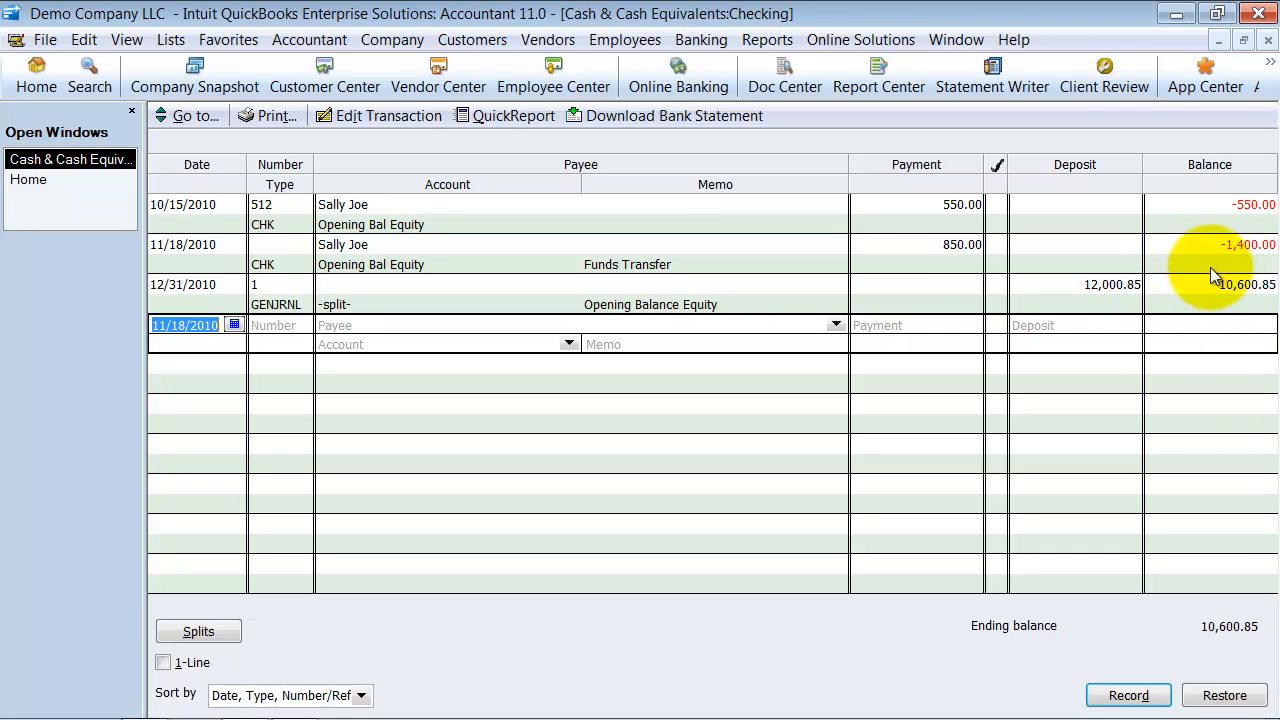
mouse_move(1220, 272)
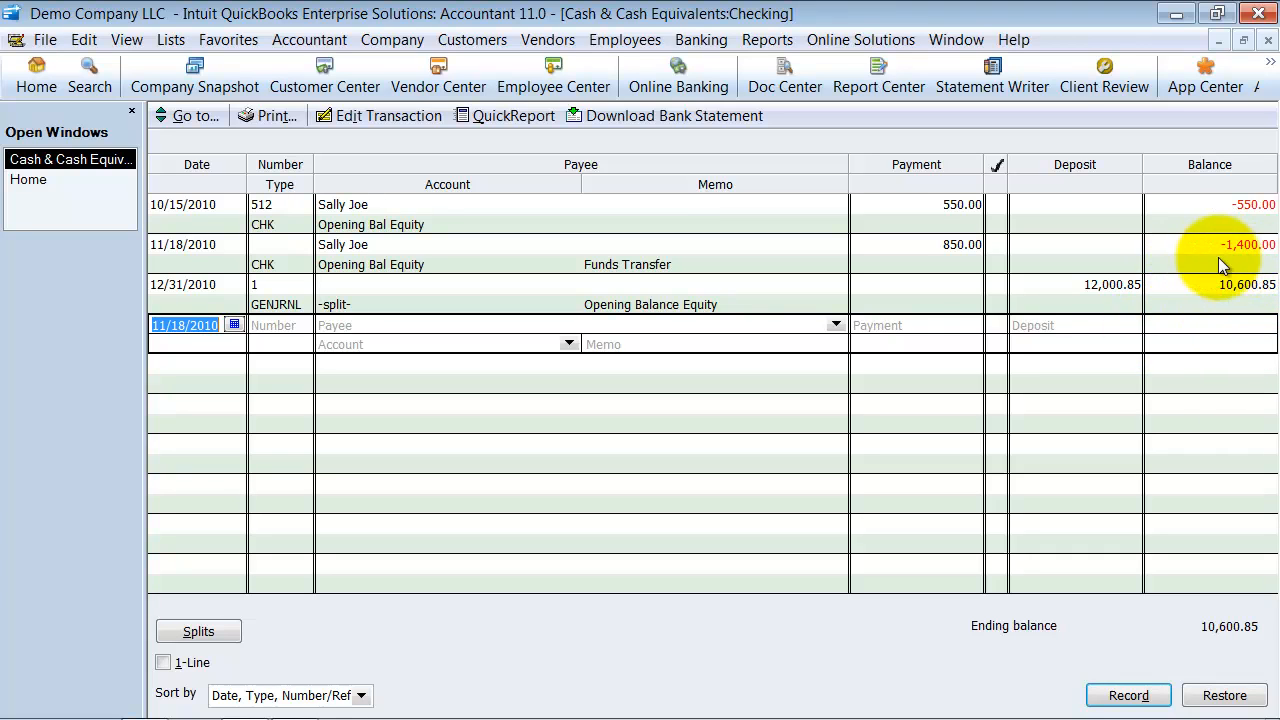
mouse_move(1078, 378)
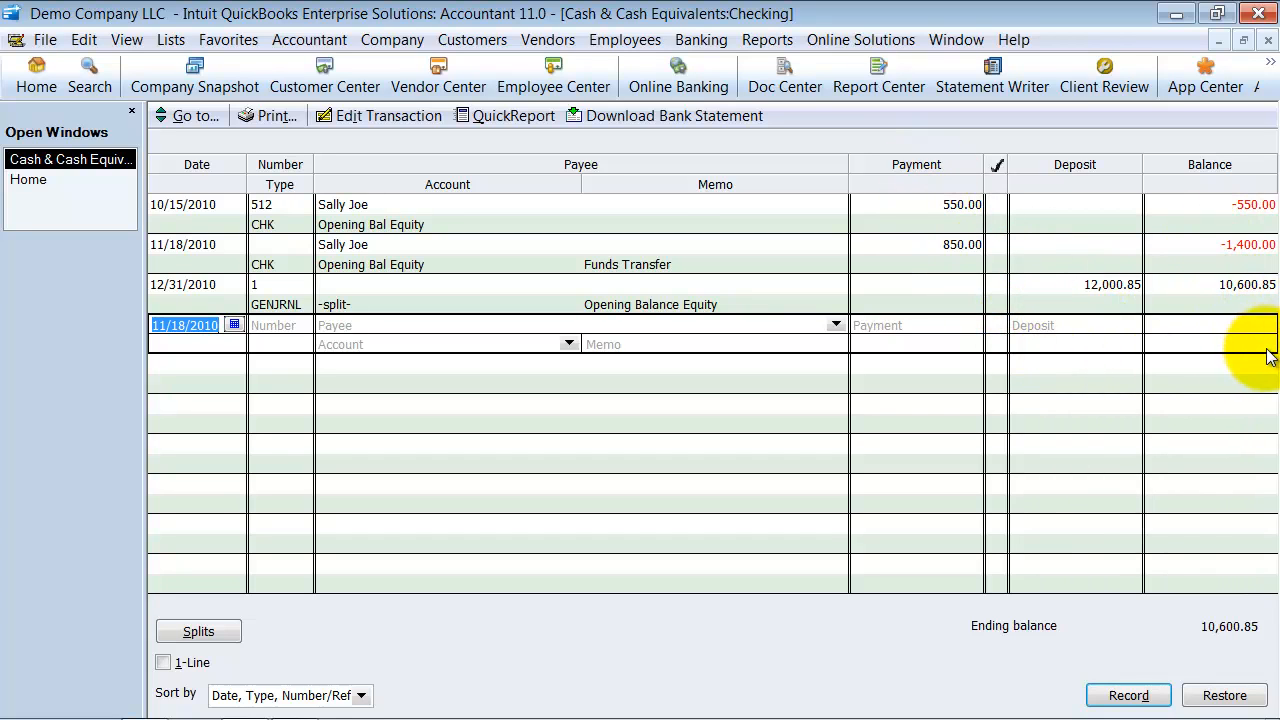
mouse_move(1200, 248)
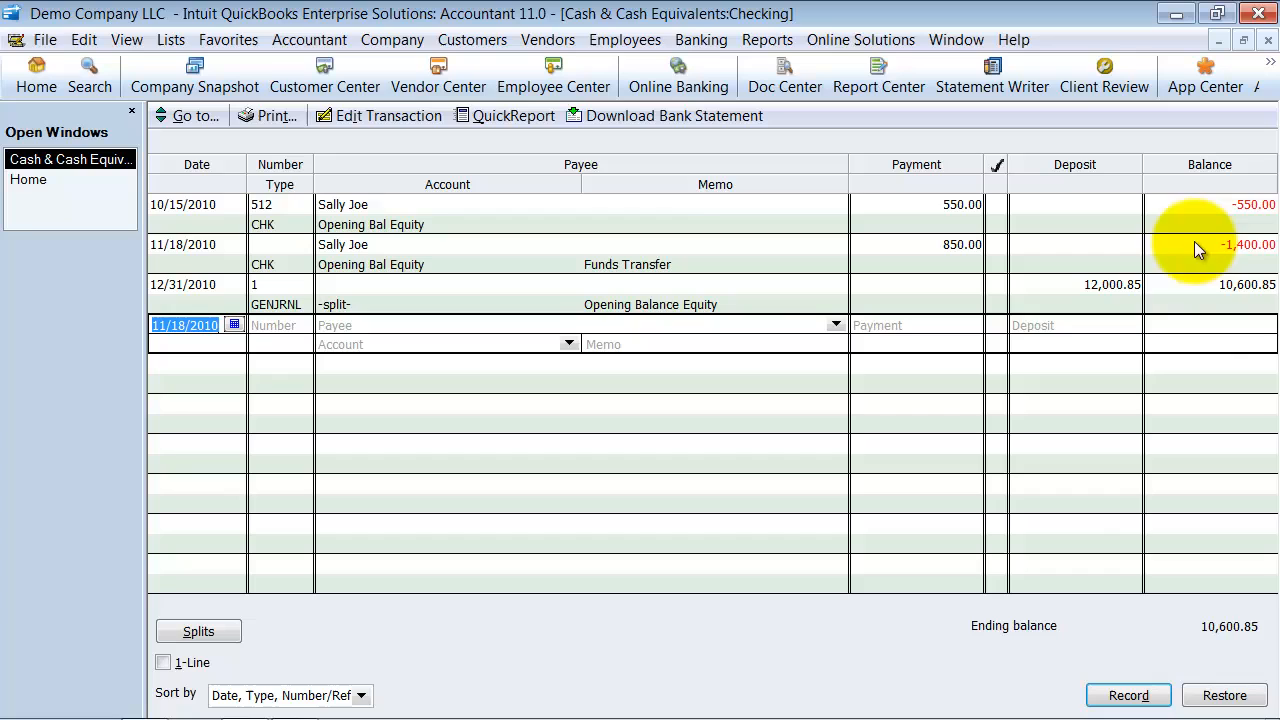
mouse_move(1258, 640)
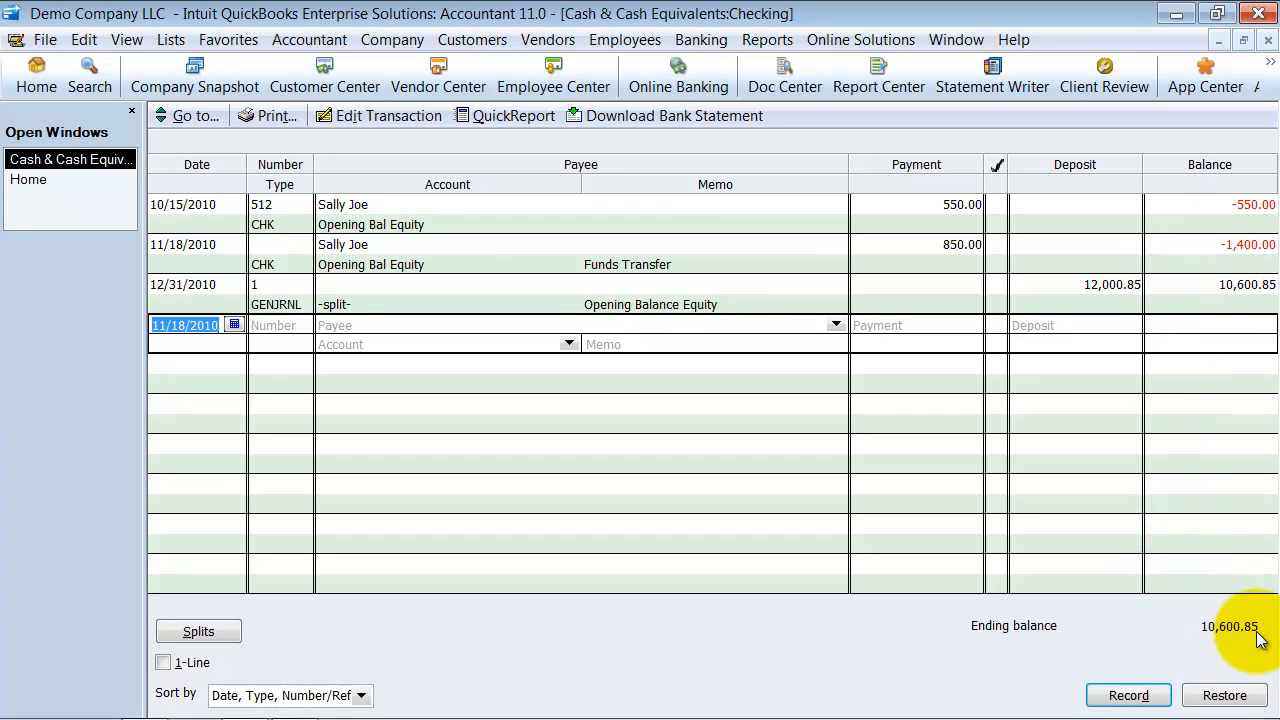
mouse_move(818, 462)
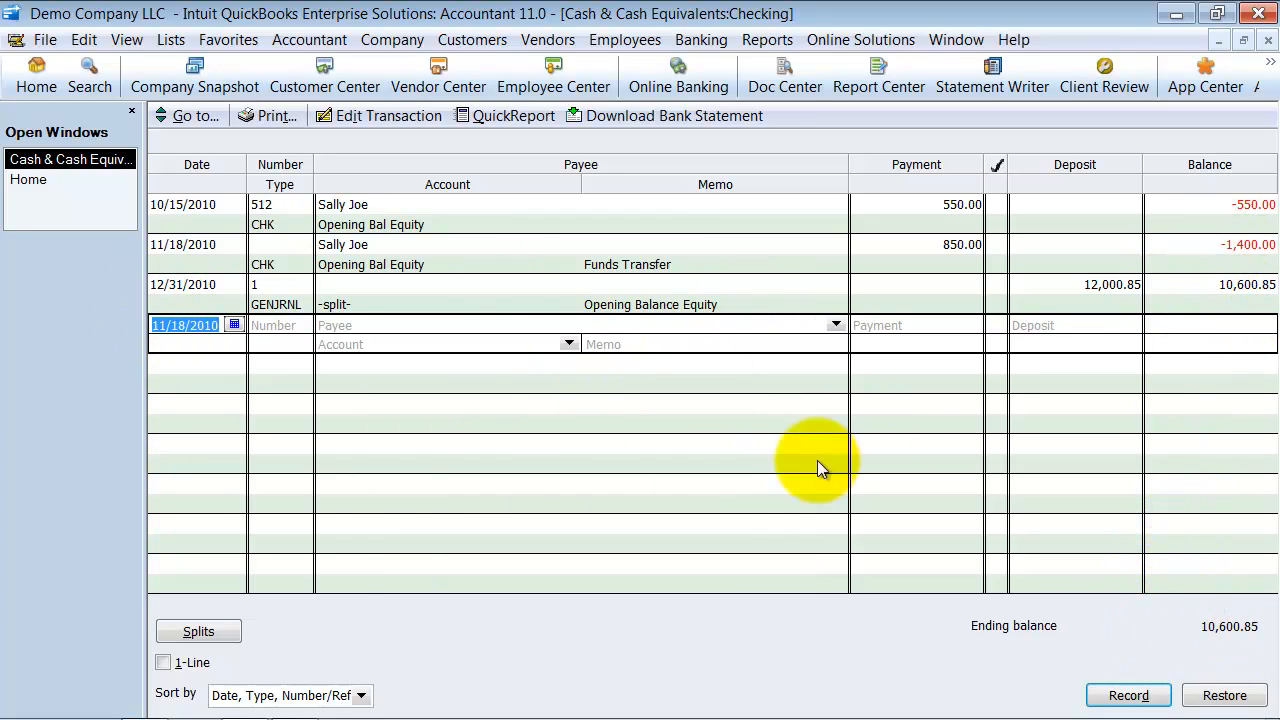
mouse_move(1098, 492)
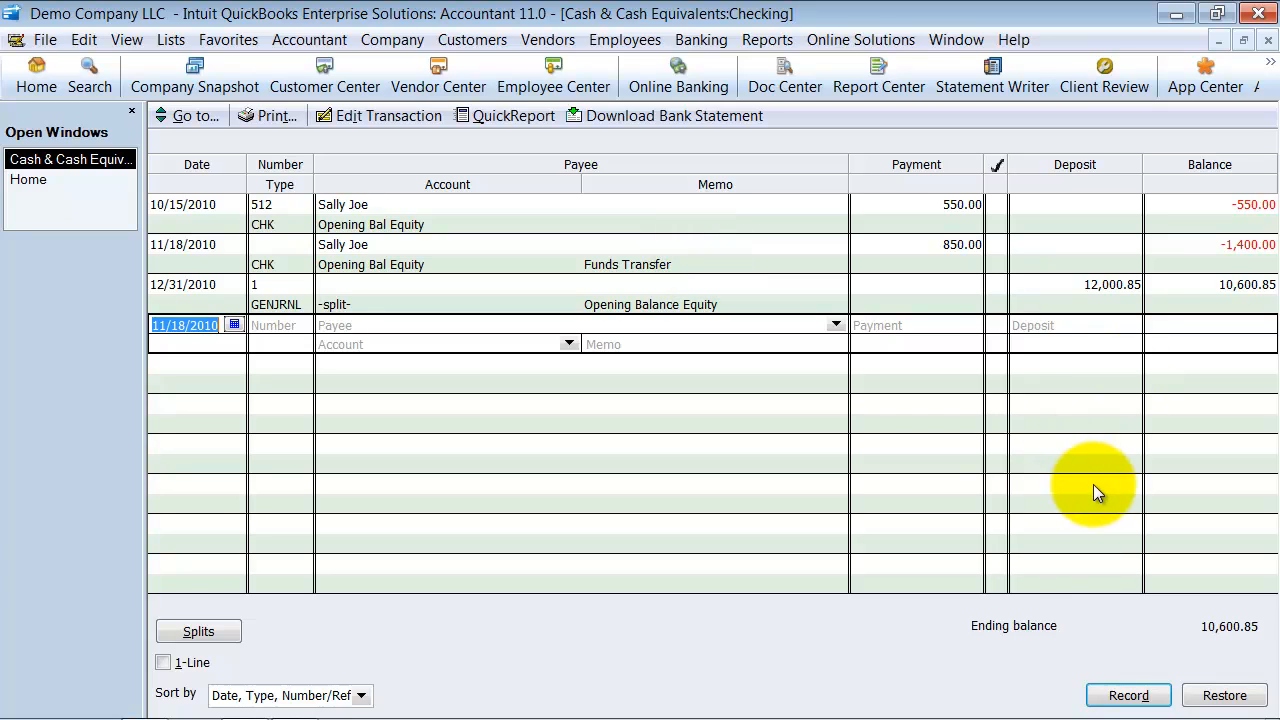
mouse_move(1124, 446)
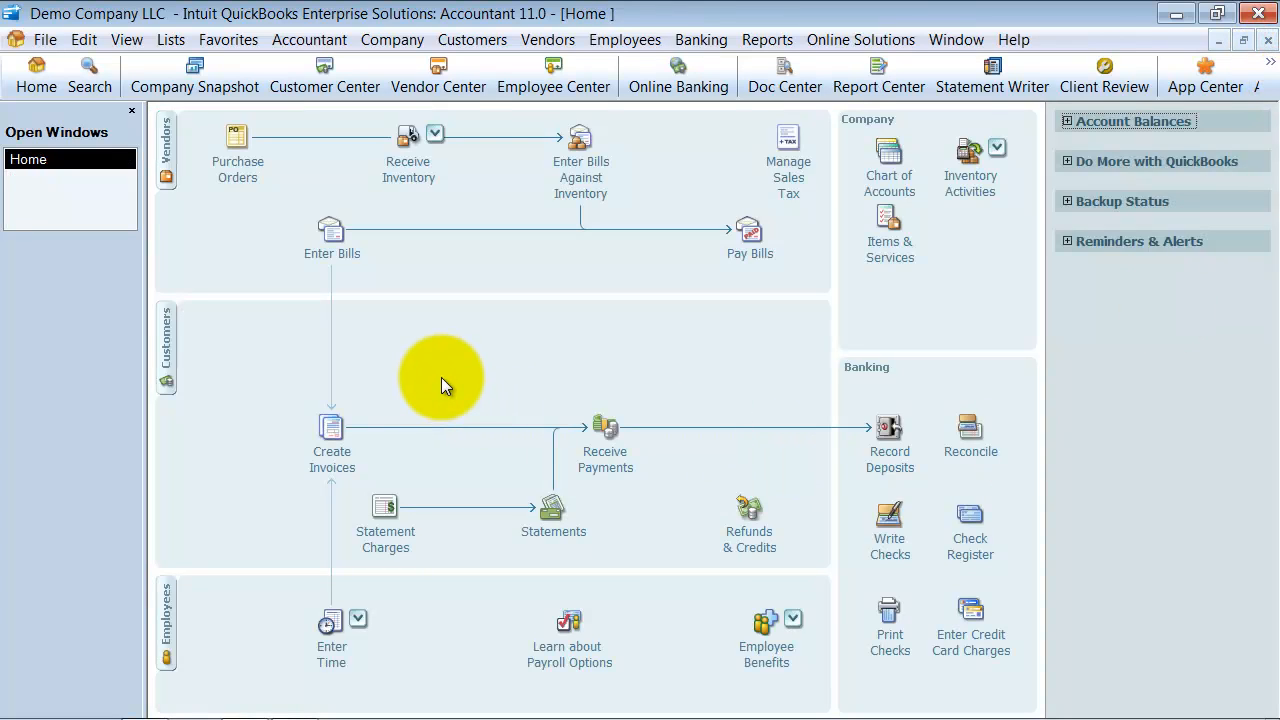
Go to the Customer Center from the Customers menu and dismiss the new-feature notice.
click(472, 40)
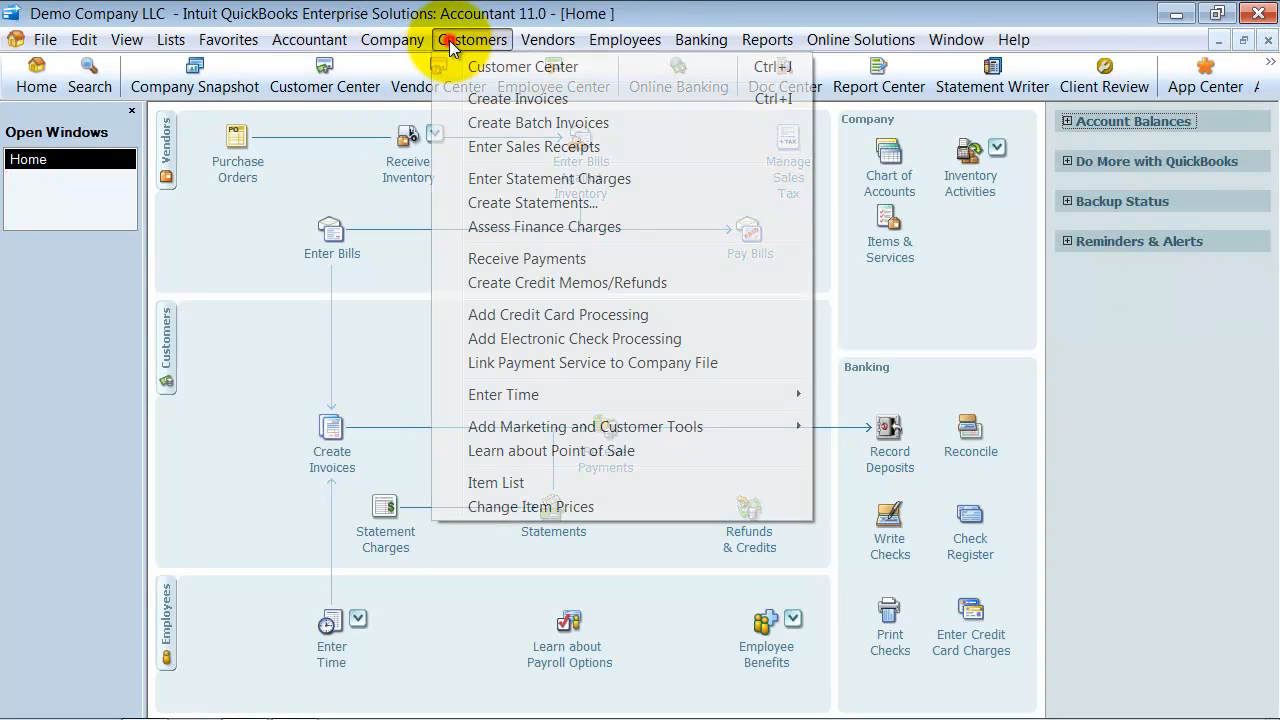
click(520, 66)
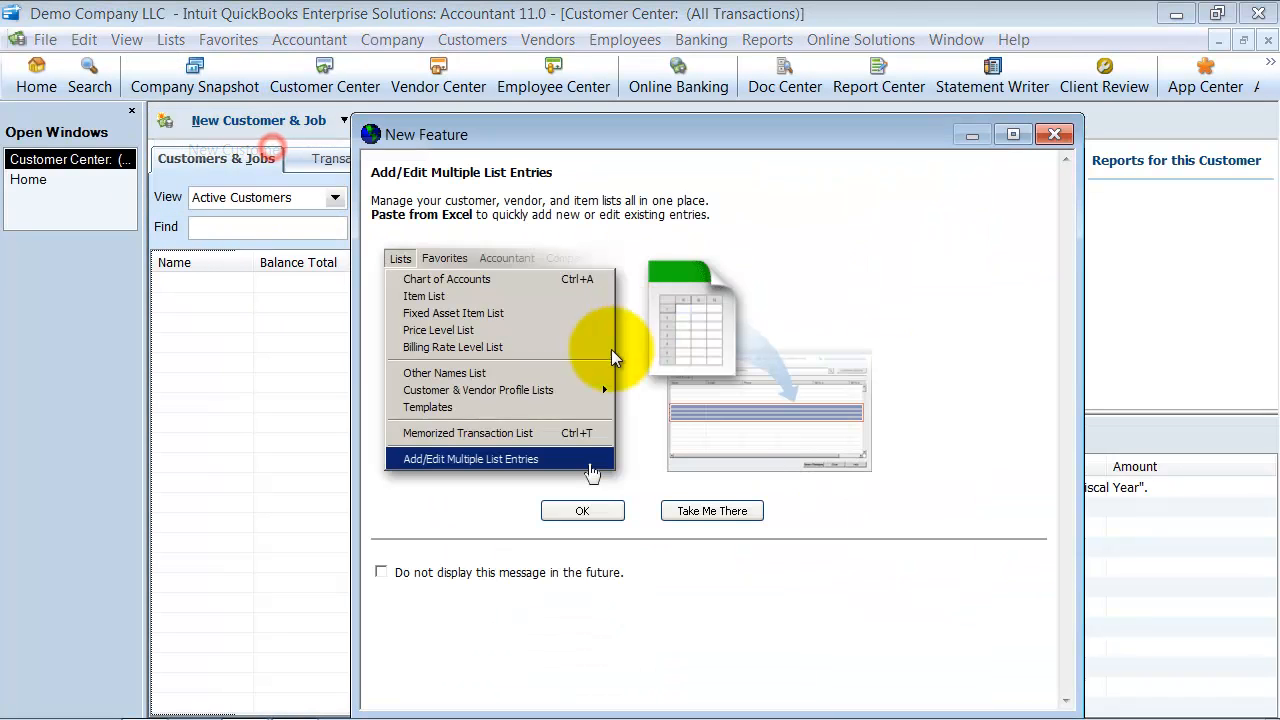
click(380, 572)
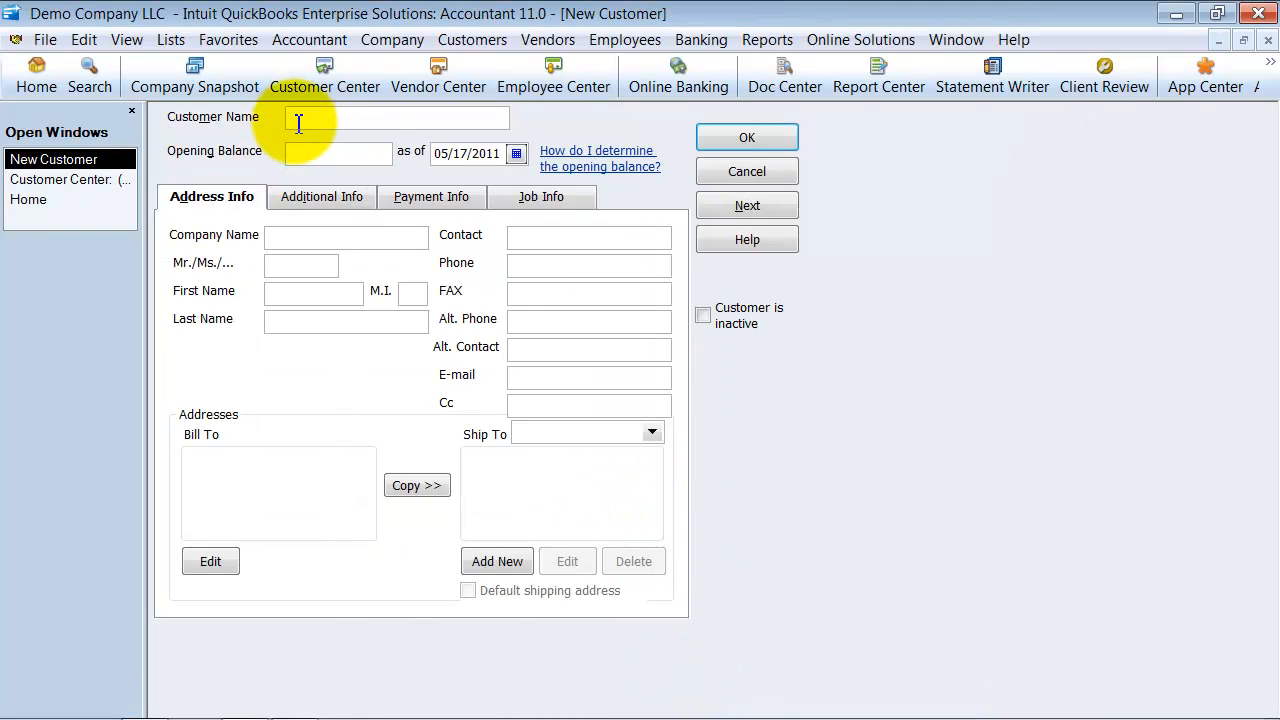
Add new customers Terry's House of Fun and Joe's Shack.
text(T)
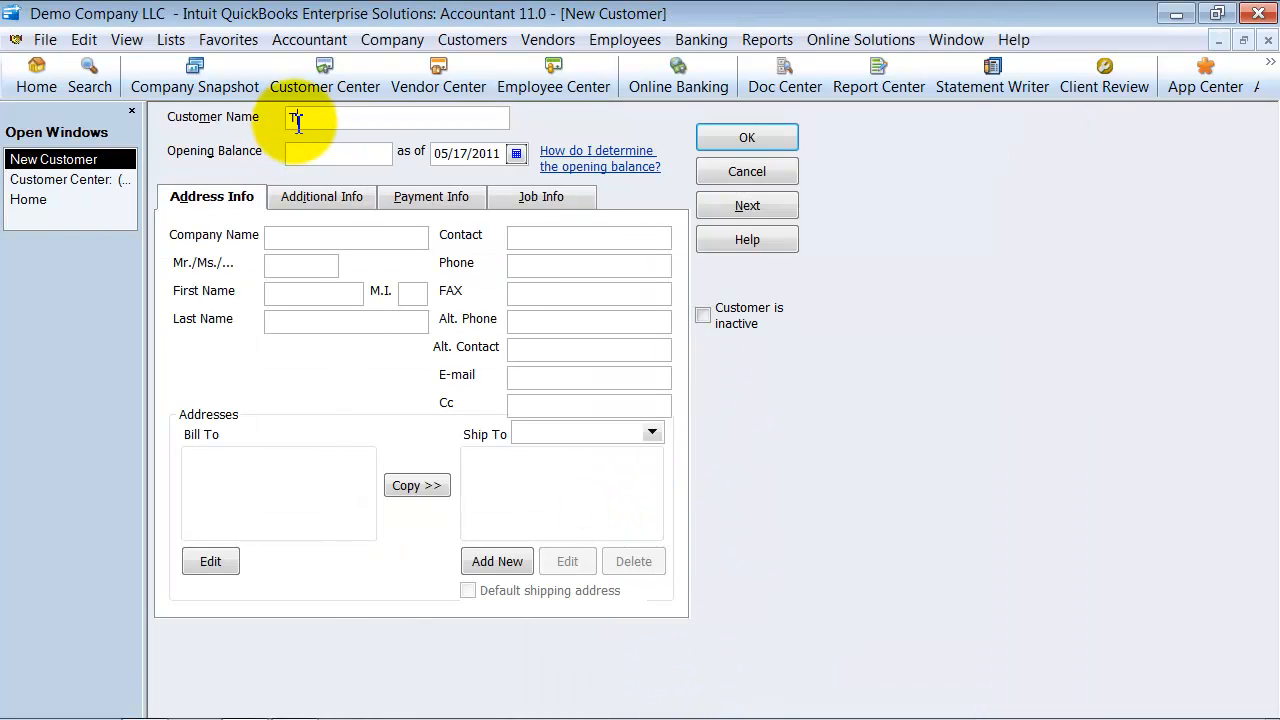
text(erry's Hou)
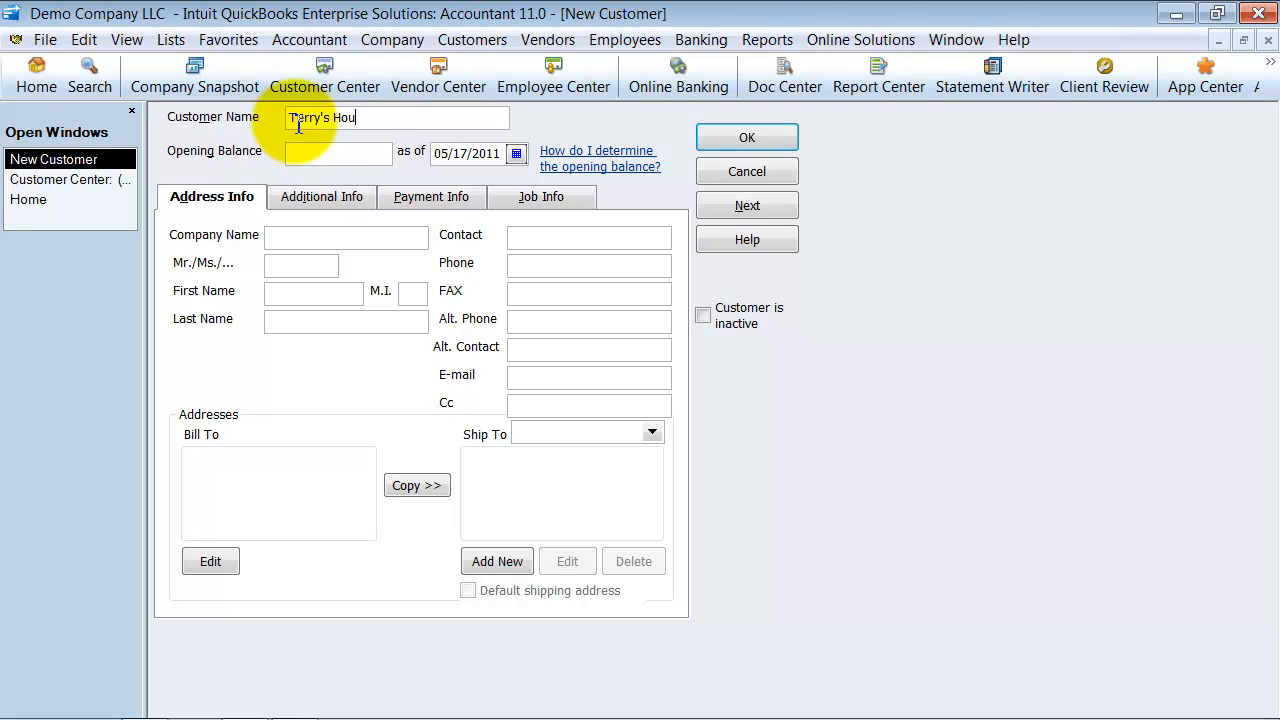
text(se of Fun)
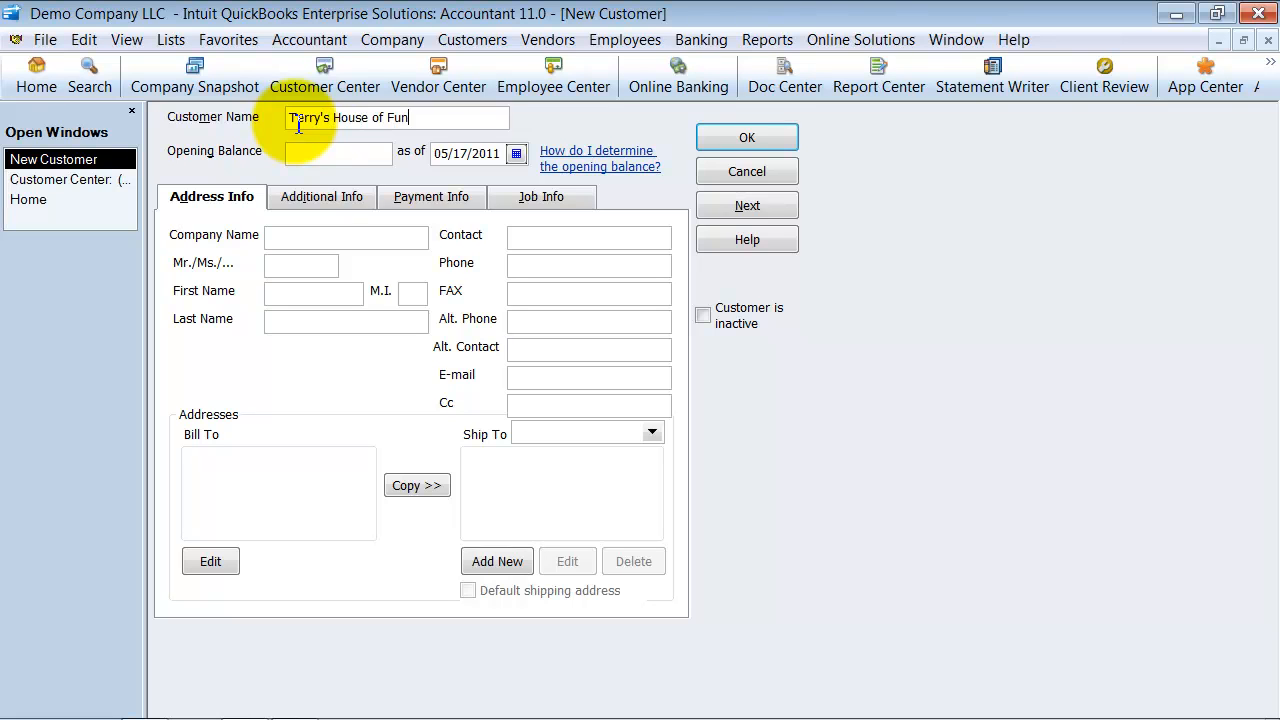
click(746, 136)
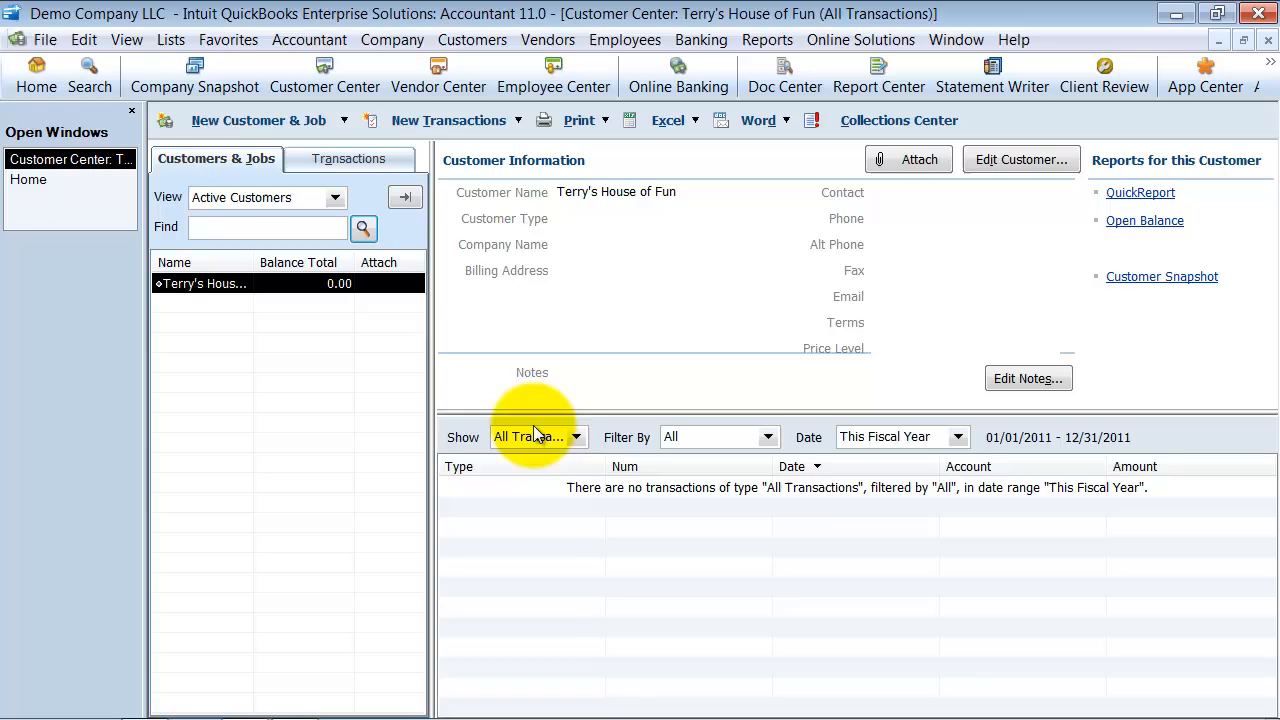
click(258, 120)
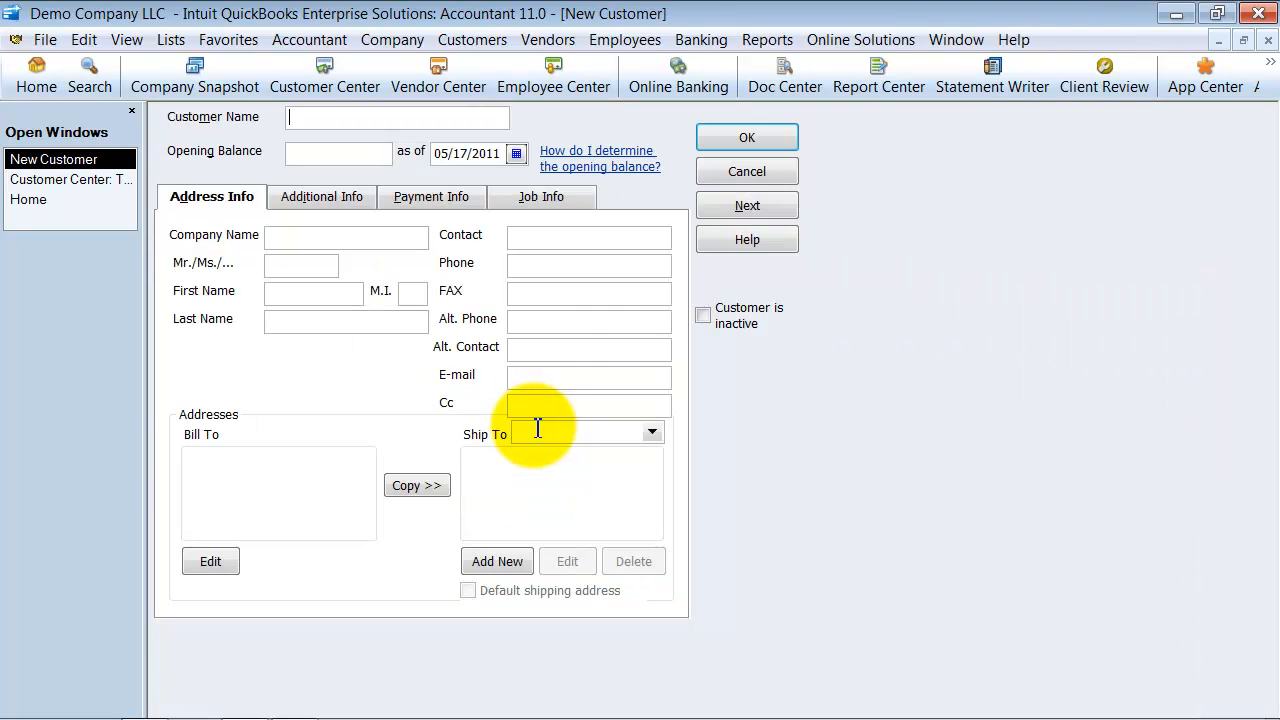
text(Joe)
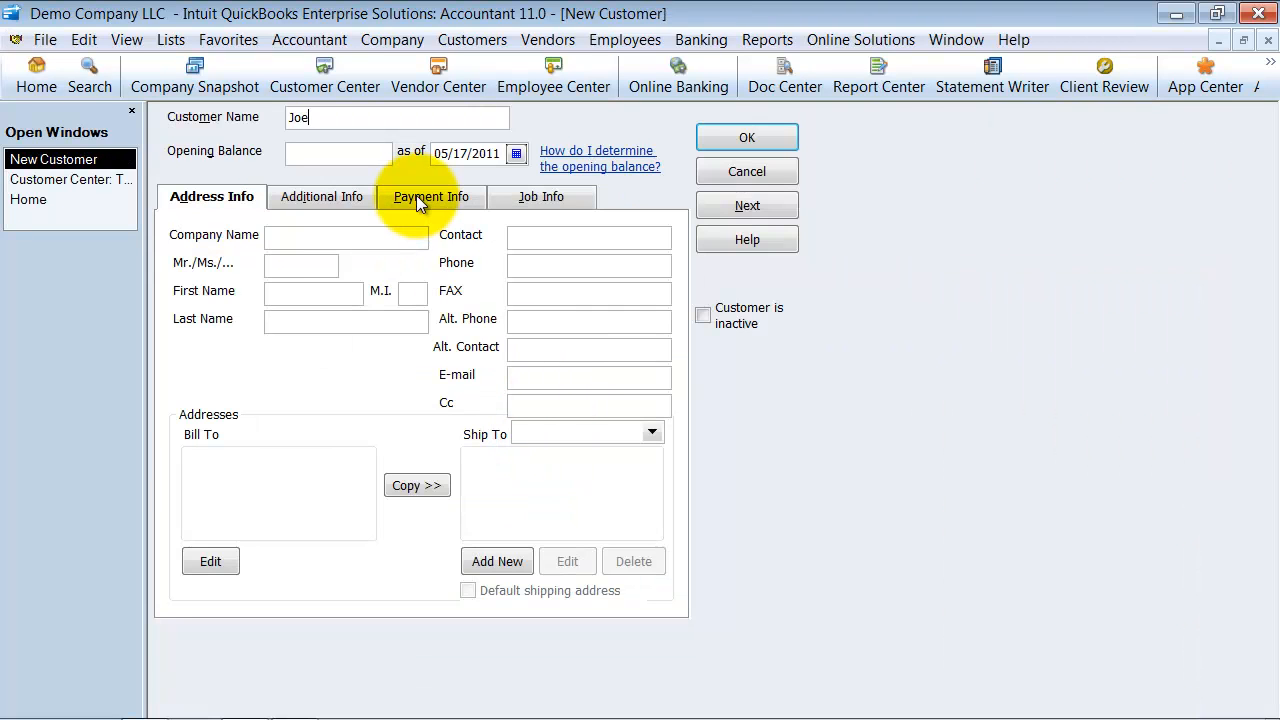
text('s Sha)
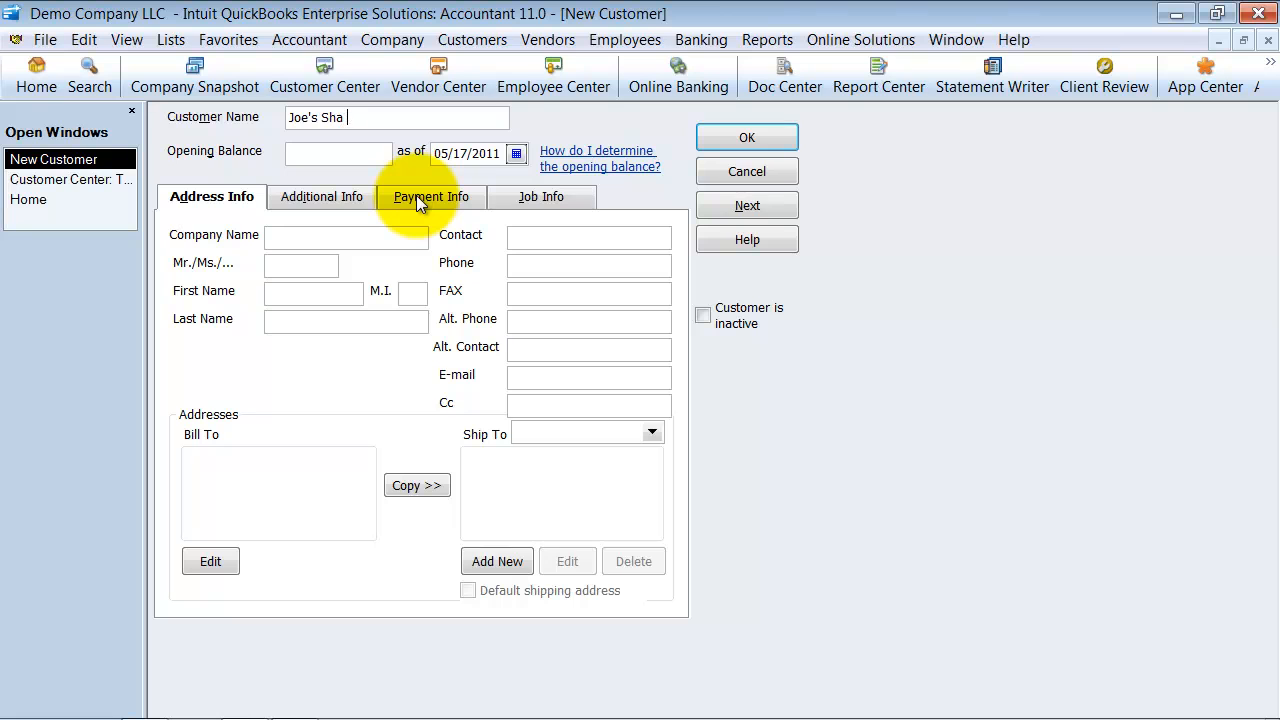
click(748, 136)
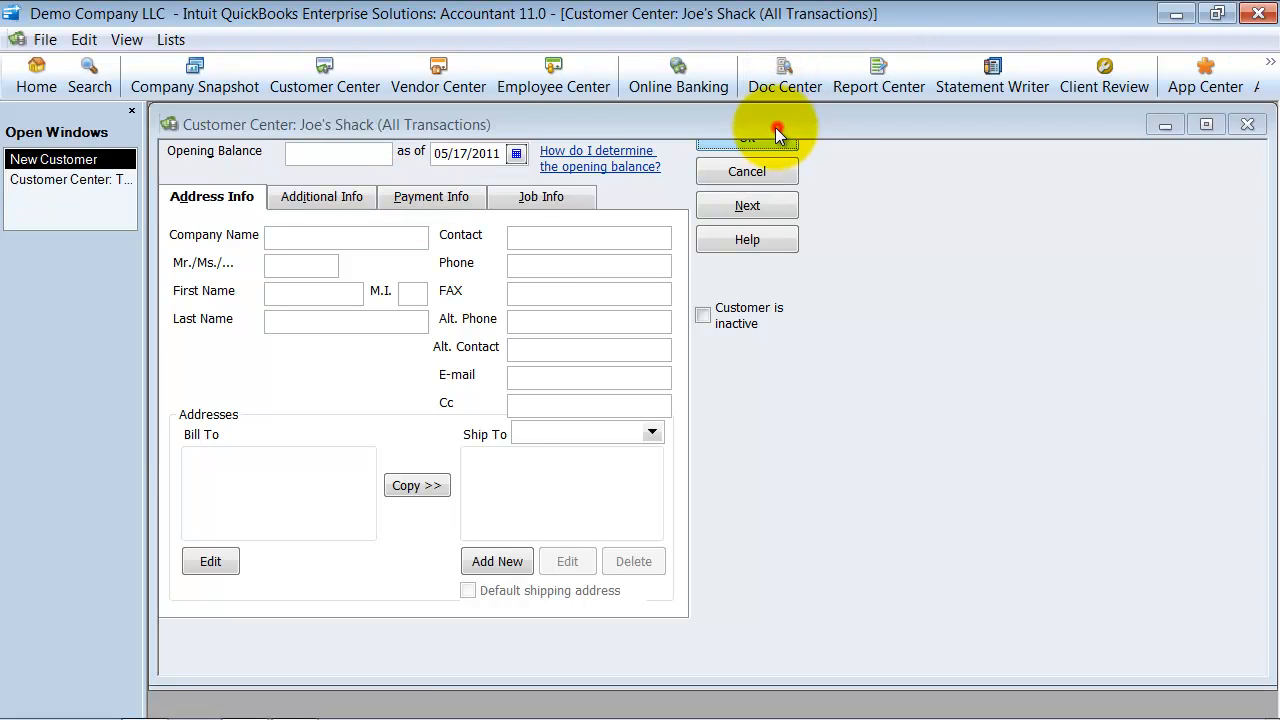
Add new customer The place and look at its New Transactions options.
click(746, 136)
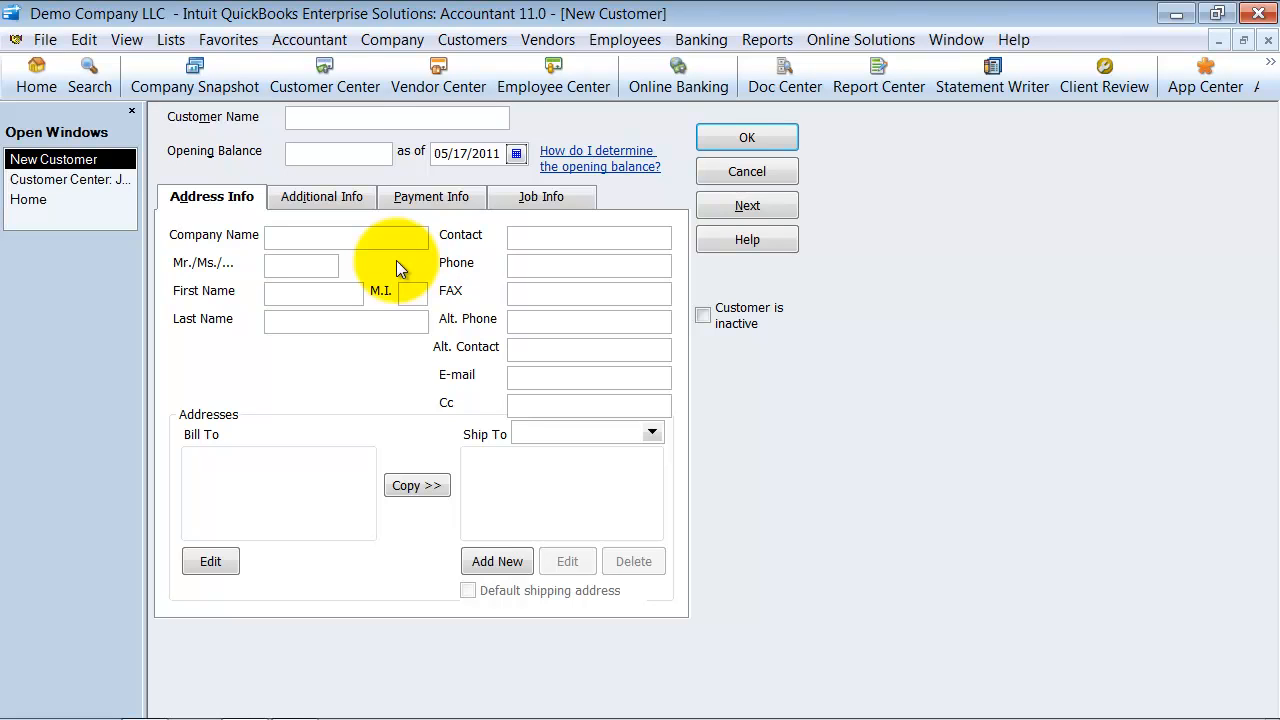
text(The place)
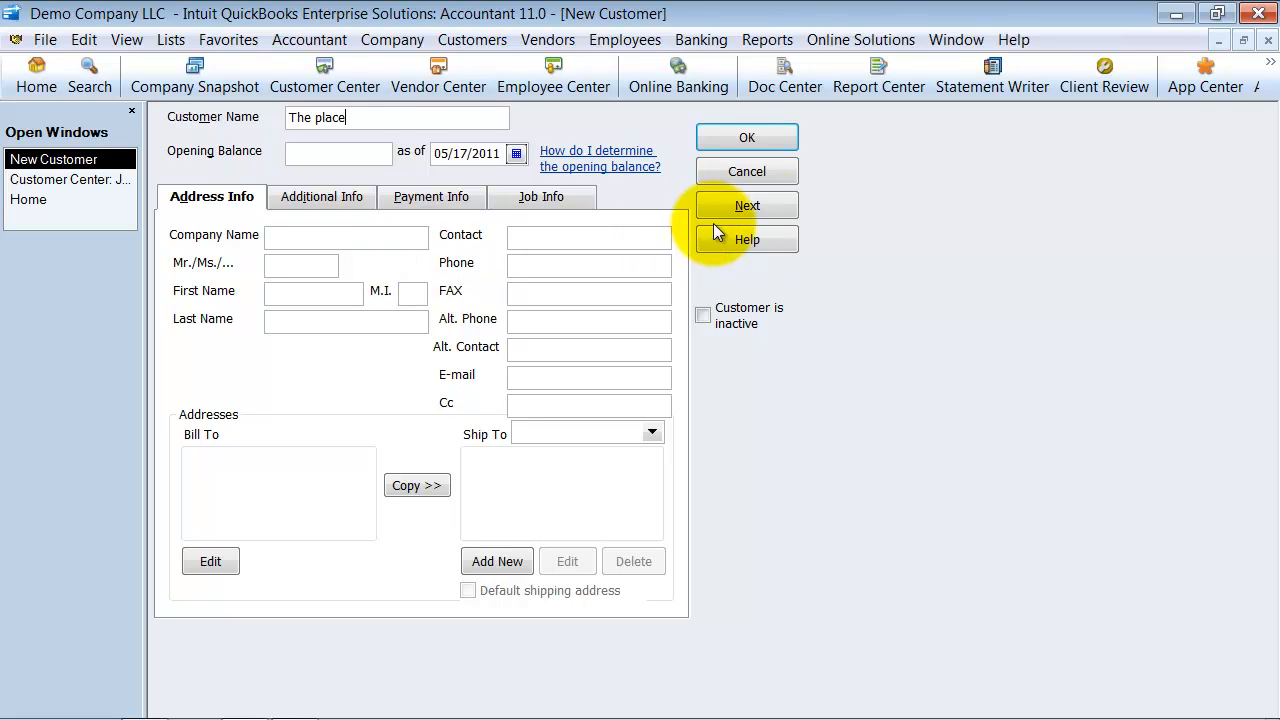
click(746, 136)
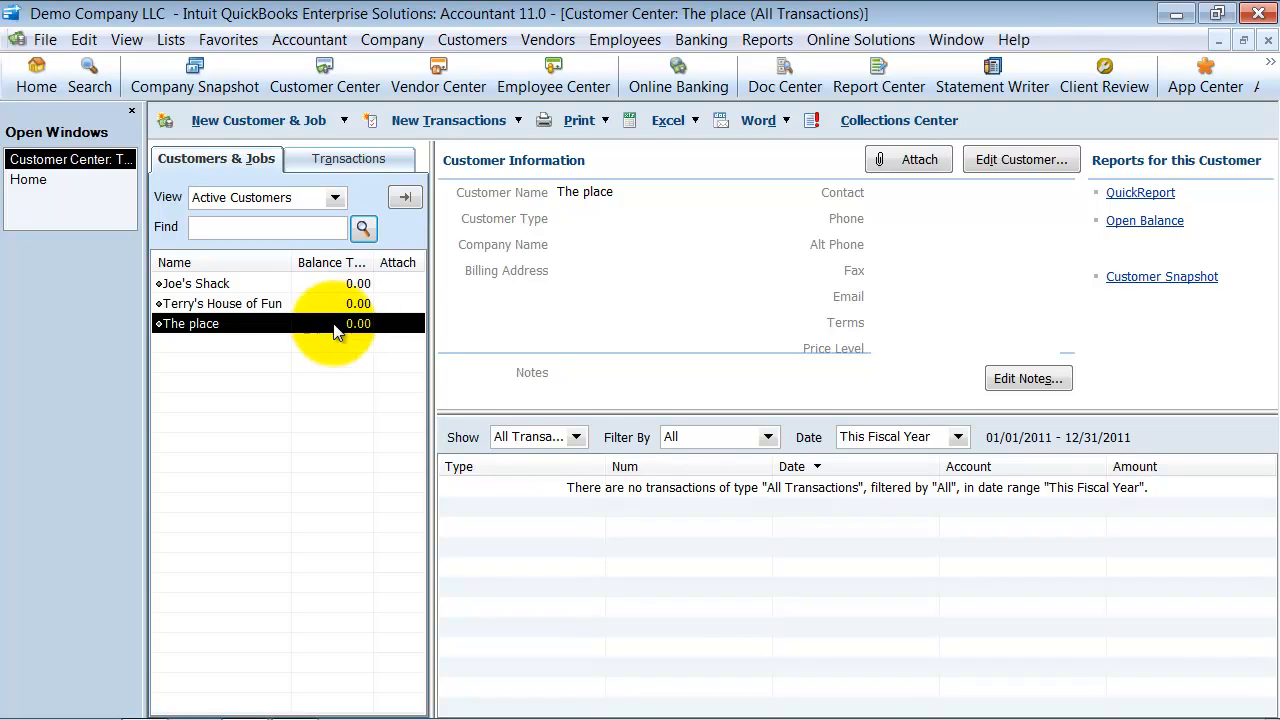
mouse_move(520, 340)
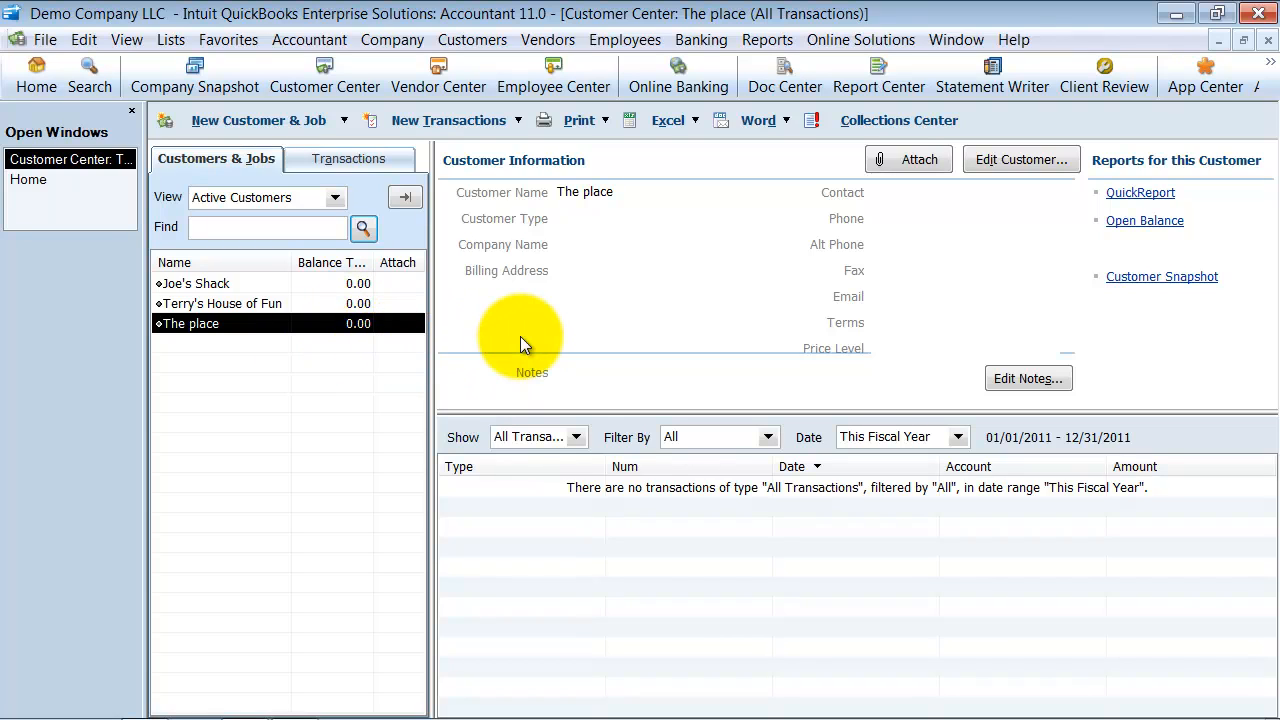
mouse_move(300, 316)
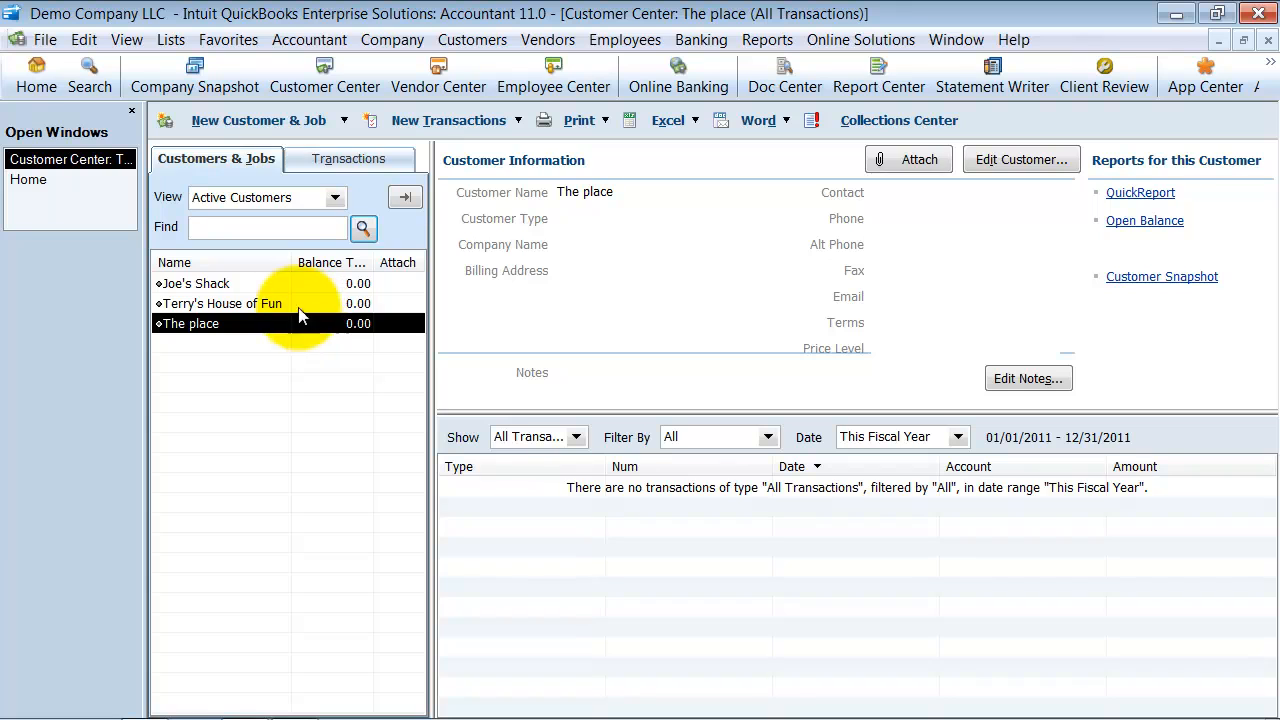
click(448, 120)
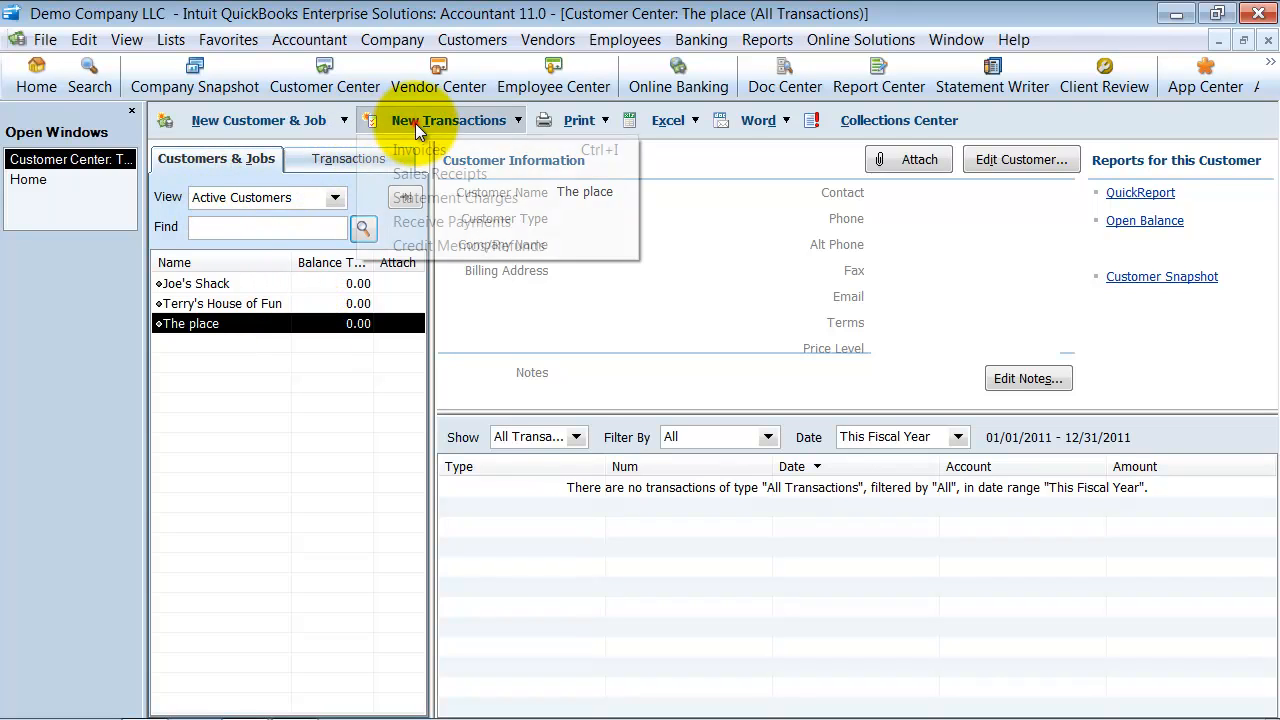
Start an invoice for The place dated 10/31/2010 with invoice number 2500.
click(418, 148)
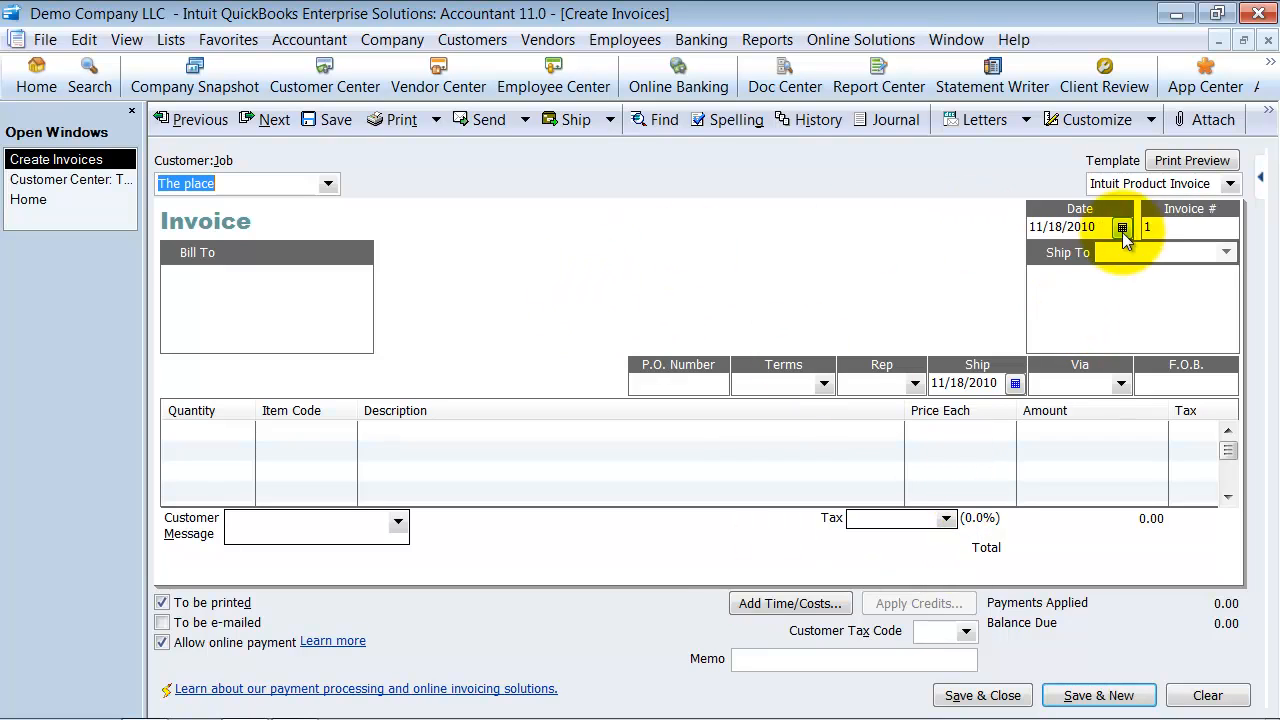
click(1120, 228)
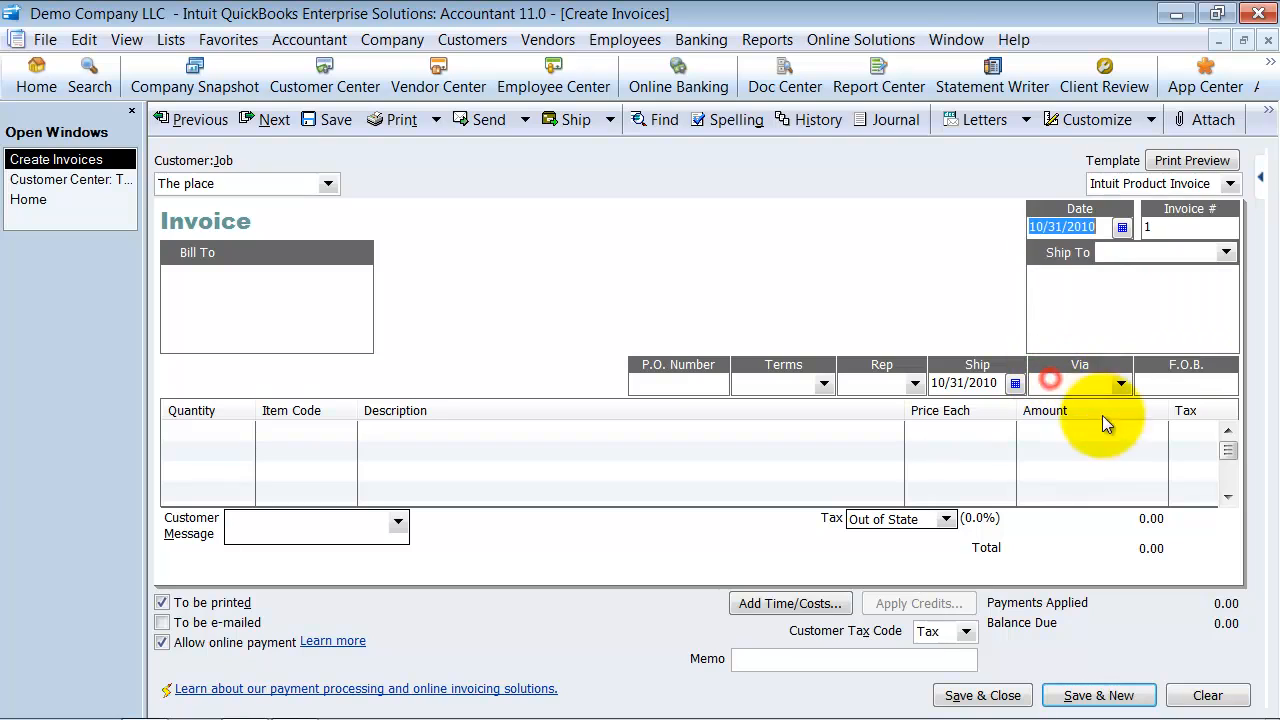
click(1180, 228)
text(2500)
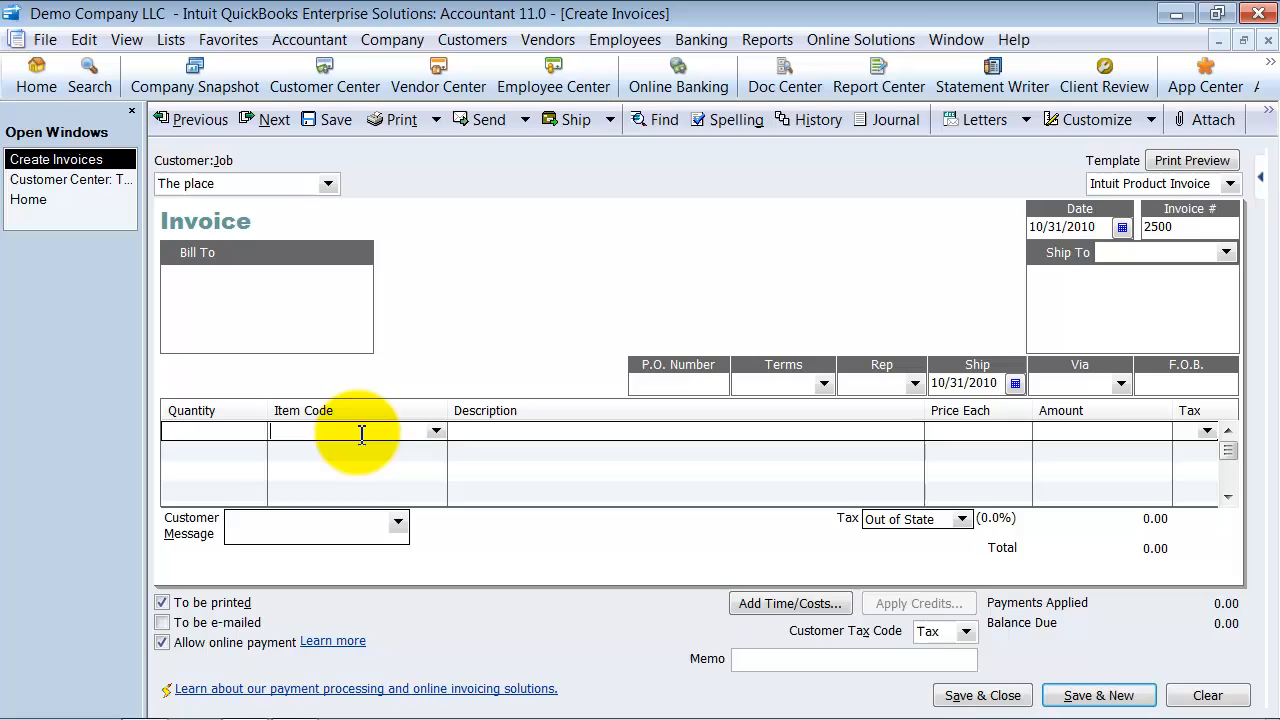
click(434, 430)
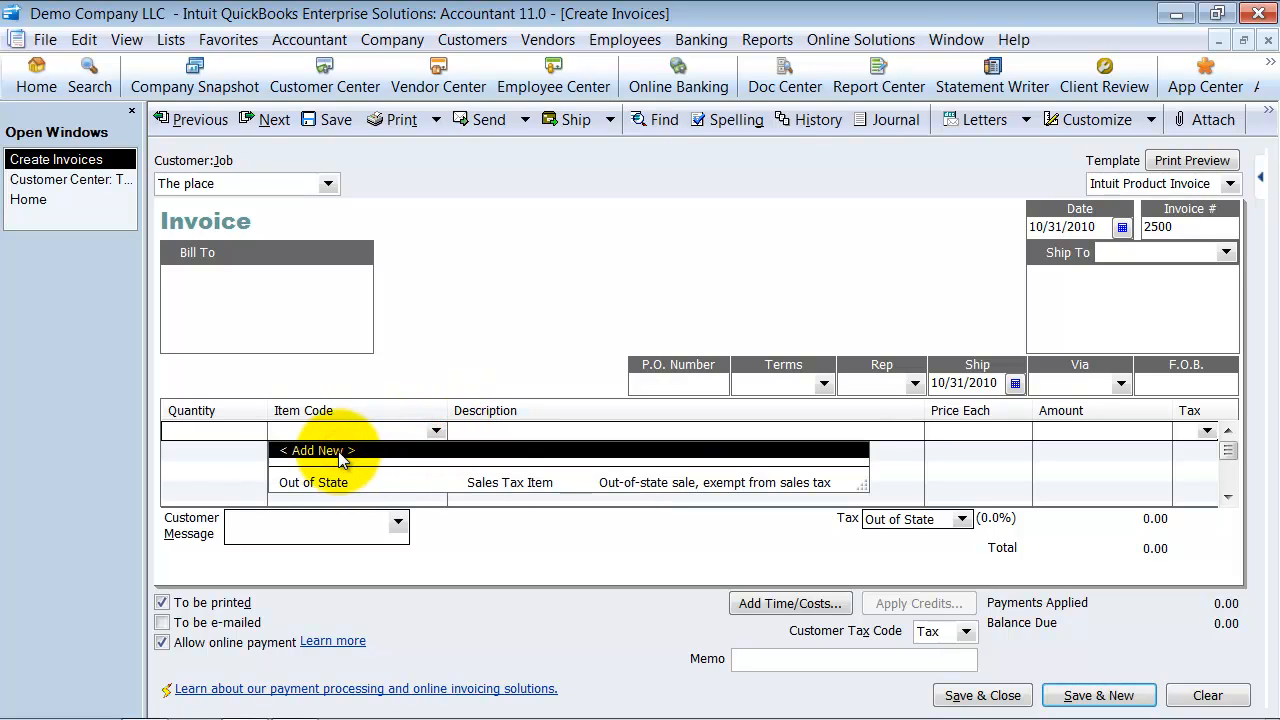
Create a new Other Charge item named Opening Balance, marked reimbursable.
click(318, 450)
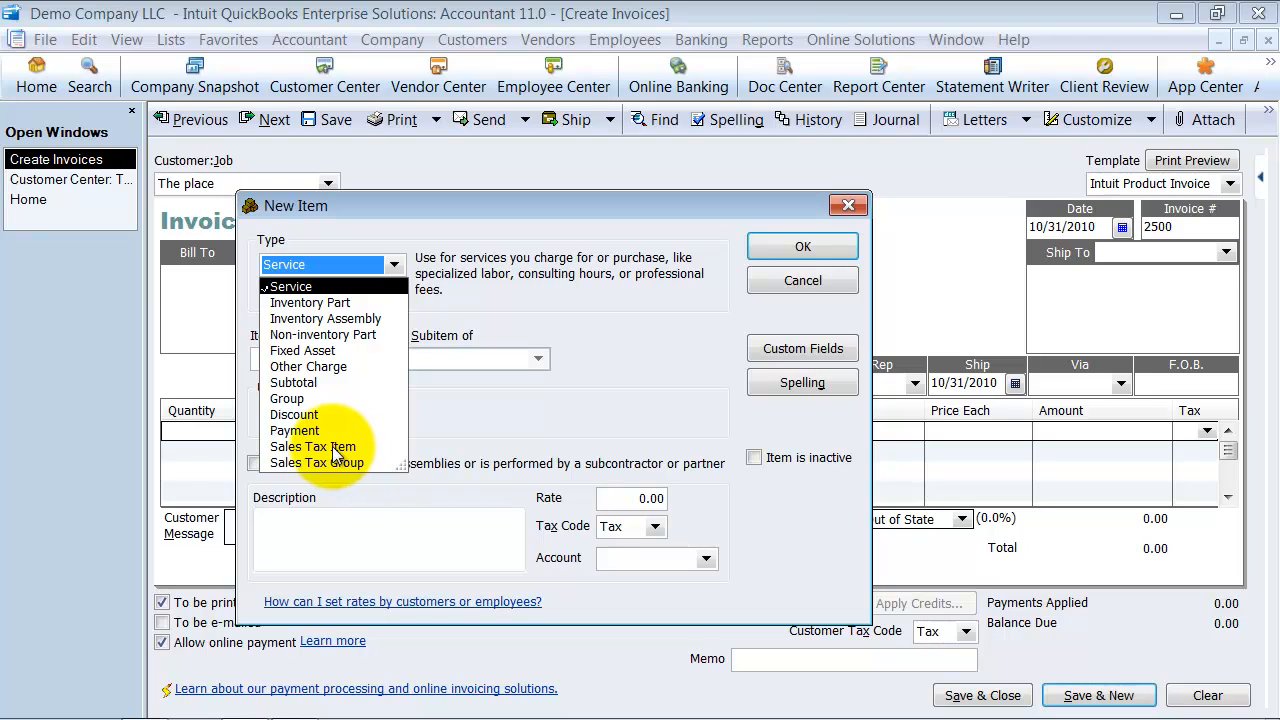
mouse_move(310, 368)
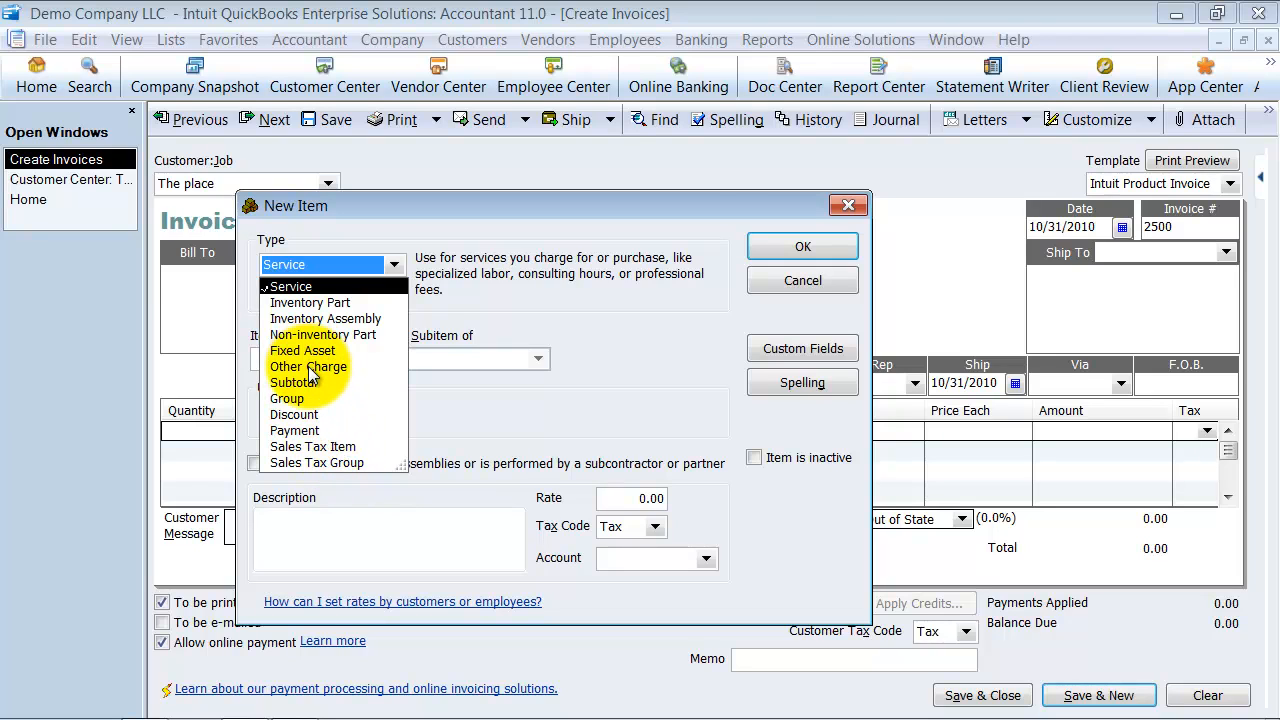
click(308, 366)
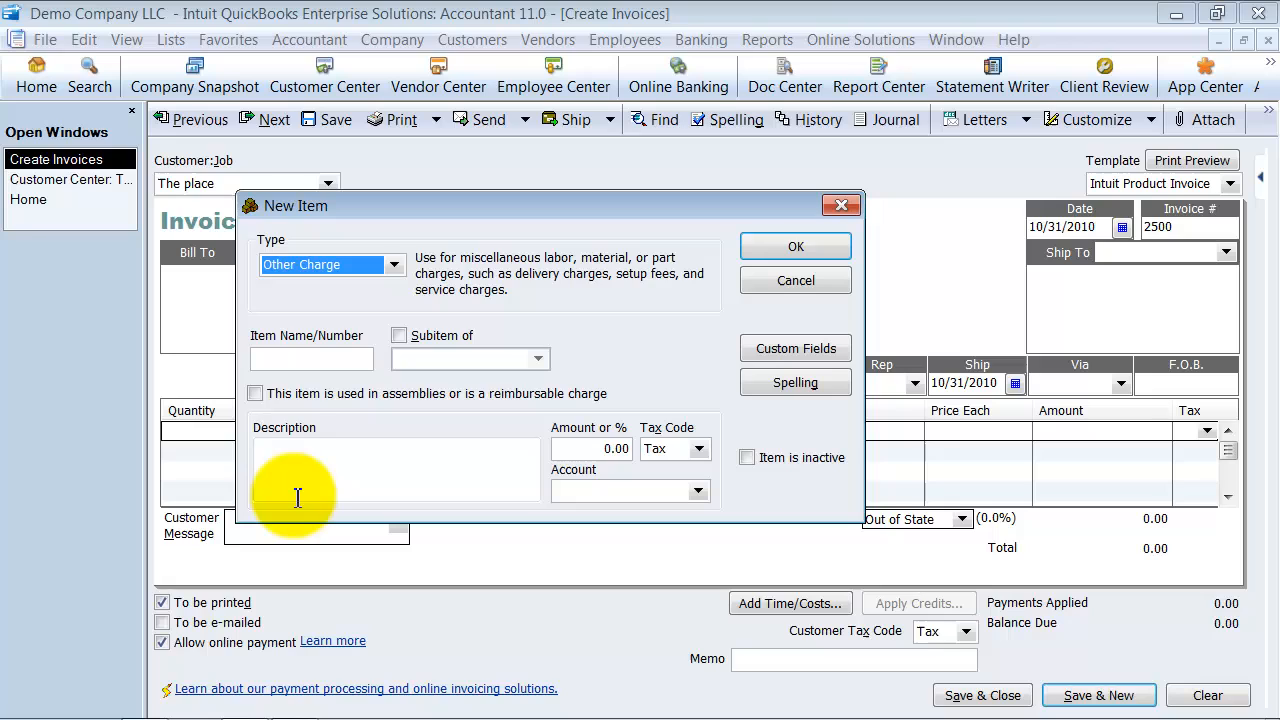
text(Ope)
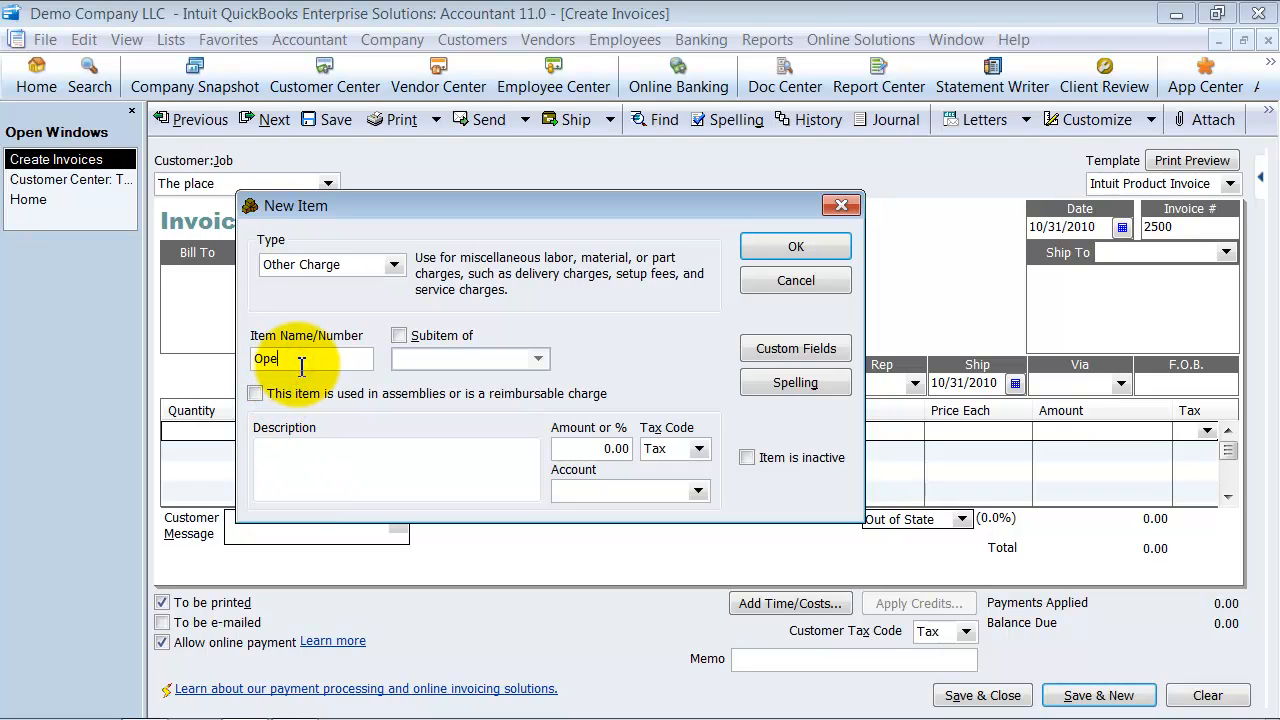
text(ning Balance)
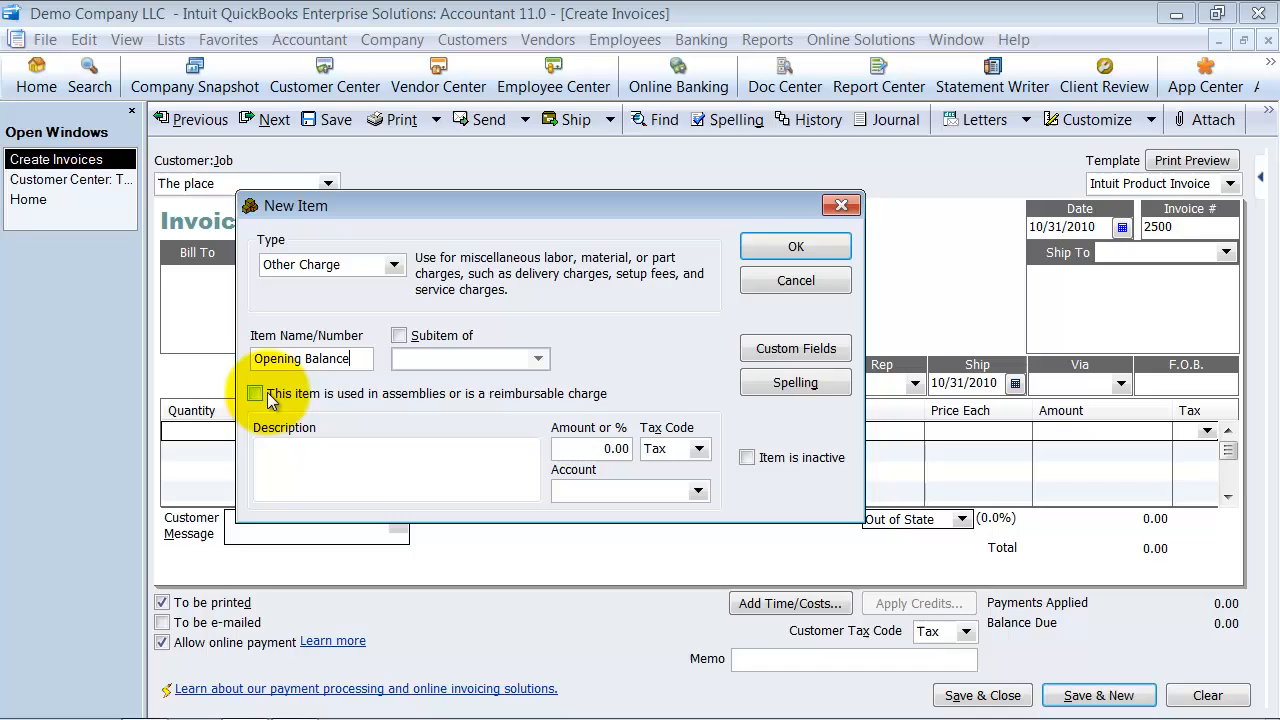
click(256, 384)
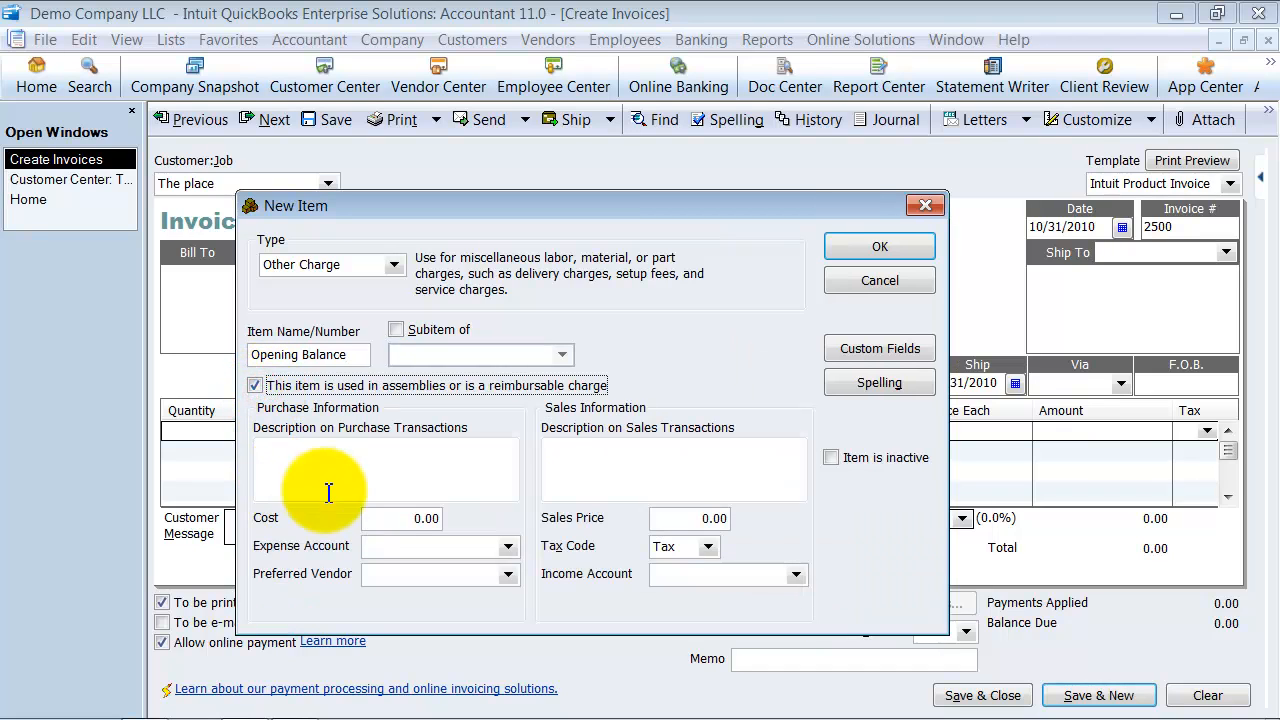
mouse_move(510, 530)
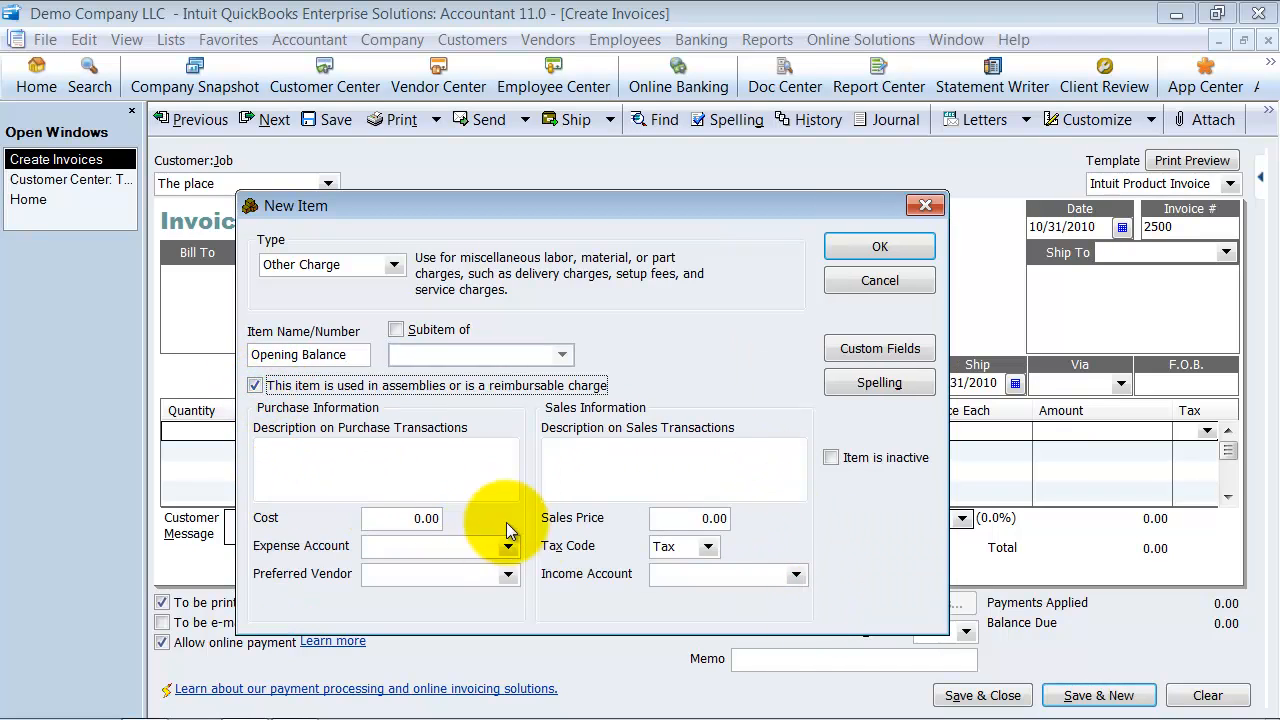
Set both the item's expense and income accounts to Opening Bal Equity and save it.
click(508, 546)
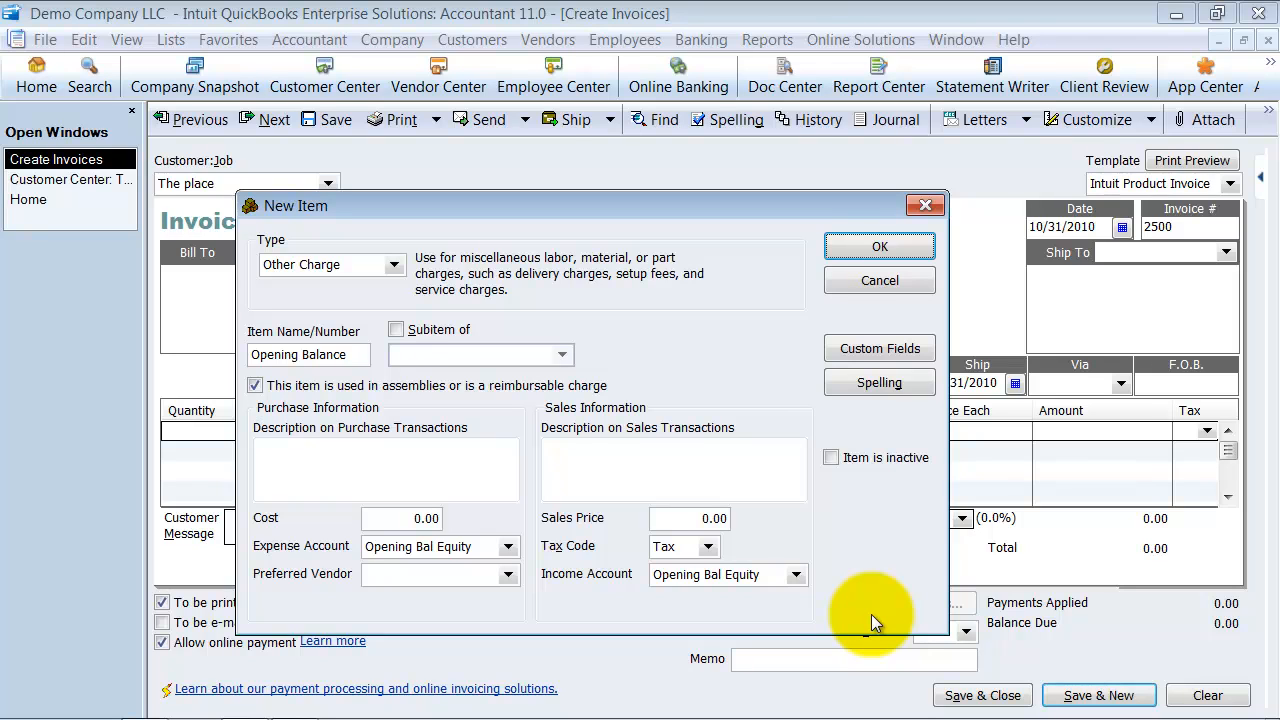
mouse_move(624, 564)
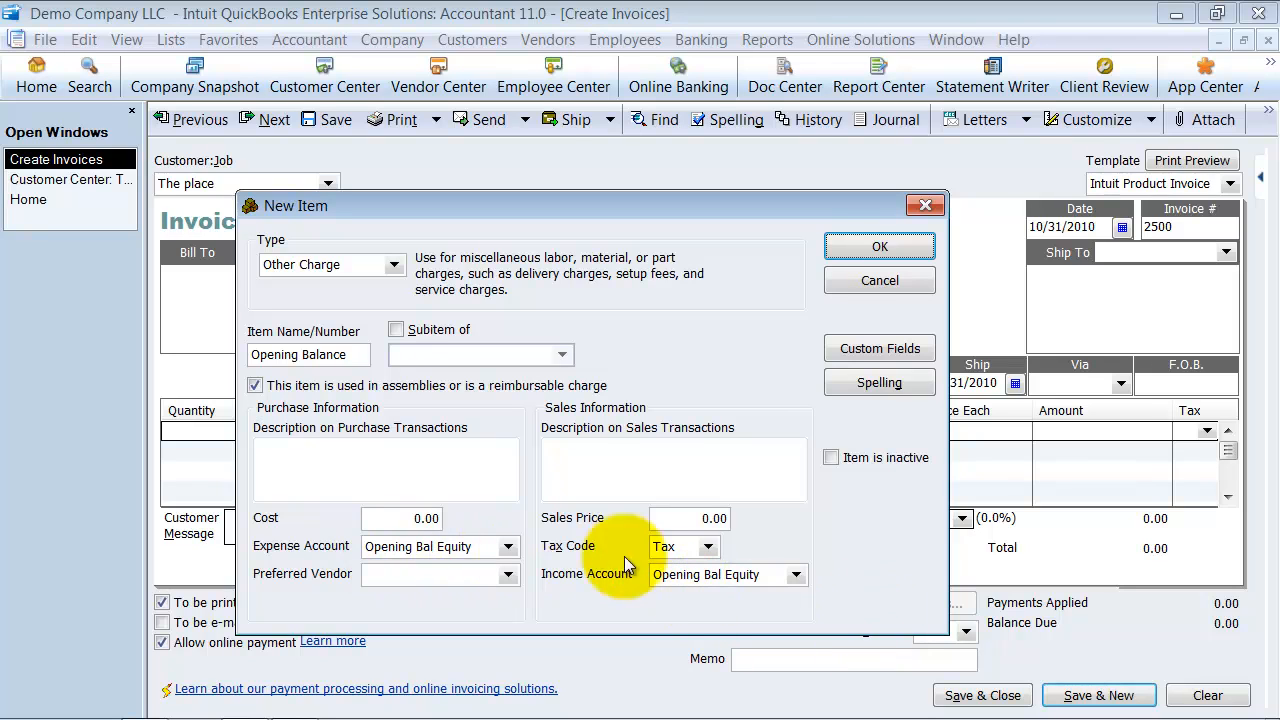
triple_click(308, 354)
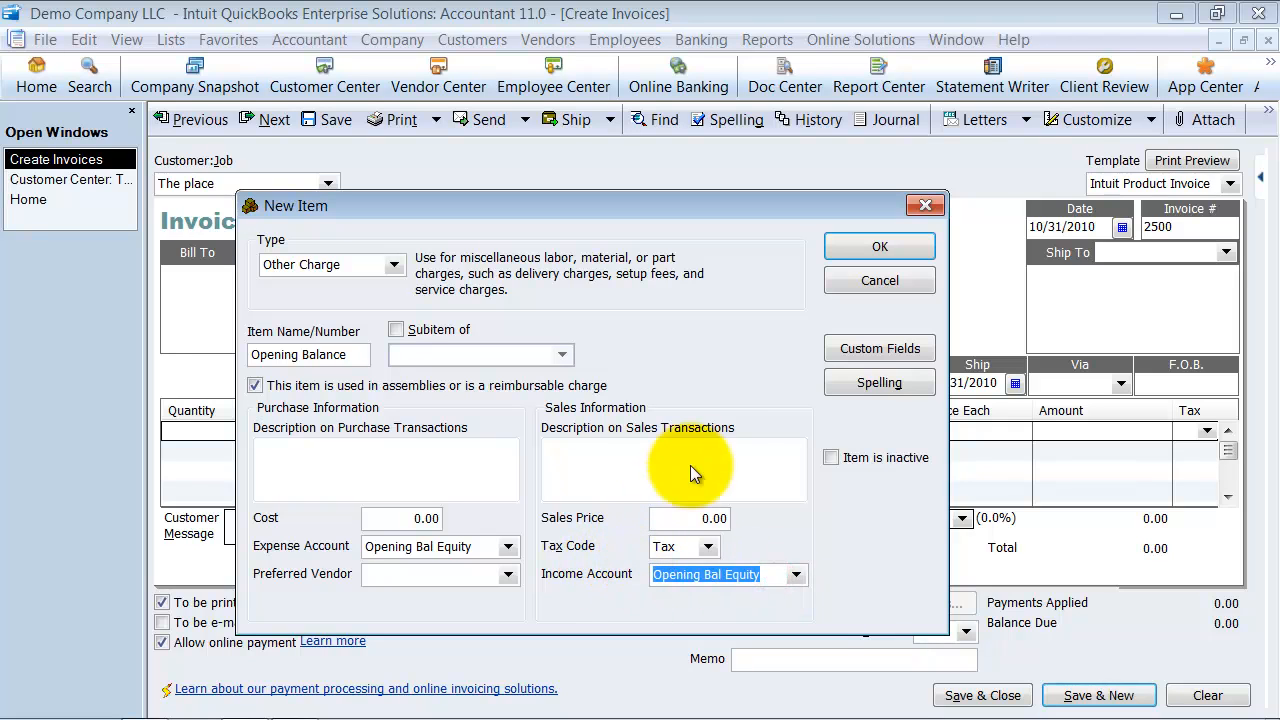
click(880, 246)
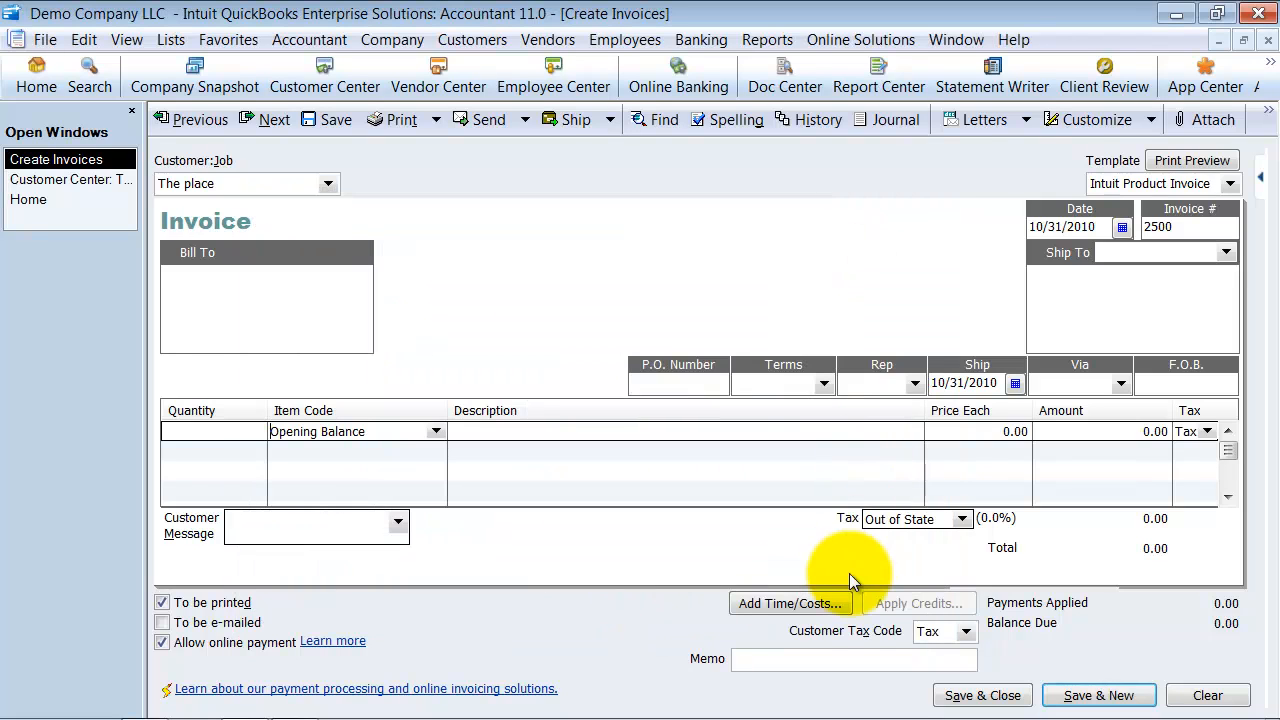
Price the Opening Balance line at 400.00, bringing the invoice total to 400.00.
click(1010, 432)
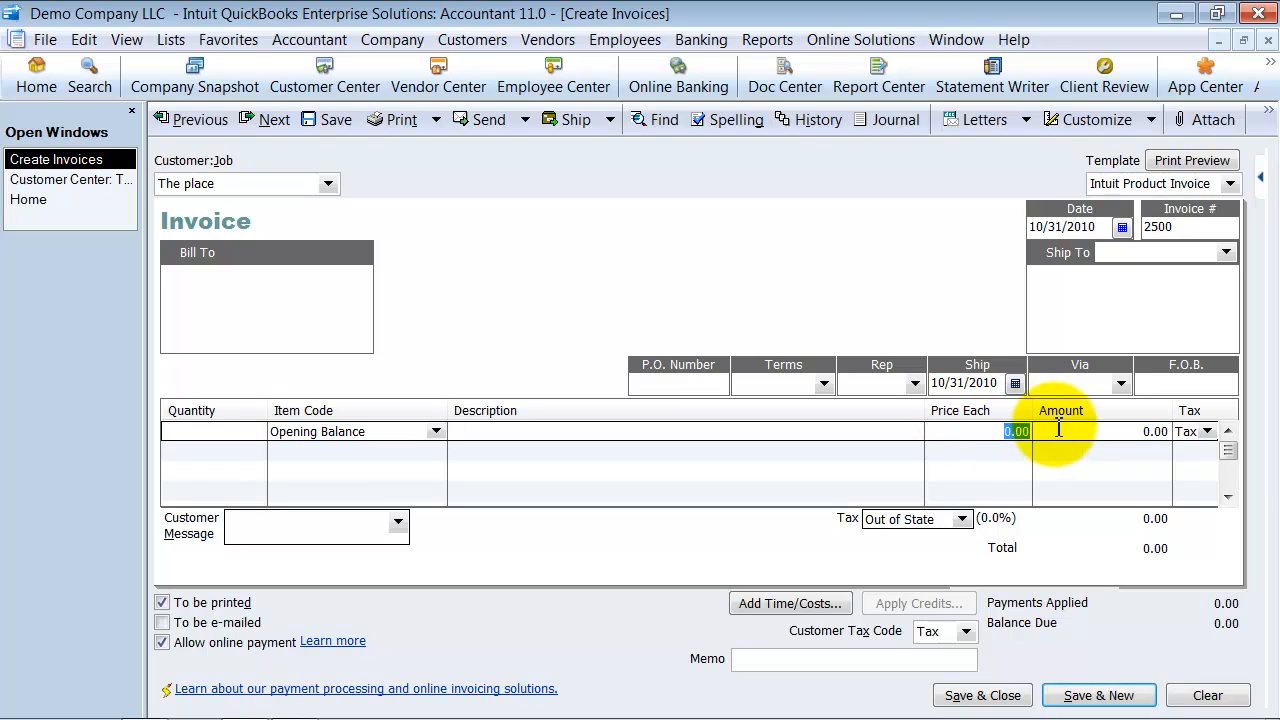
text(40)
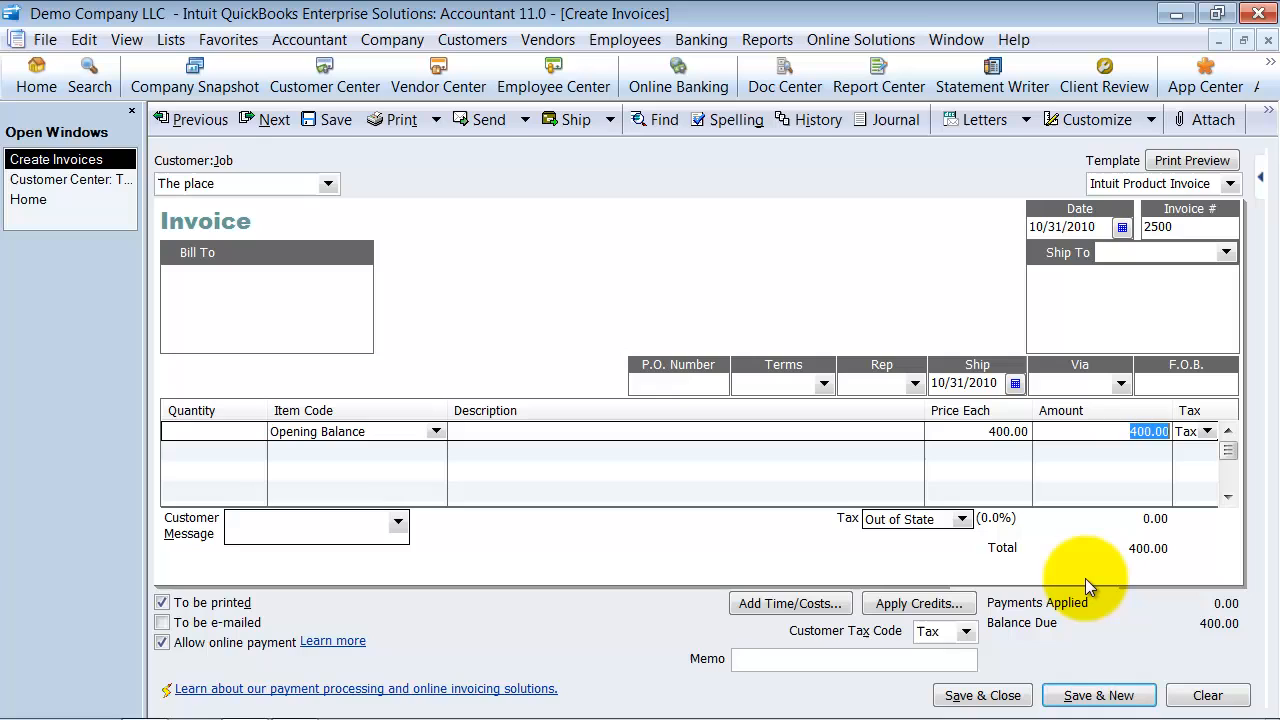
click(962, 518)
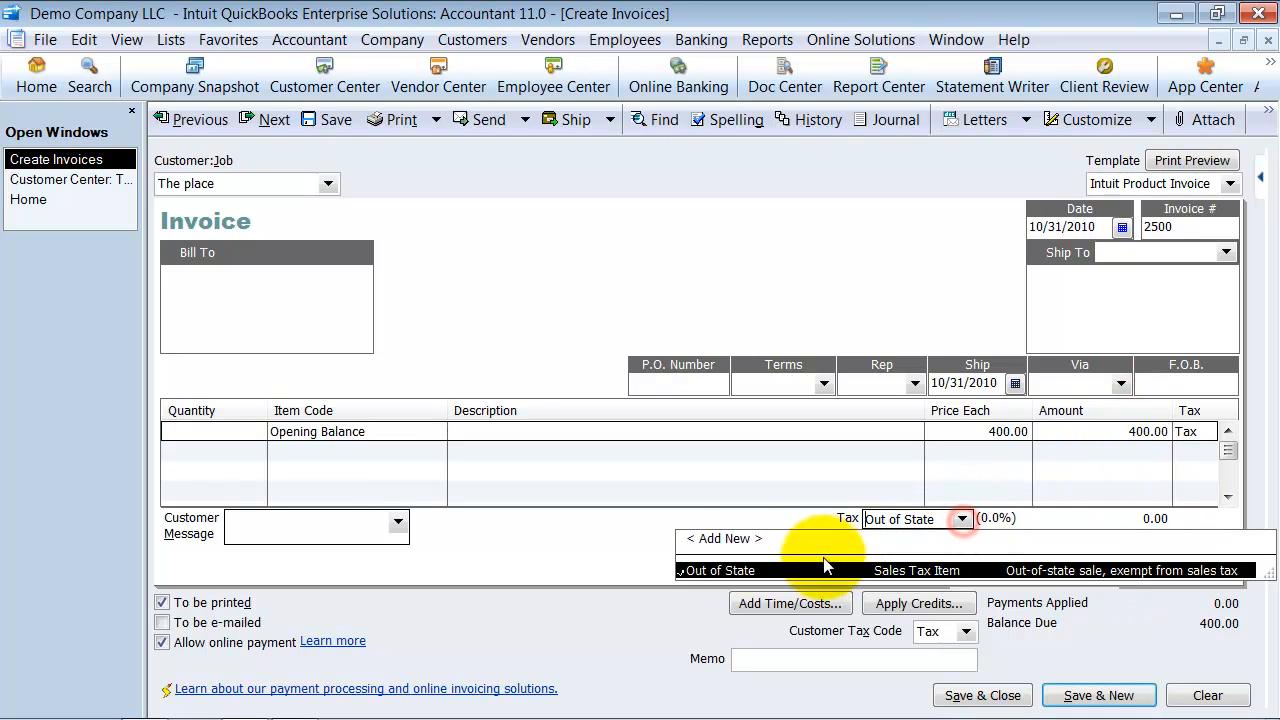
Create a new Sales Tax item named 'Sales Tax' at 8.25% payable to agency Taxes.
click(722, 538)
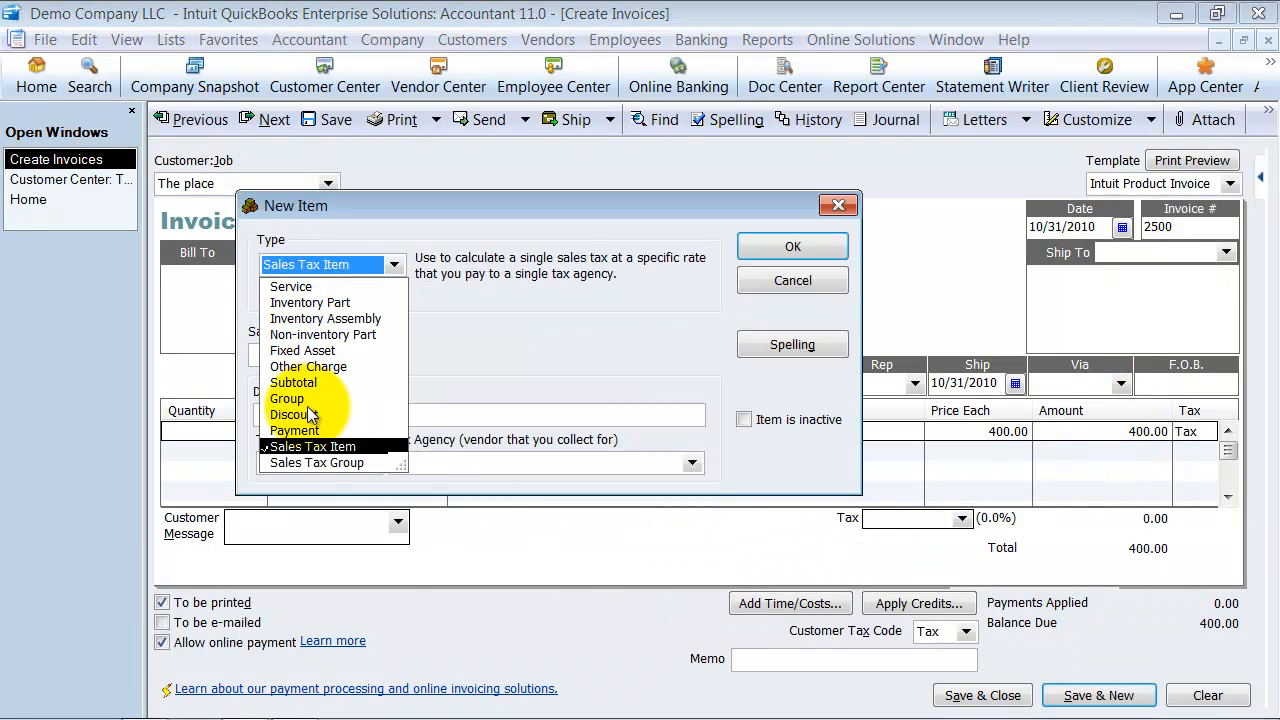
click(312, 446)
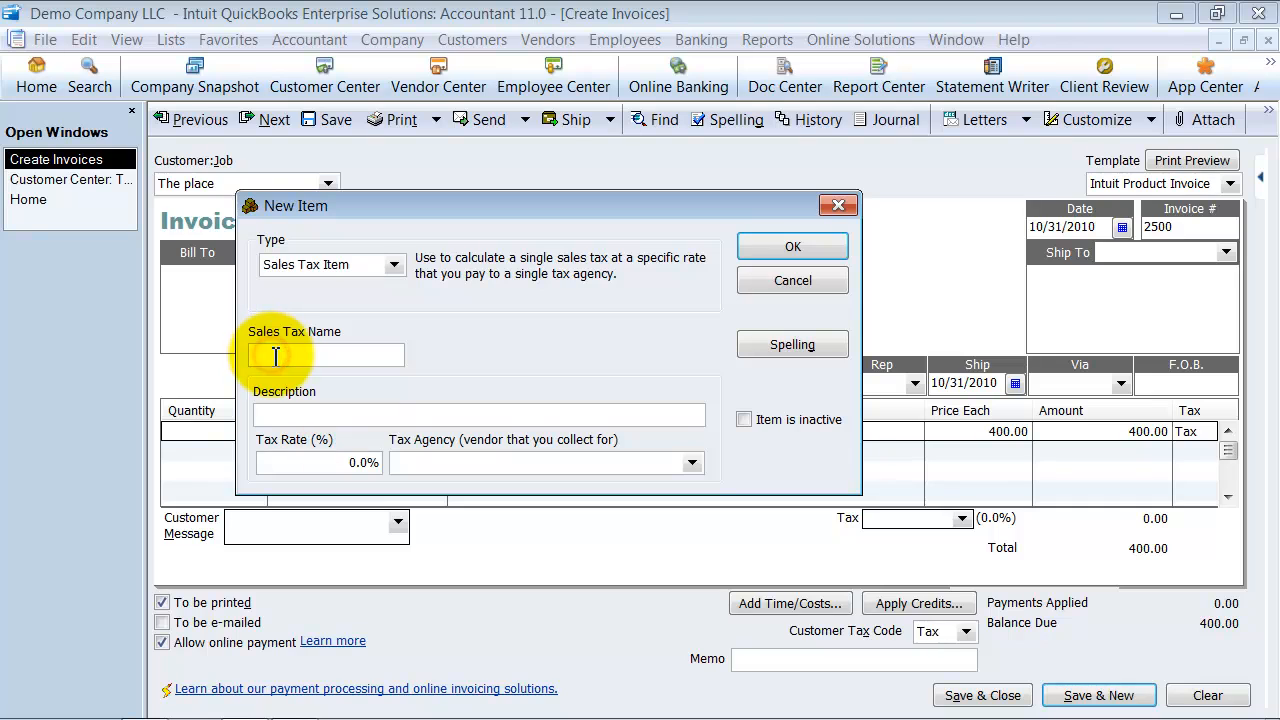
text(Sales Tax)
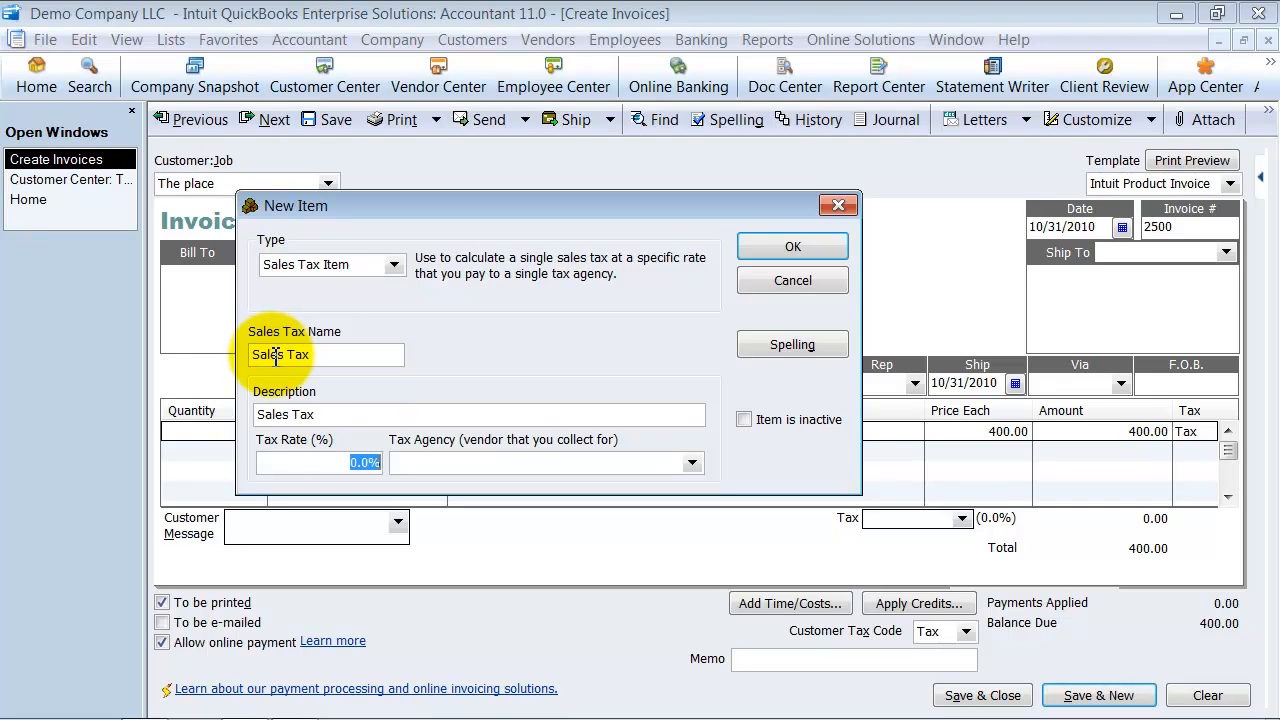
text(8.25%)
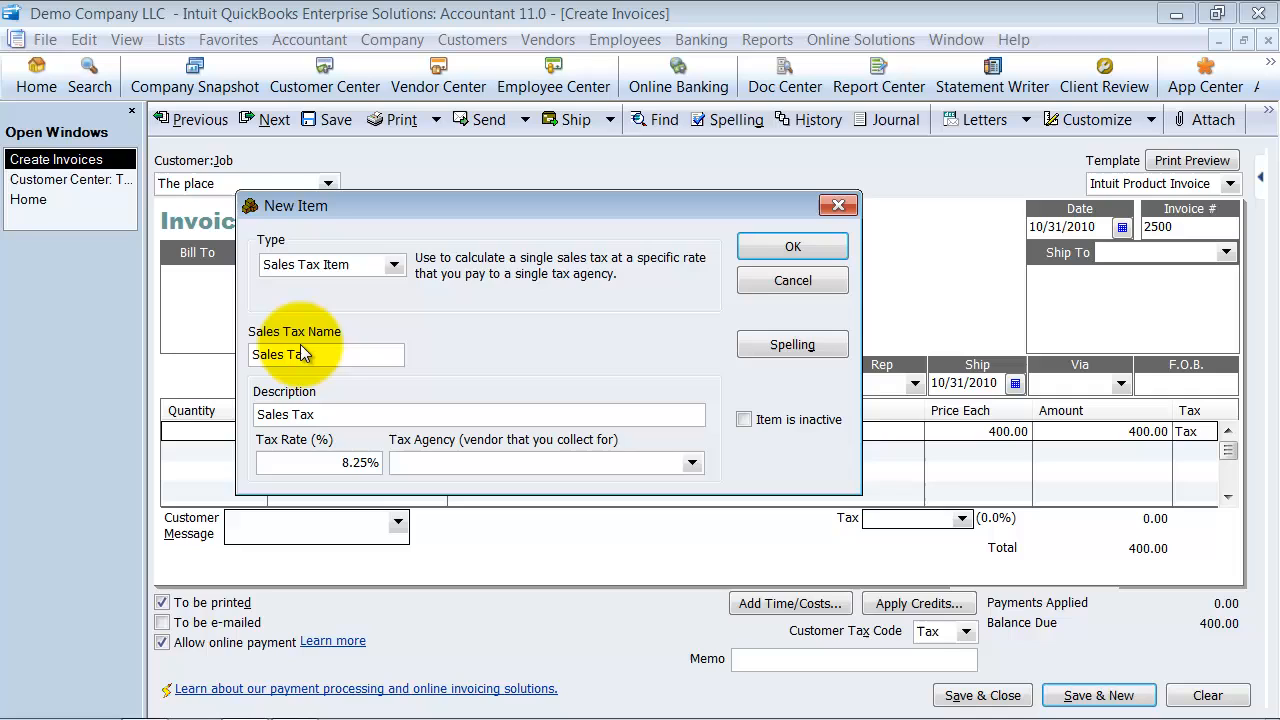
text(Taxes)
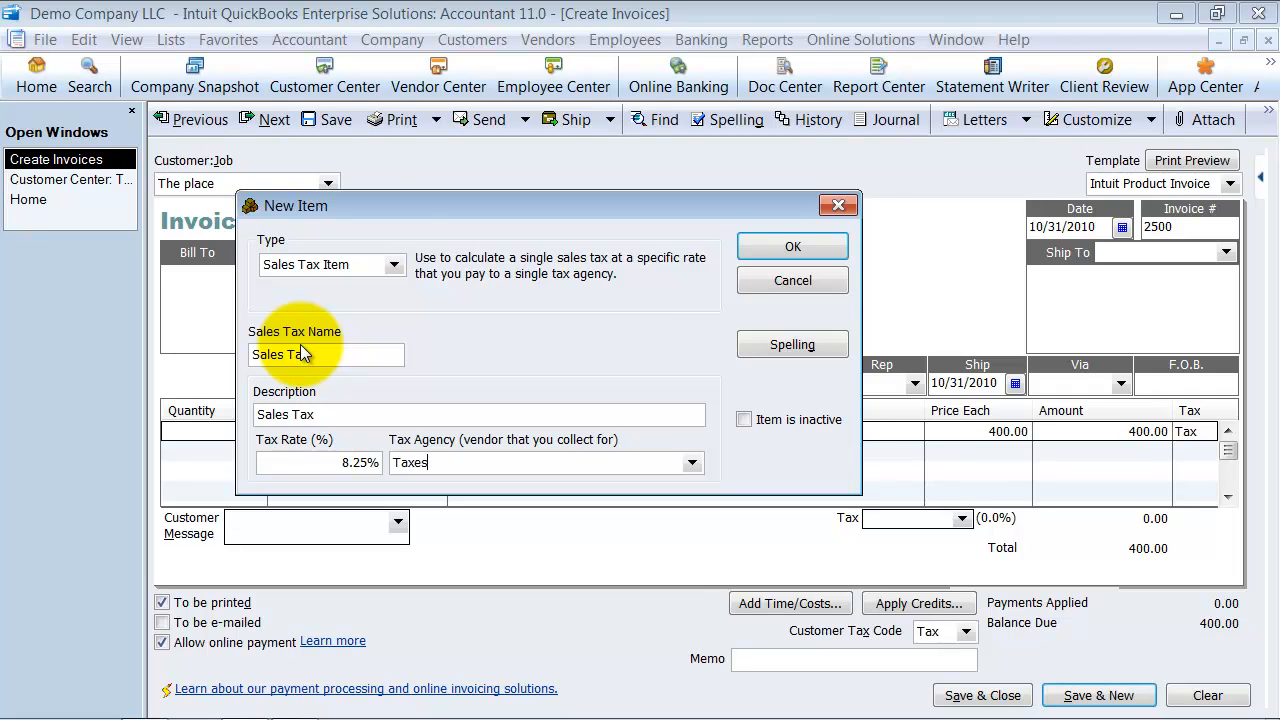
click(792, 246)
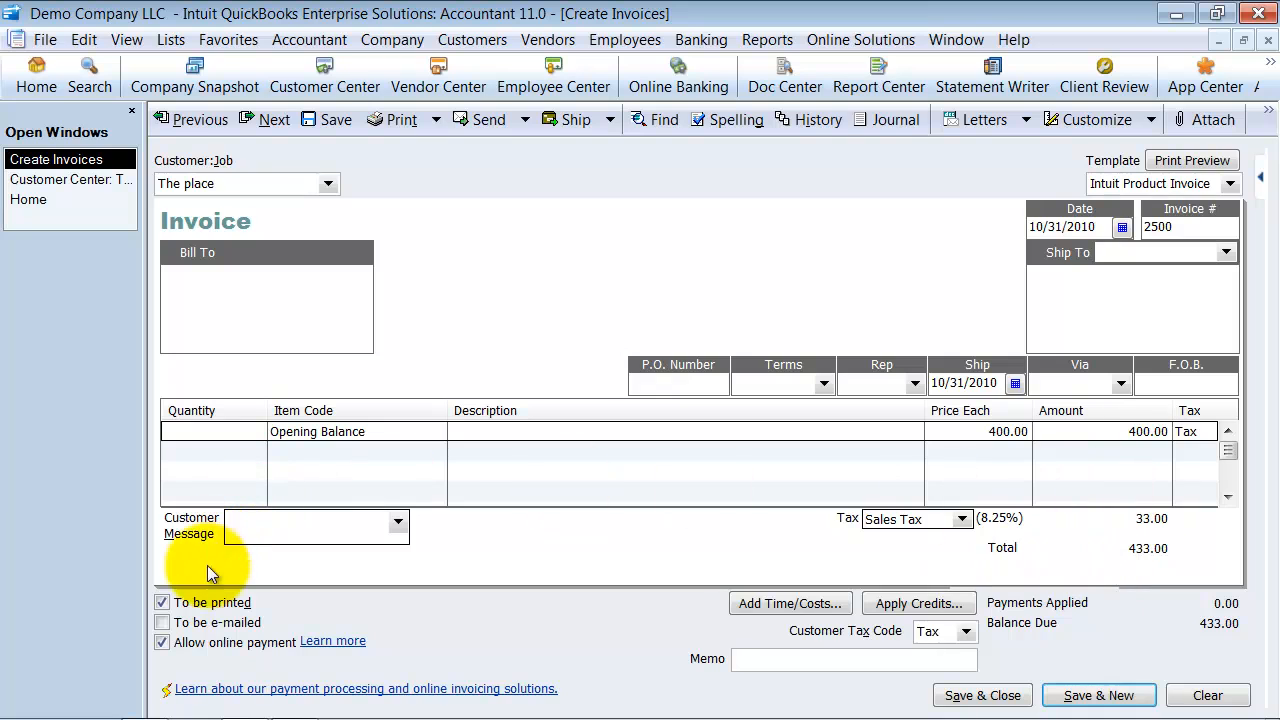
Turn off print and online payment options and save invoice 2500, starting a new one.
click(162, 642)
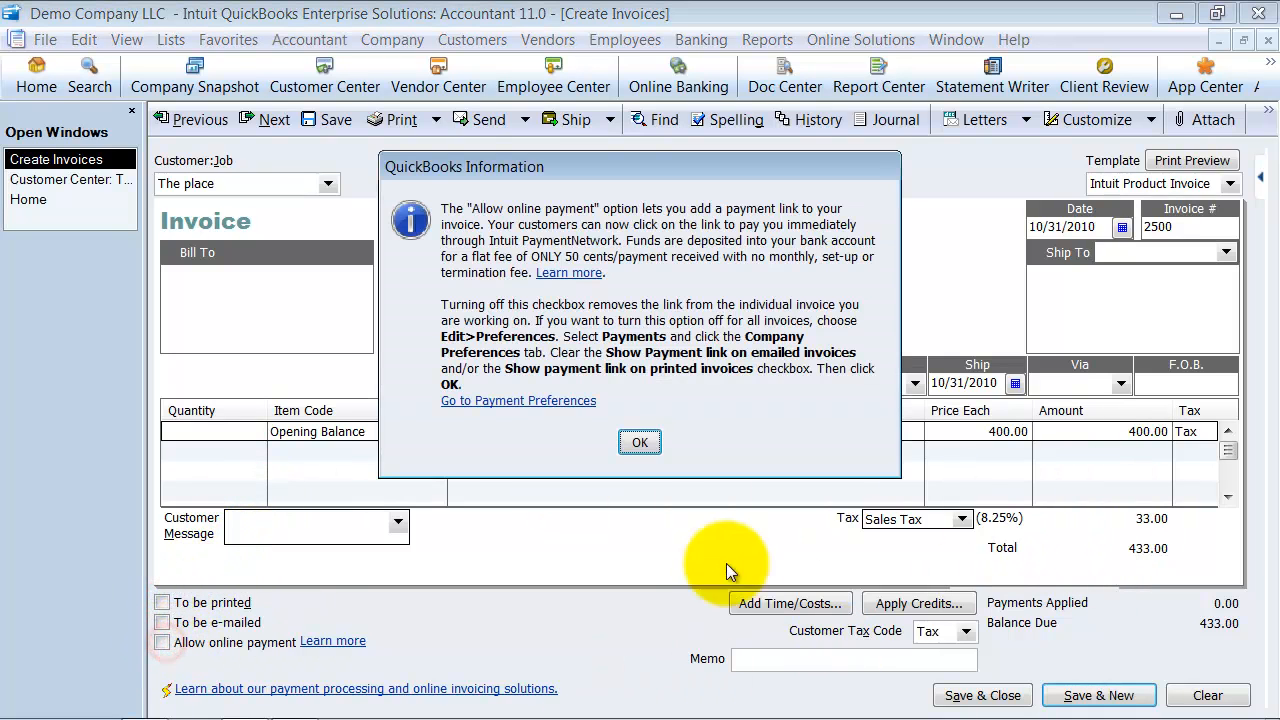
click(640, 442)
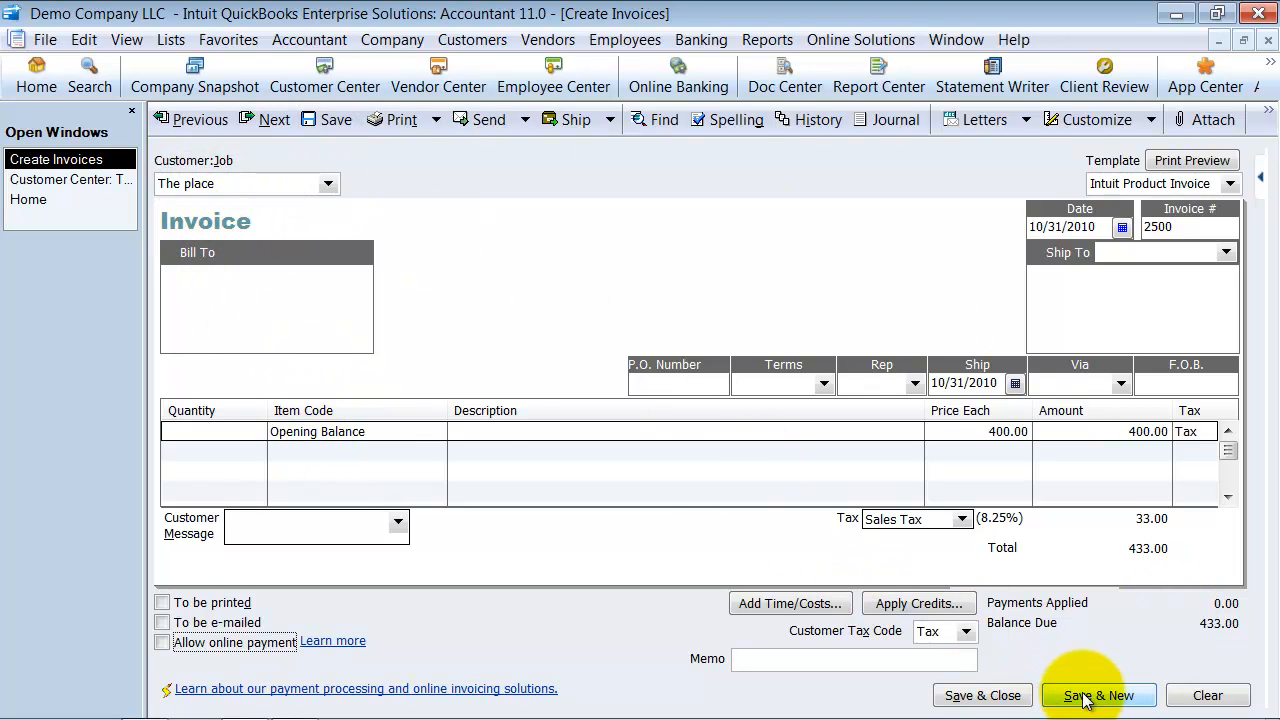
click(1098, 696)
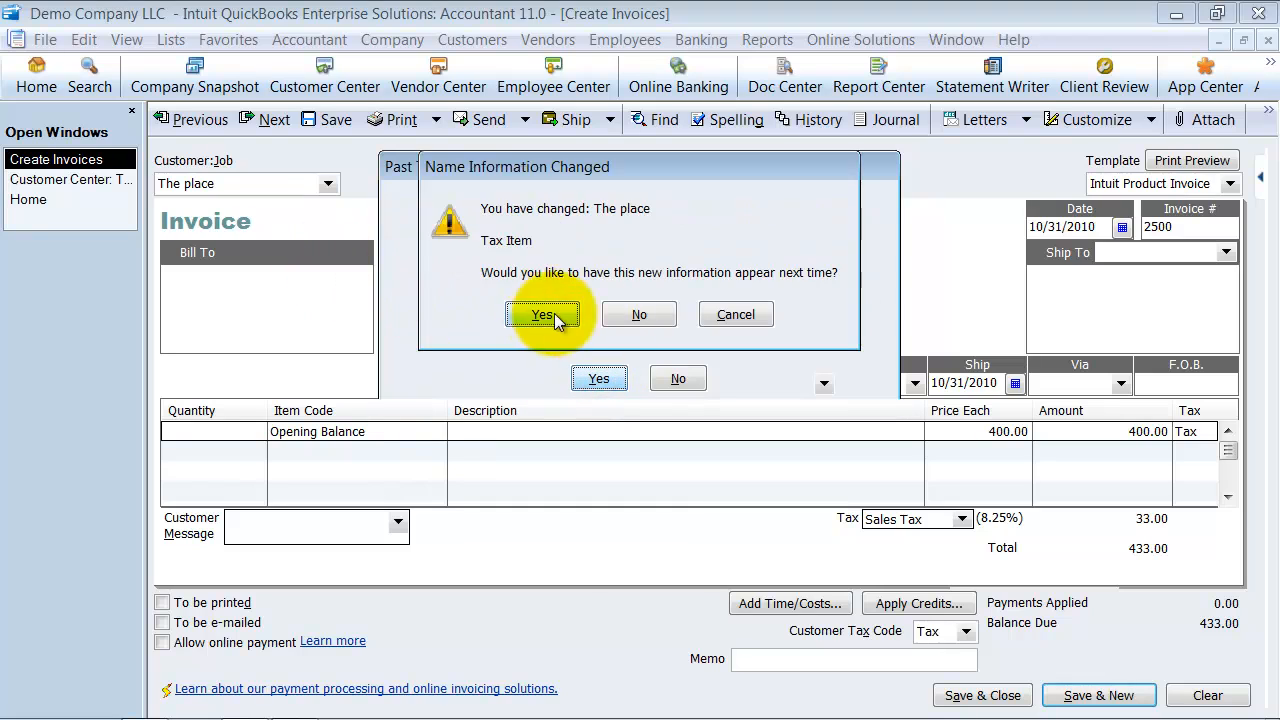
Keep the changed tax item for The place and decline the payment processing setup.
click(544, 314)
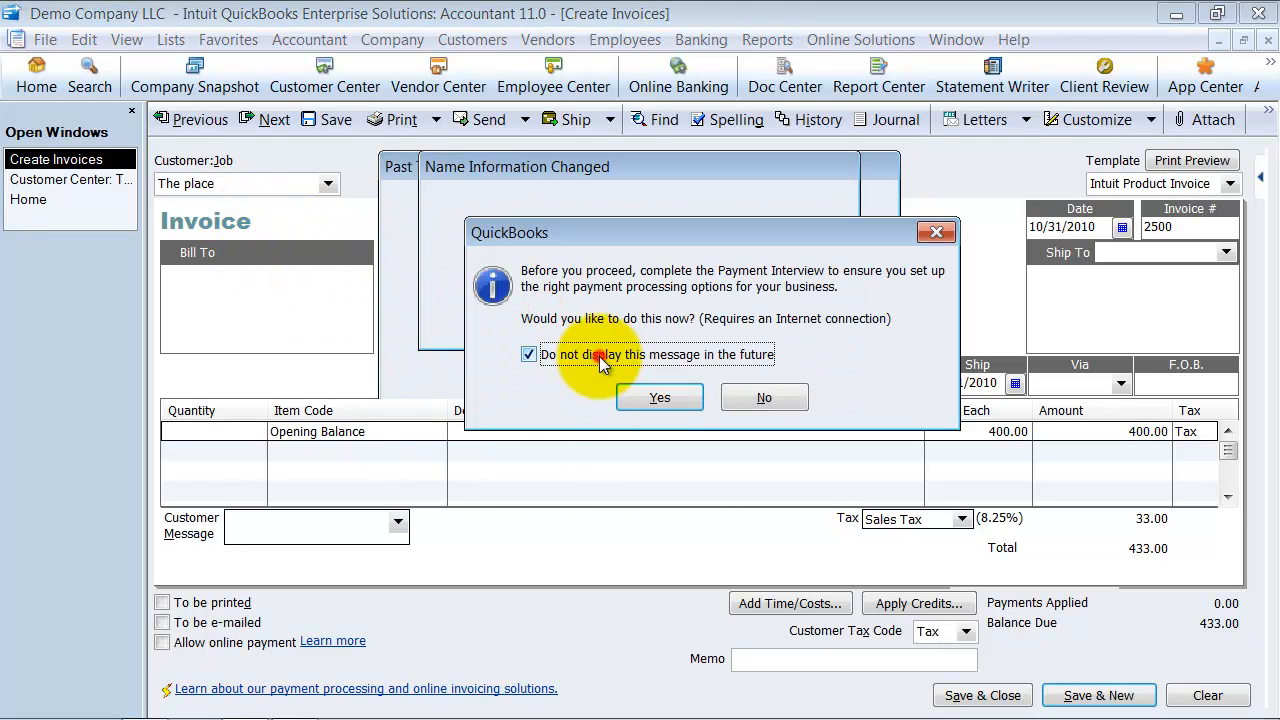
click(660, 396)
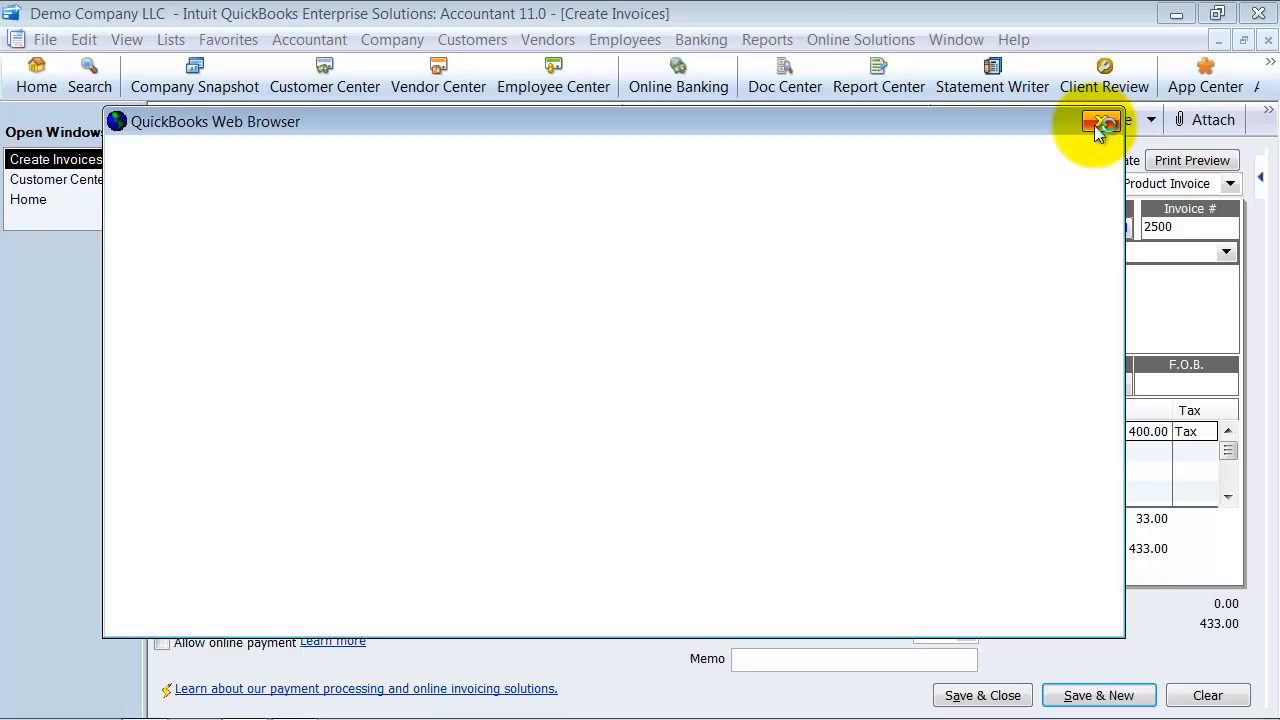
click(1104, 122)
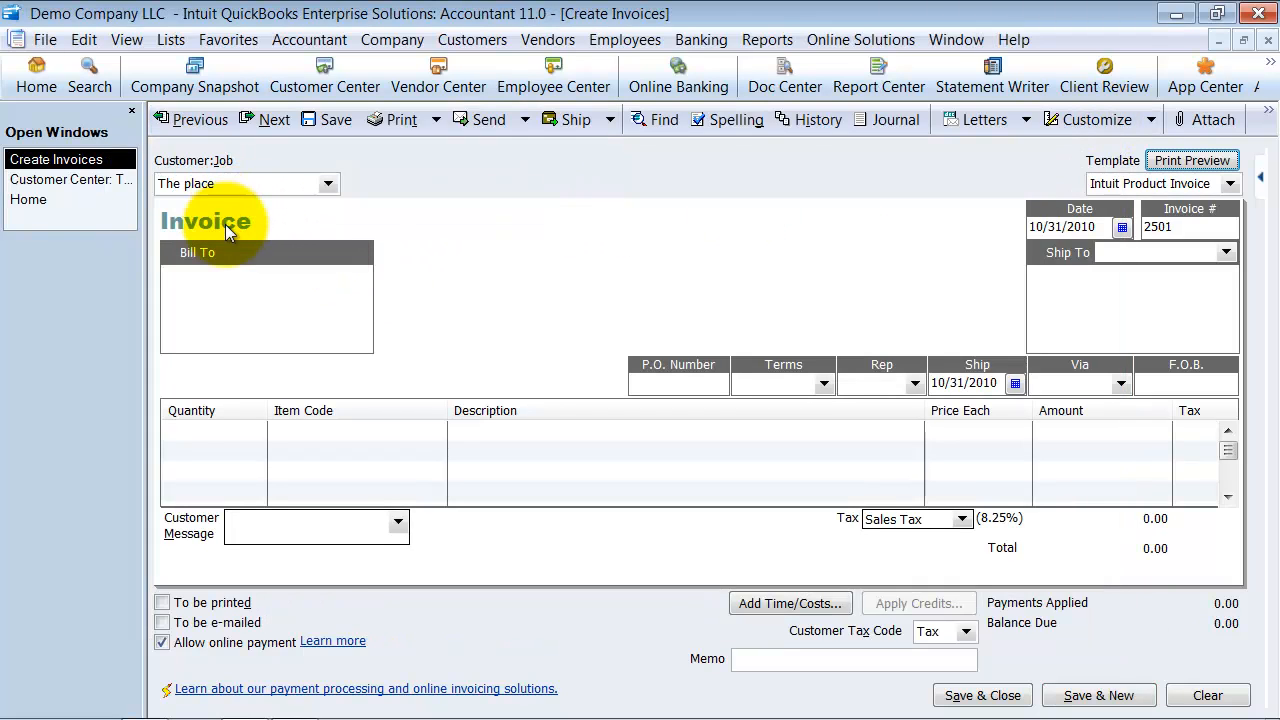
Bill The place a 250.00 Opening Balance line on invoice 2501 and save it.
click(308, 448)
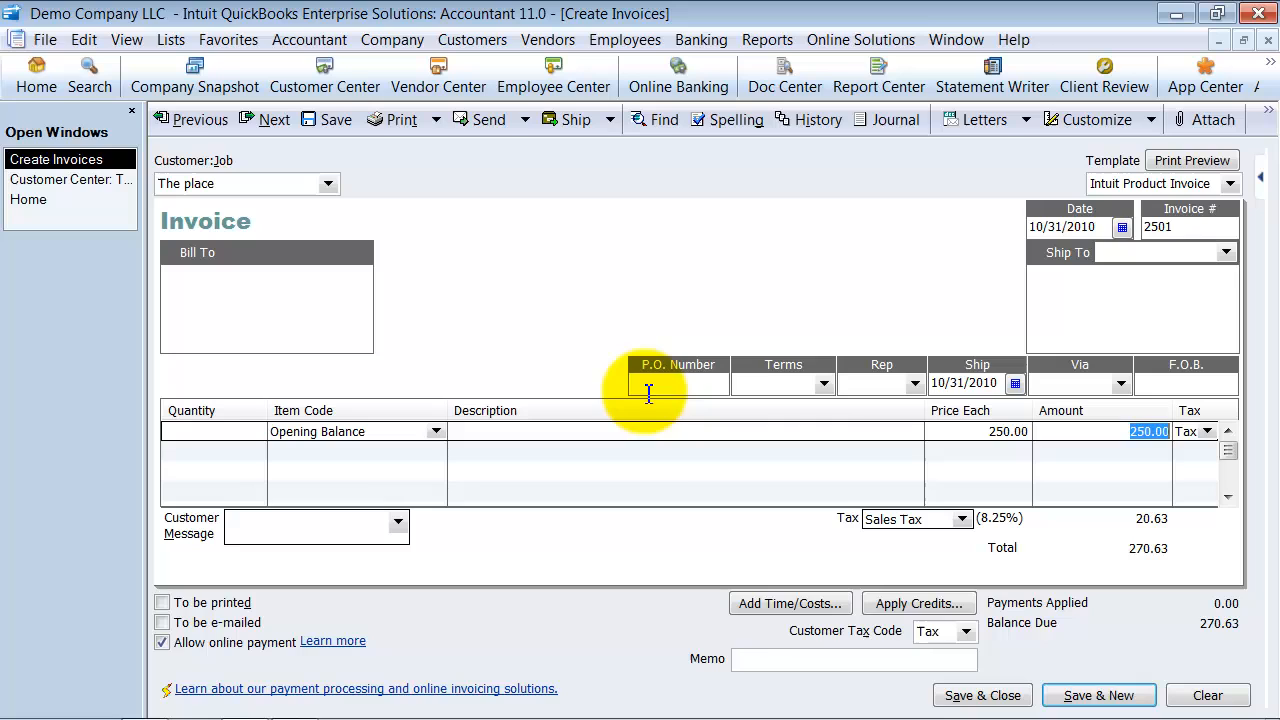
mouse_move(396, 608)
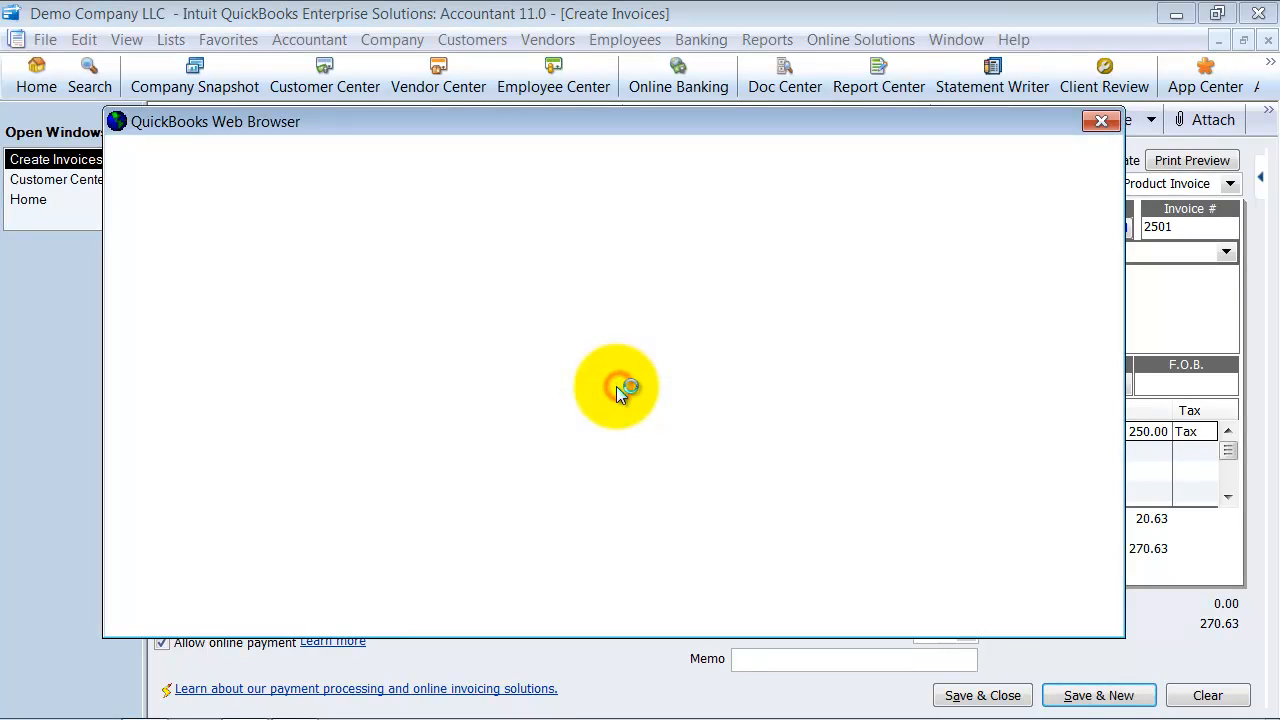
click(1100, 122)
text(Joe's Shack)
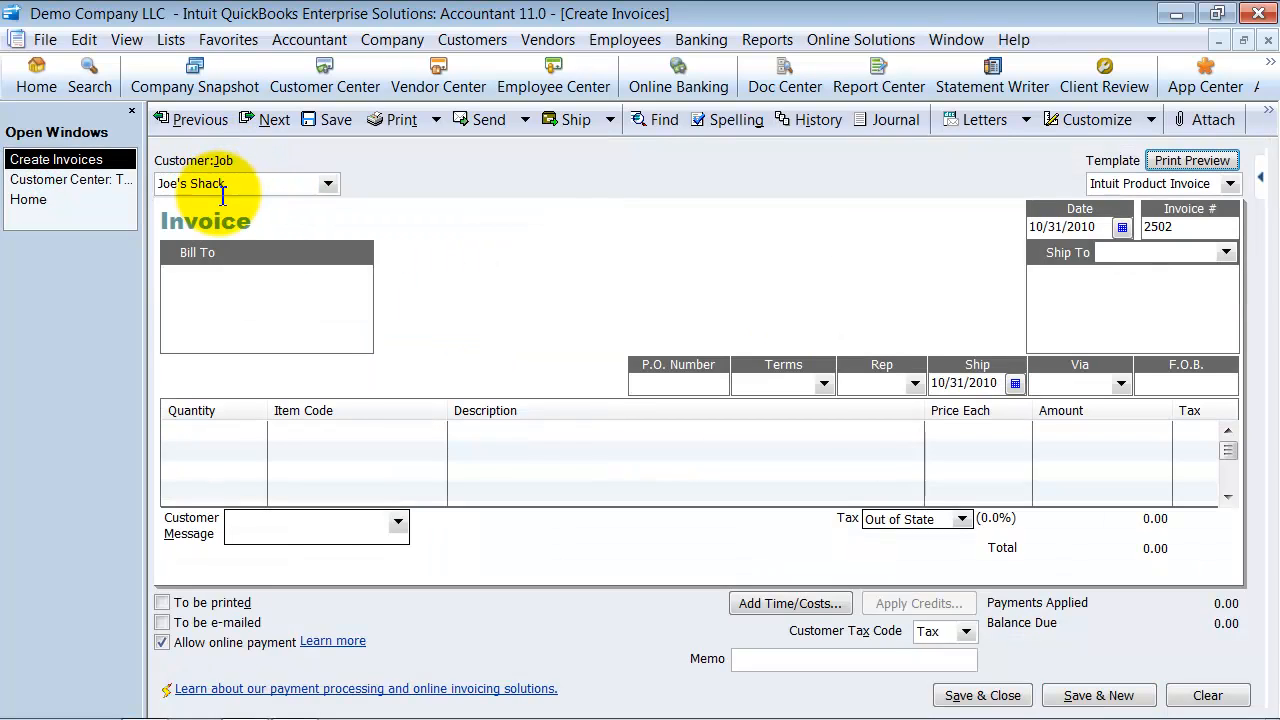
Bill Joe's Shack an 870.00 Opening Balance on invoice 2502 and save it as past-dated.
click(350, 430)
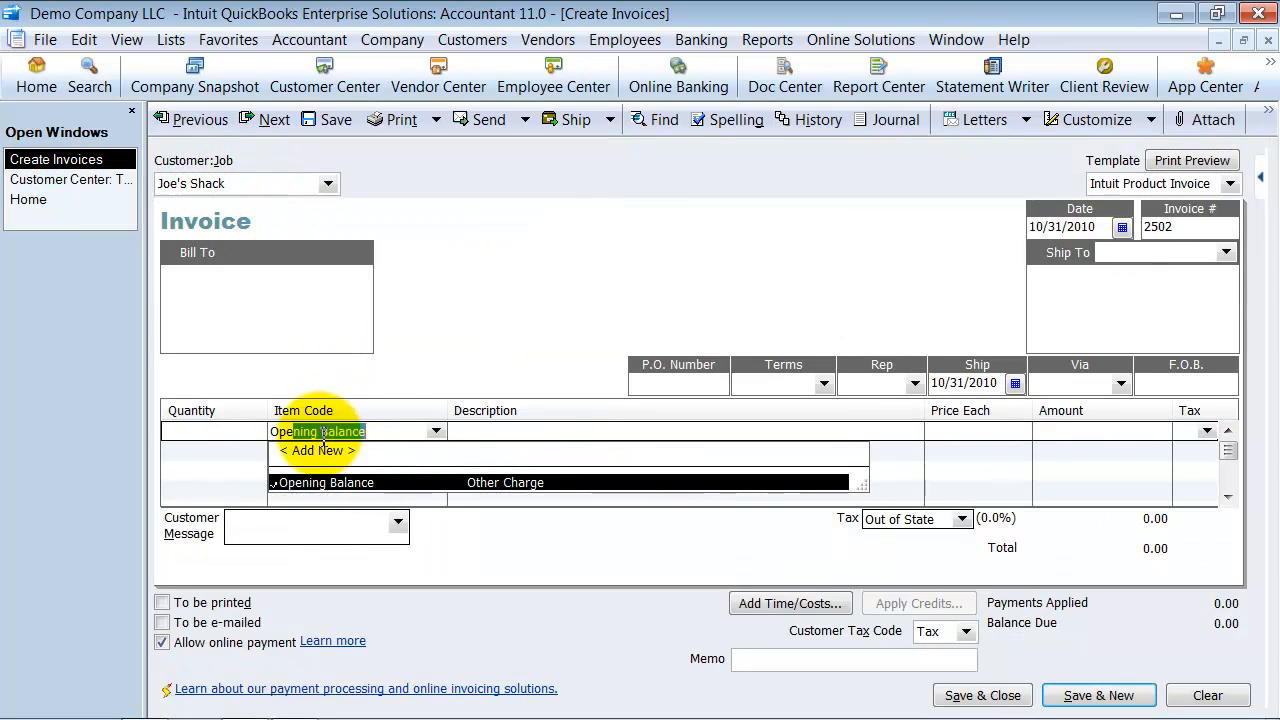
click(324, 482)
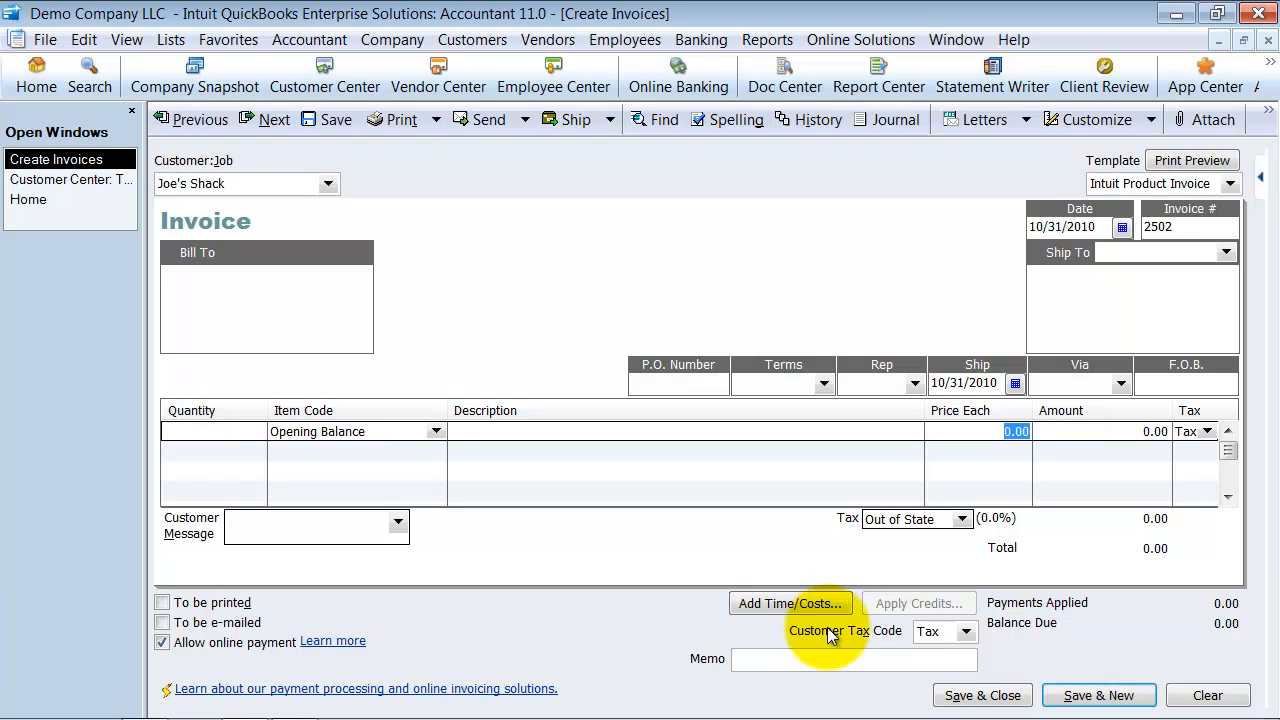
text(870.00)
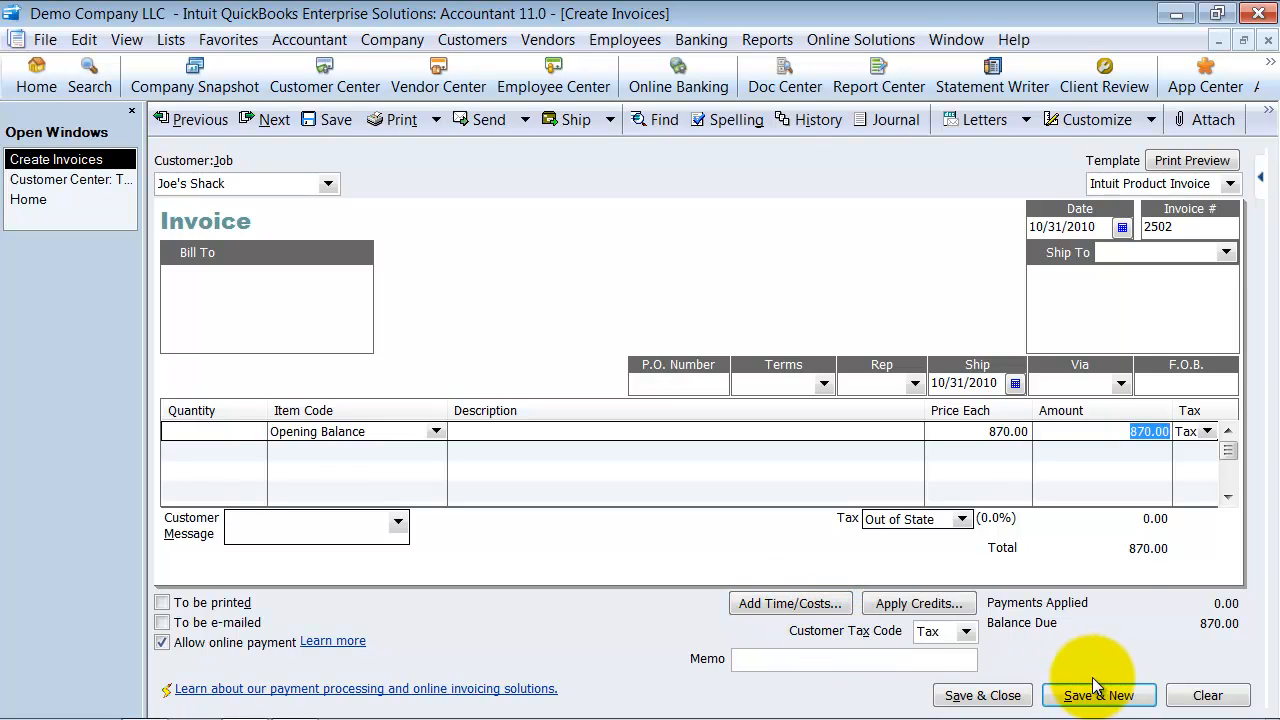
click(1206, 432)
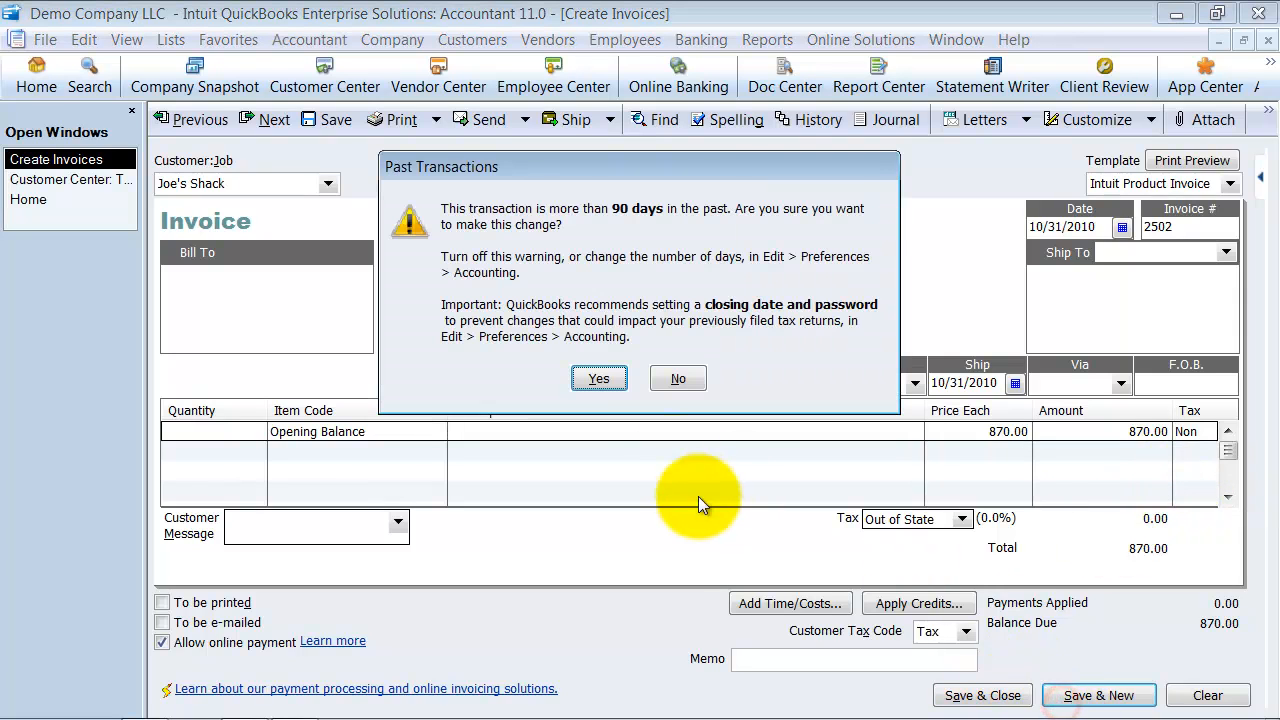
click(598, 378)
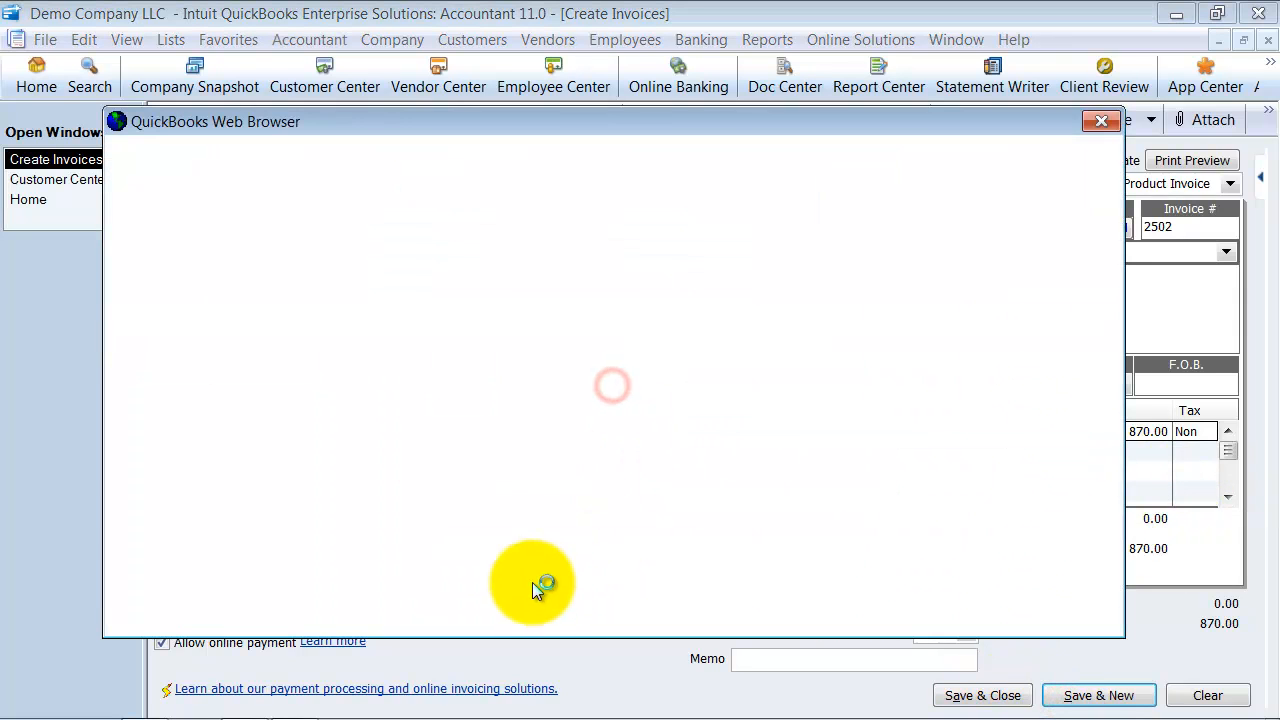
click(1100, 122)
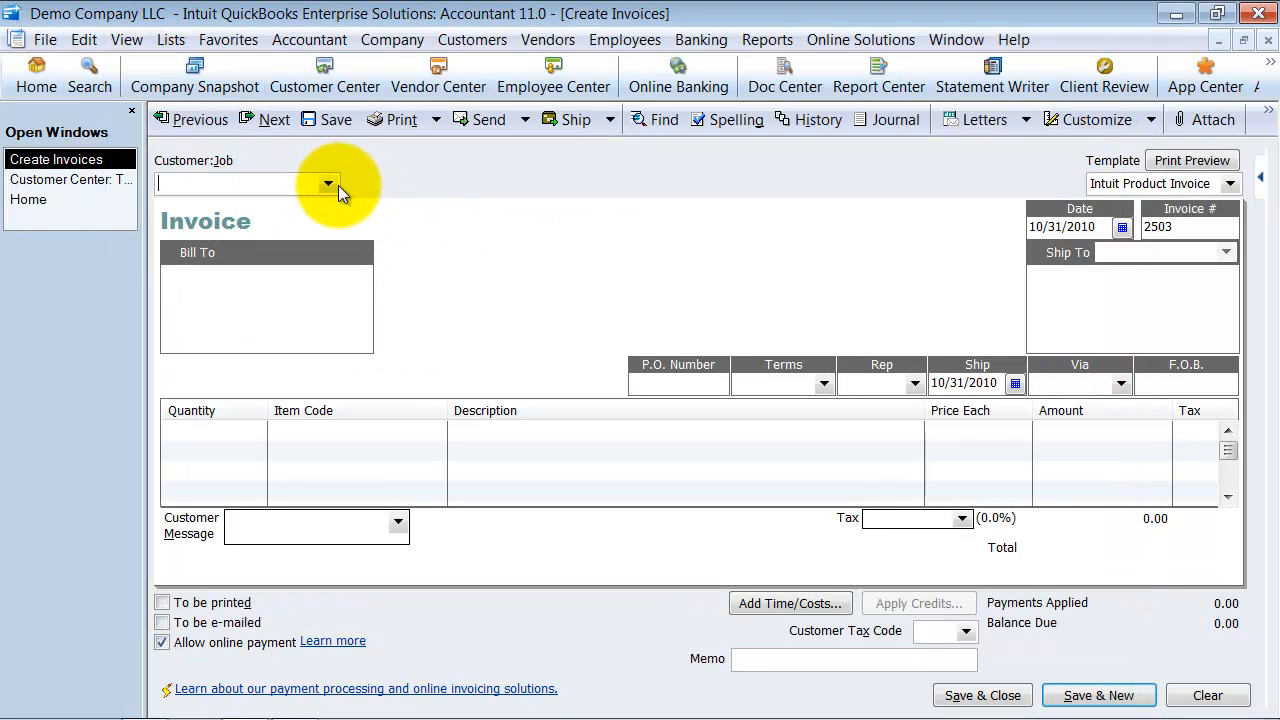
click(328, 184)
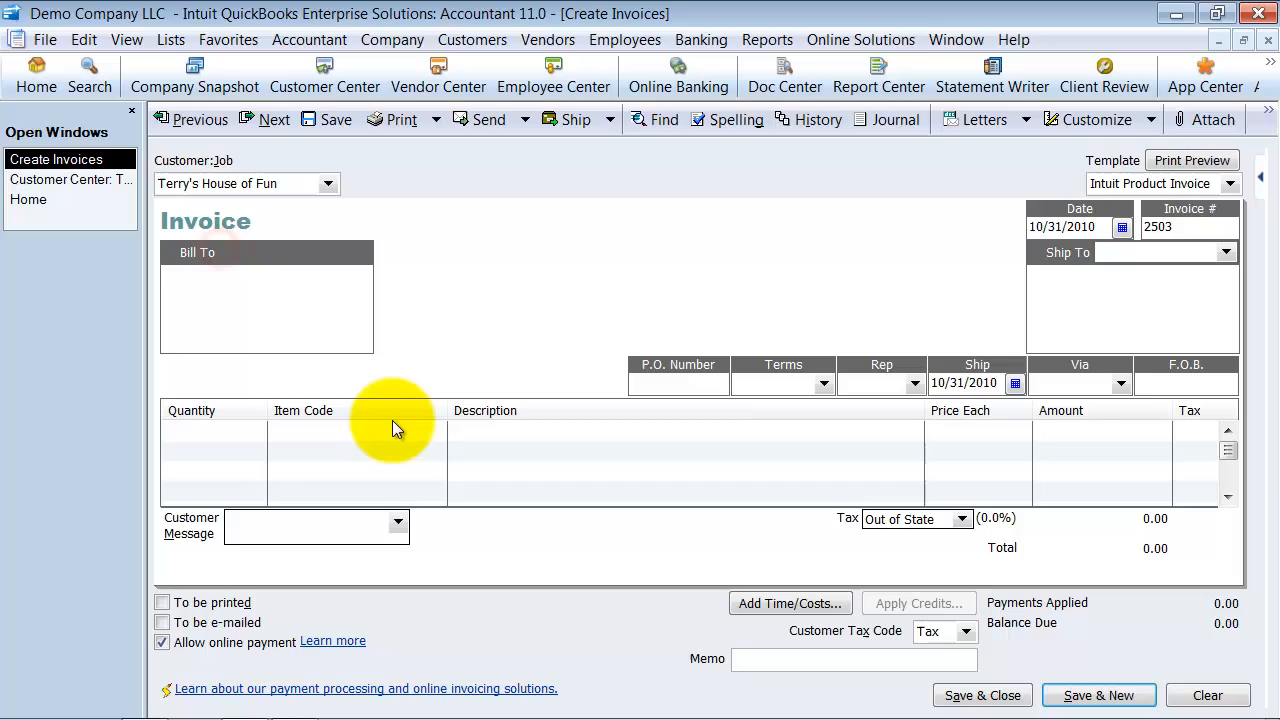
click(390, 430)
text(Op)
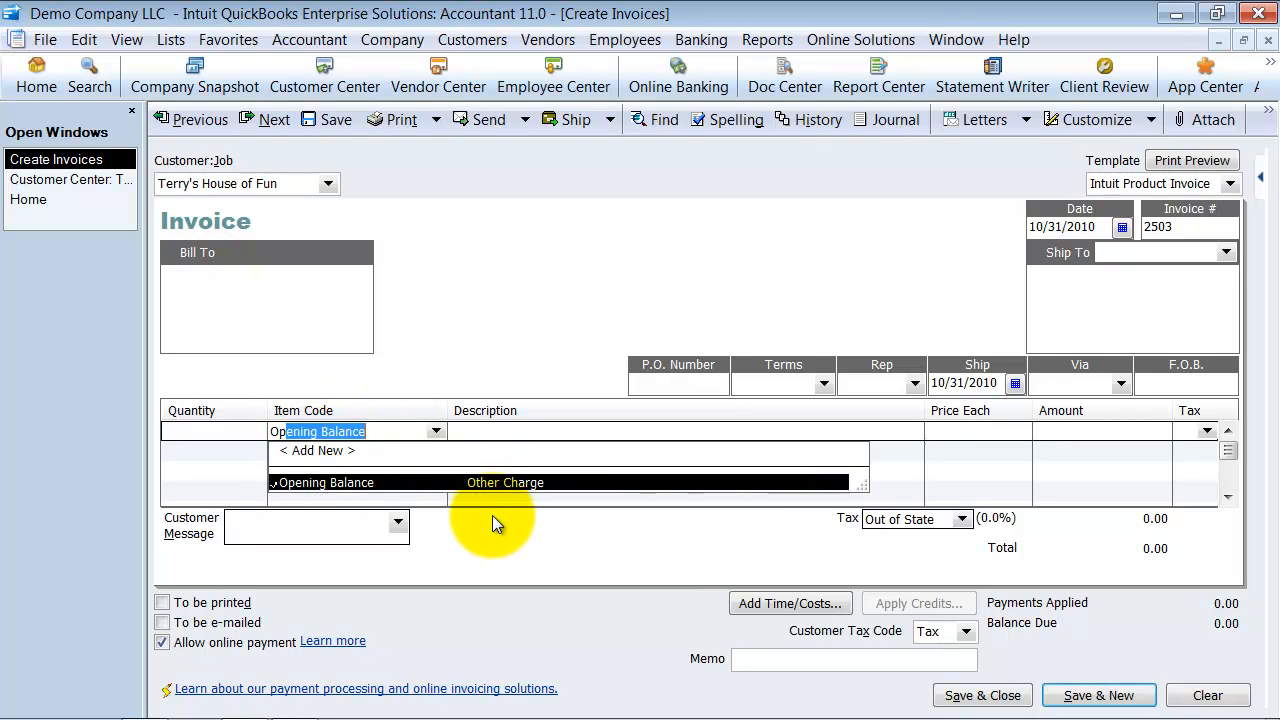
click(324, 482)
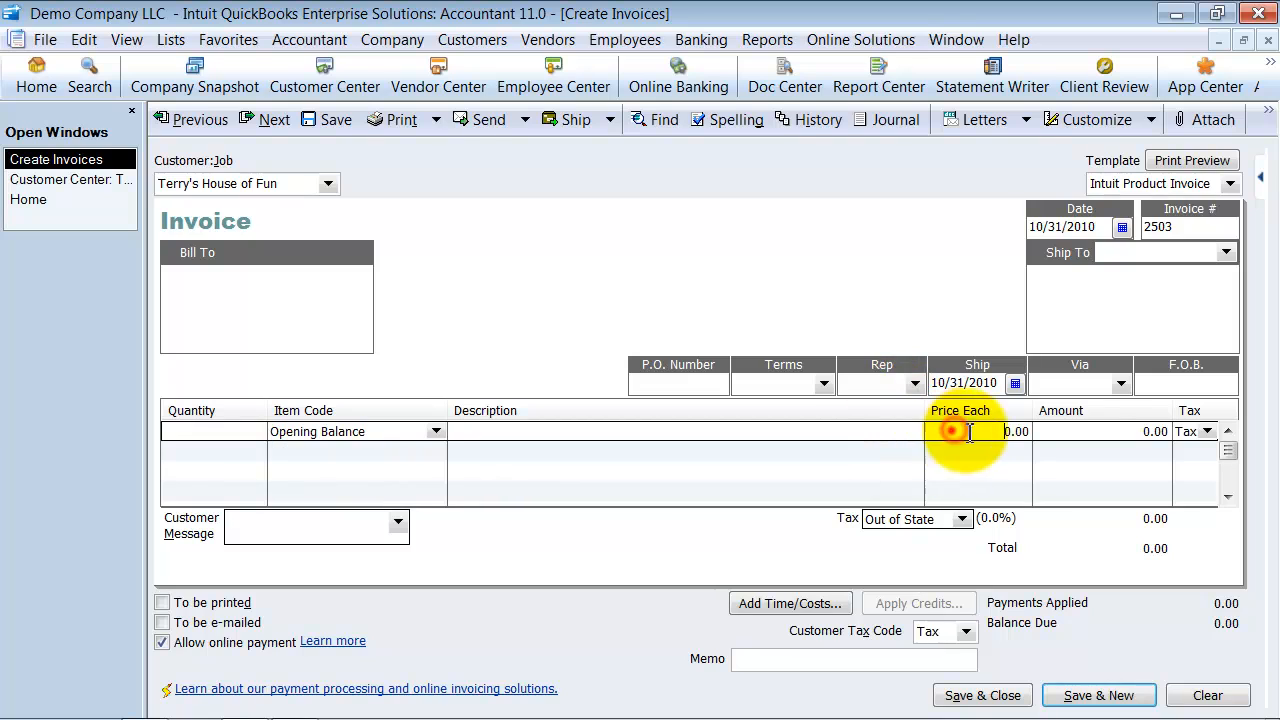
text(1200)
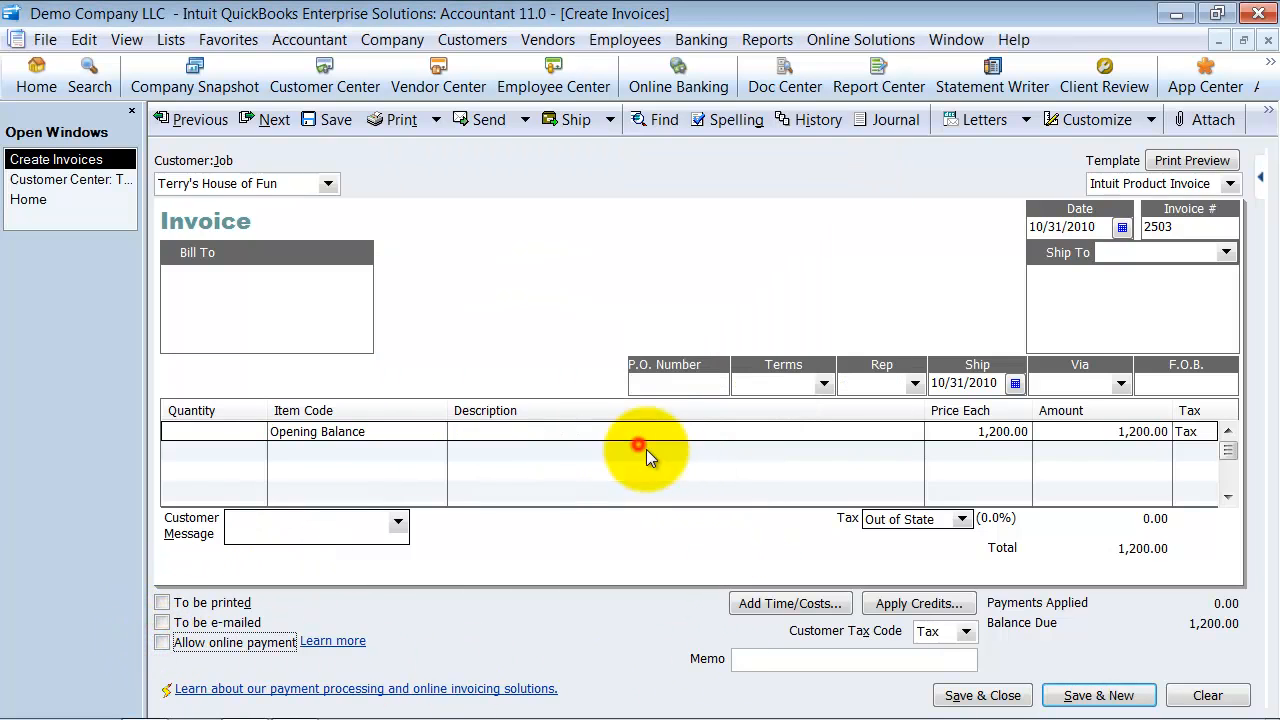
click(640, 444)
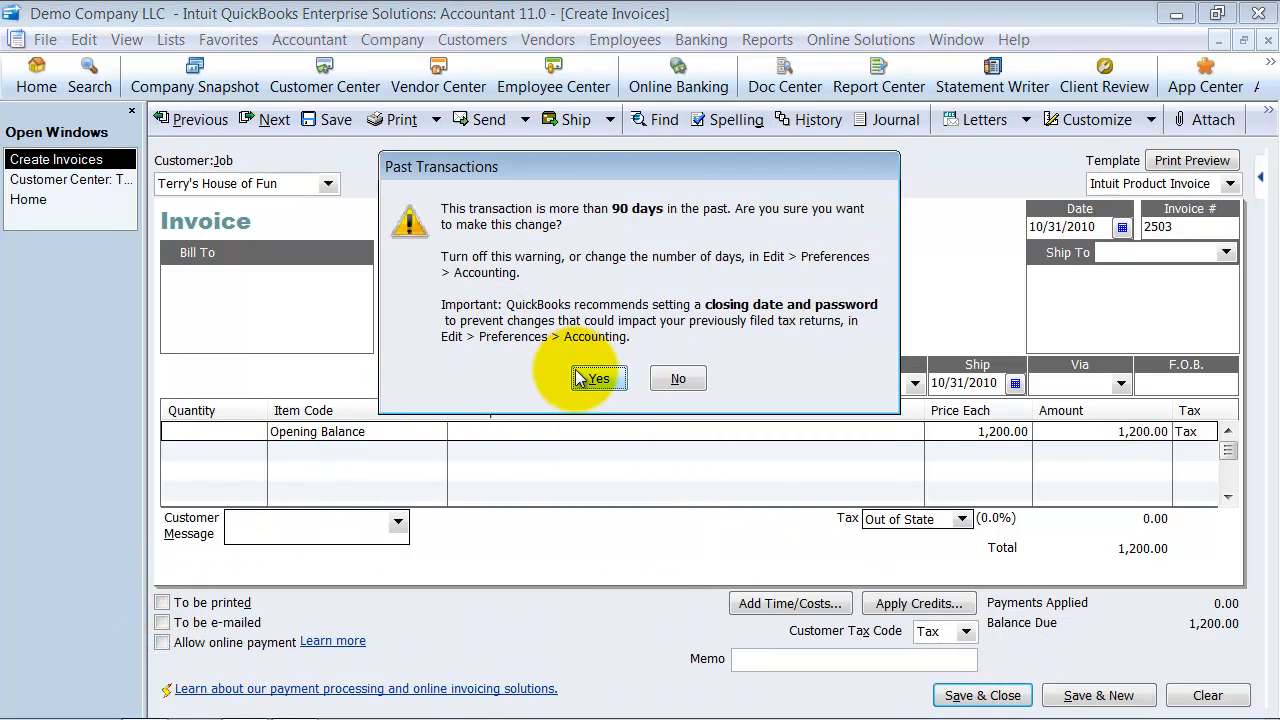
click(598, 378)
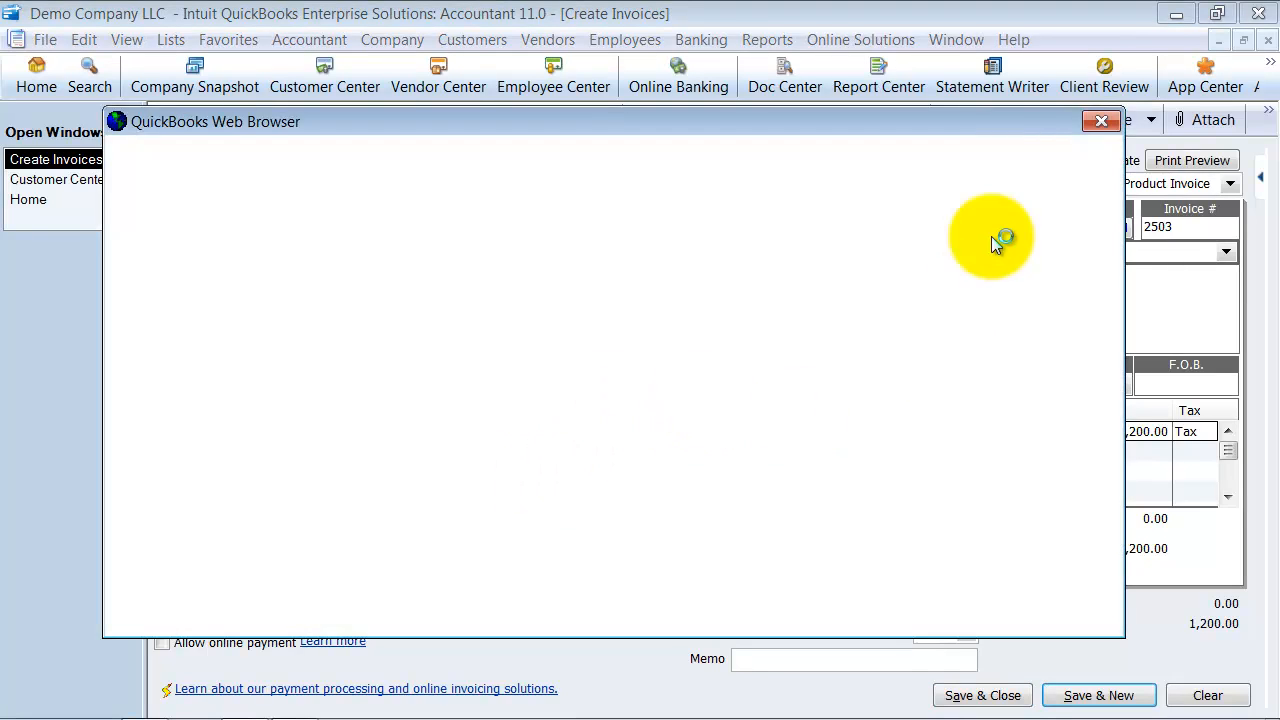
click(1100, 122)
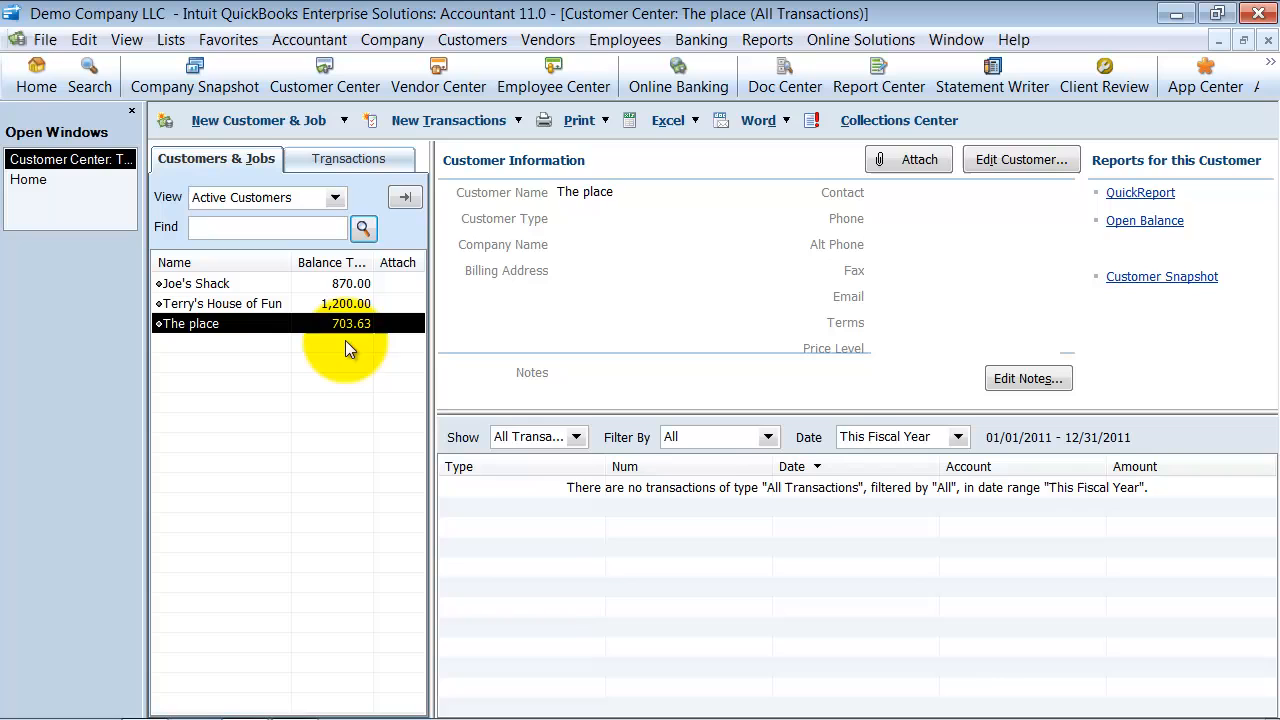
mouse_move(768, 40)
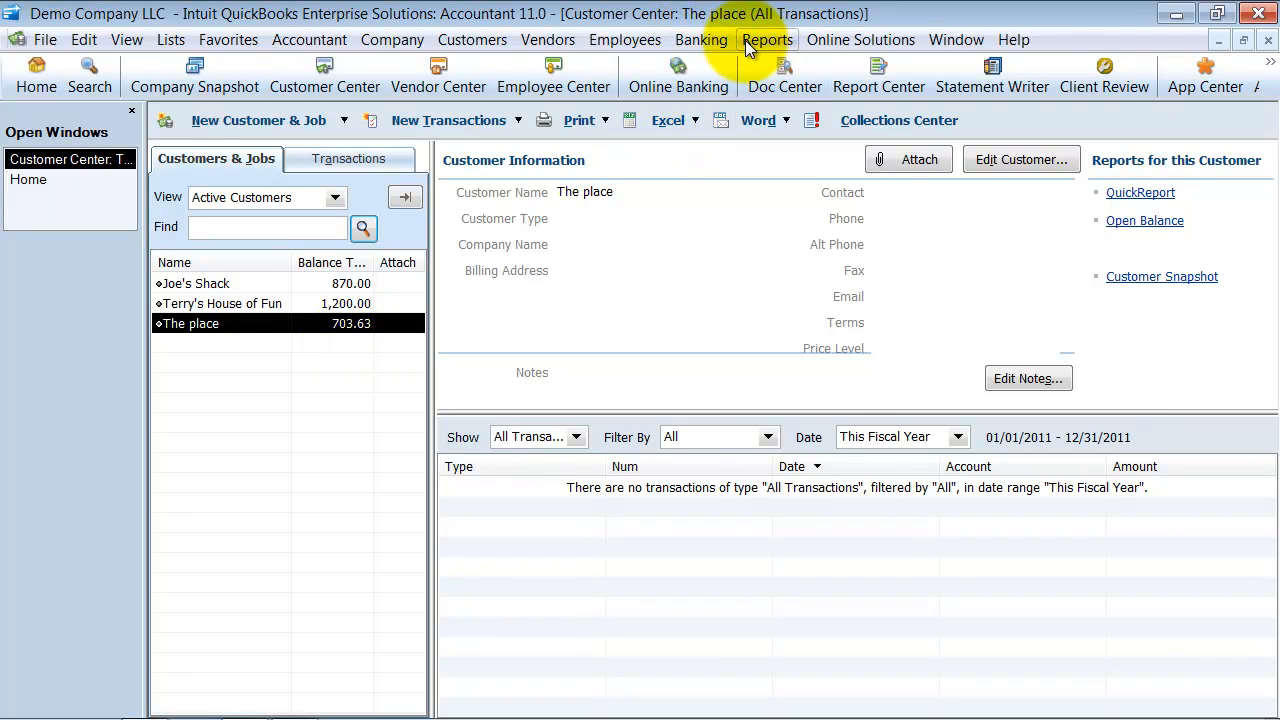
Run the Balance Sheet Standard report as of 12/31/2010.
click(768, 40)
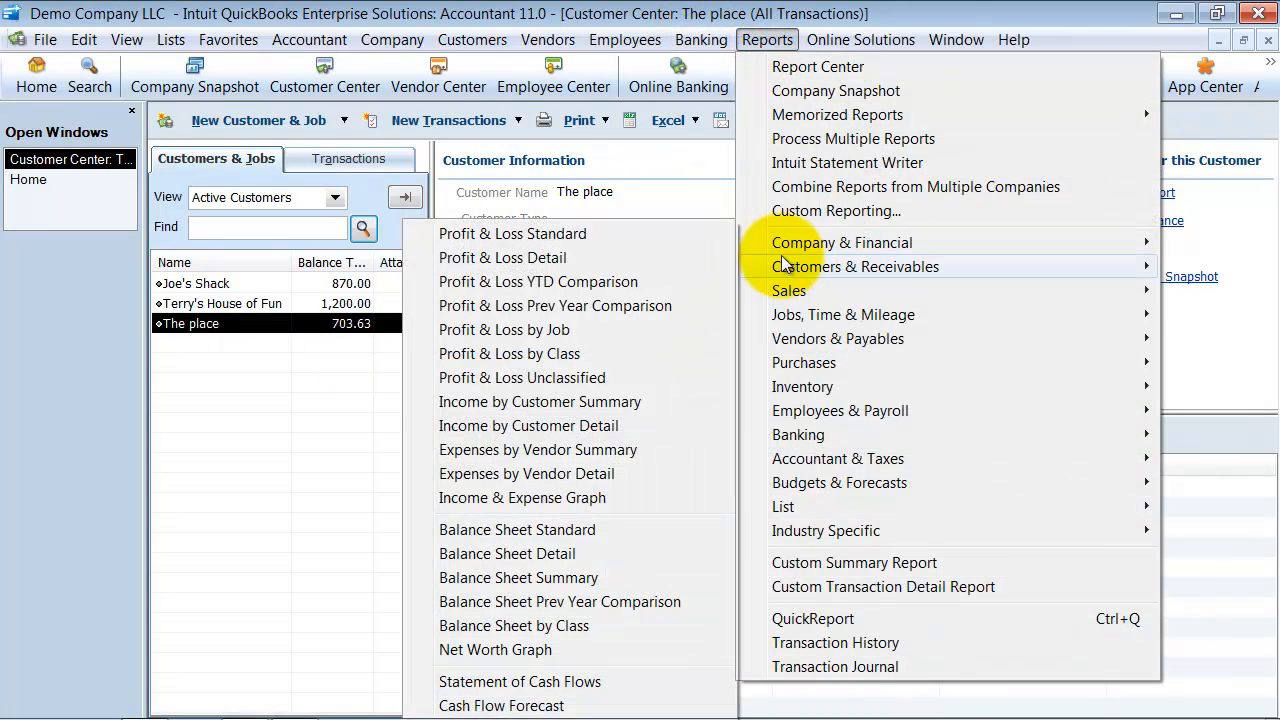
click(516, 528)
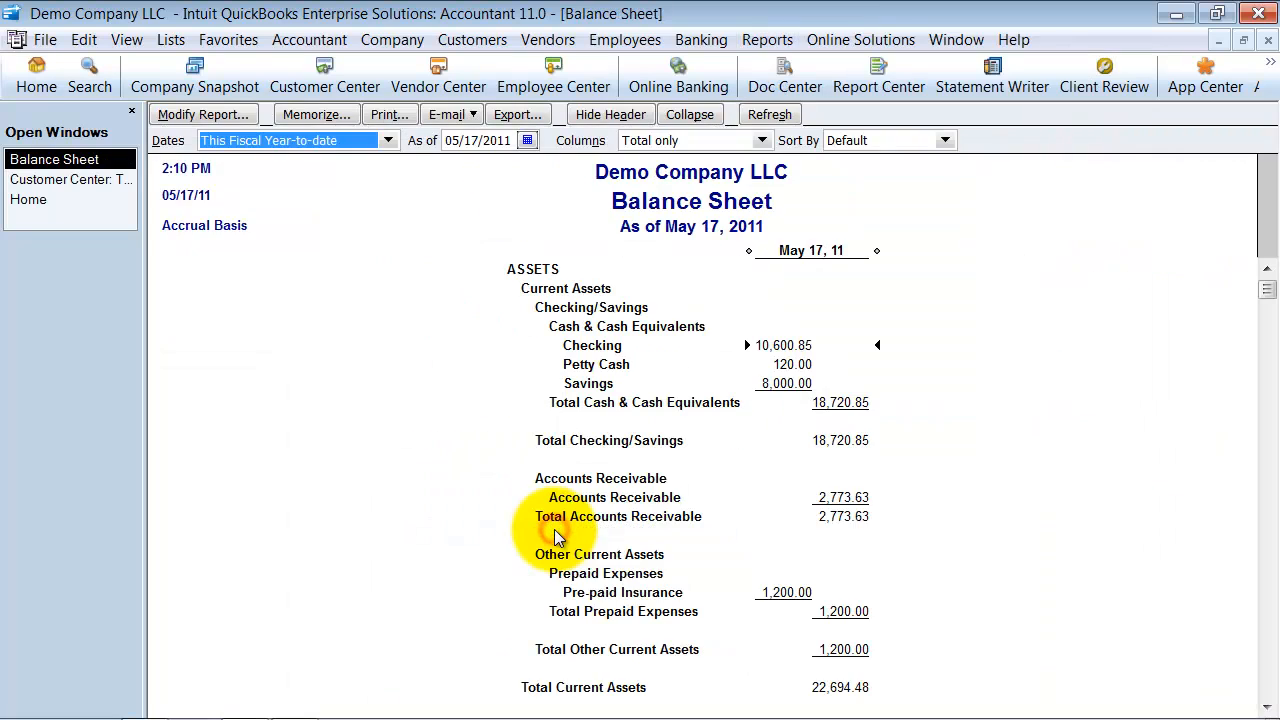
mouse_move(888, 388)
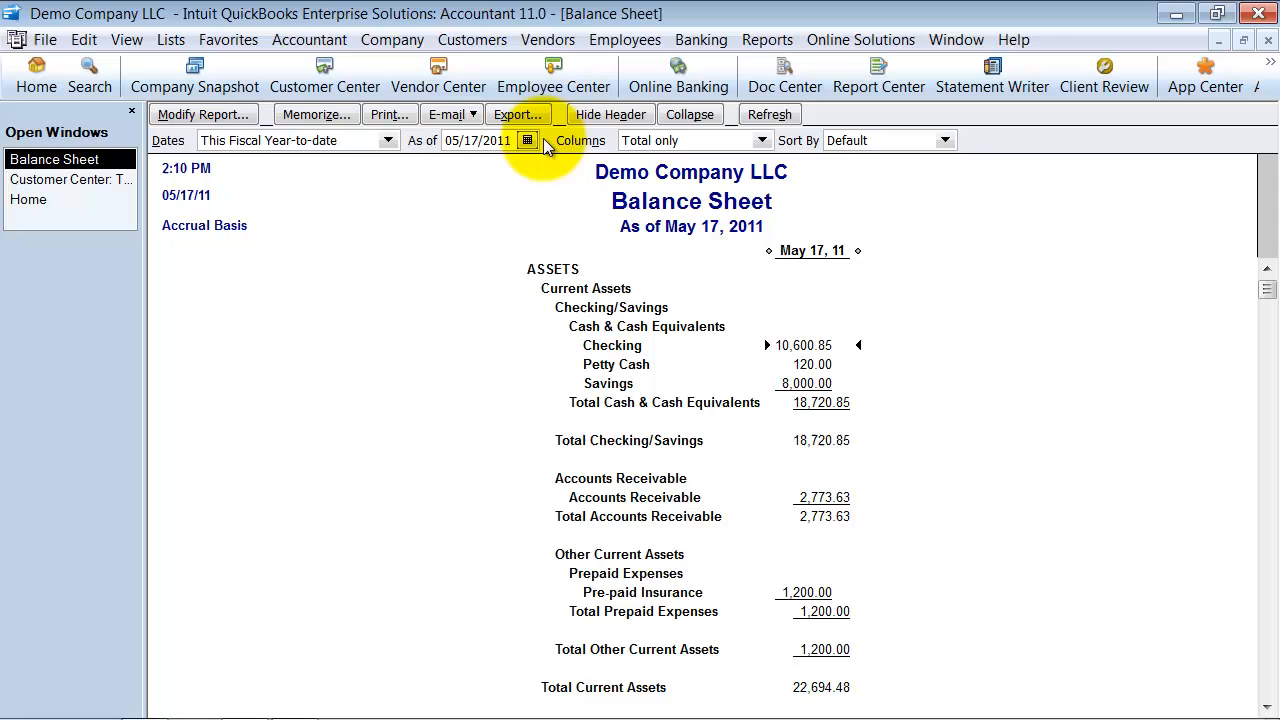
click(528, 140)
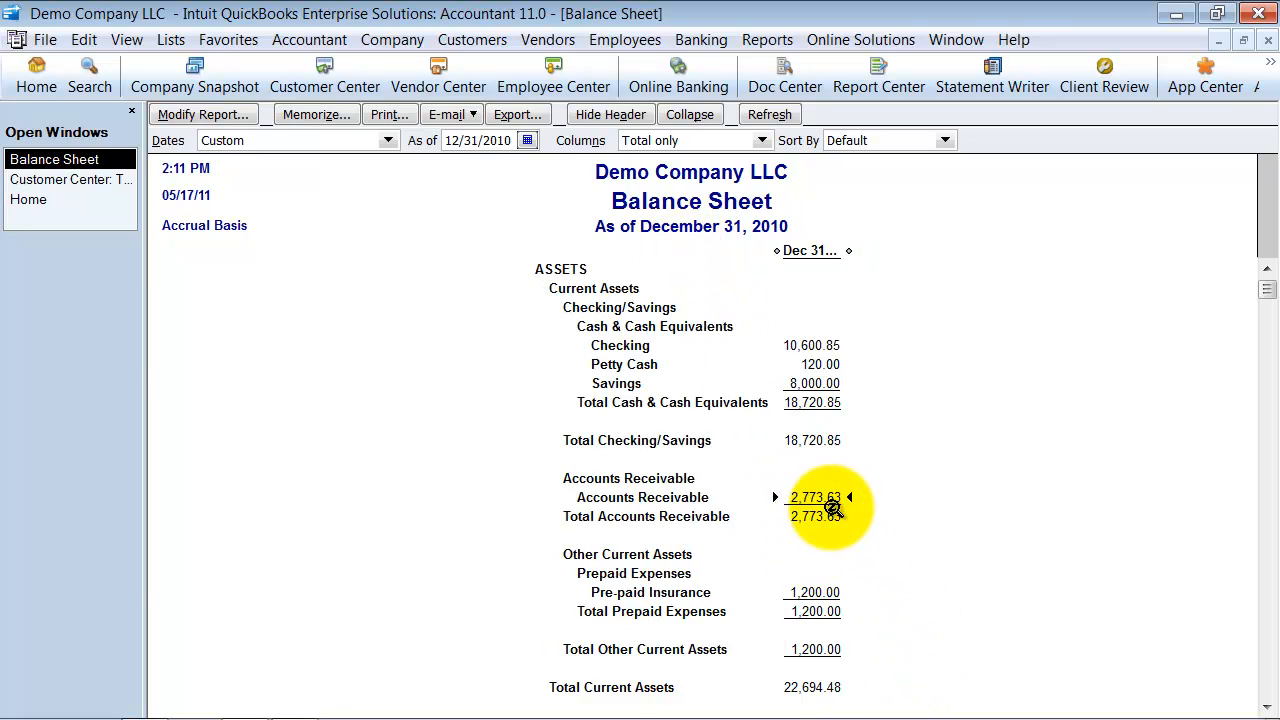
mouse_move(758, 568)
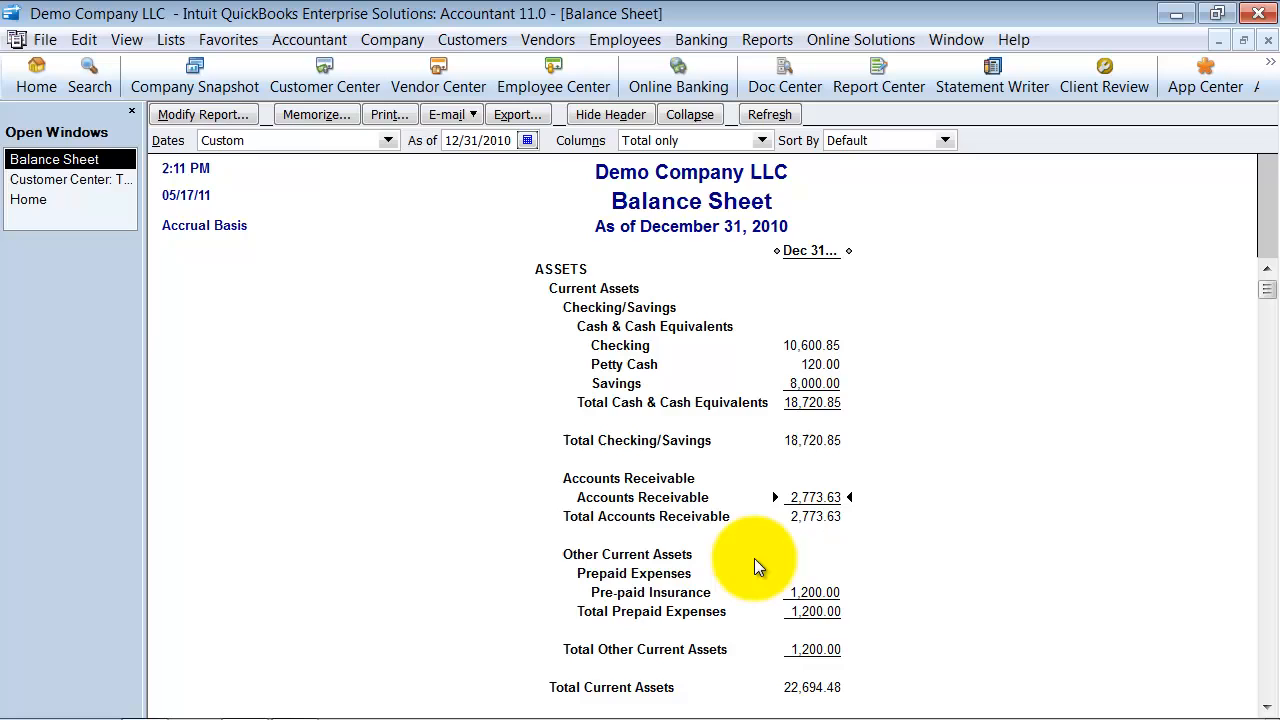
click(70, 180)
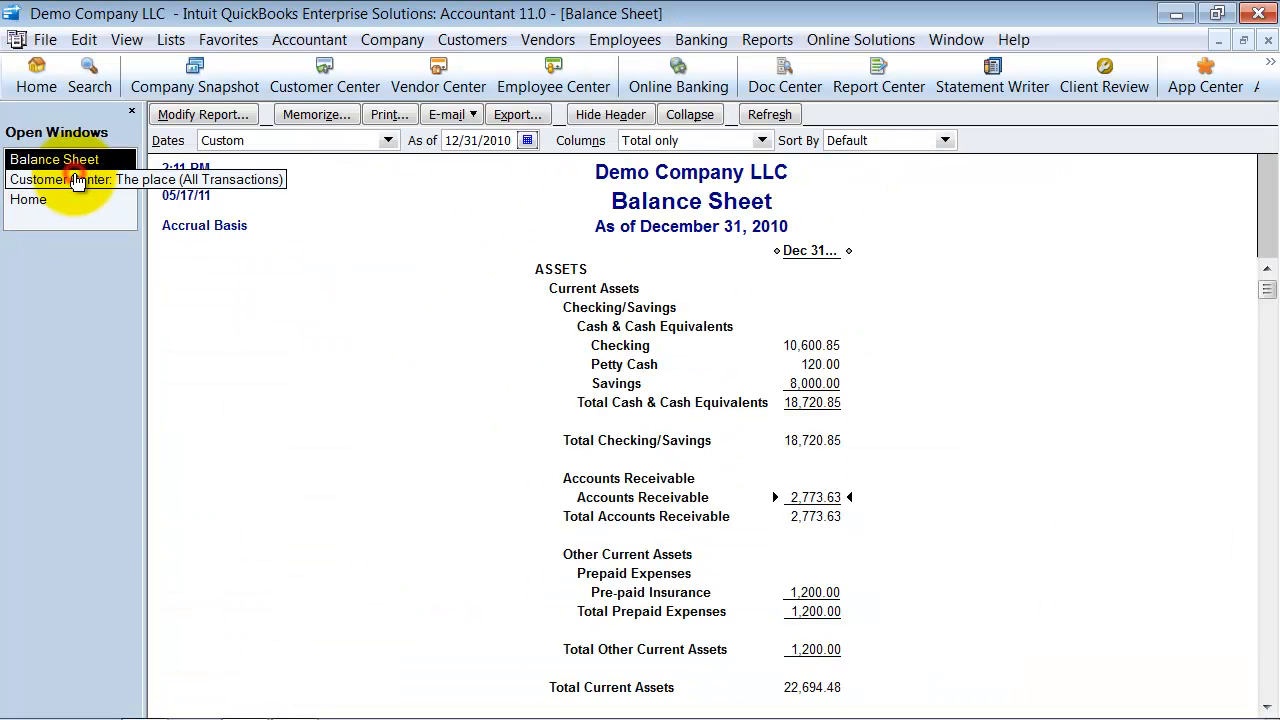
mouse_move(776, 504)
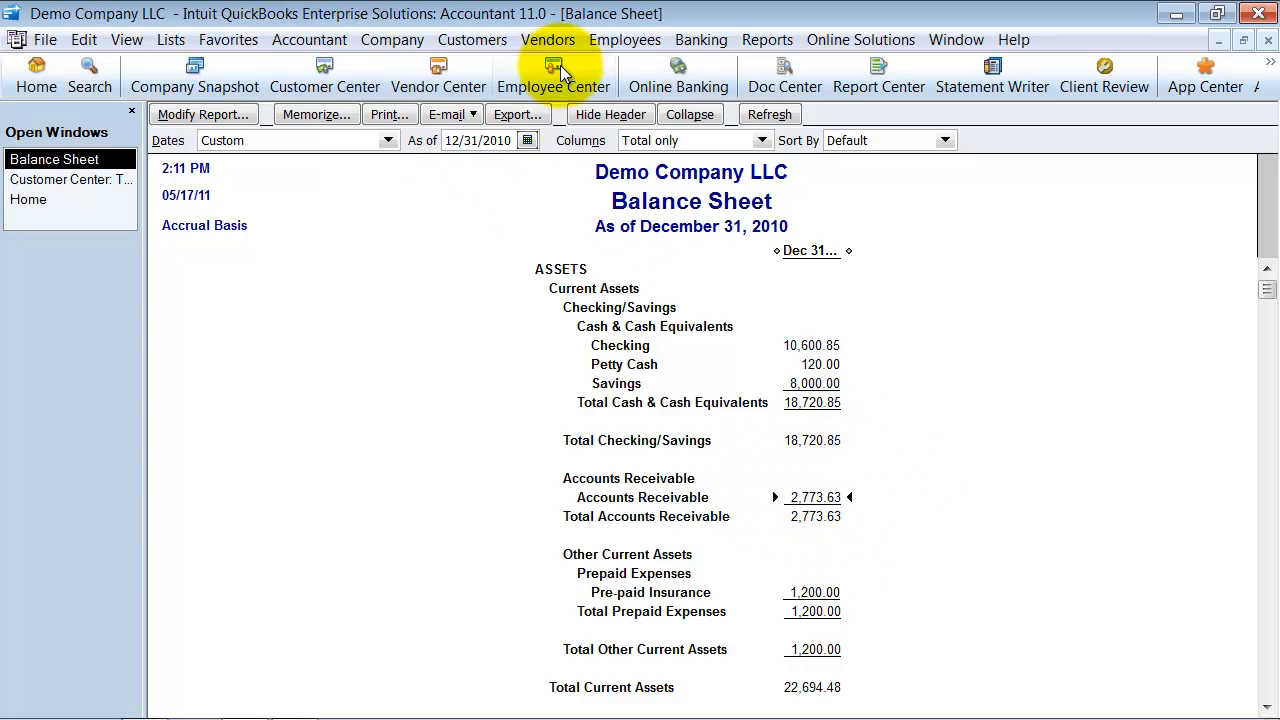
Start a bill for vendor Sally Joe and switch to its Items entry.
click(548, 40)
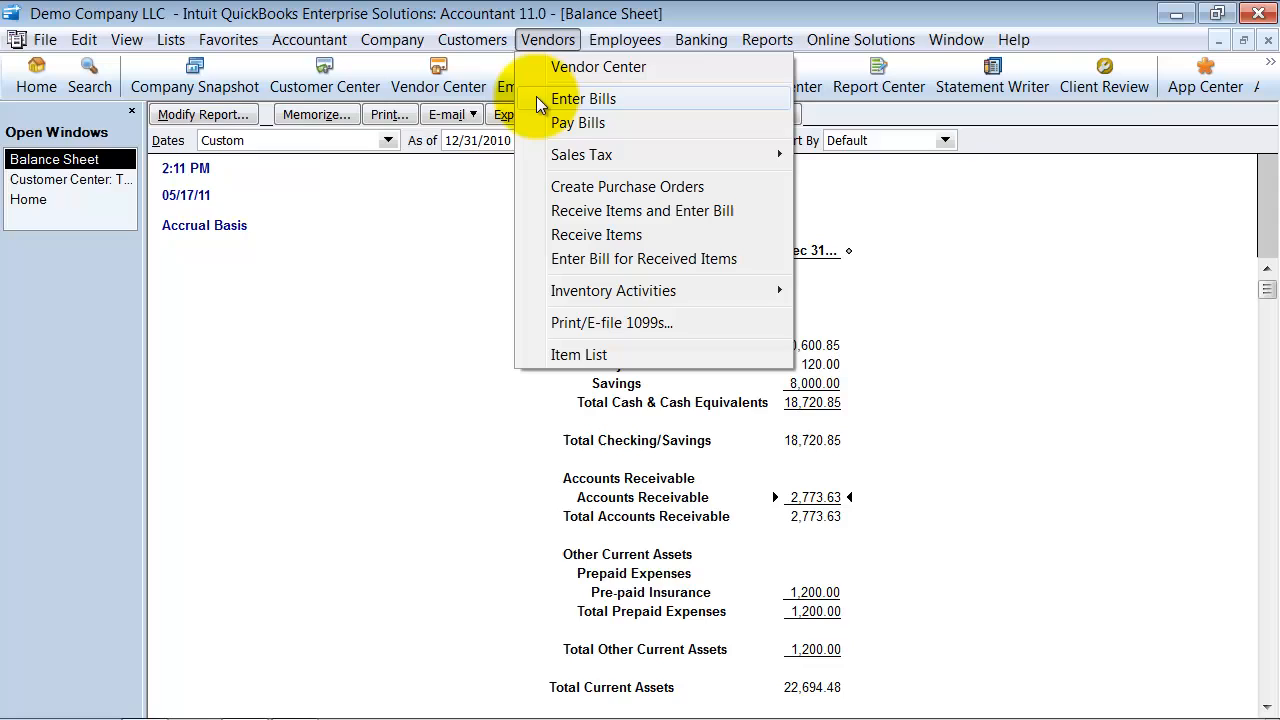
click(584, 98)
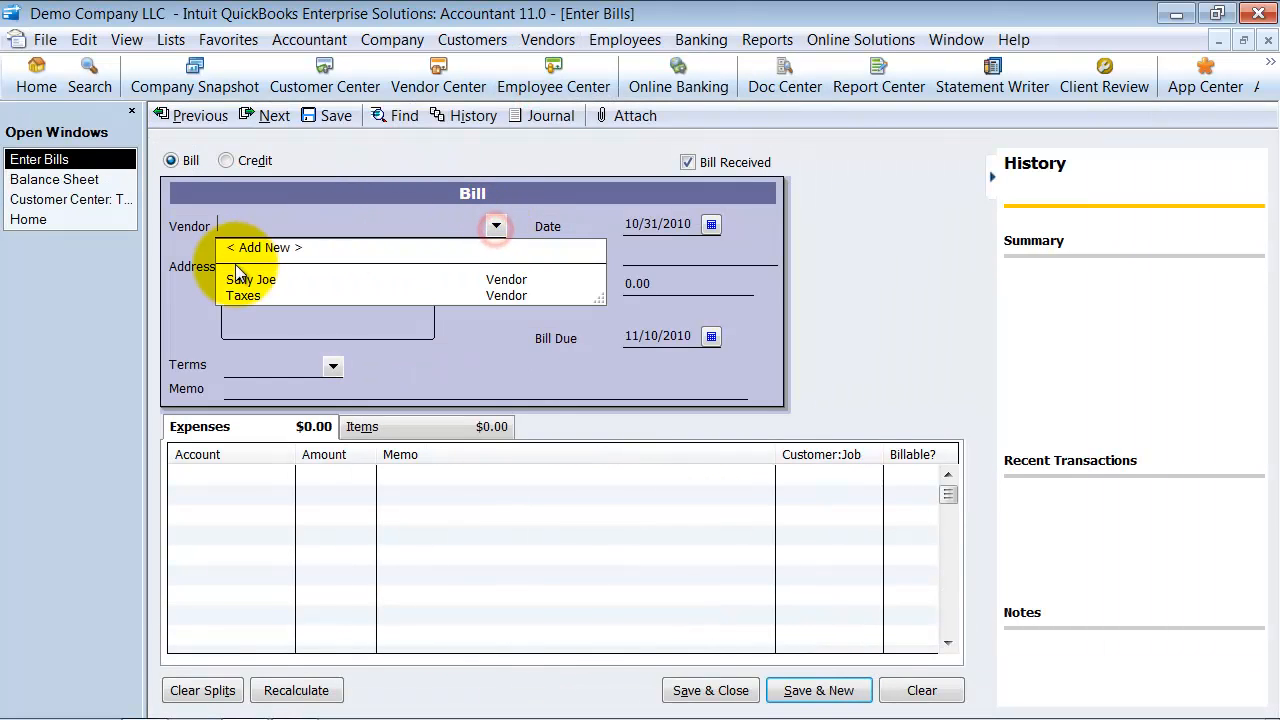
click(248, 280)
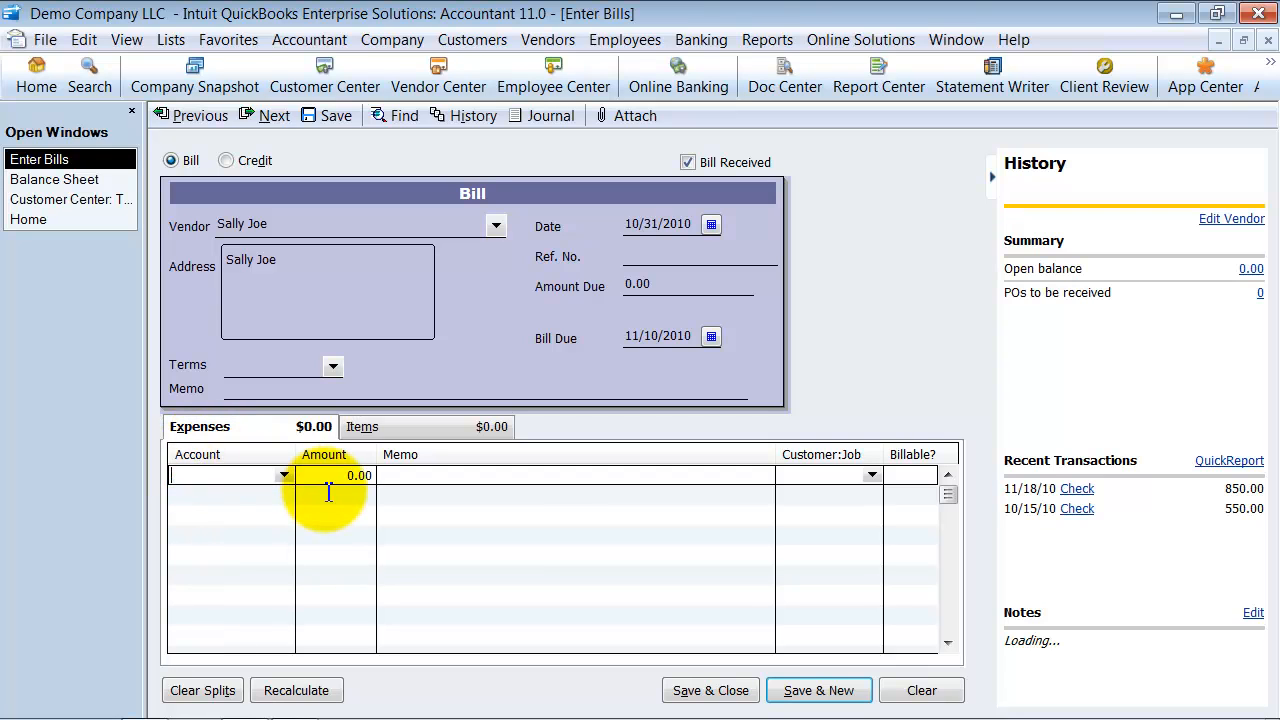
click(362, 426)
text(580)
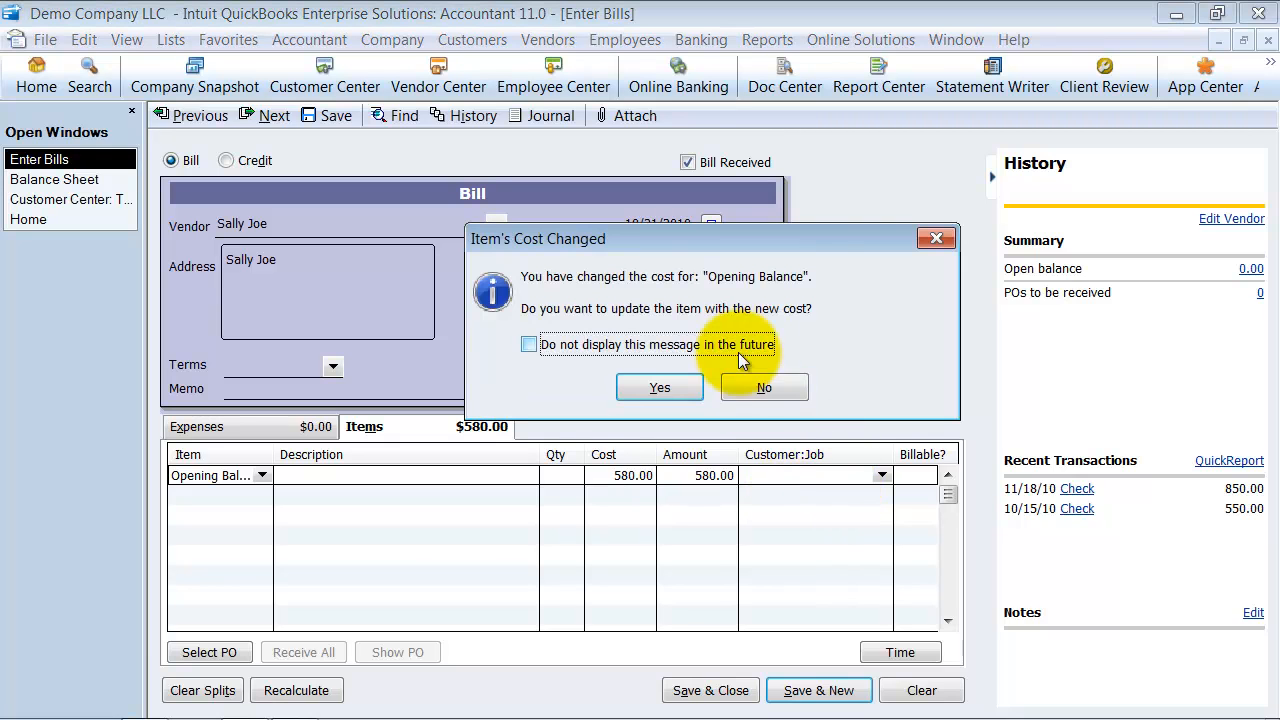
Add a 580.00 Opening Balance item, date the bill 11/19/2010 and save it.
click(764, 388)
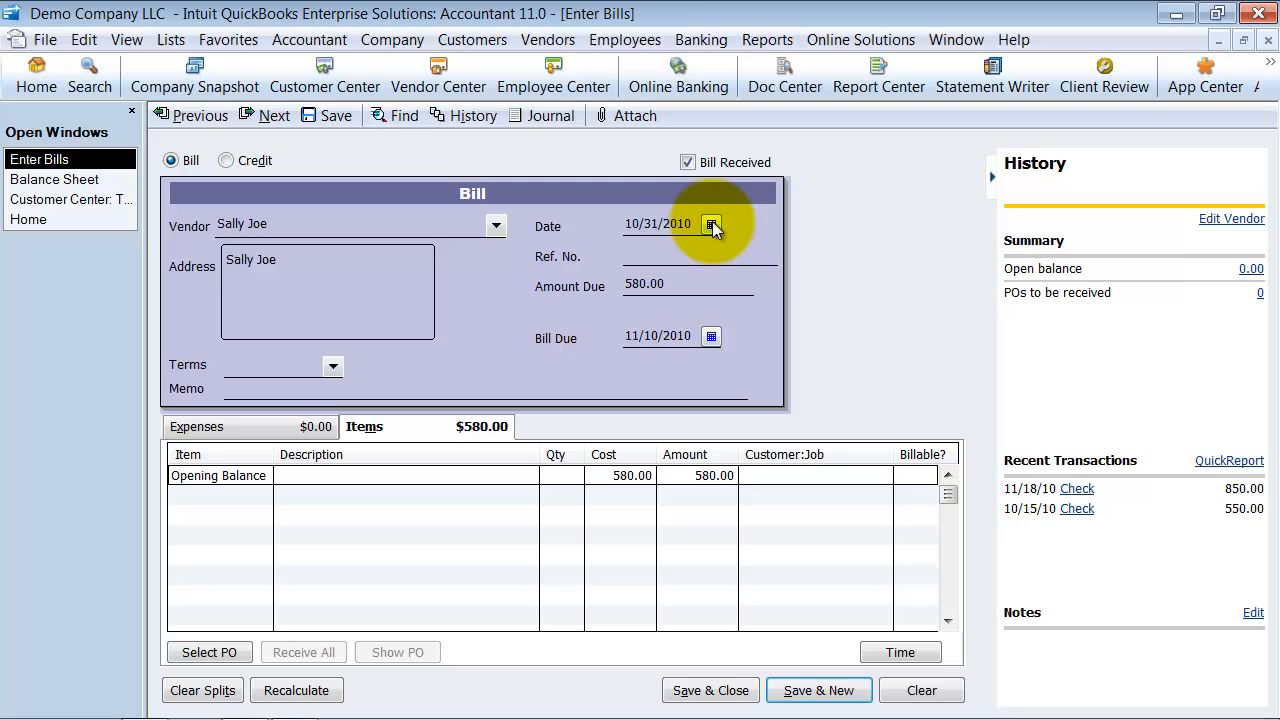
click(712, 224)
text(11192)
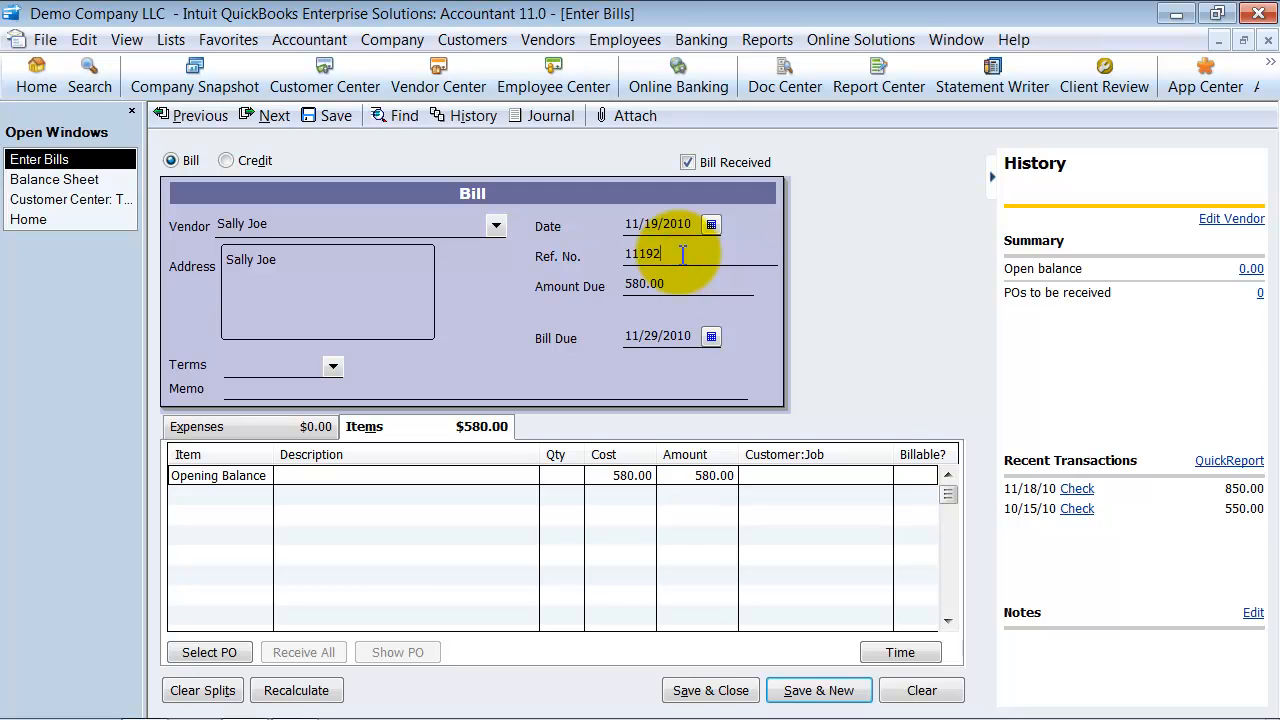
text(010)
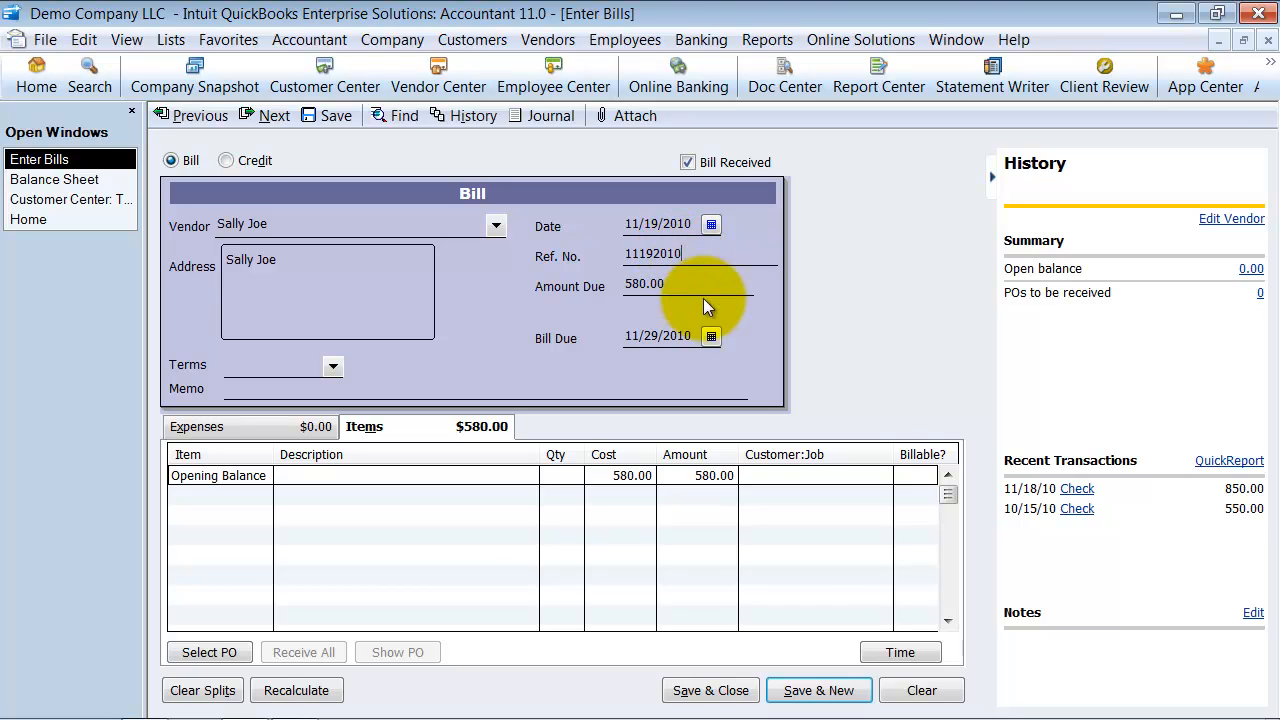
click(710, 690)
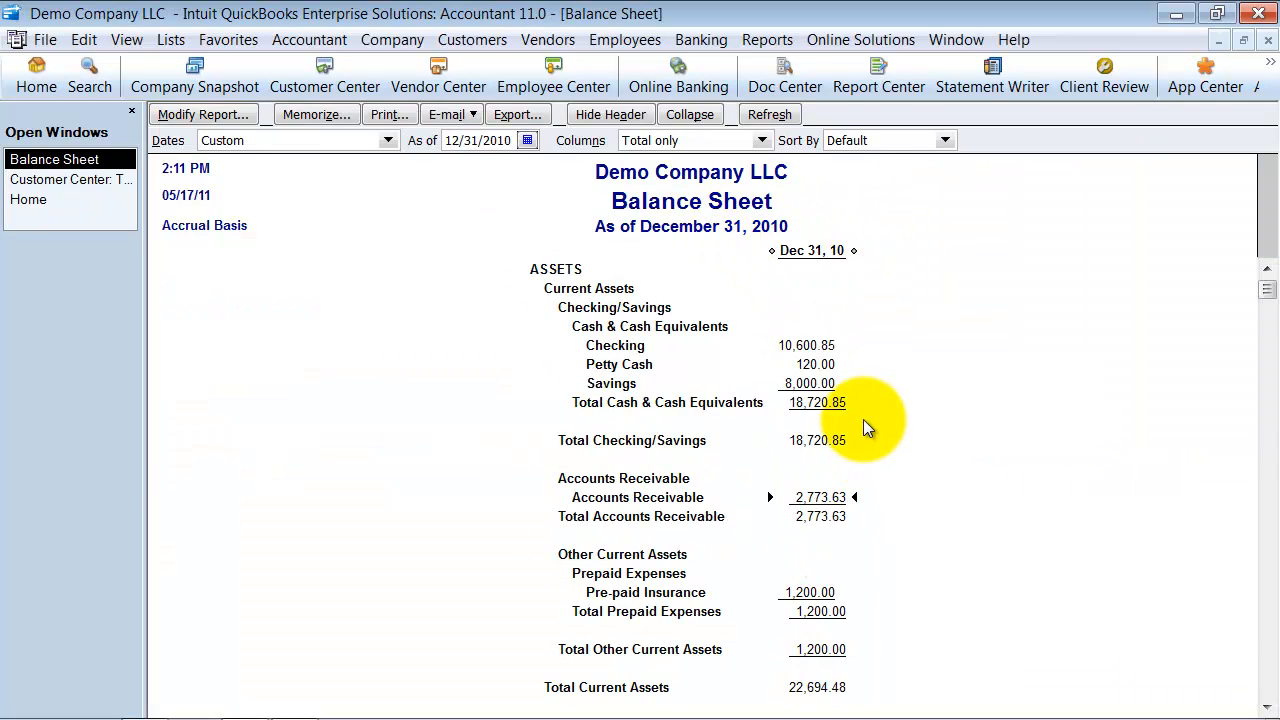
Review Accounts Receivable and Payable on the Balance Sheet, then close it without memorizing.
scroll(down, 3)
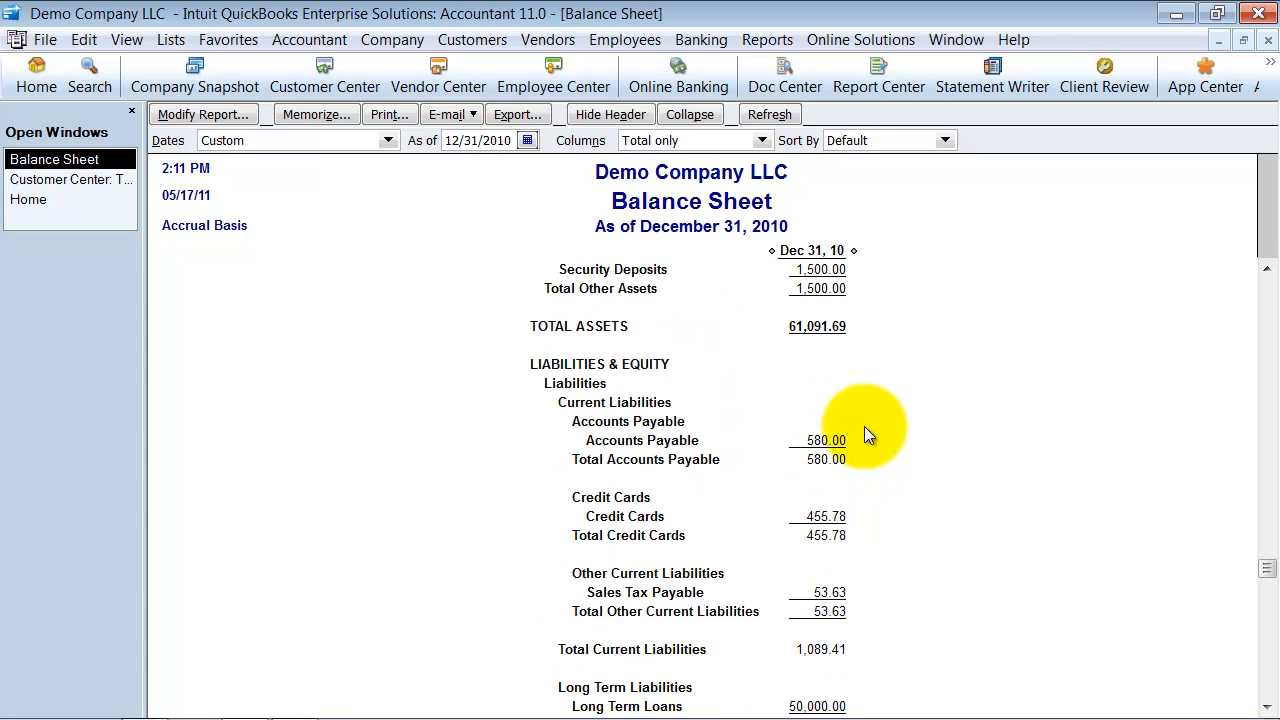
mouse_move(858, 456)
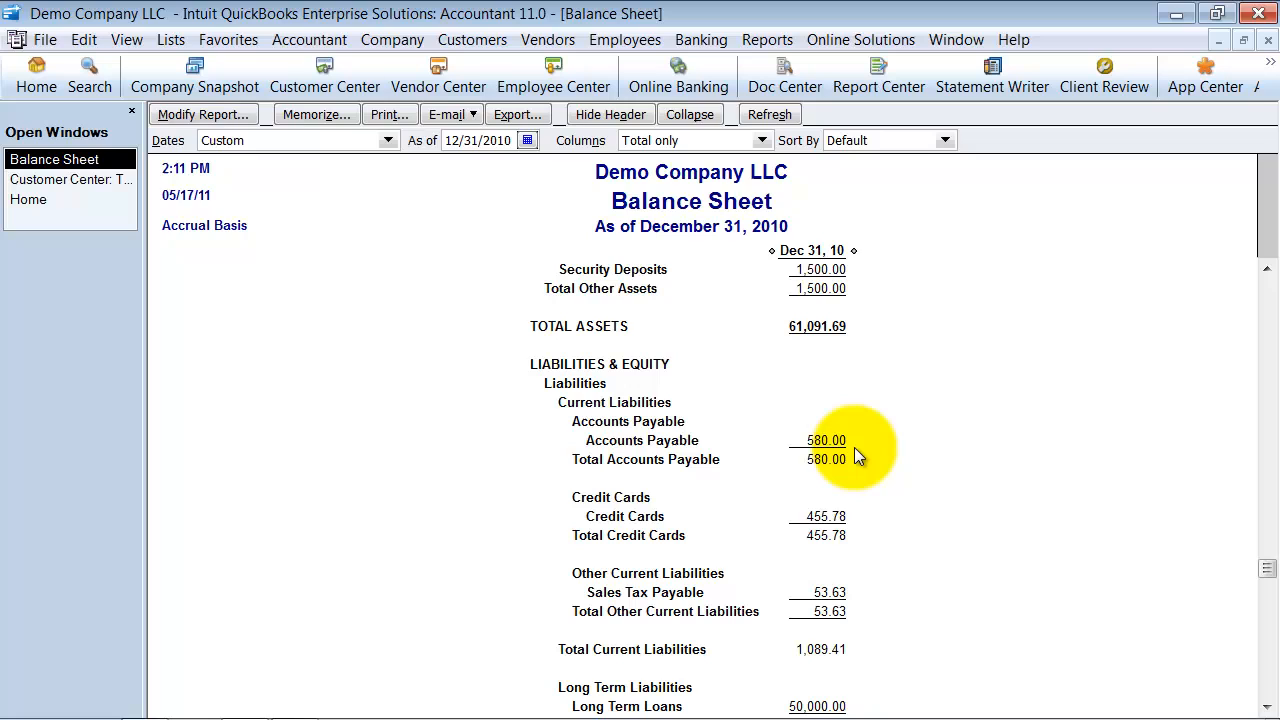
scroll(up, 3)
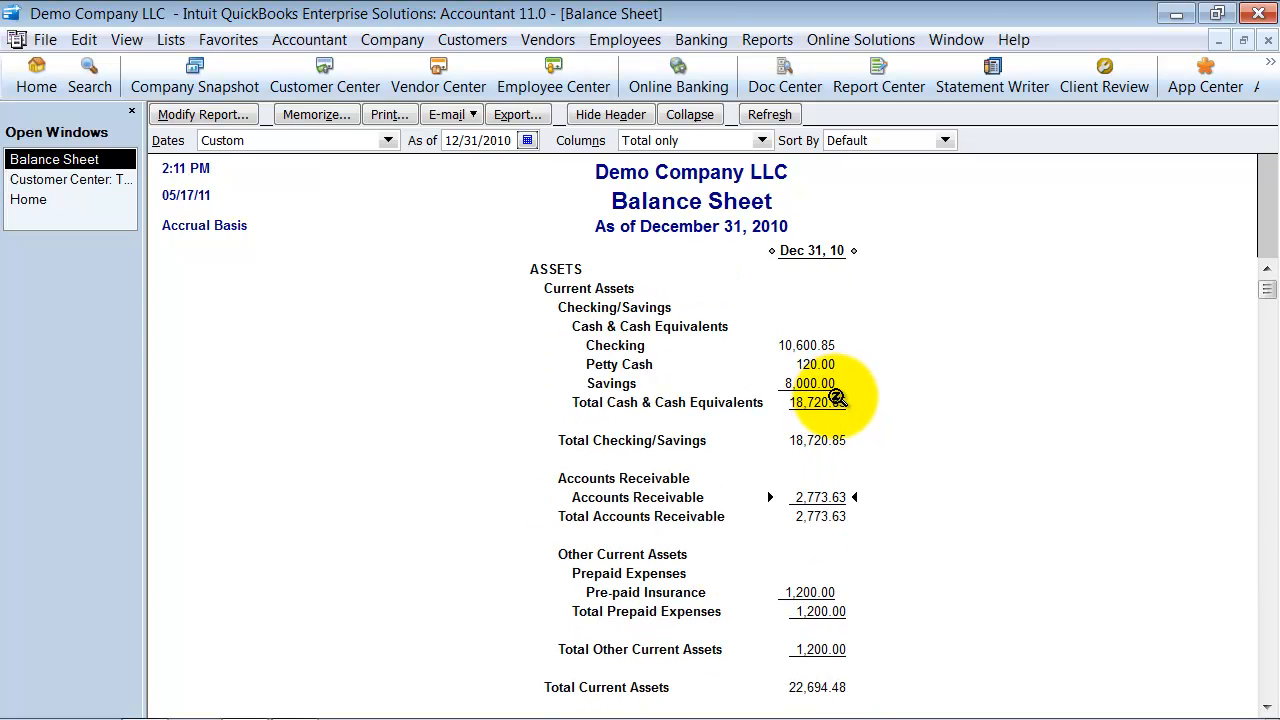
mouse_move(862, 458)
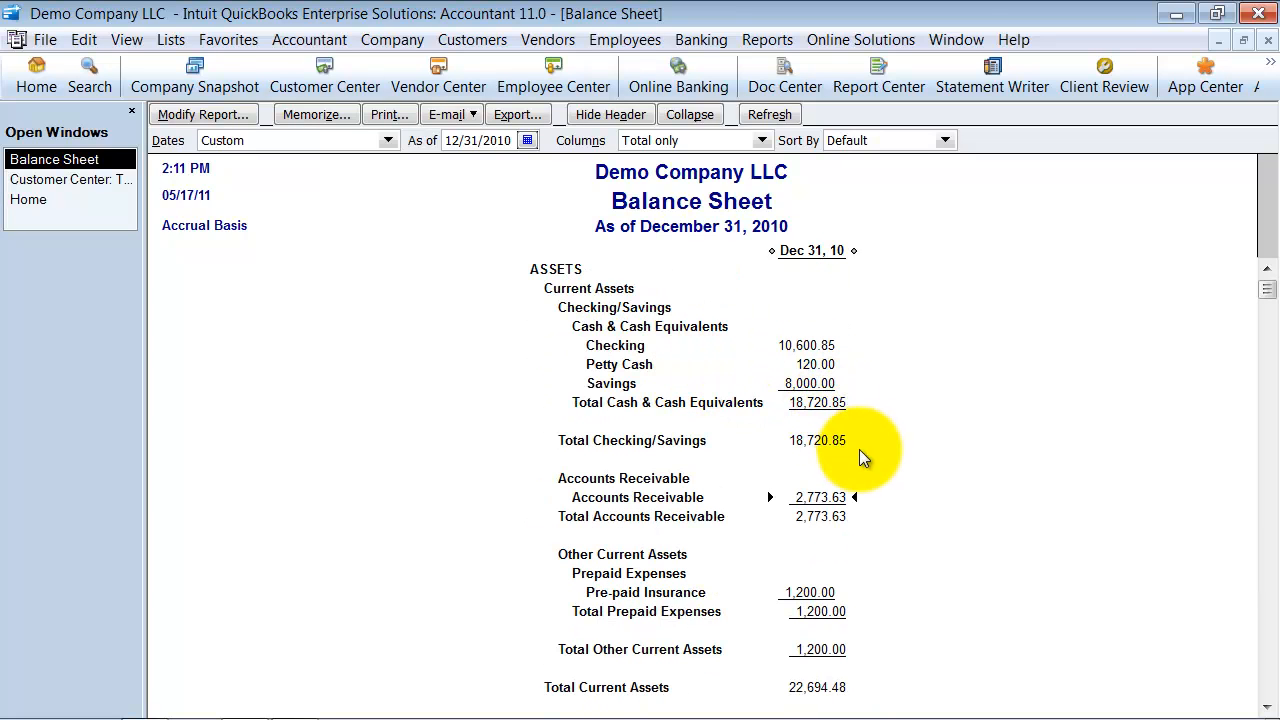
mouse_move(1270, 48)
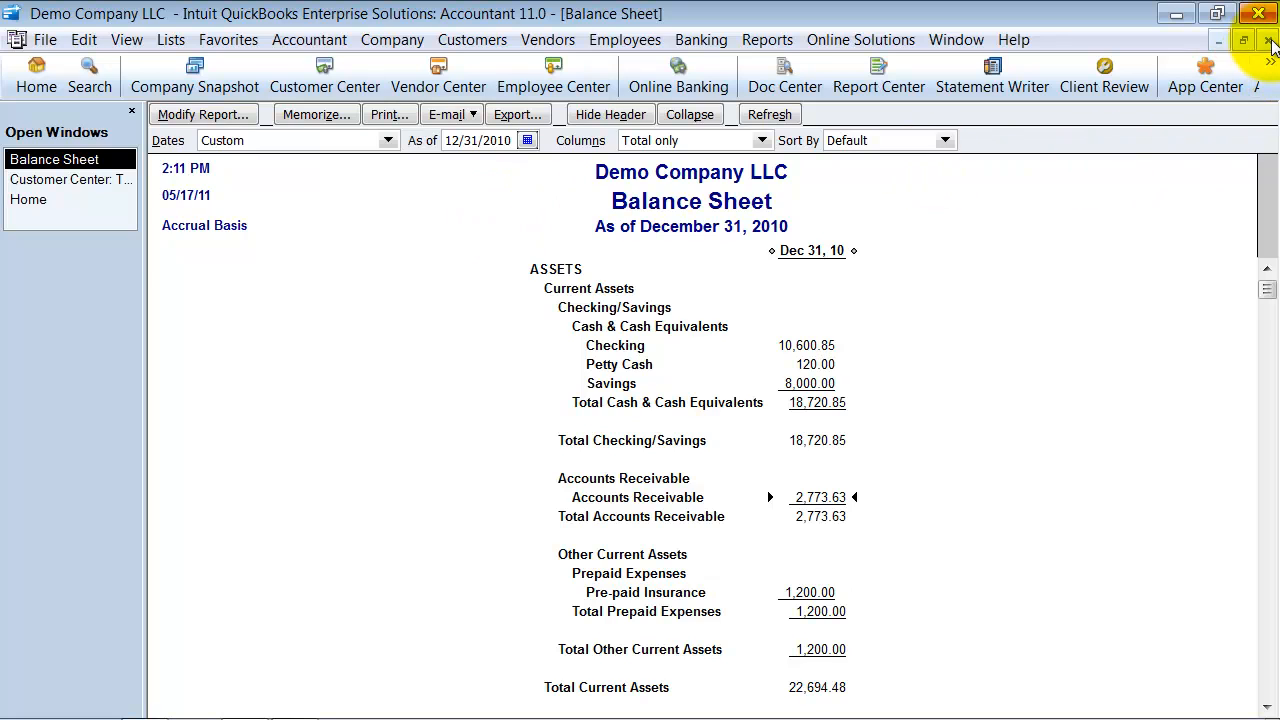
click(316, 114)
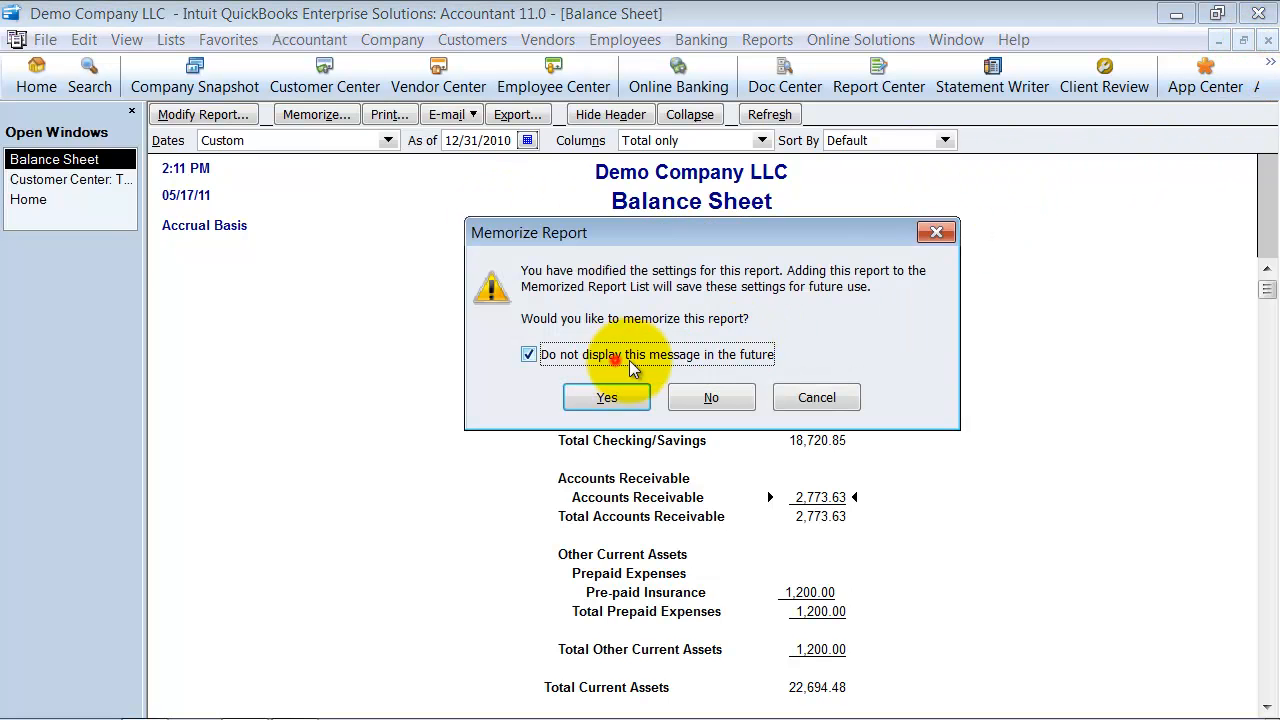
click(712, 396)
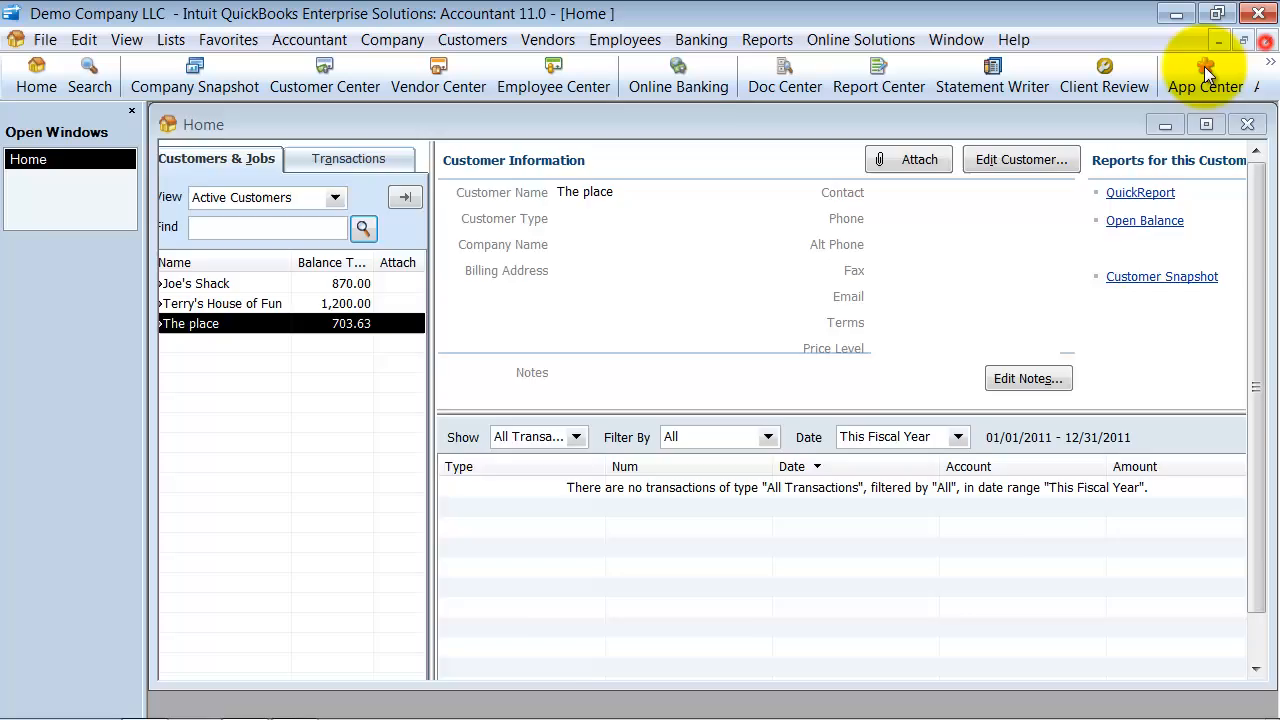
Close the Customer Center and show the Employee Center's Transactions list.
click(36, 76)
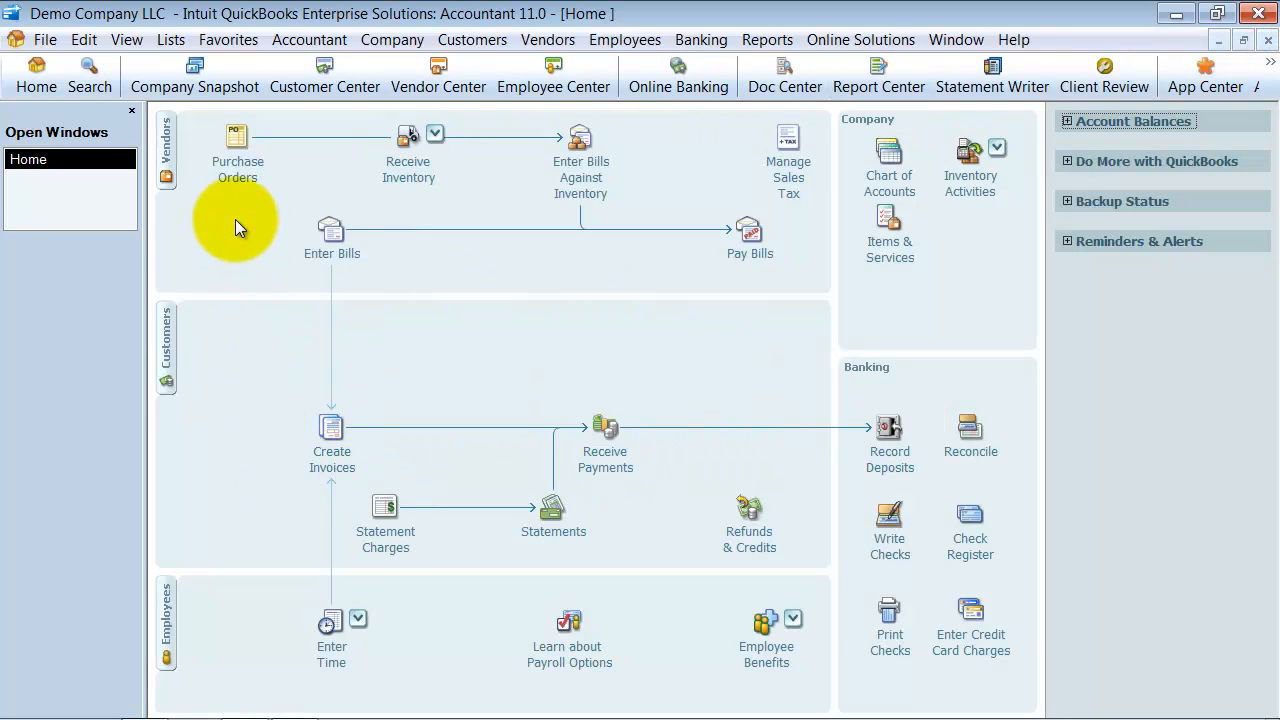
mouse_move(222, 560)
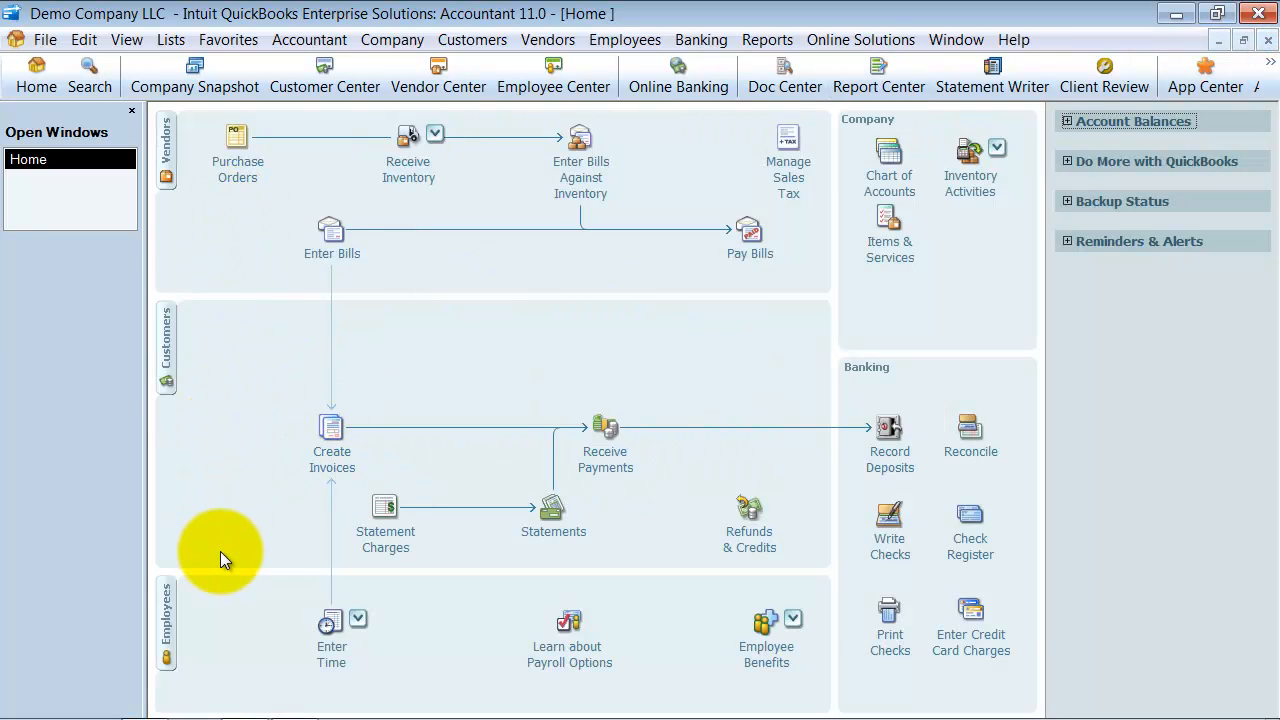
mouse_move(200, 210)
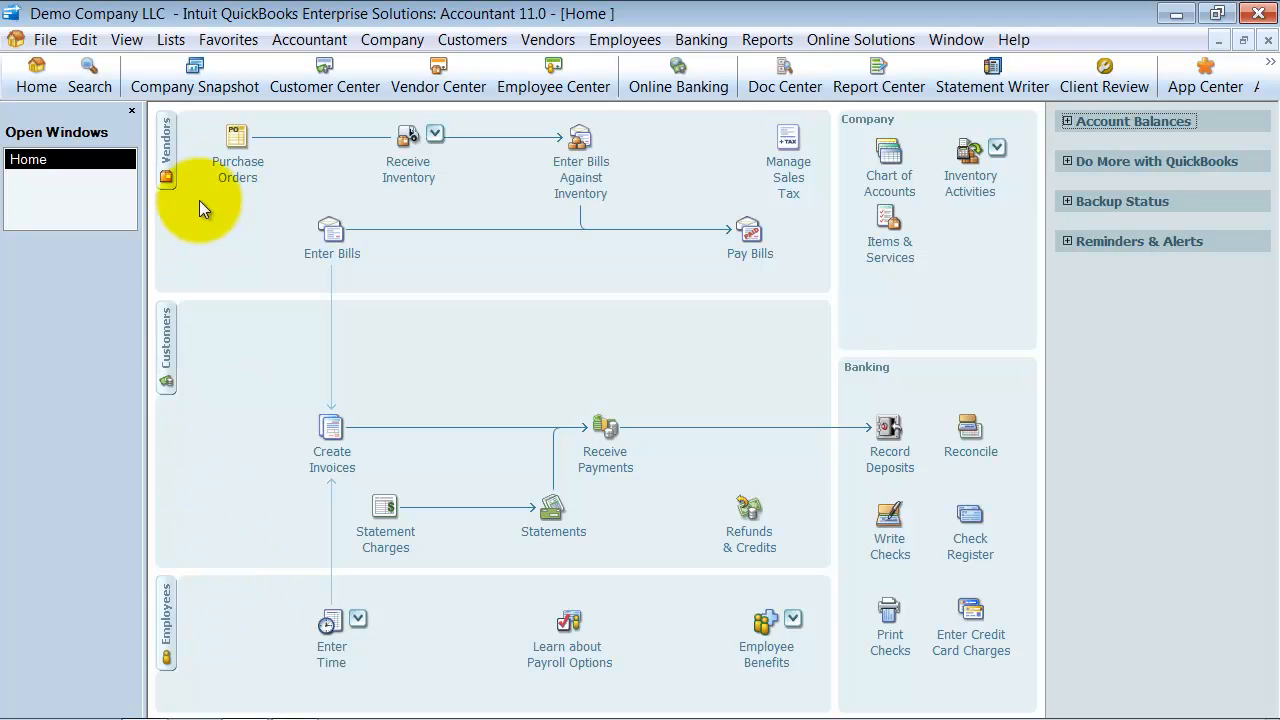
mouse_move(668, 124)
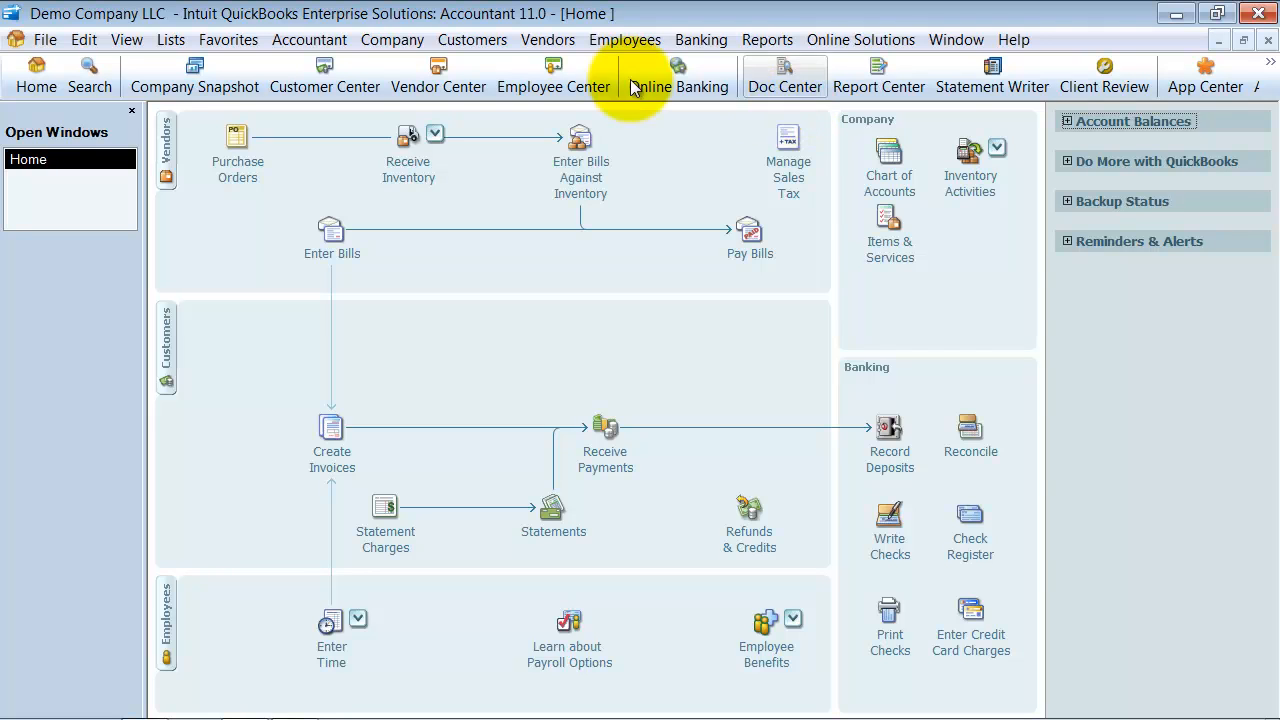
click(548, 40)
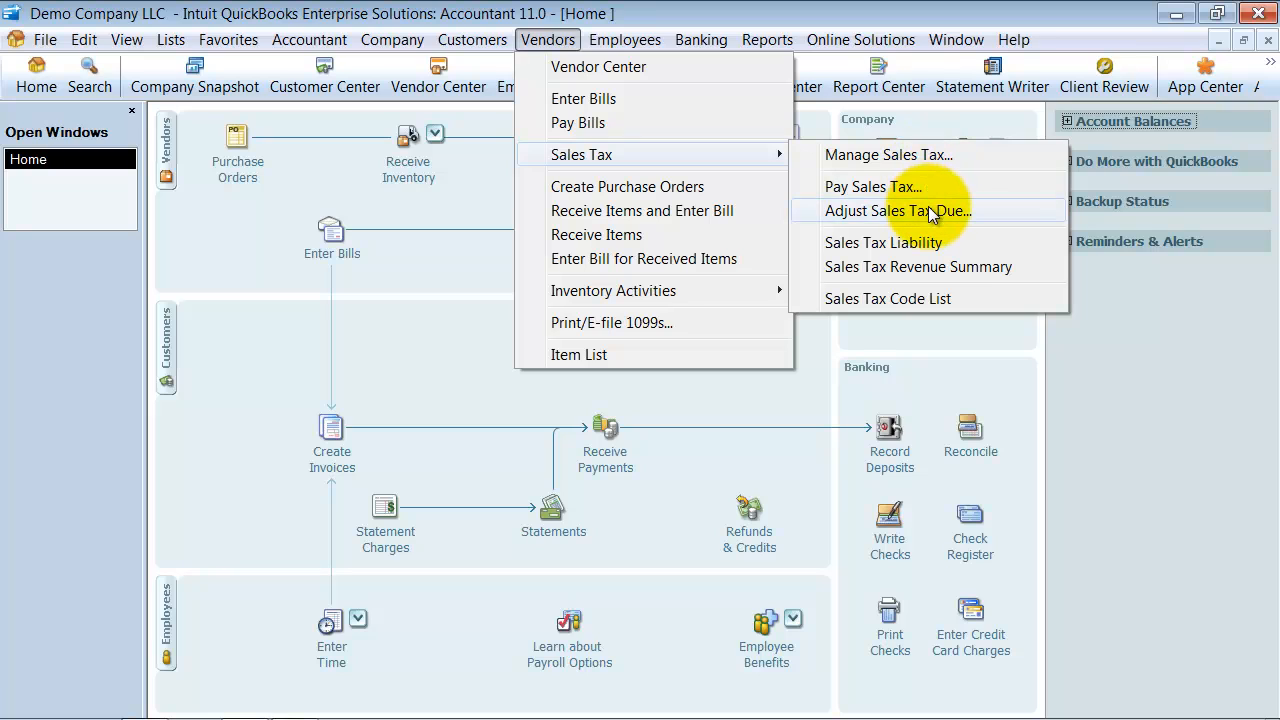
mouse_move(988, 220)
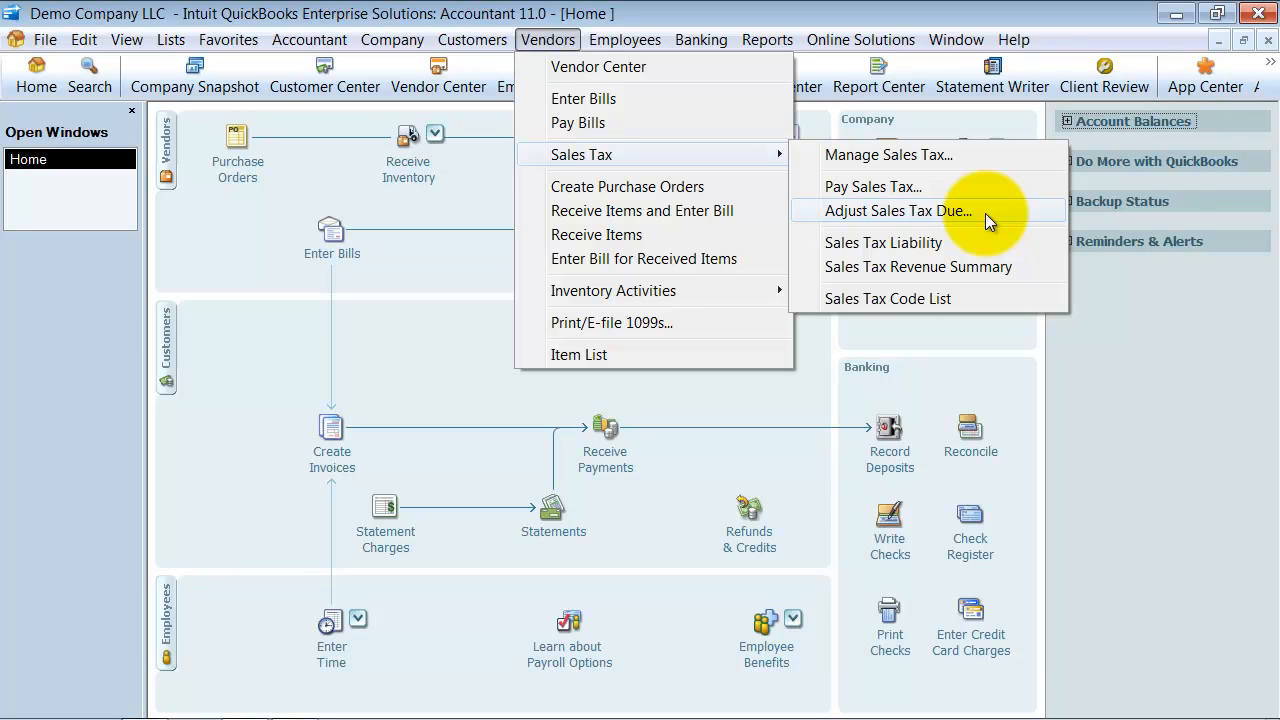
click(624, 40)
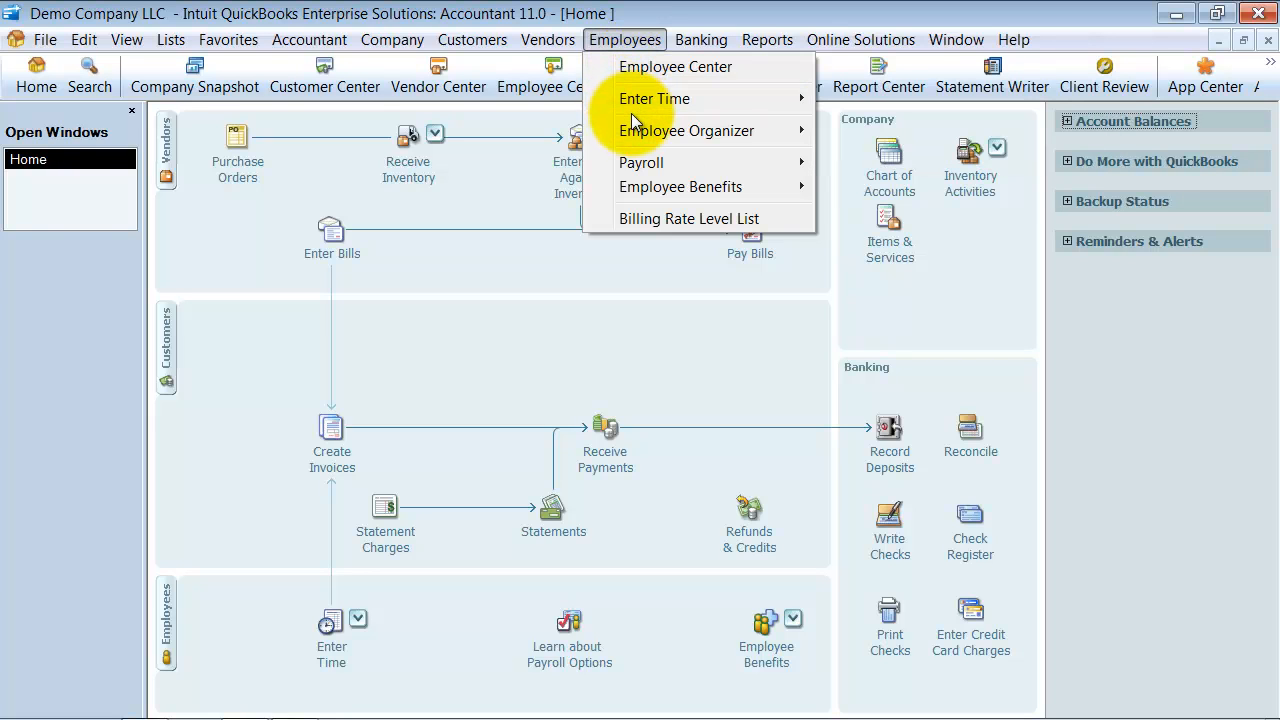
click(676, 66)
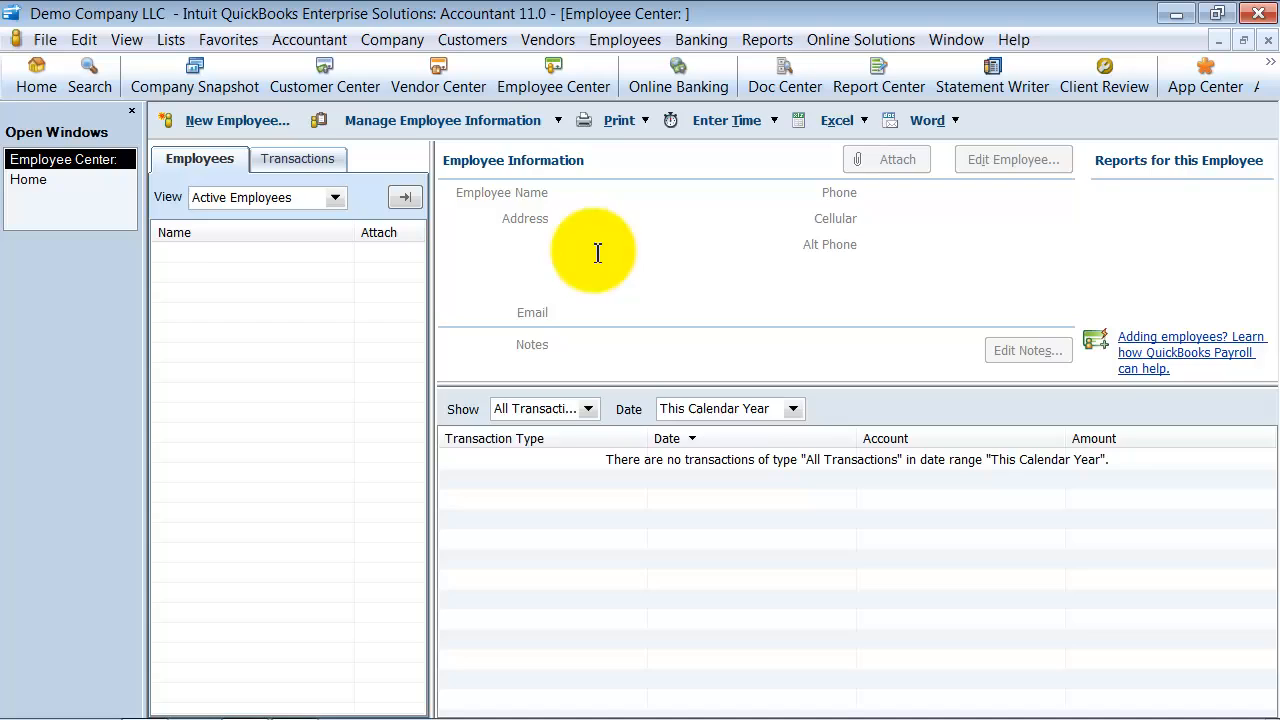
click(296, 158)
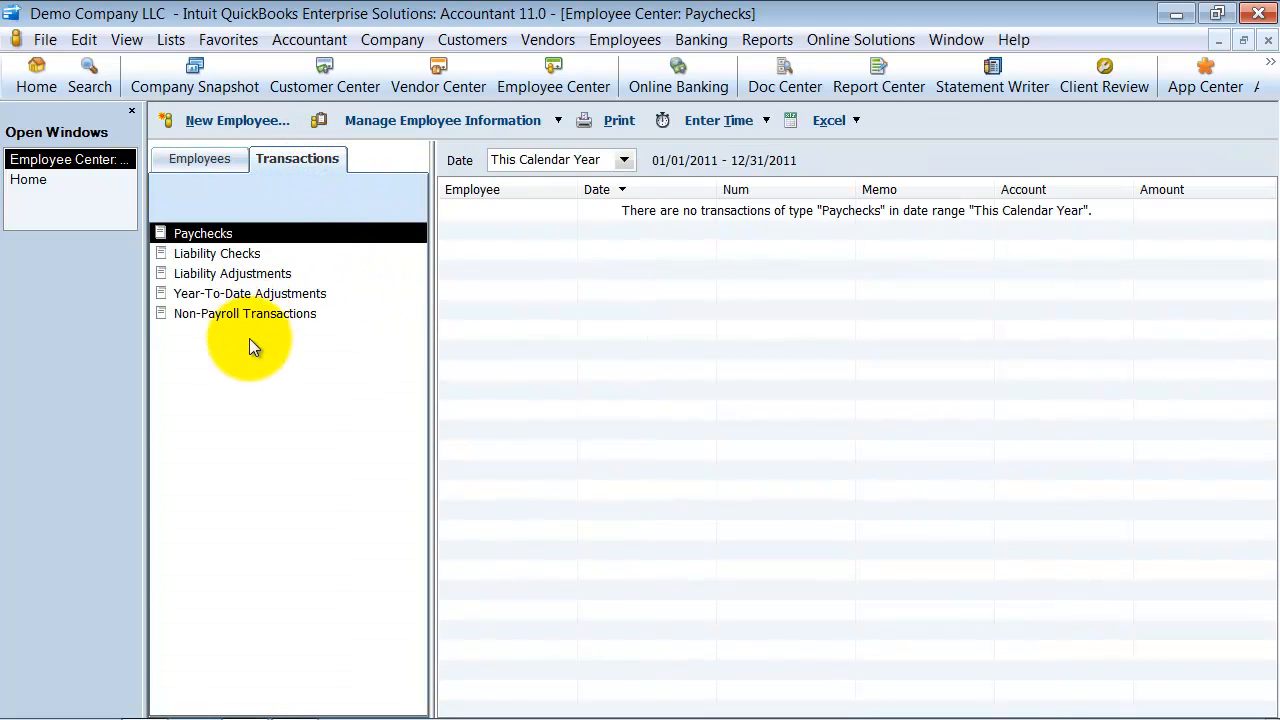
mouse_move(498, 130)
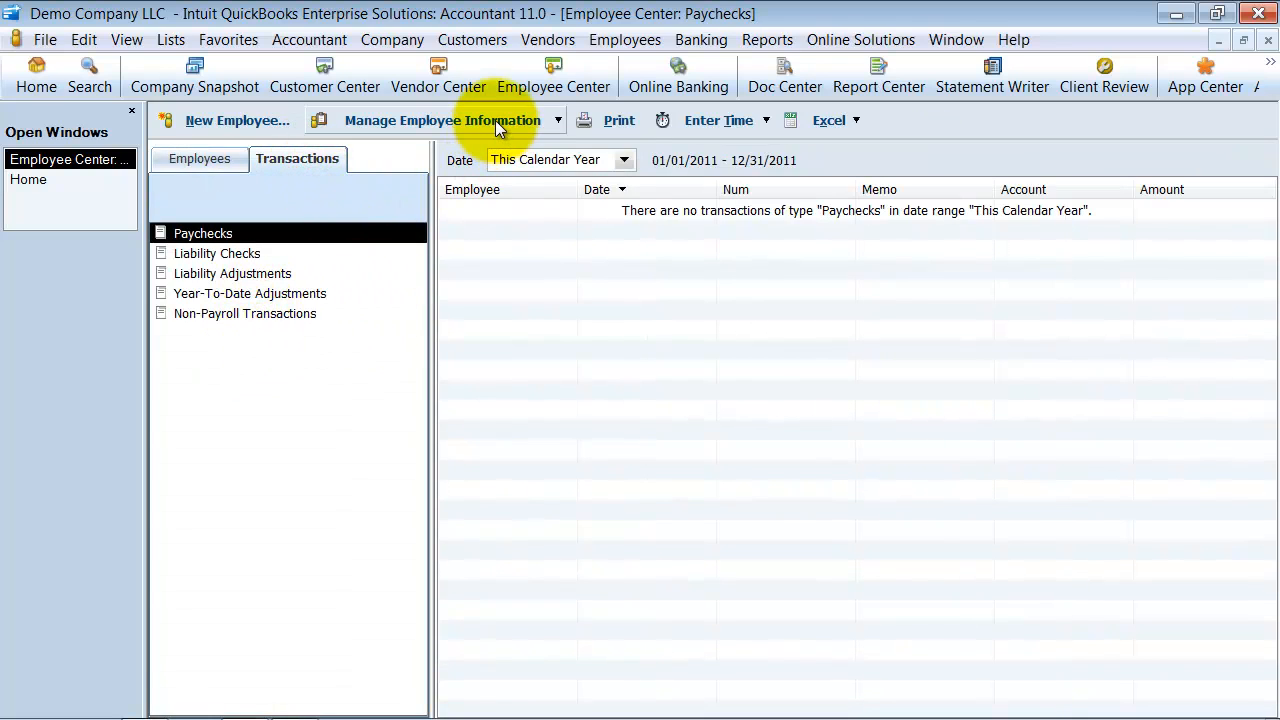